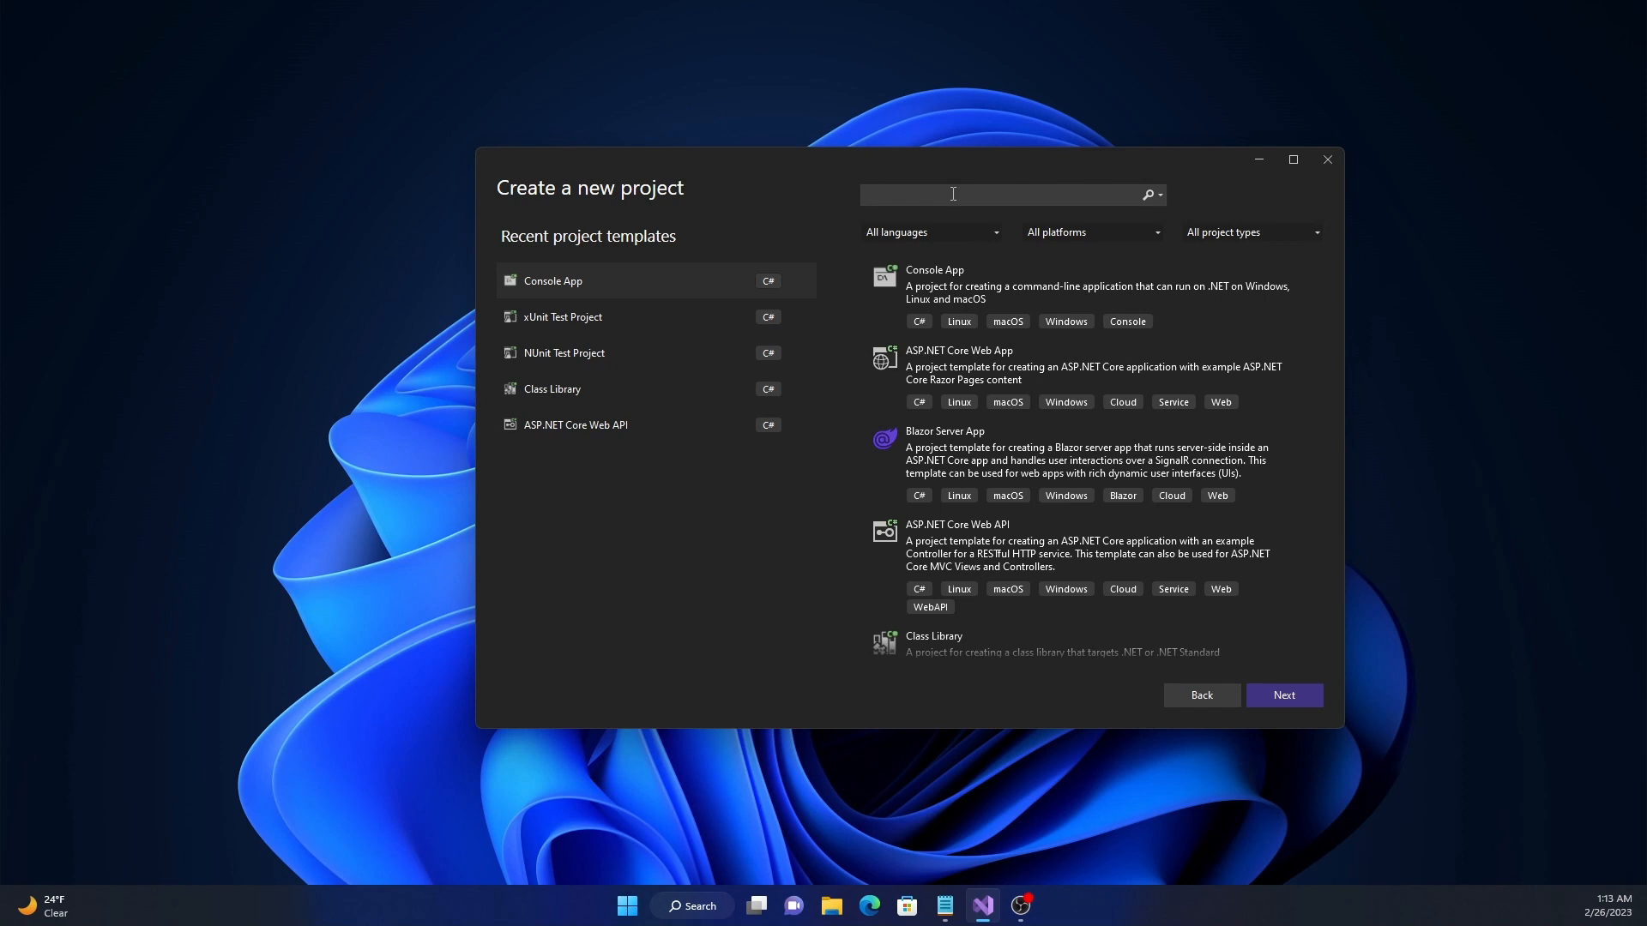
# Search the templates for 'MSTest' and choose the C# MSTest Test Project template.
pyautogui.click(955, 193)
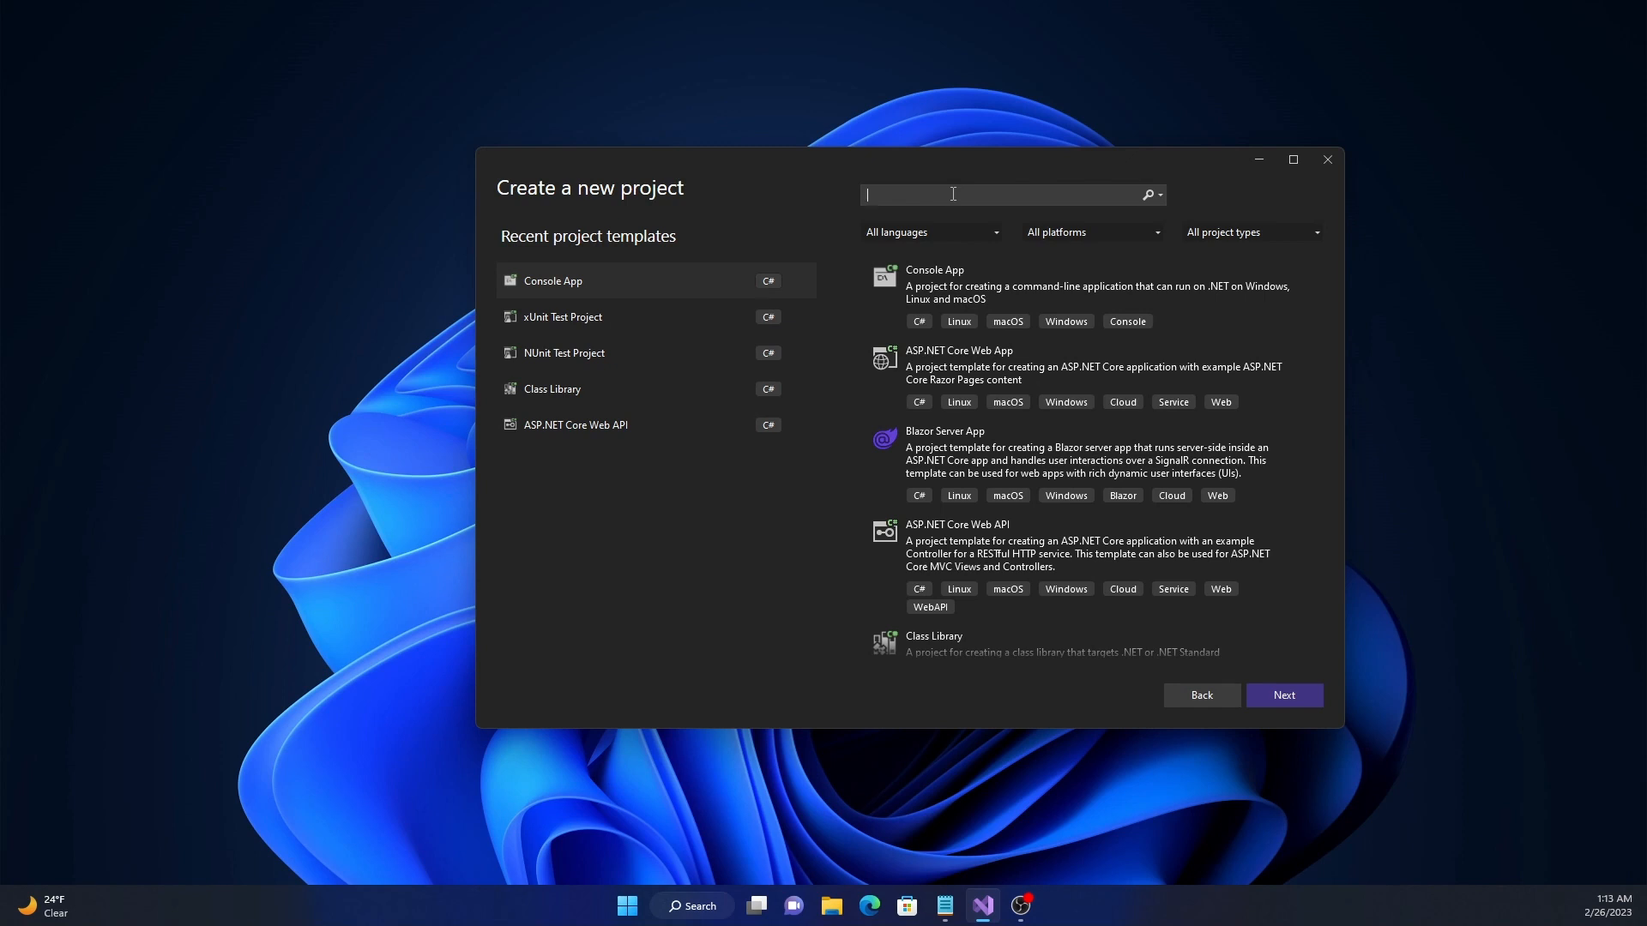
pyautogui.write('MSTest')
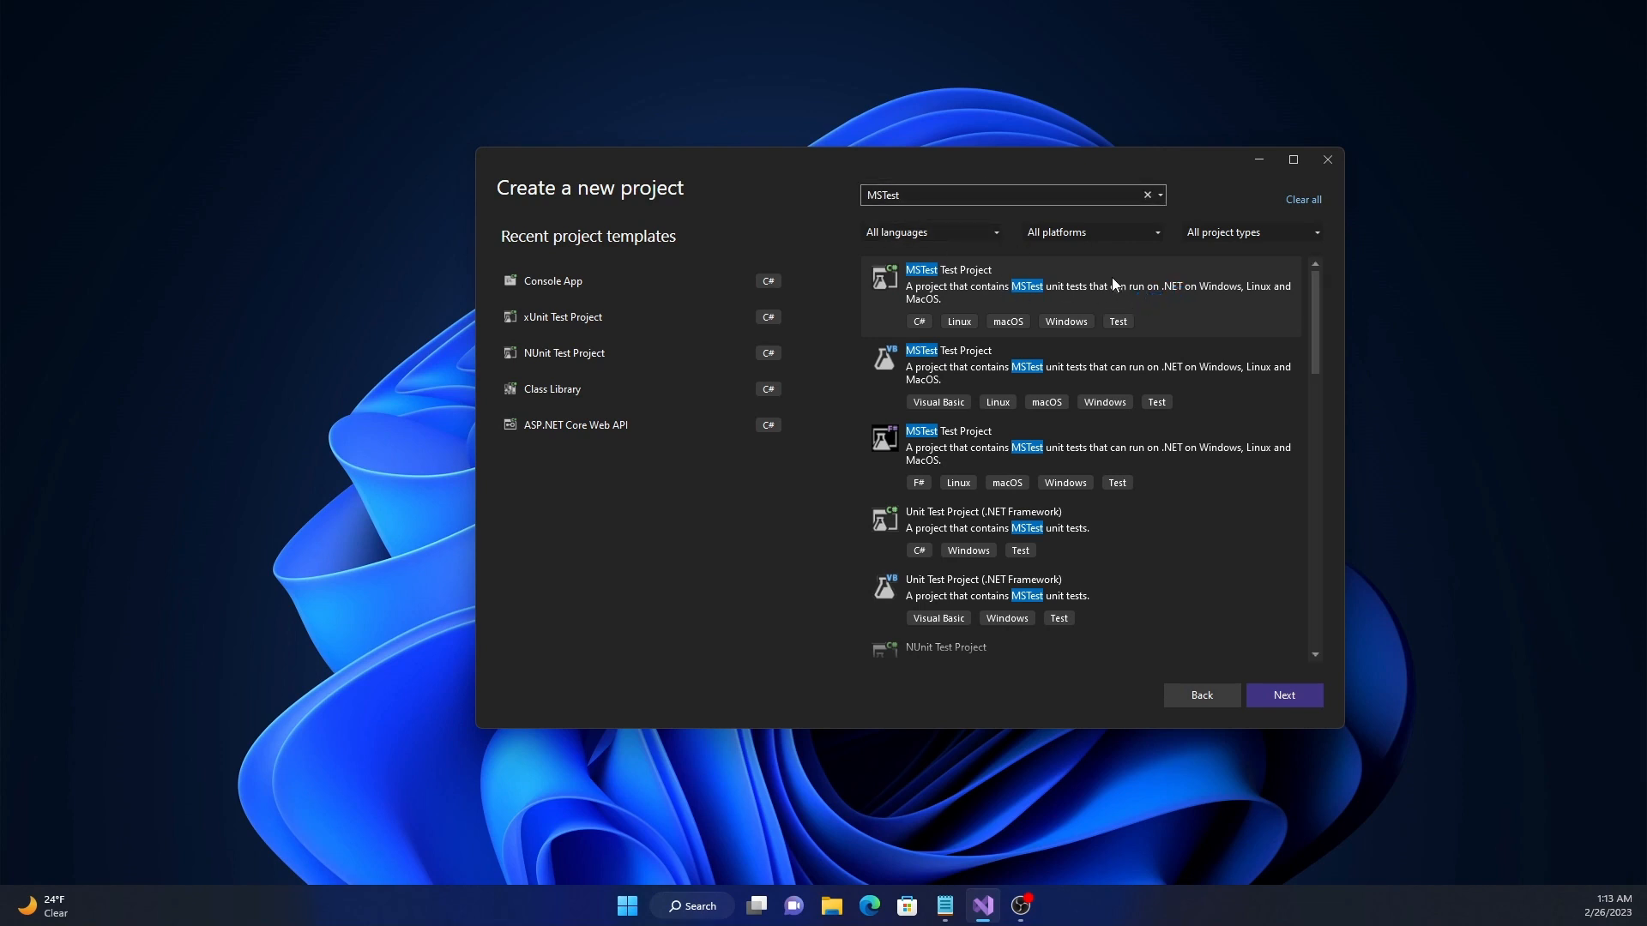
pyautogui.click(1283, 695)
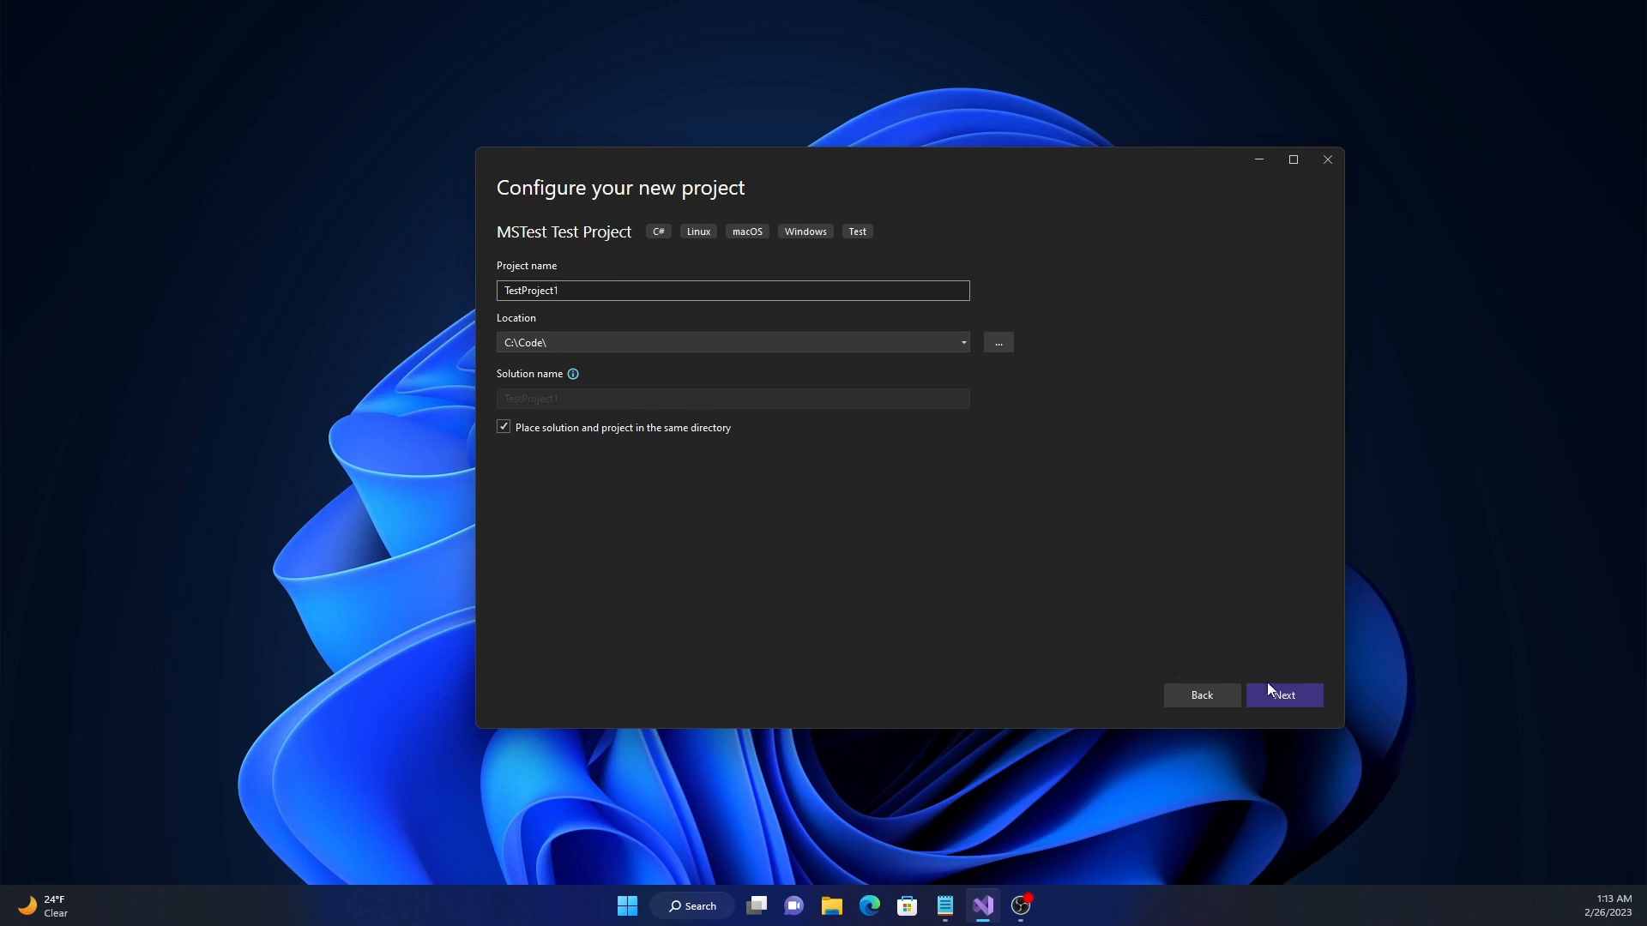
# Create TestProject1 and review its installed NuGet packages in the package manager.
pyautogui.click(1283, 695)
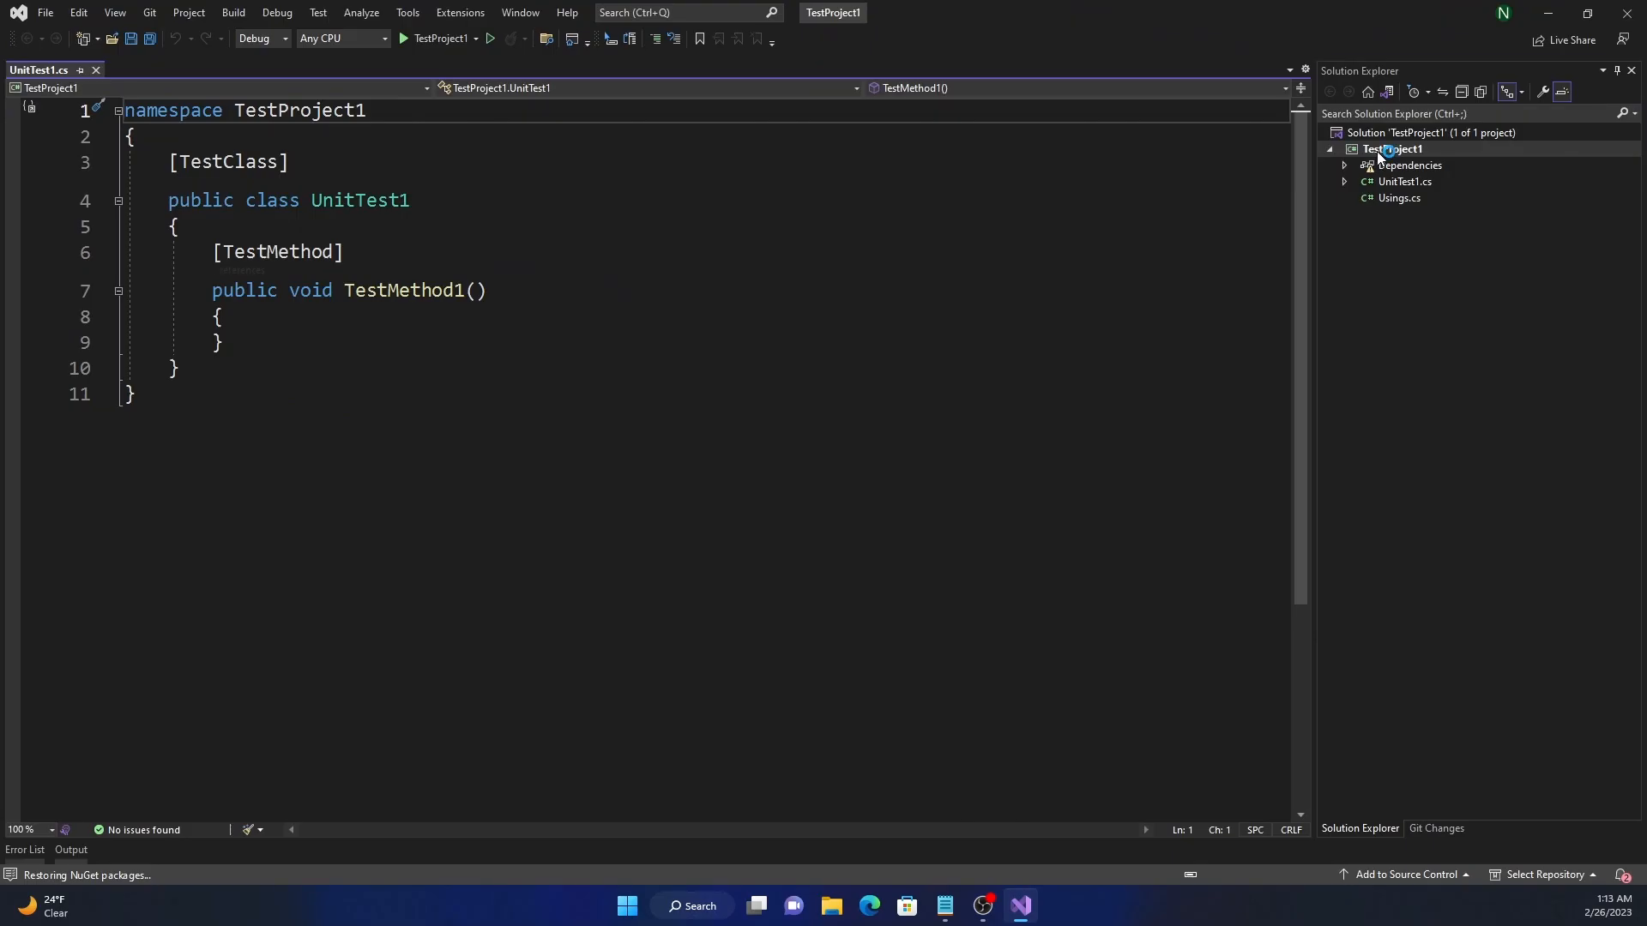
pyautogui.rightClick(1396, 148)
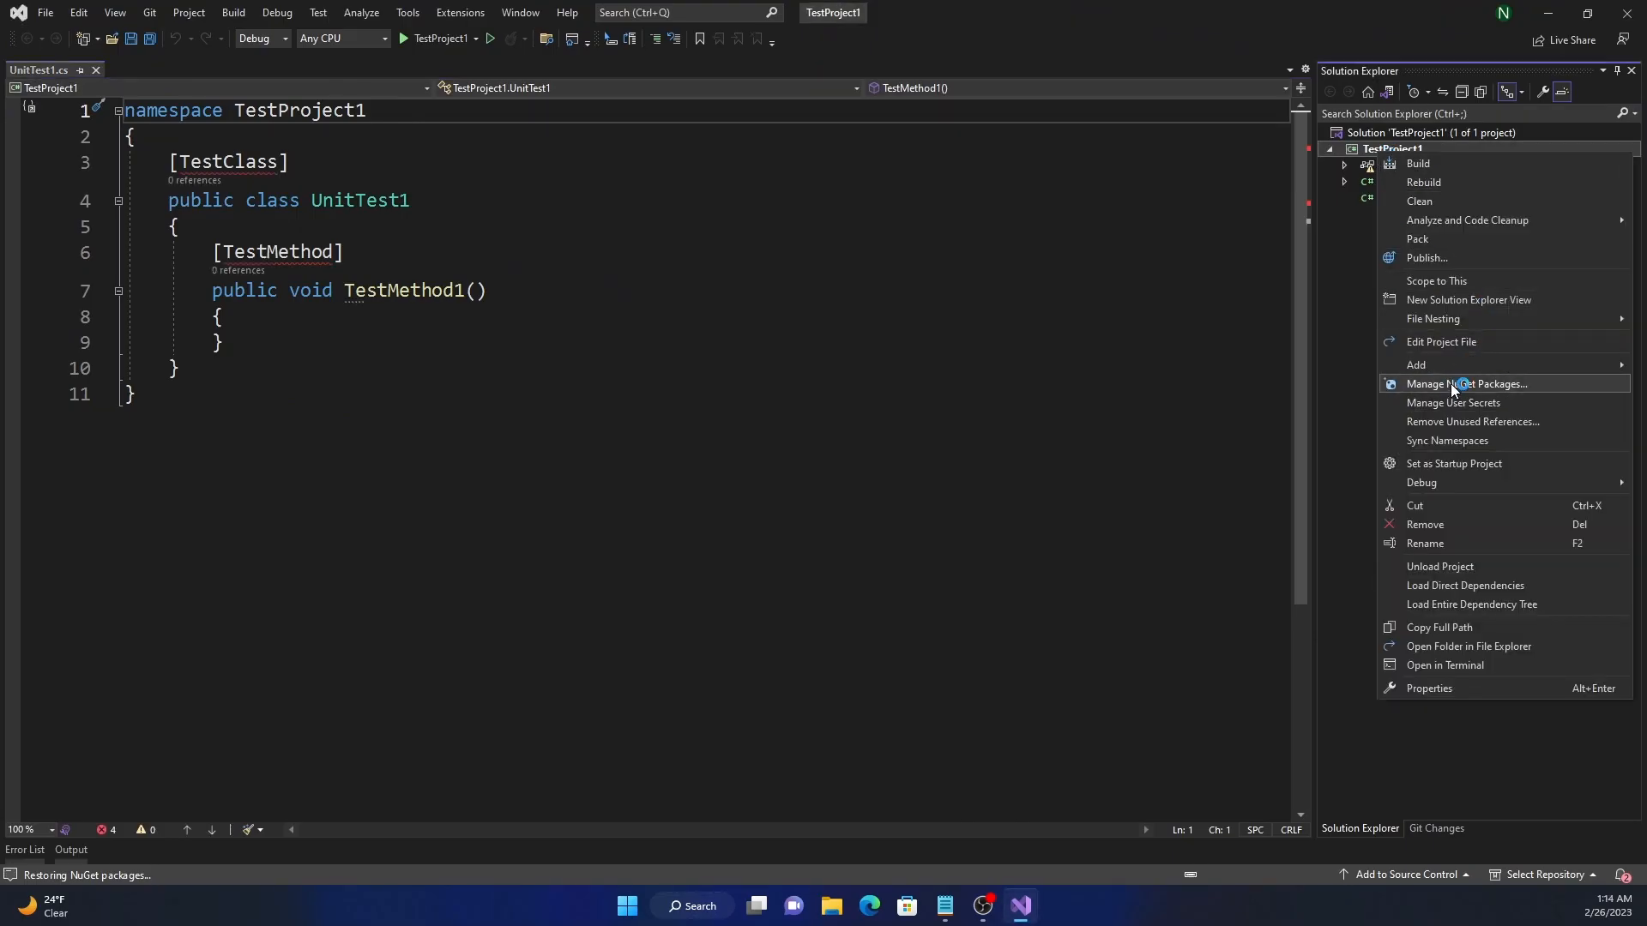
pyautogui.click(1470, 382)
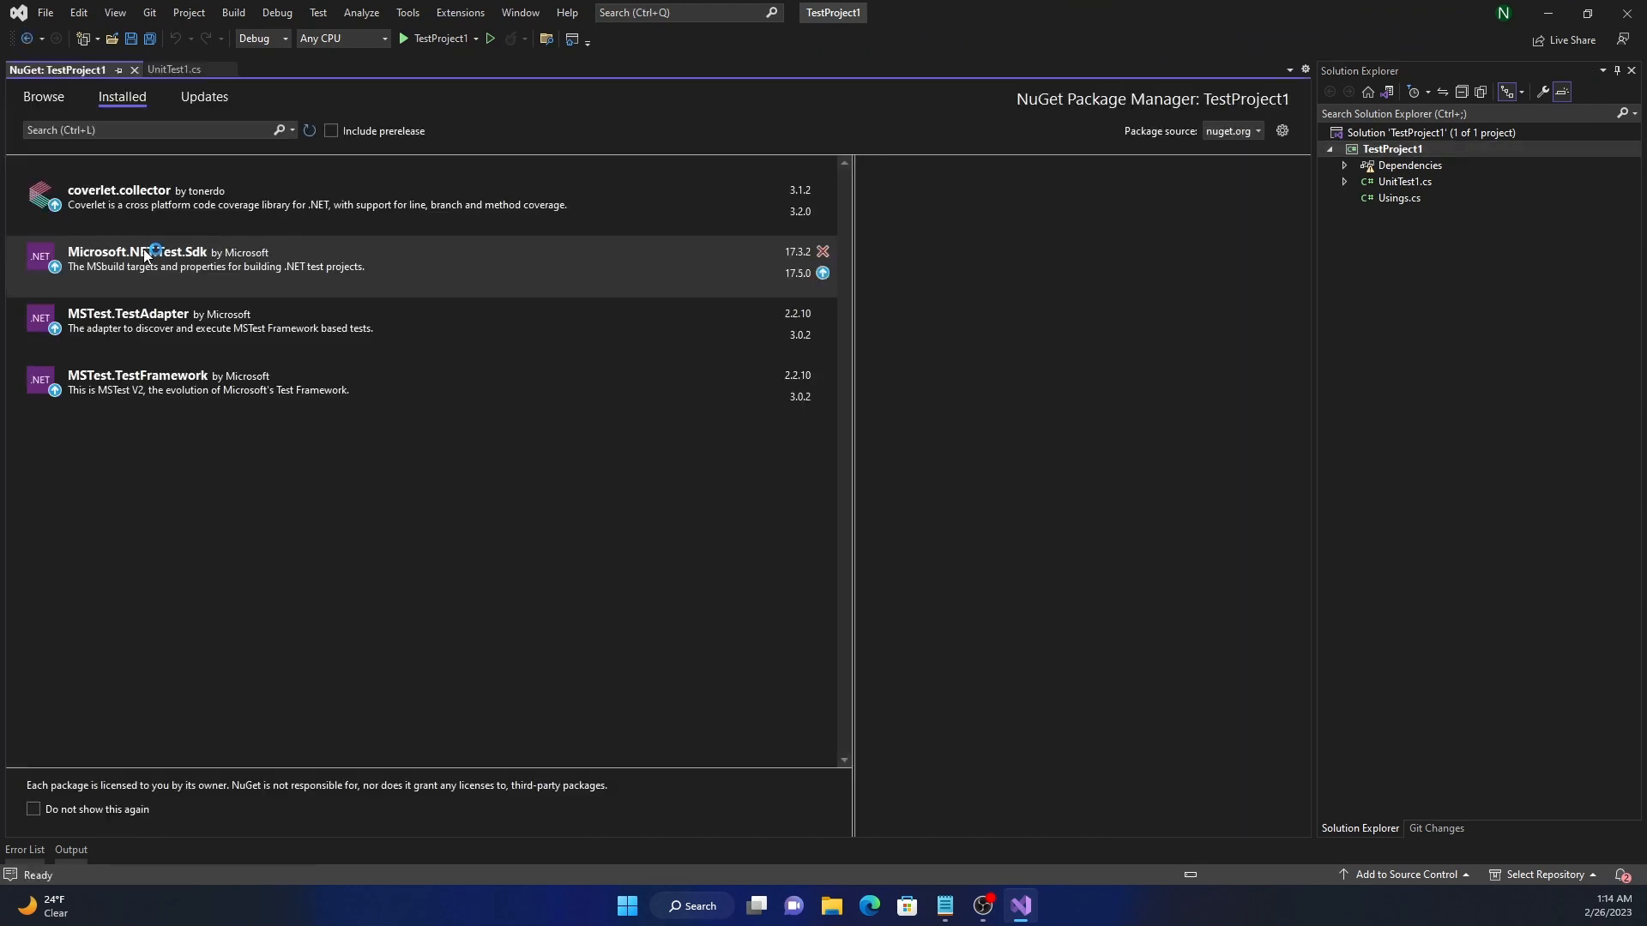
pyautogui.click(137, 383)
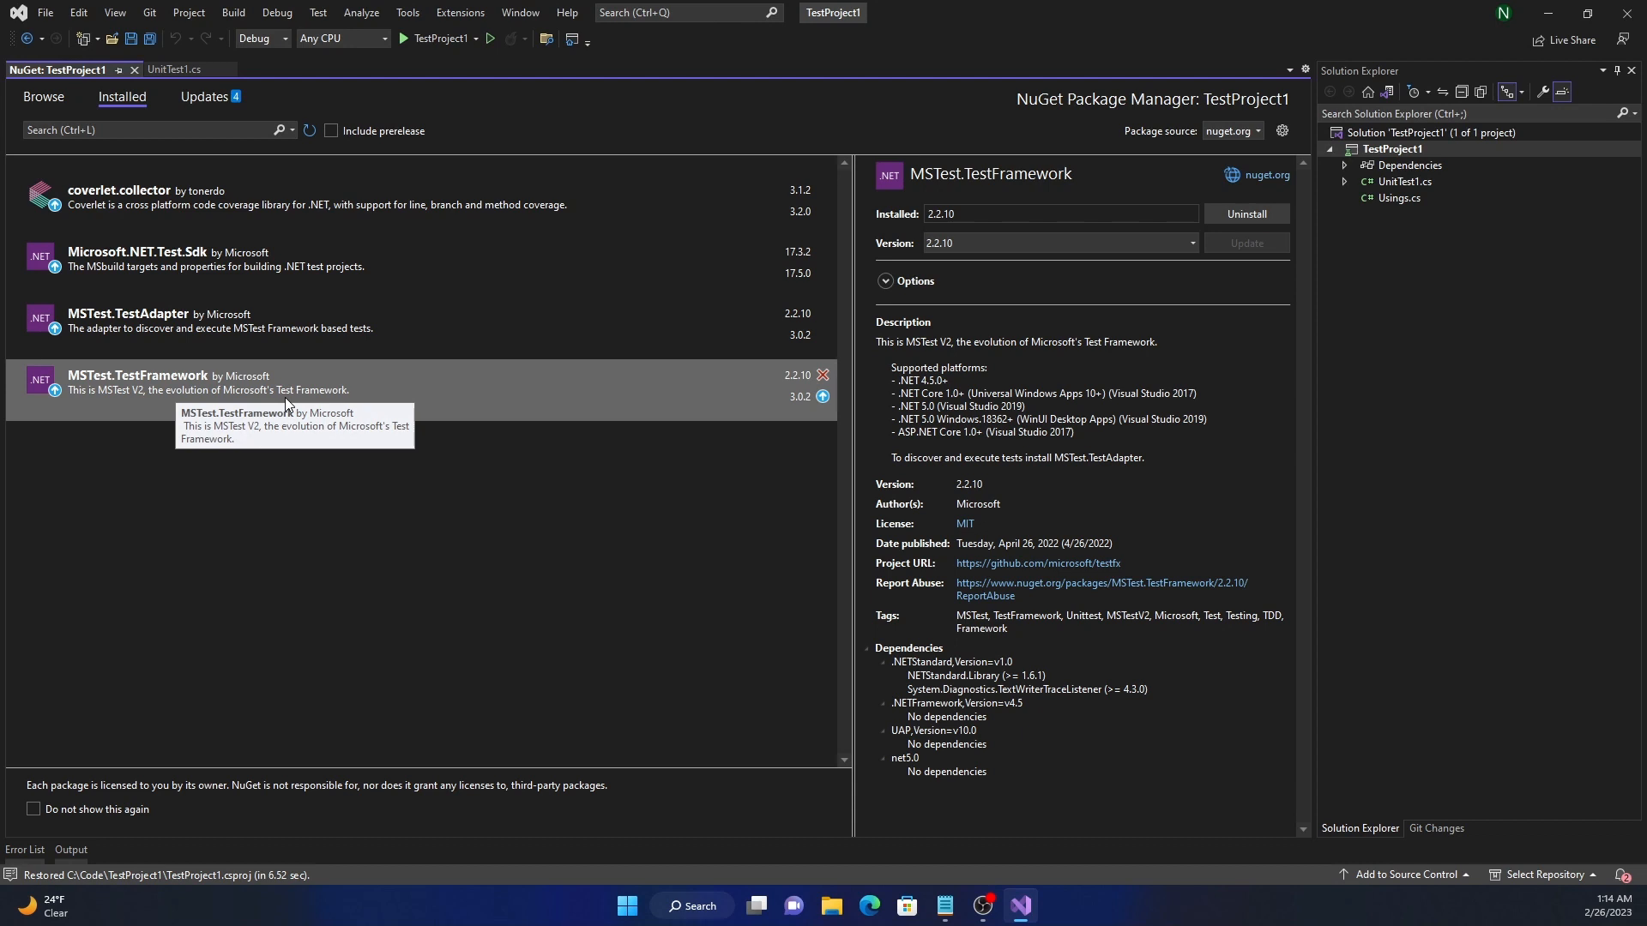
pyautogui.click(129, 321)
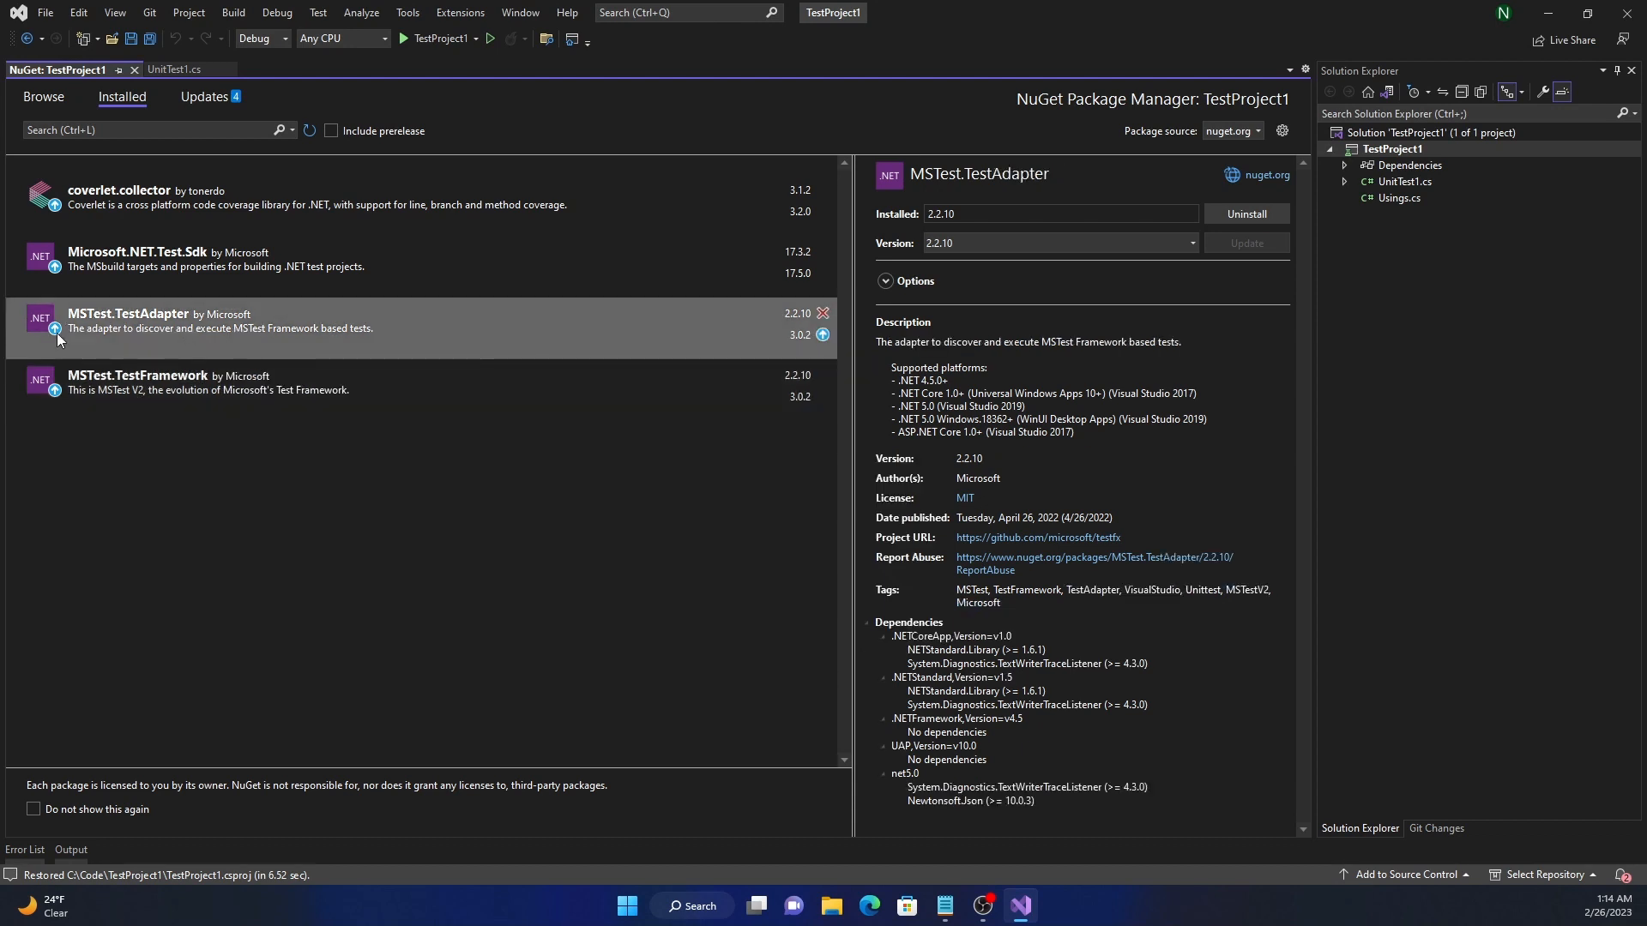
pyautogui.moveTo(283, 345)
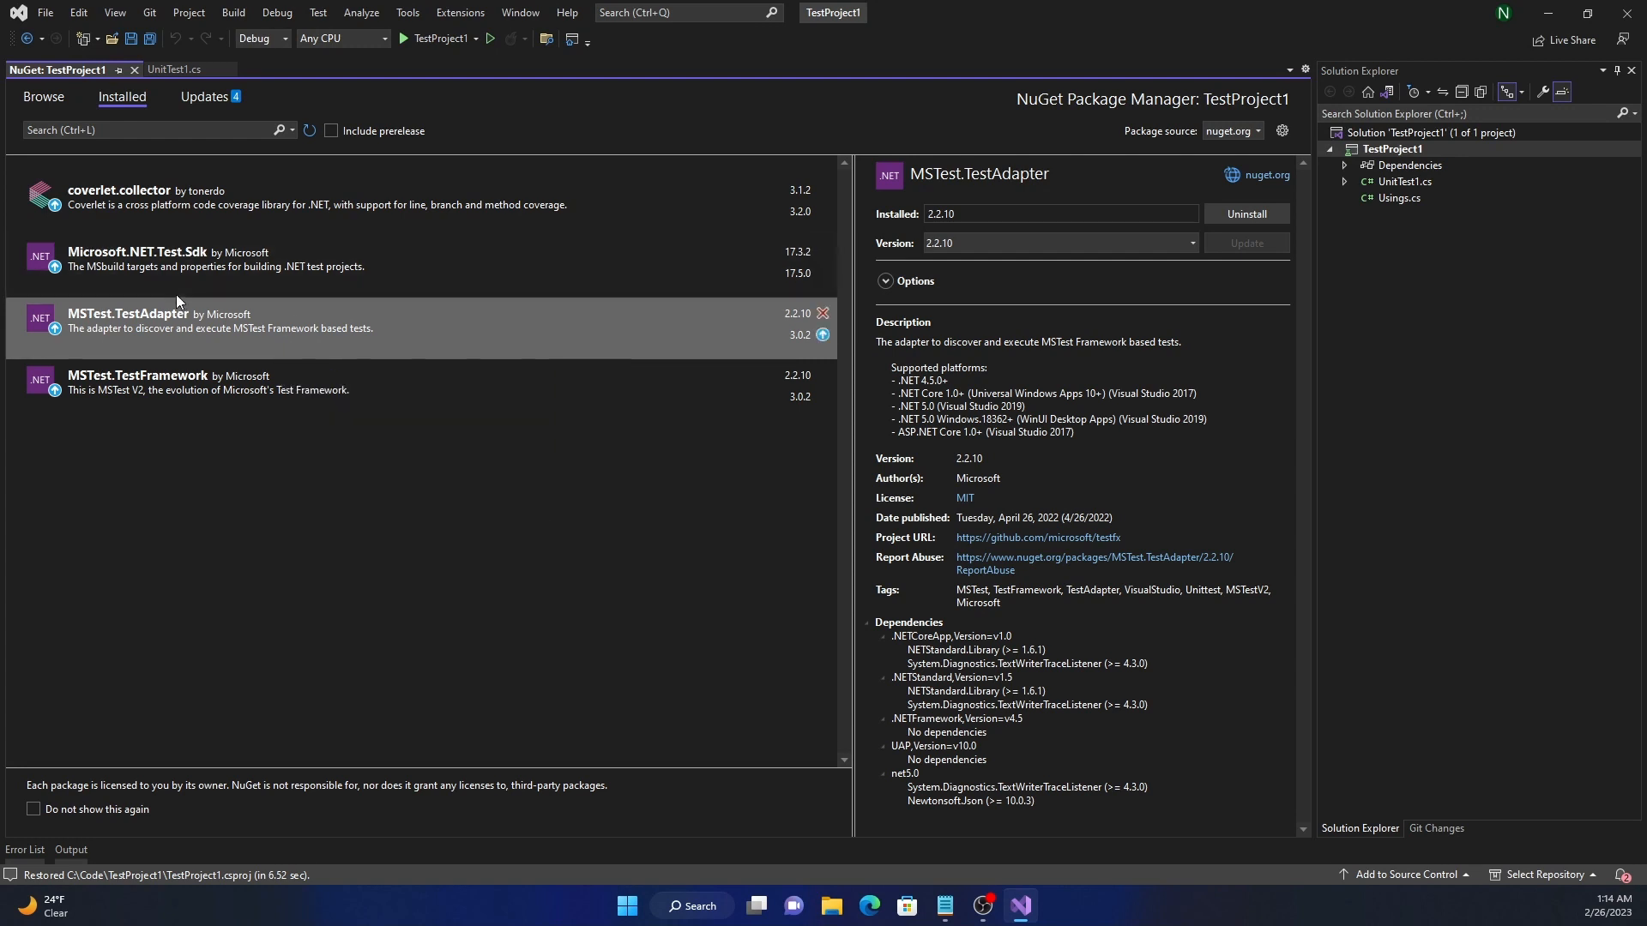
pyautogui.click(138, 259)
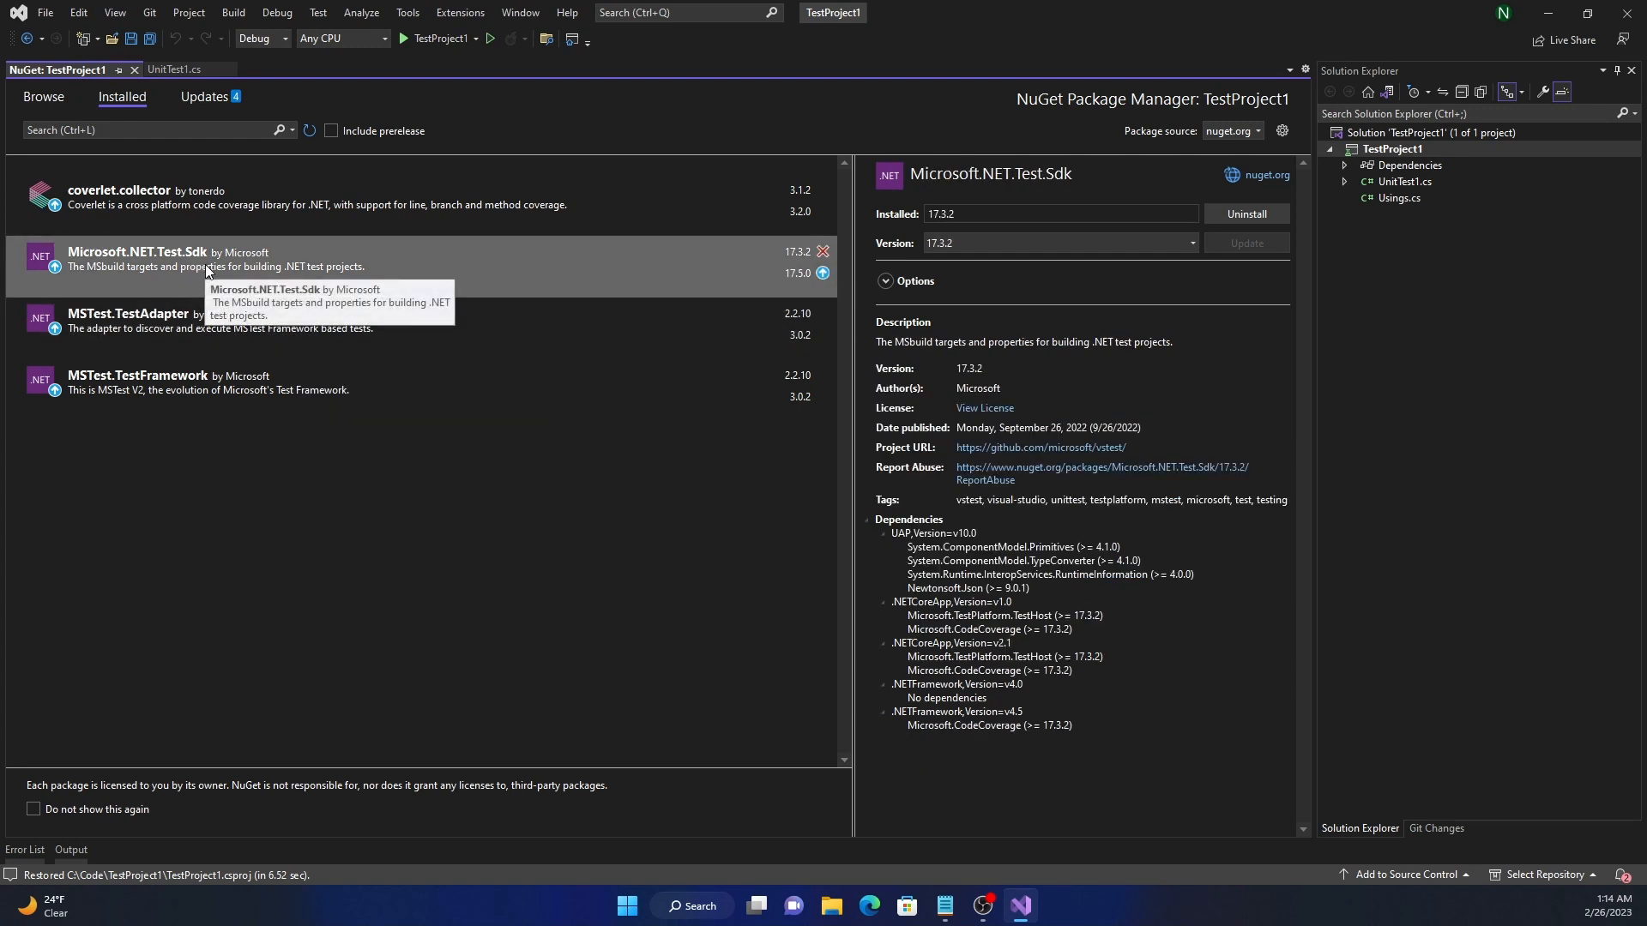
pyautogui.click(119, 197)
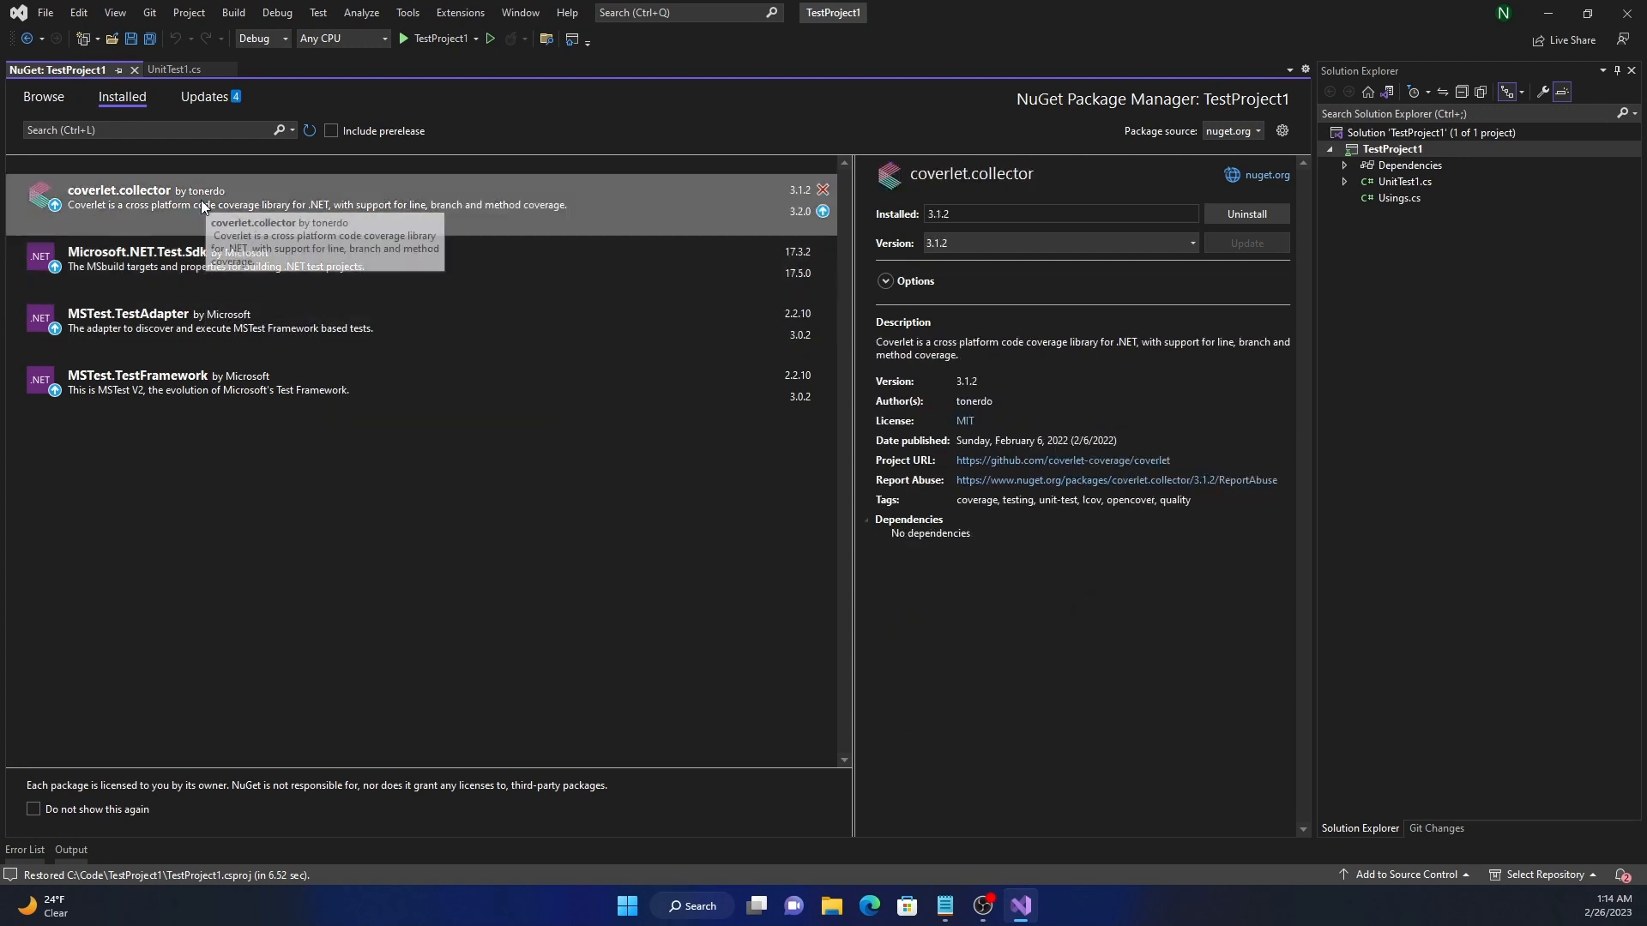
pyautogui.moveTo(269, 218)
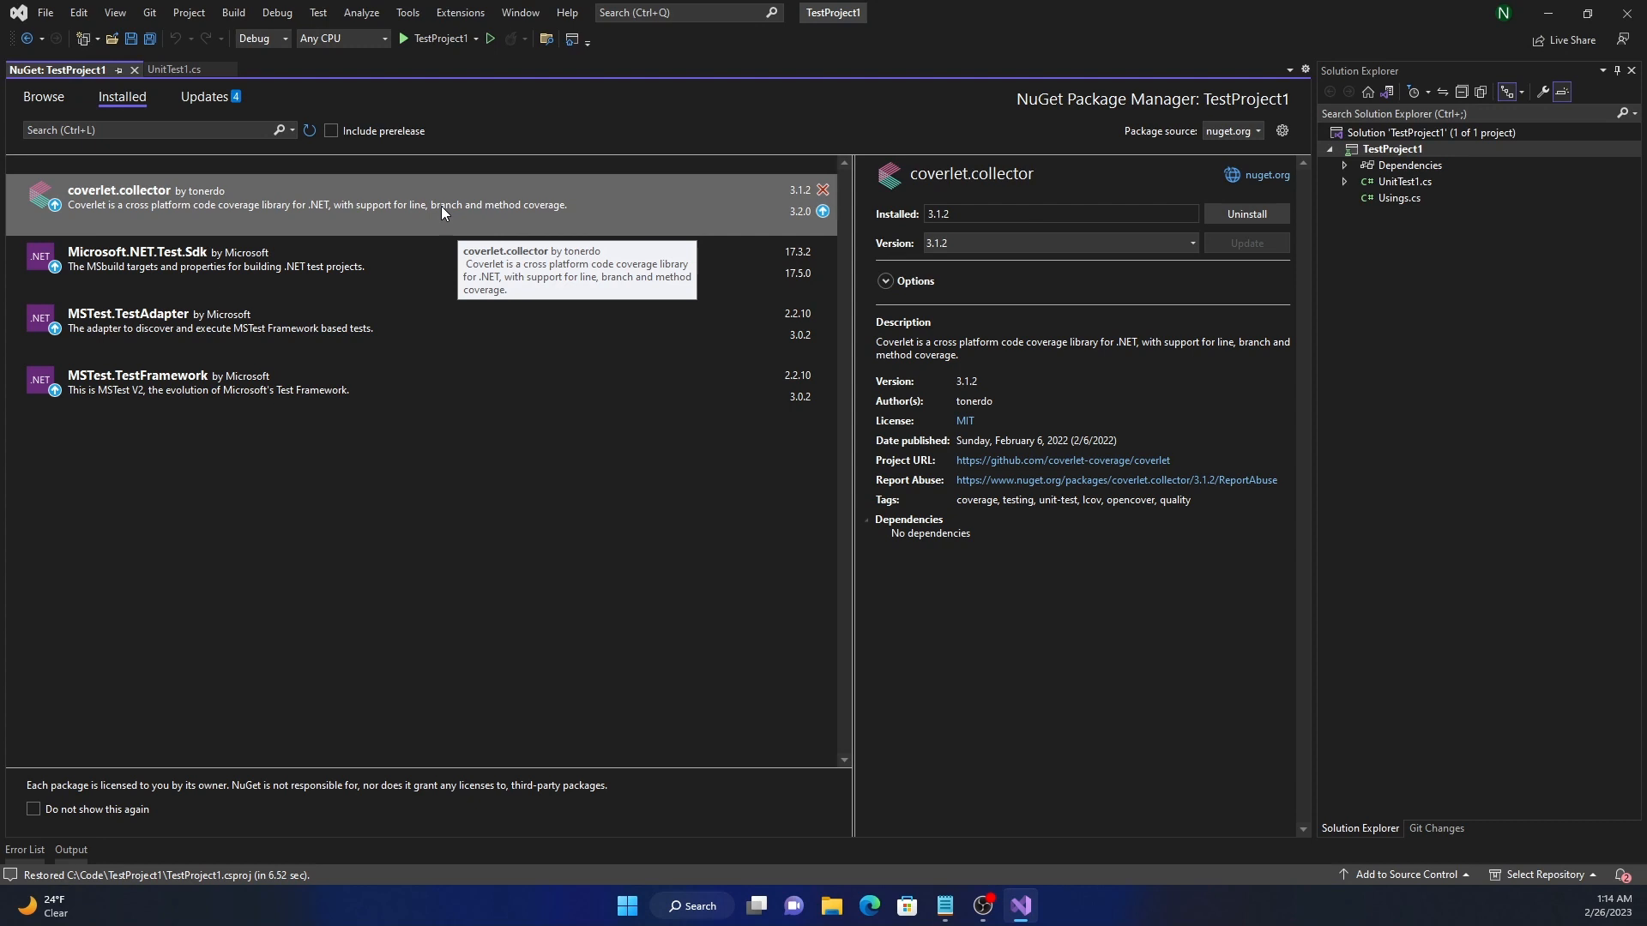
pyautogui.moveTo(1397, 199)
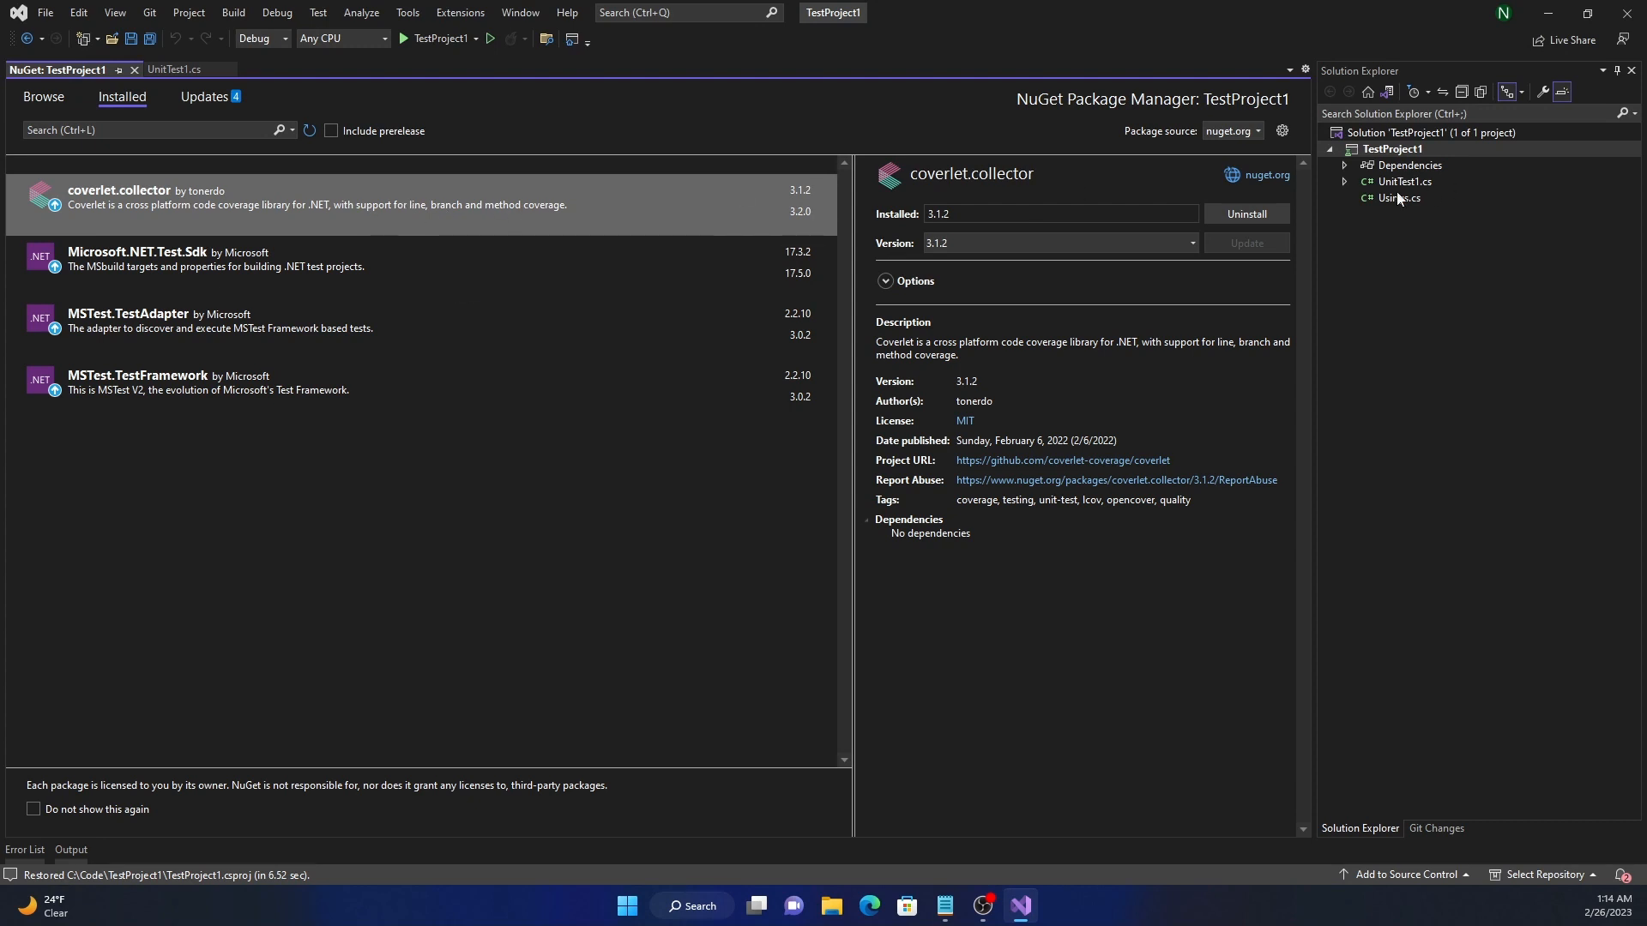
# Uninstall coverlet.collector and update all remaining outdated test packages.
pyautogui.click(1245, 214)
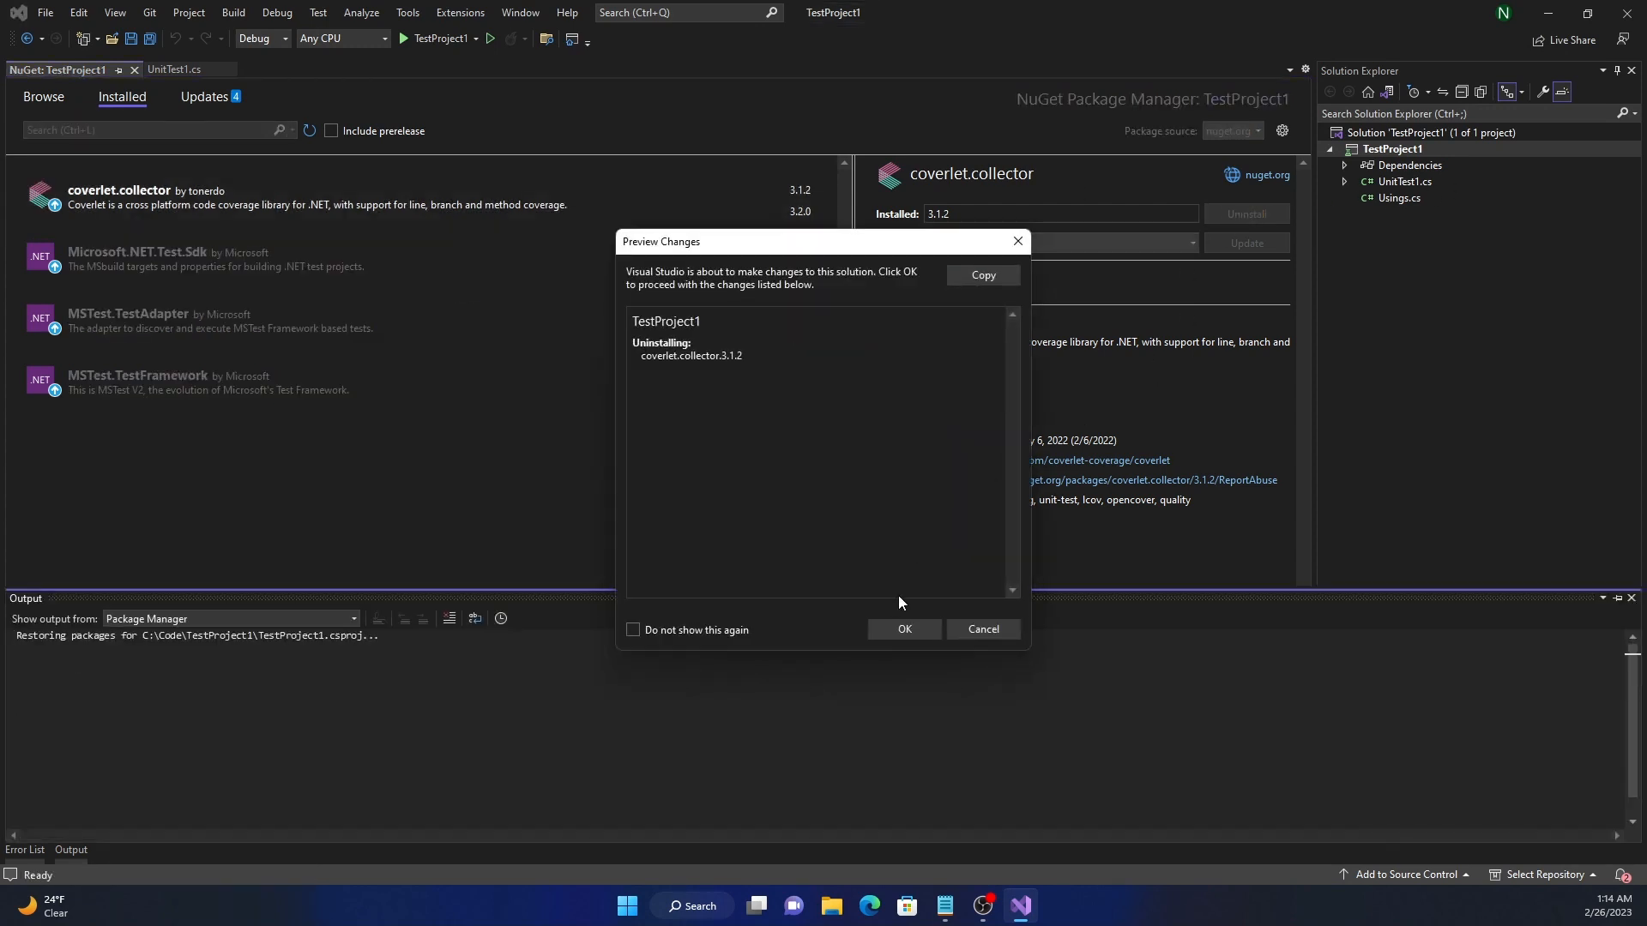
pyautogui.click(904, 629)
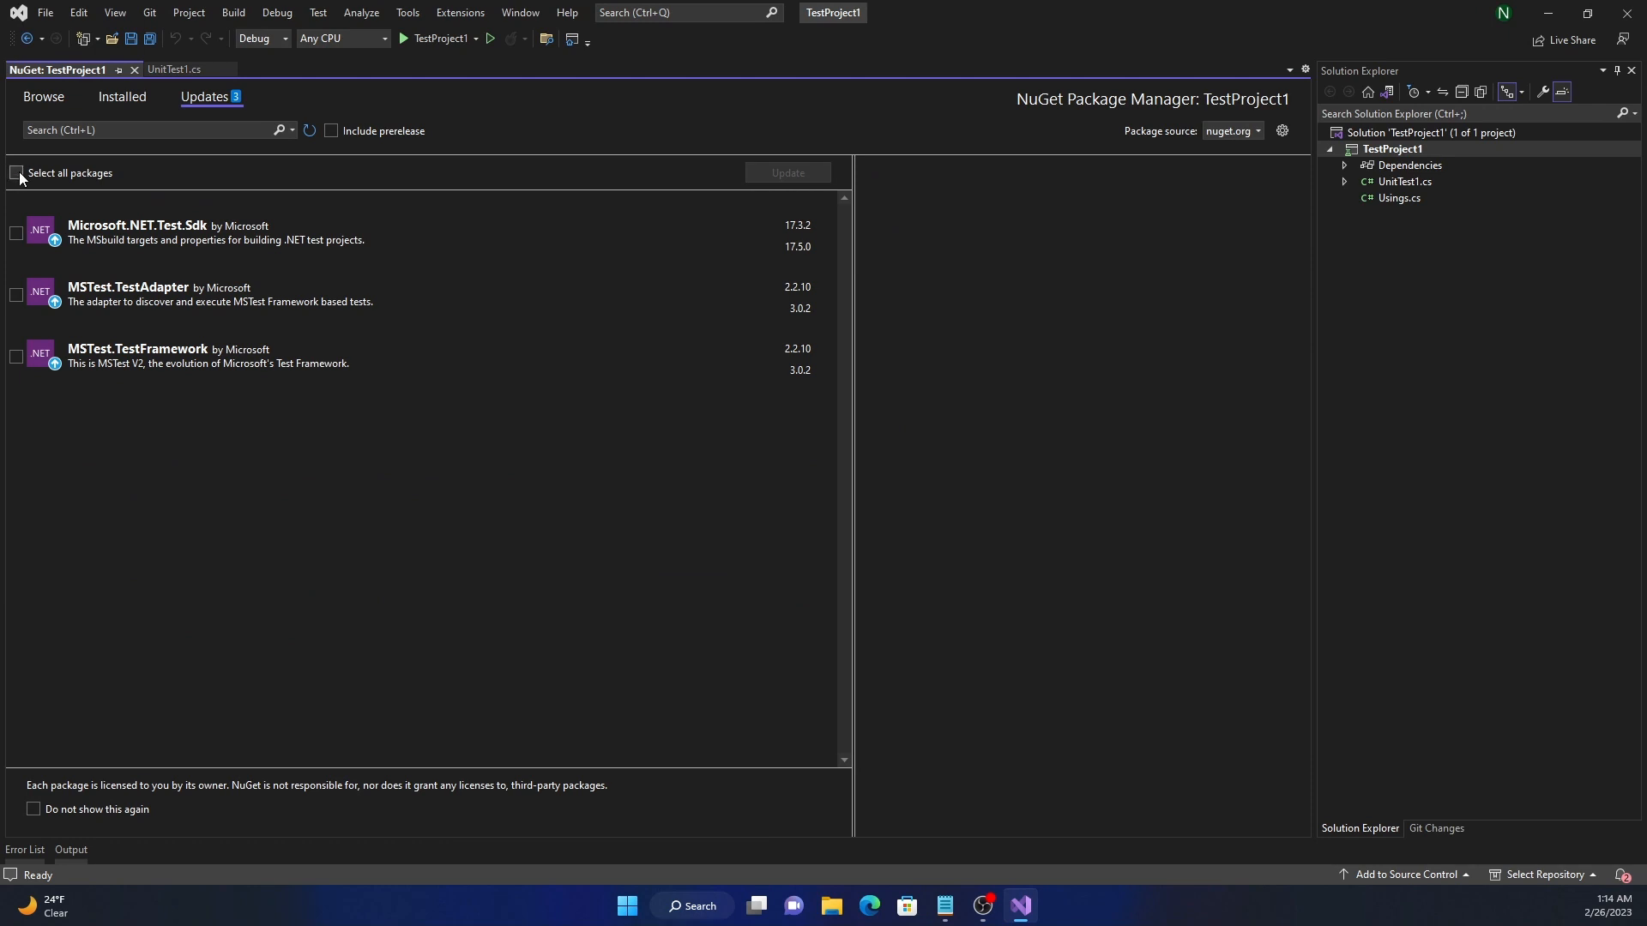
pyautogui.click(17, 173)
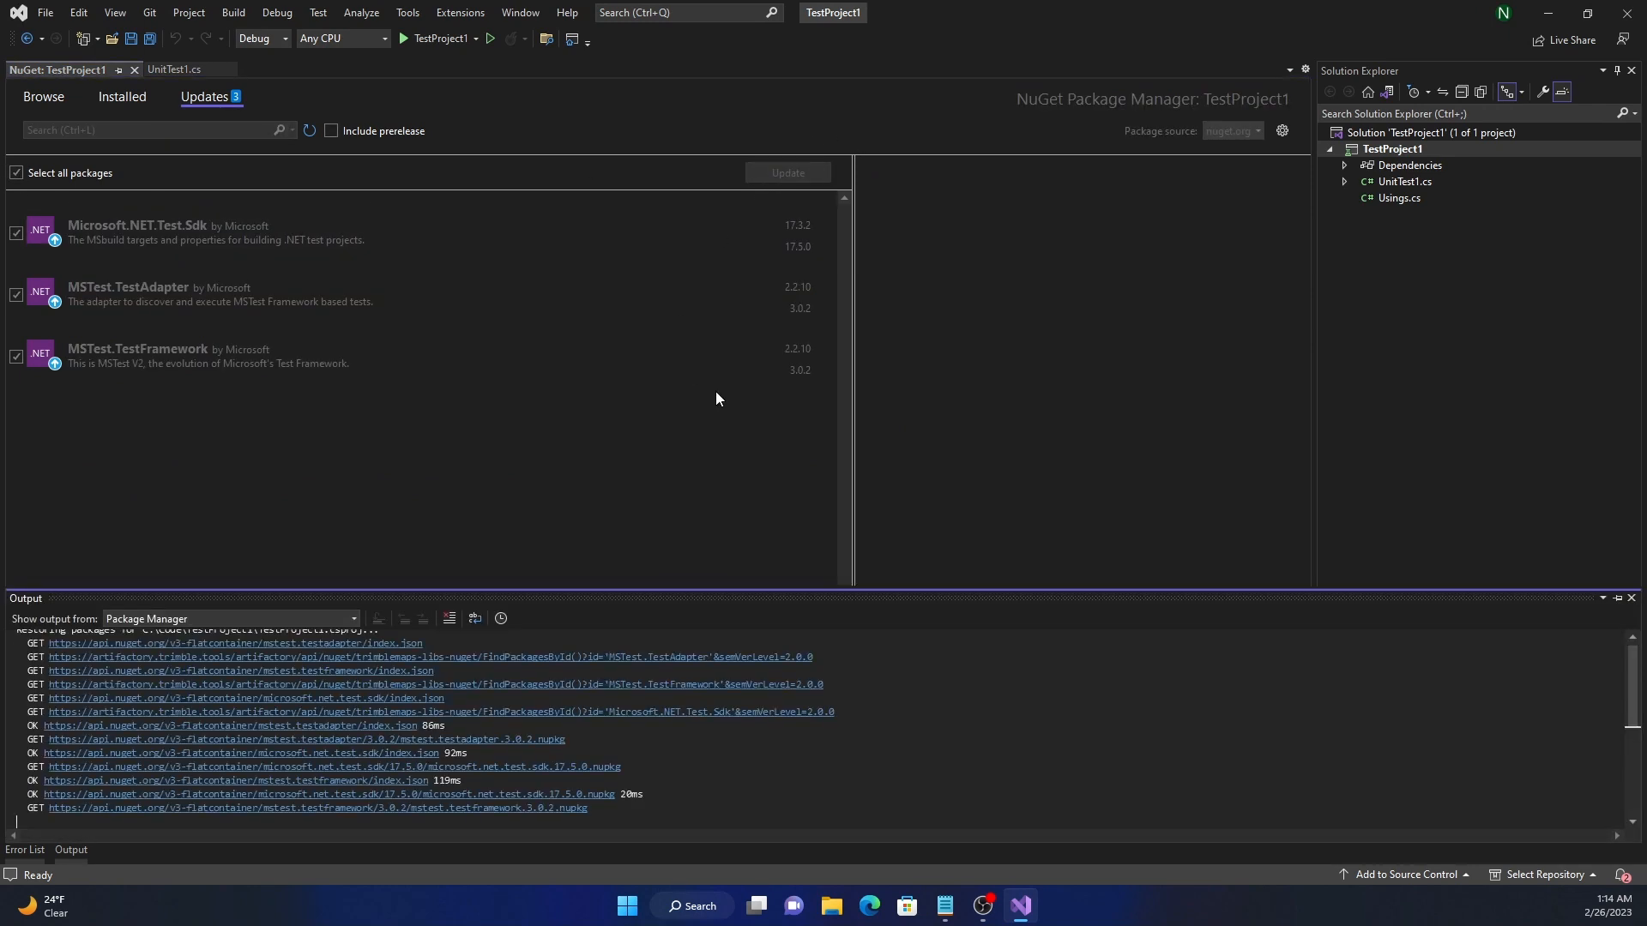
pyautogui.click(169, 69)
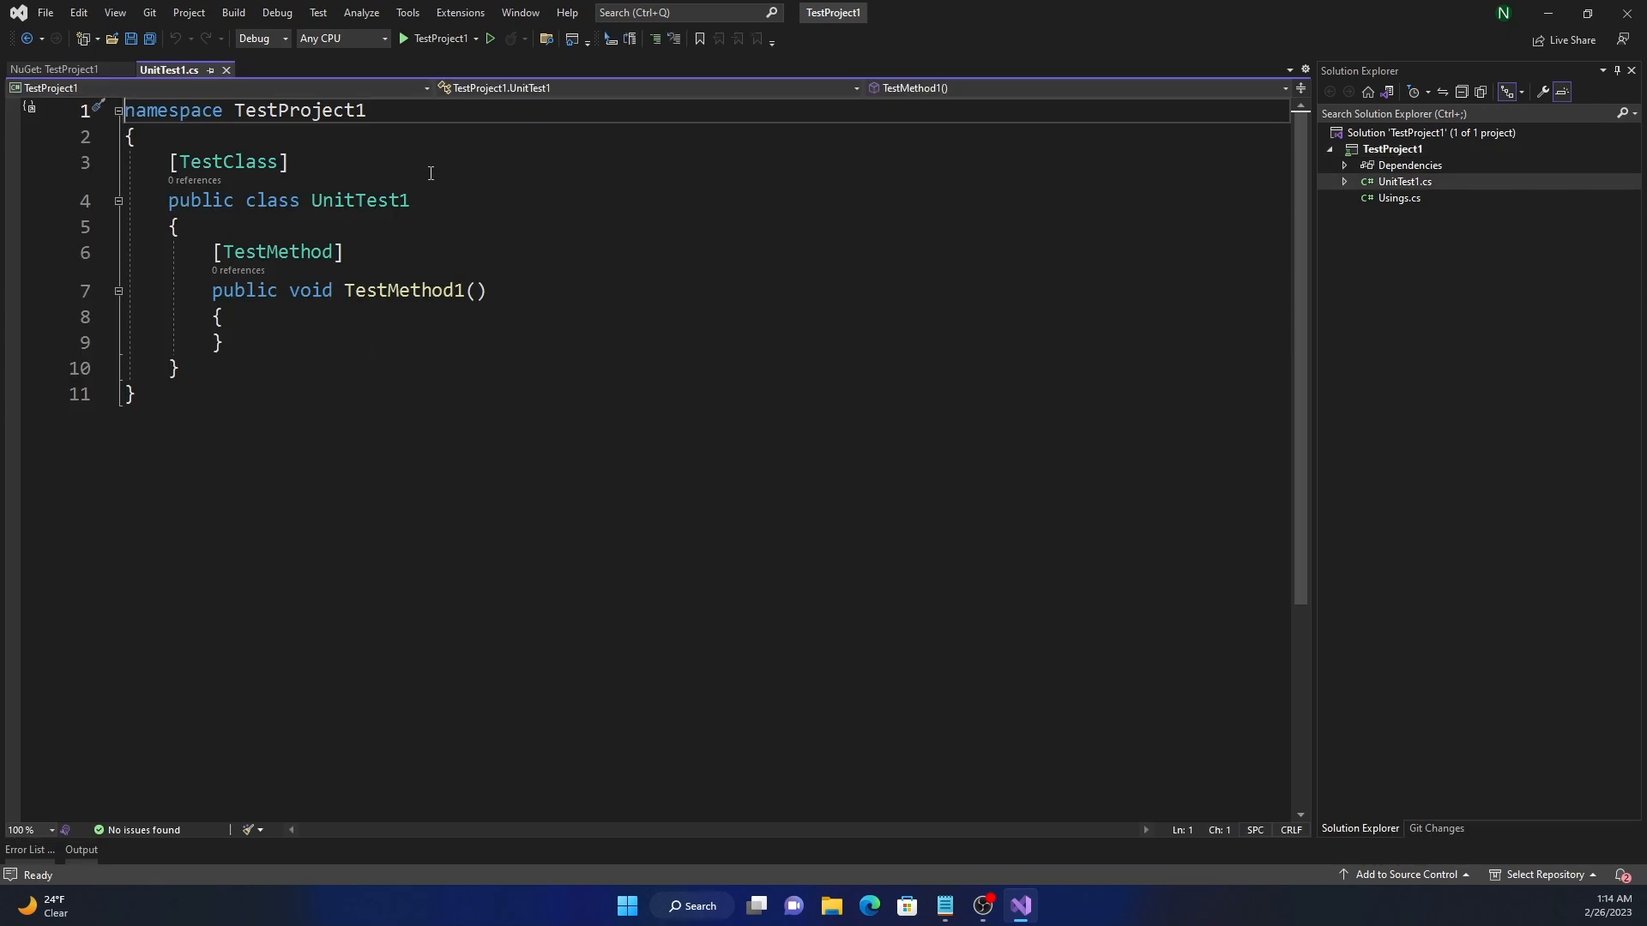
pyautogui.moveTo(228, 161)
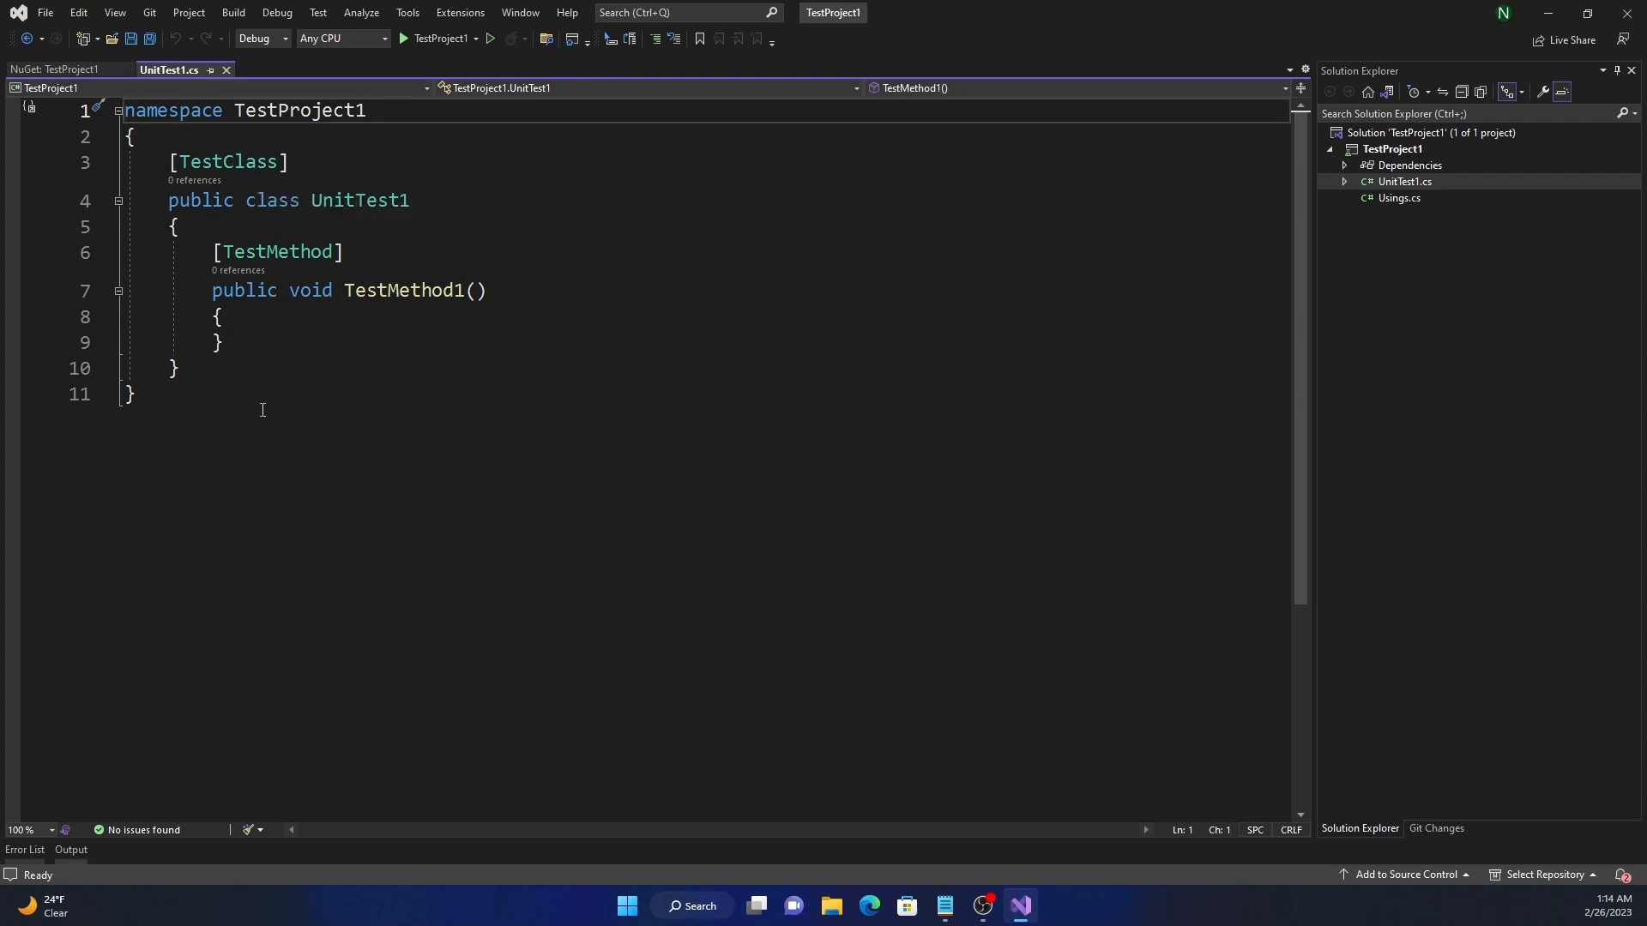
pyautogui.moveTo(276, 250)
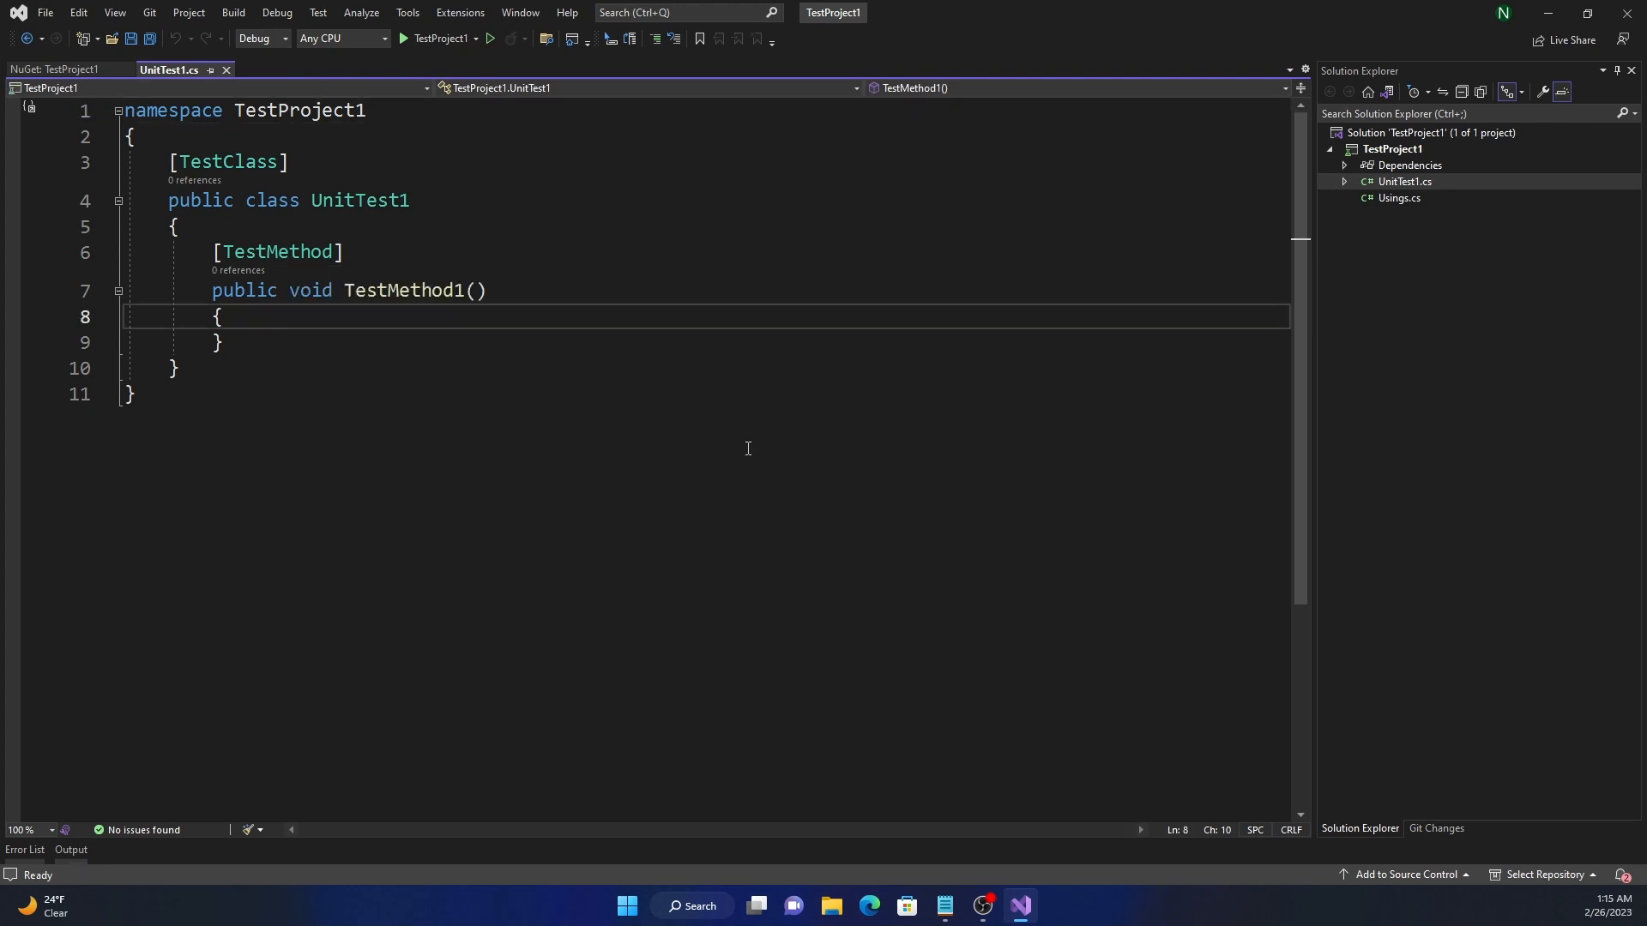
# Declare 'var count = 0;' inside TestMethod1 with a blank line below it.
pyautogui.press('Enter')
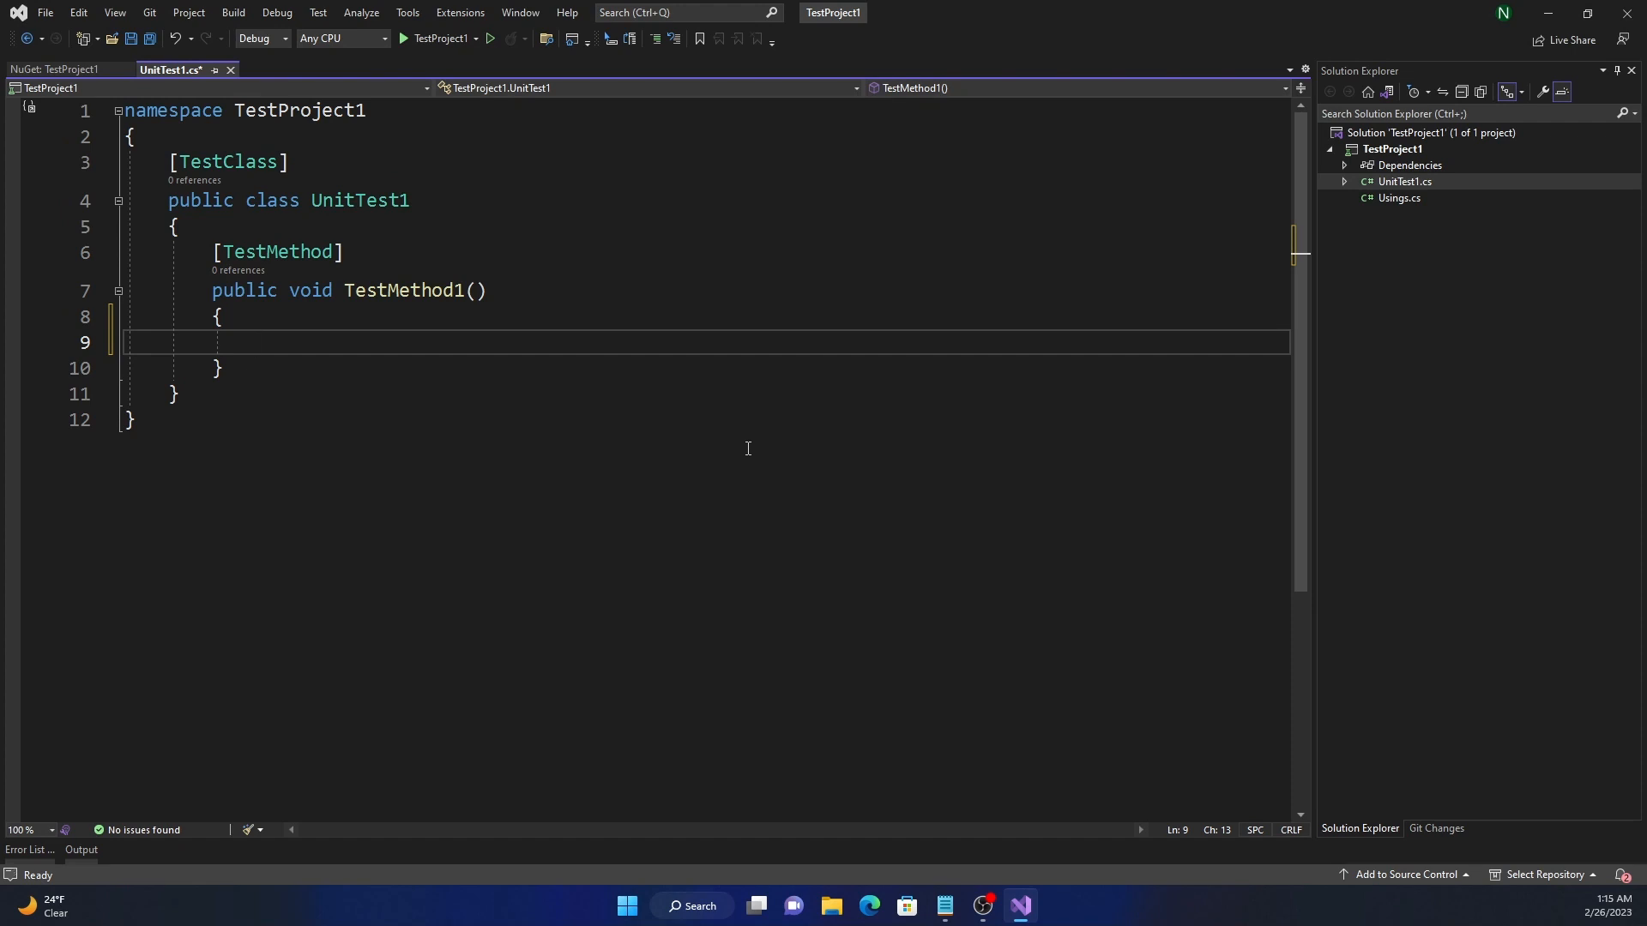
pyautogui.write('var count = 0;')
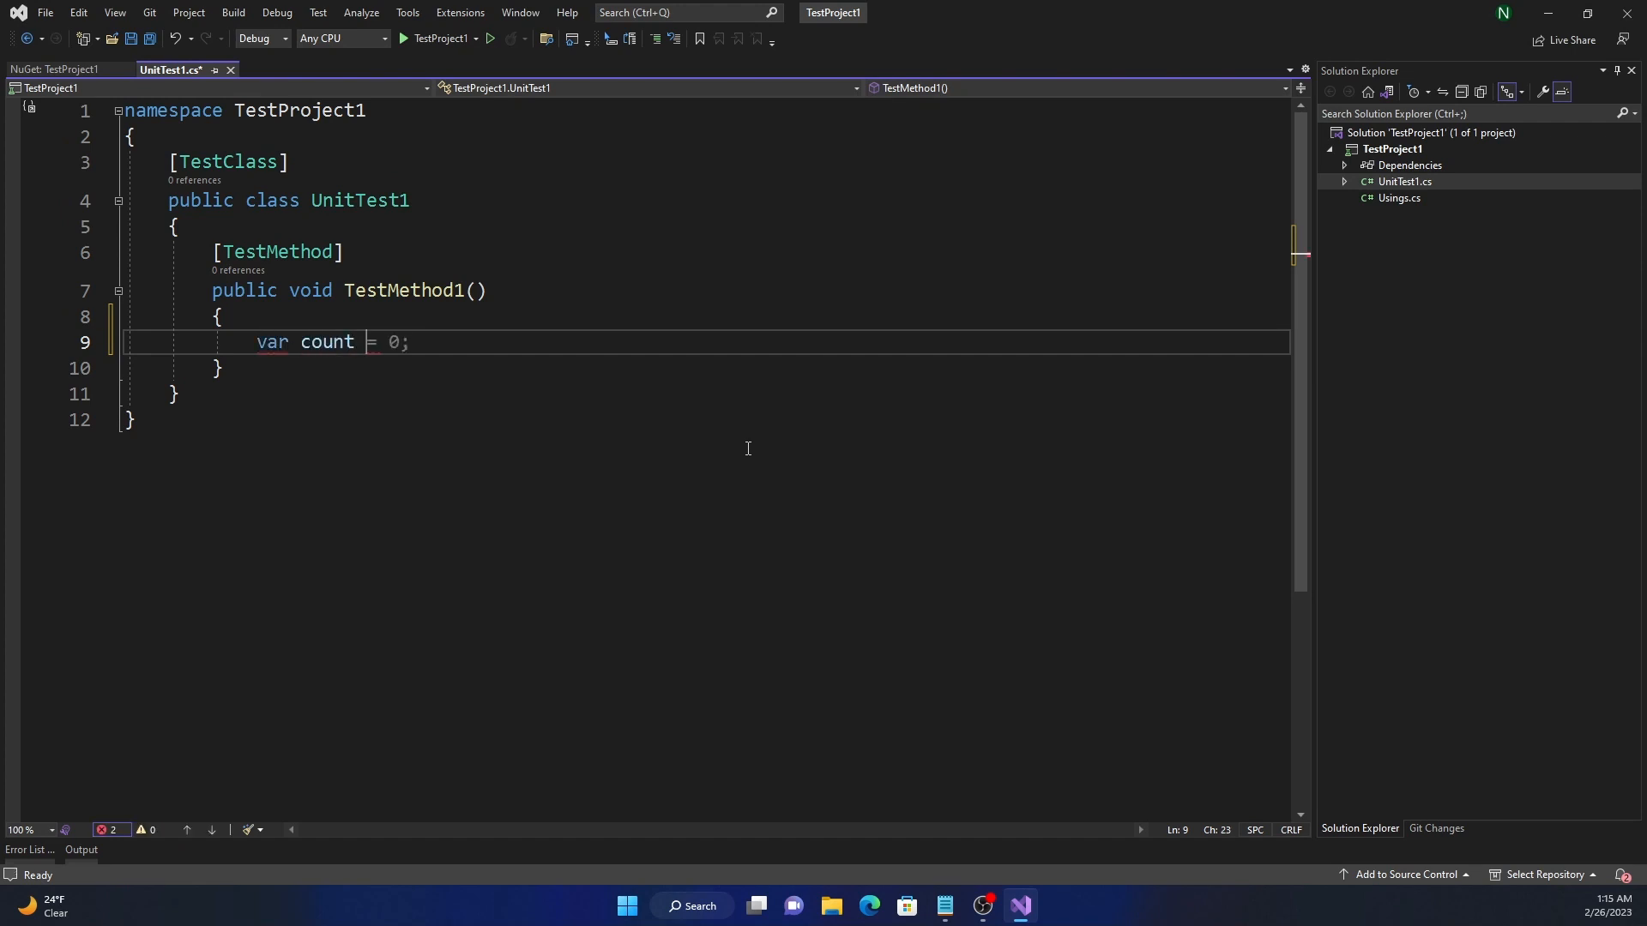
pyautogui.press('Enter')
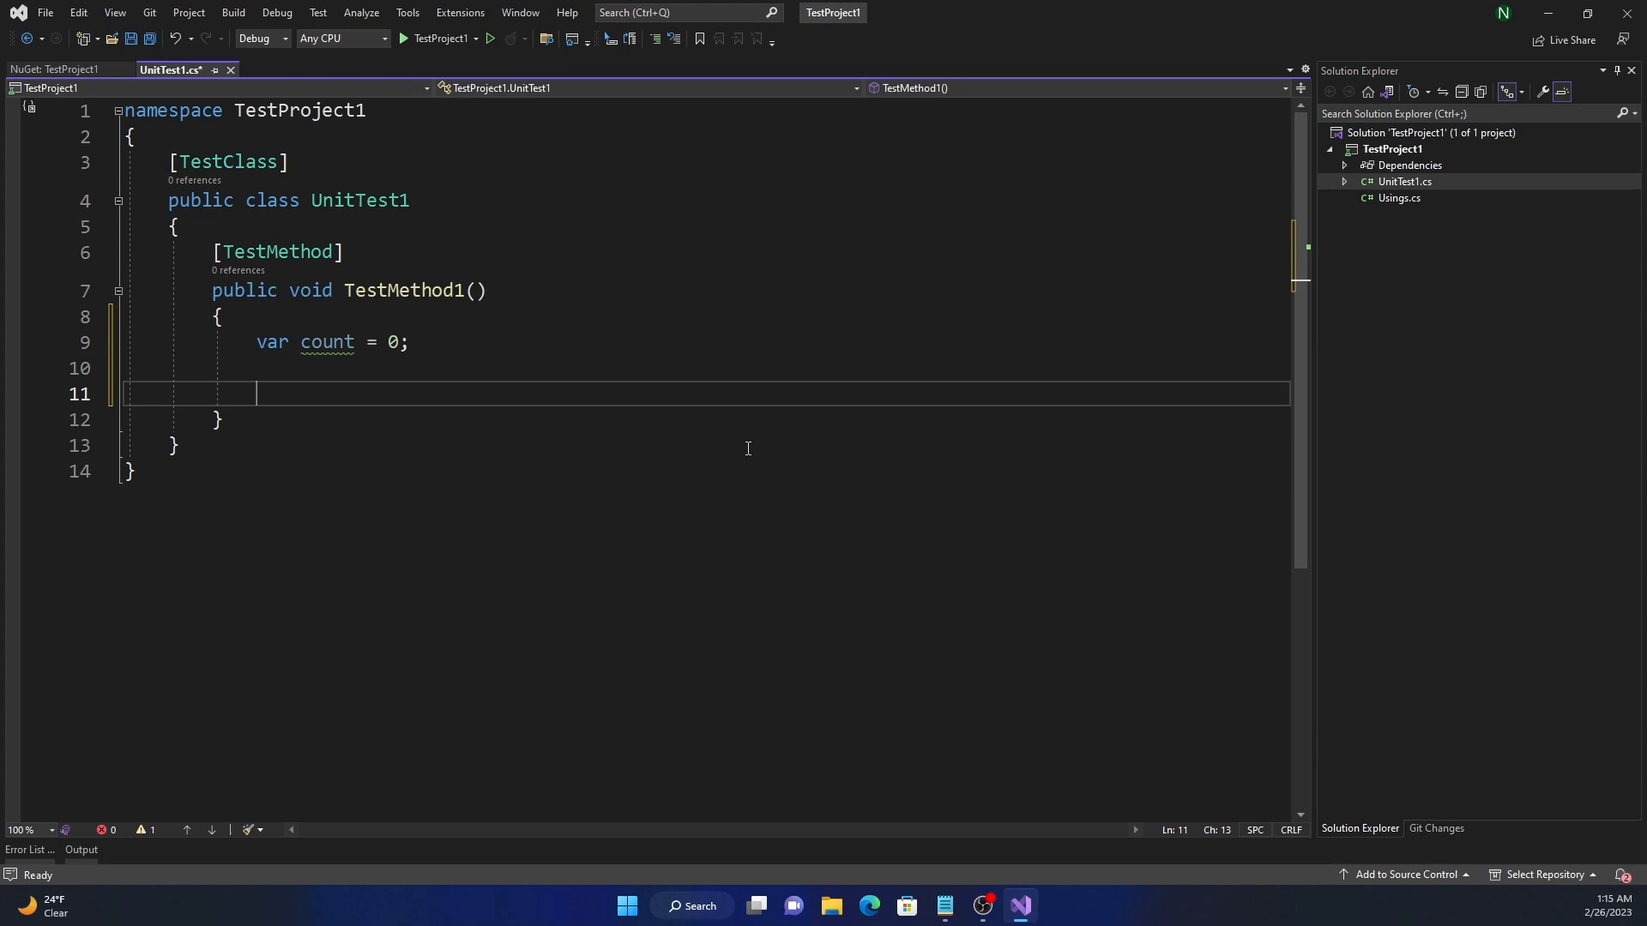
# Begin an Assert.AreEqual(0, count) statement below the count declaration.
pyautogui.write('Ass')
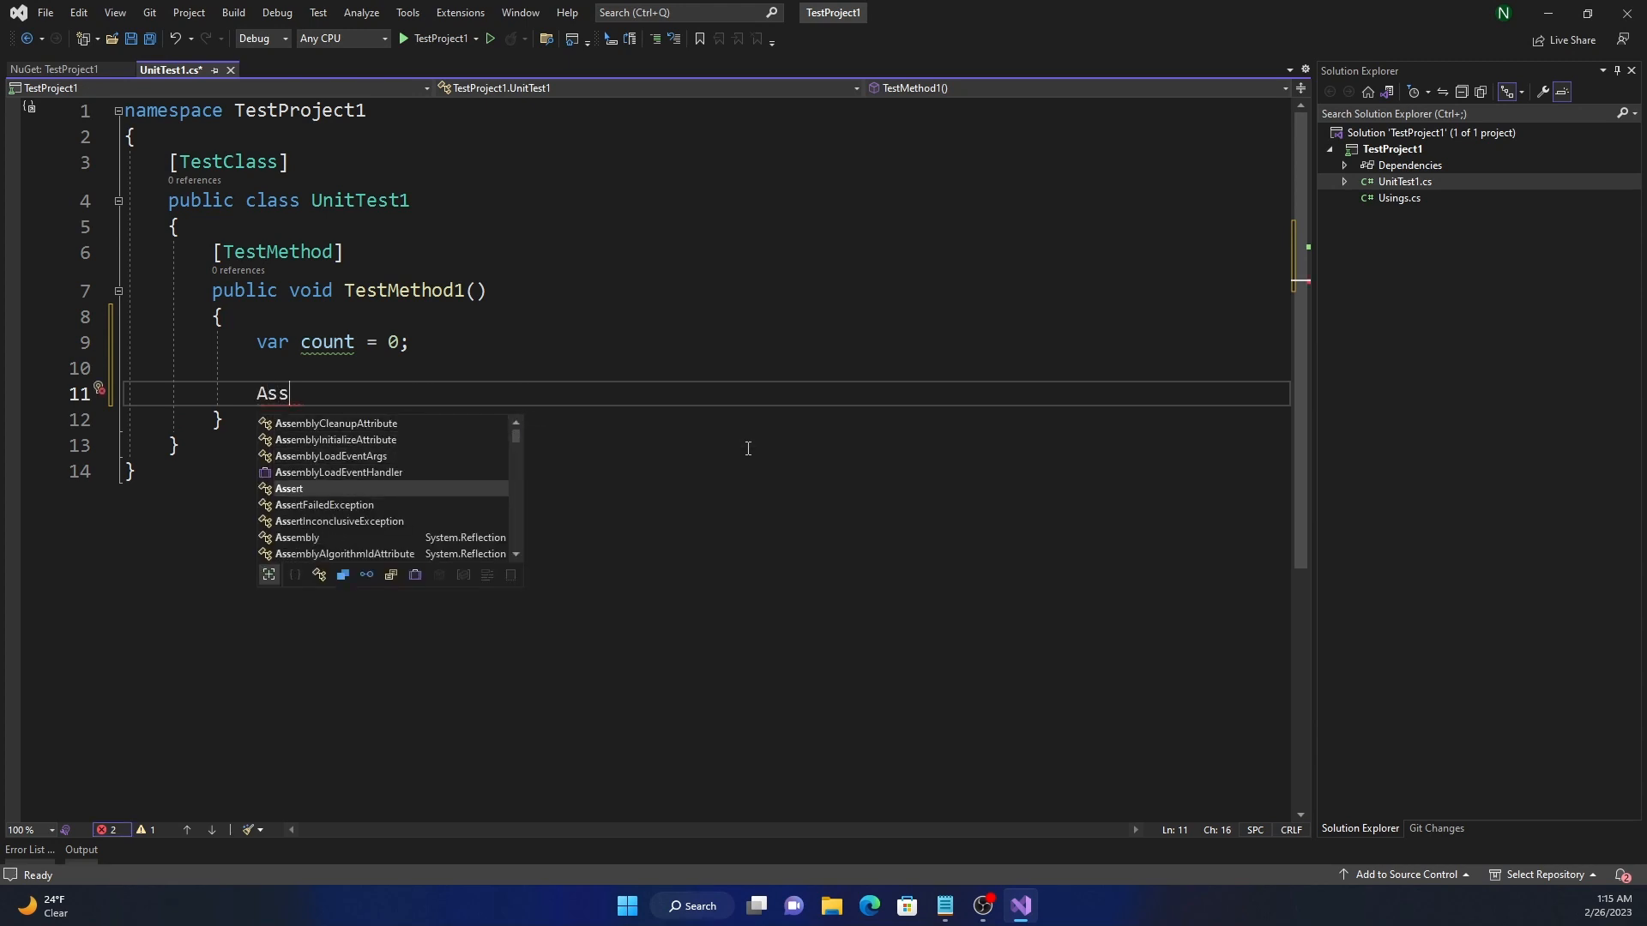
pyautogui.write('ert.AreEqual(0, count);')
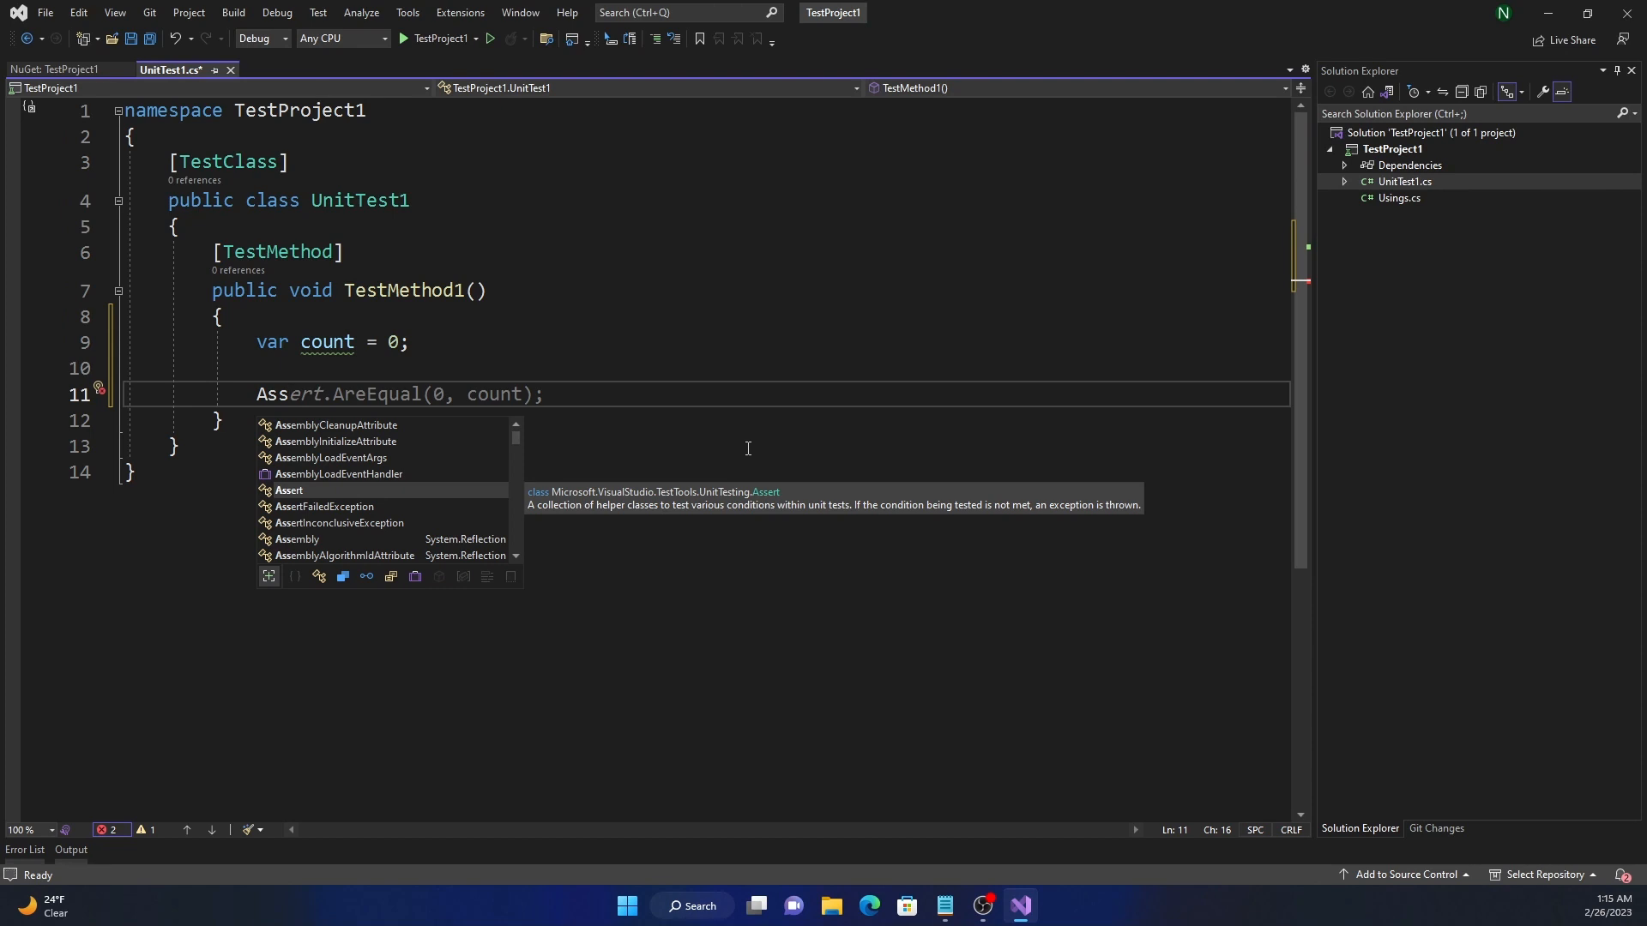
pyautogui.press('Escape')
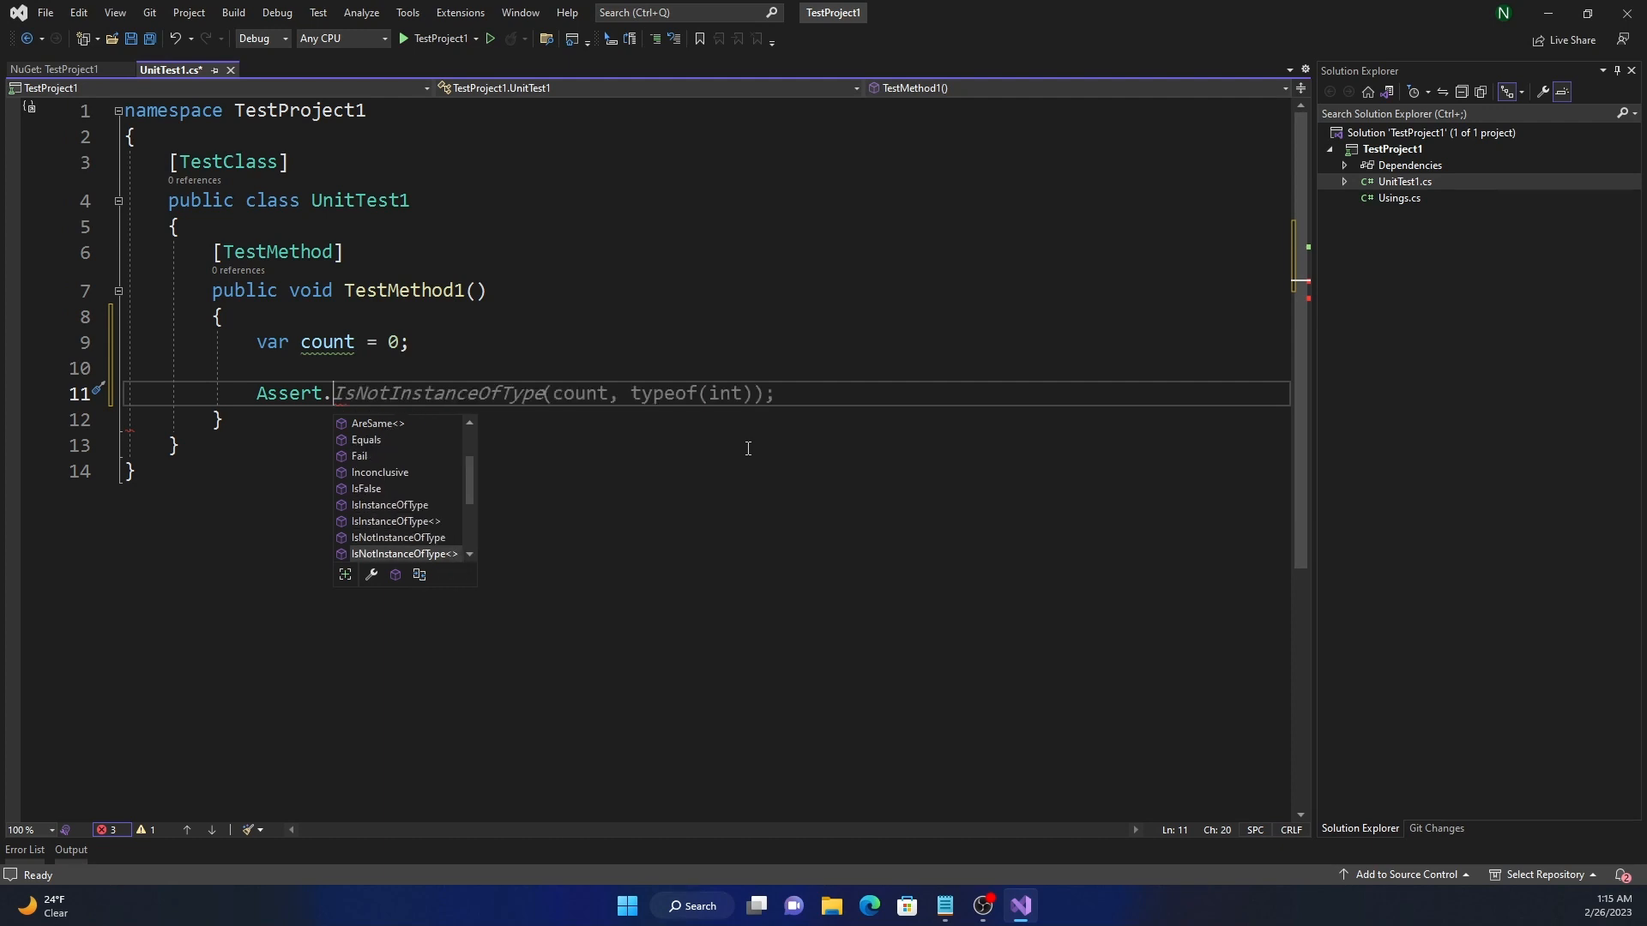
pyautogui.write('AreEqual(0, count);')
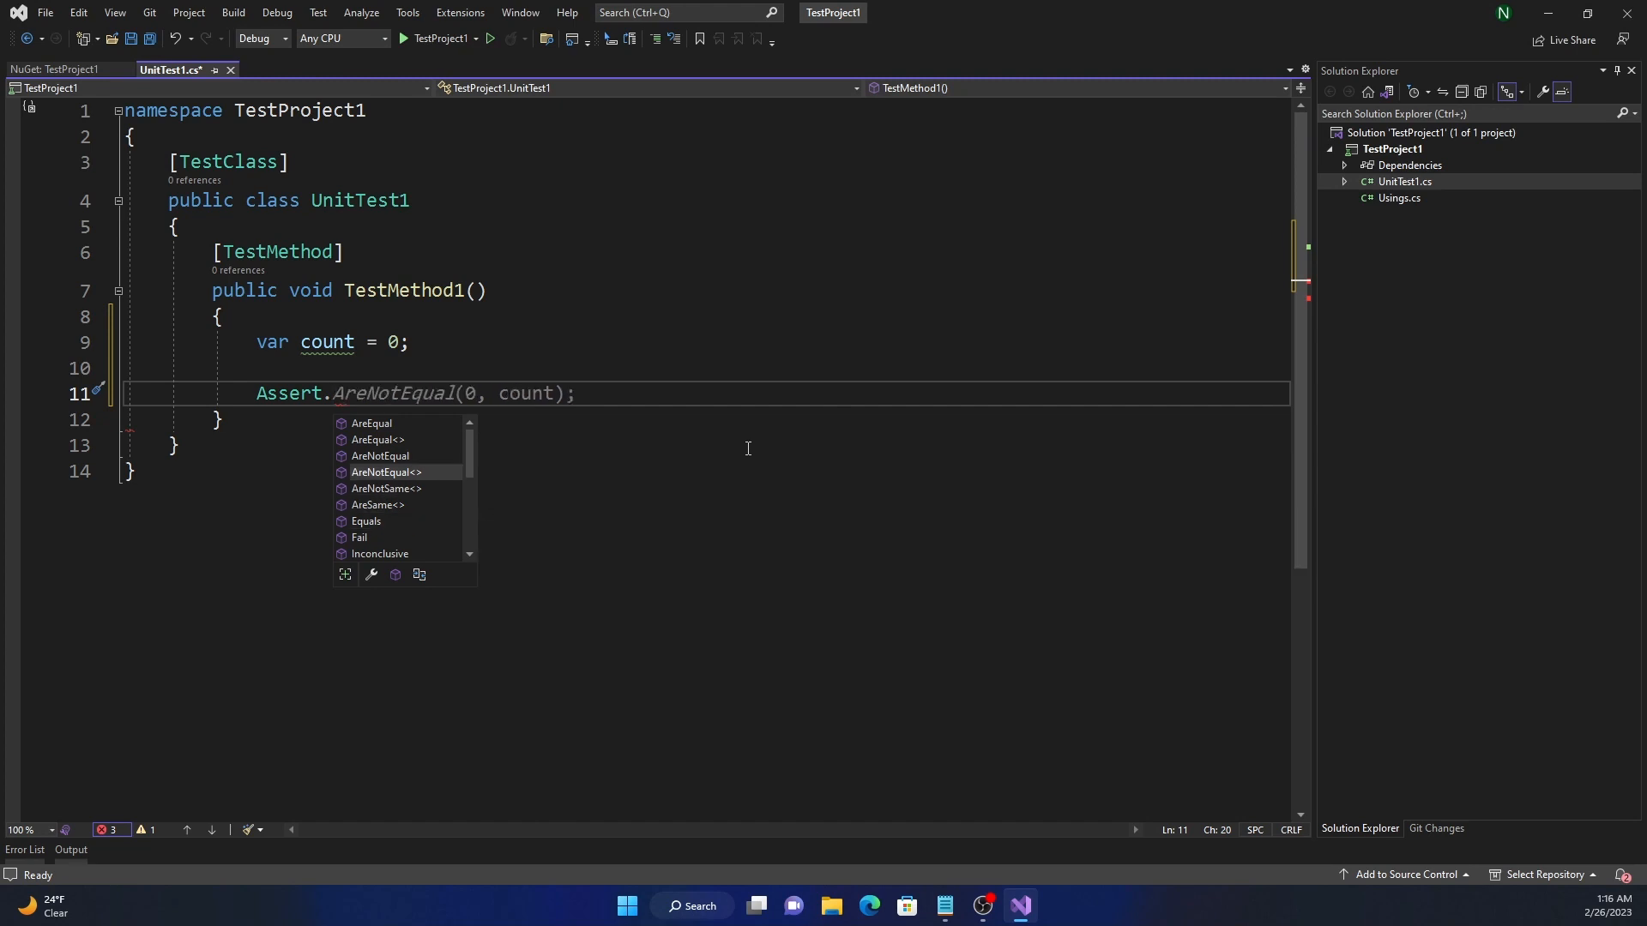
# Complete the assertion as Assert.AreEqual(0, count); with its closing semicolon.
pyautogui.click(372, 423)
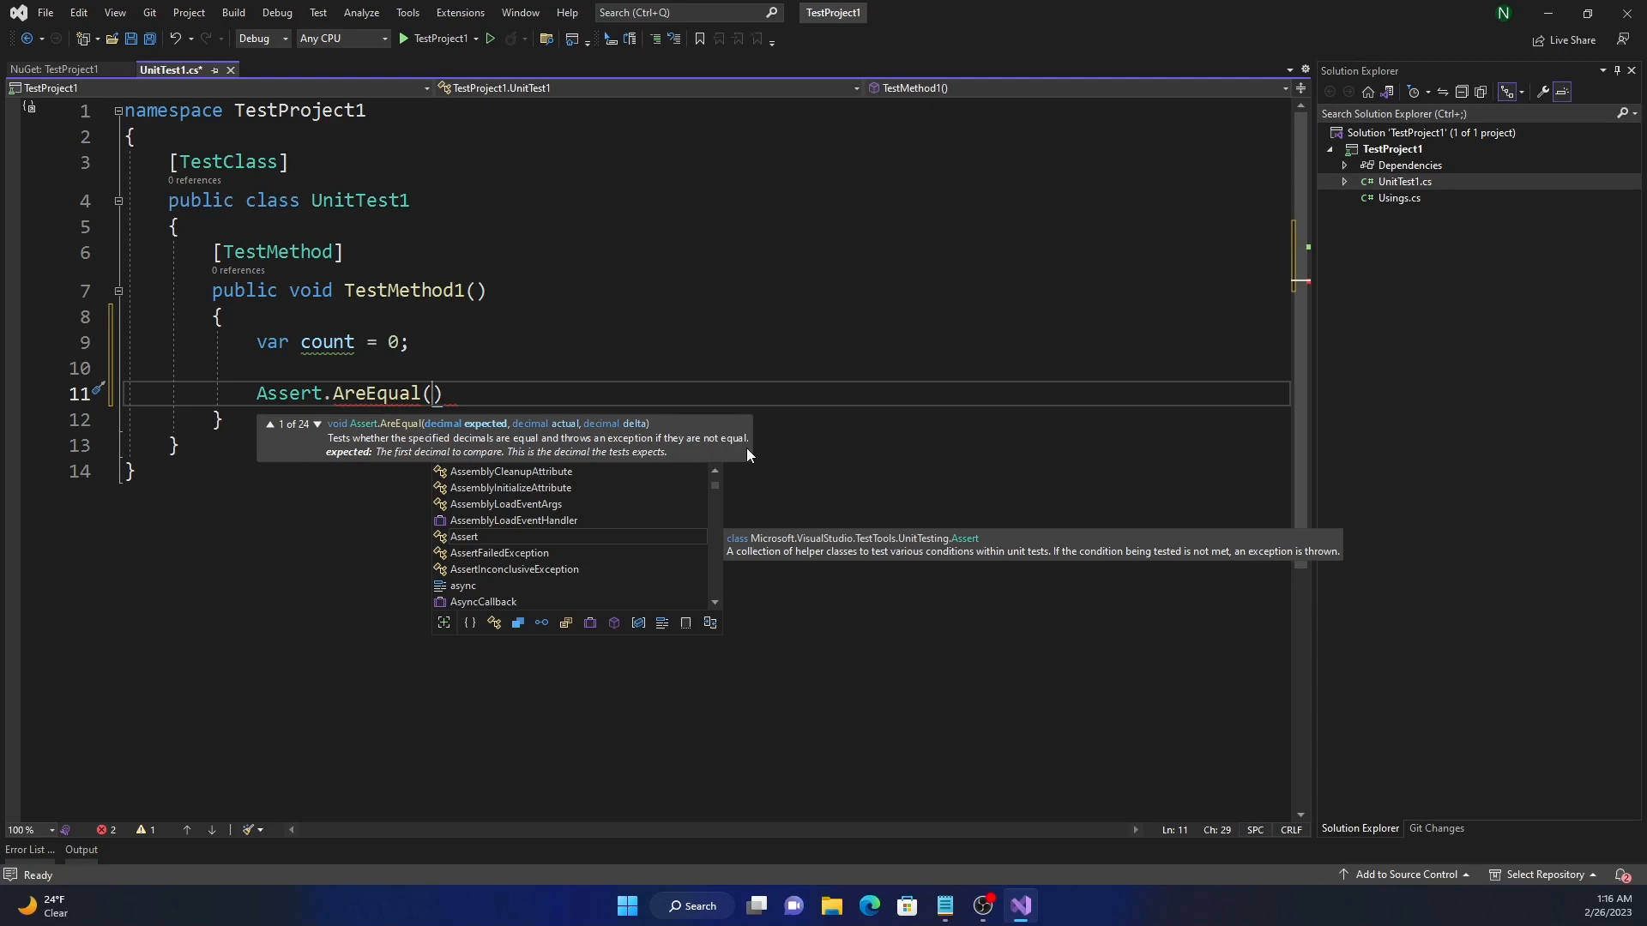
pyautogui.write('0, count);')
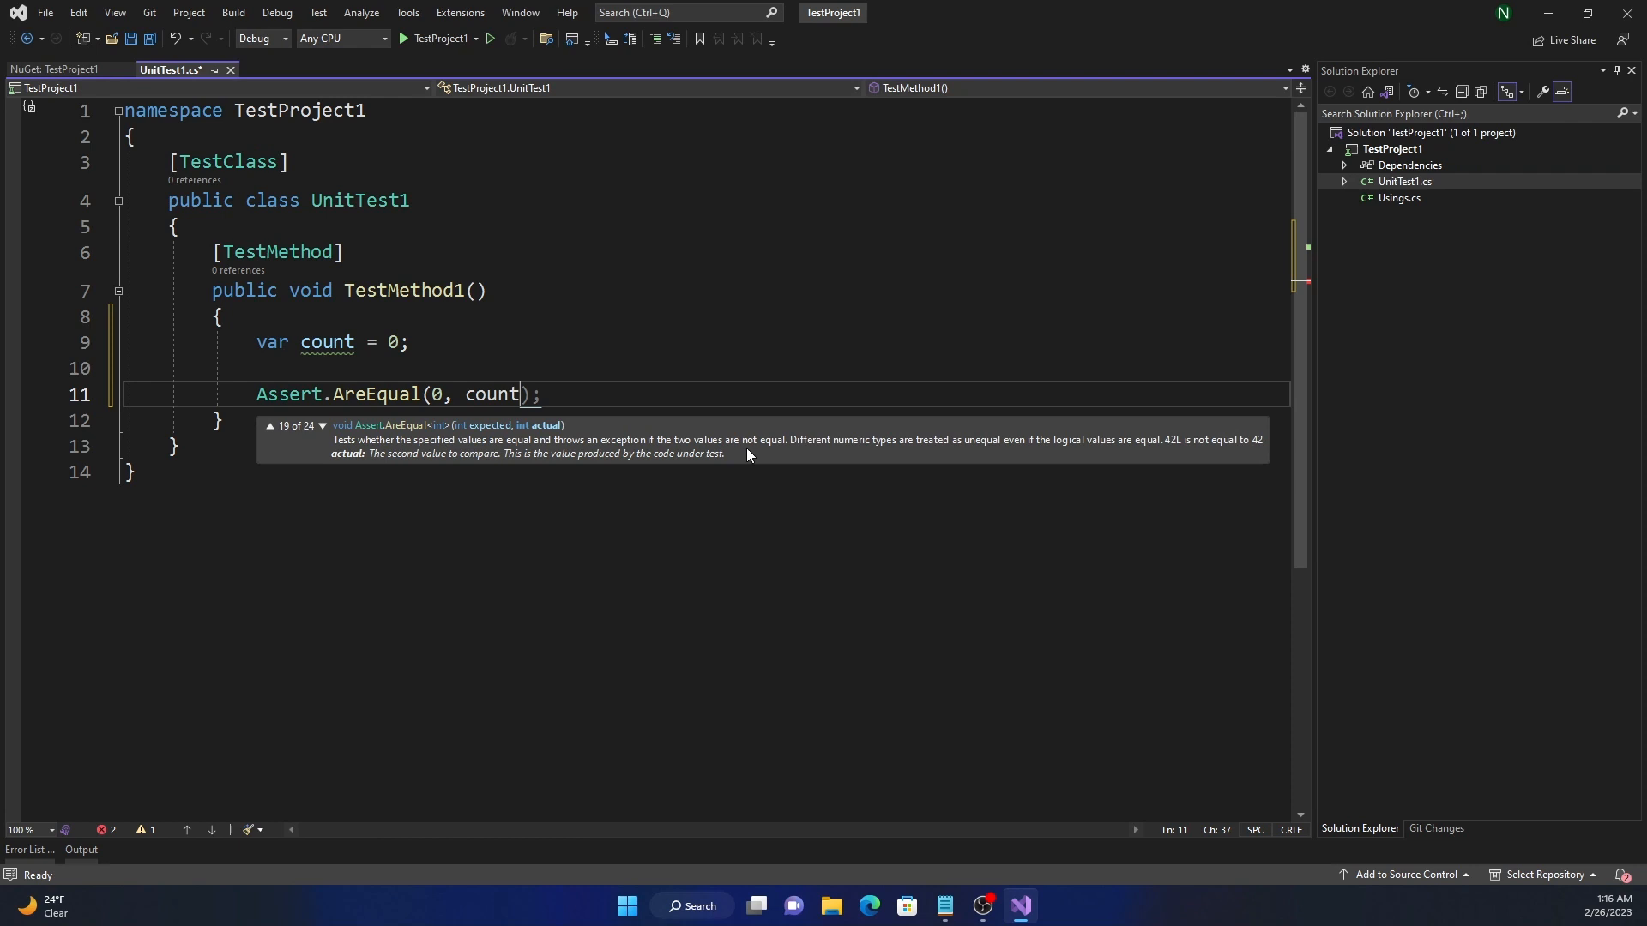
pyautogui.doubleClick(492, 394)
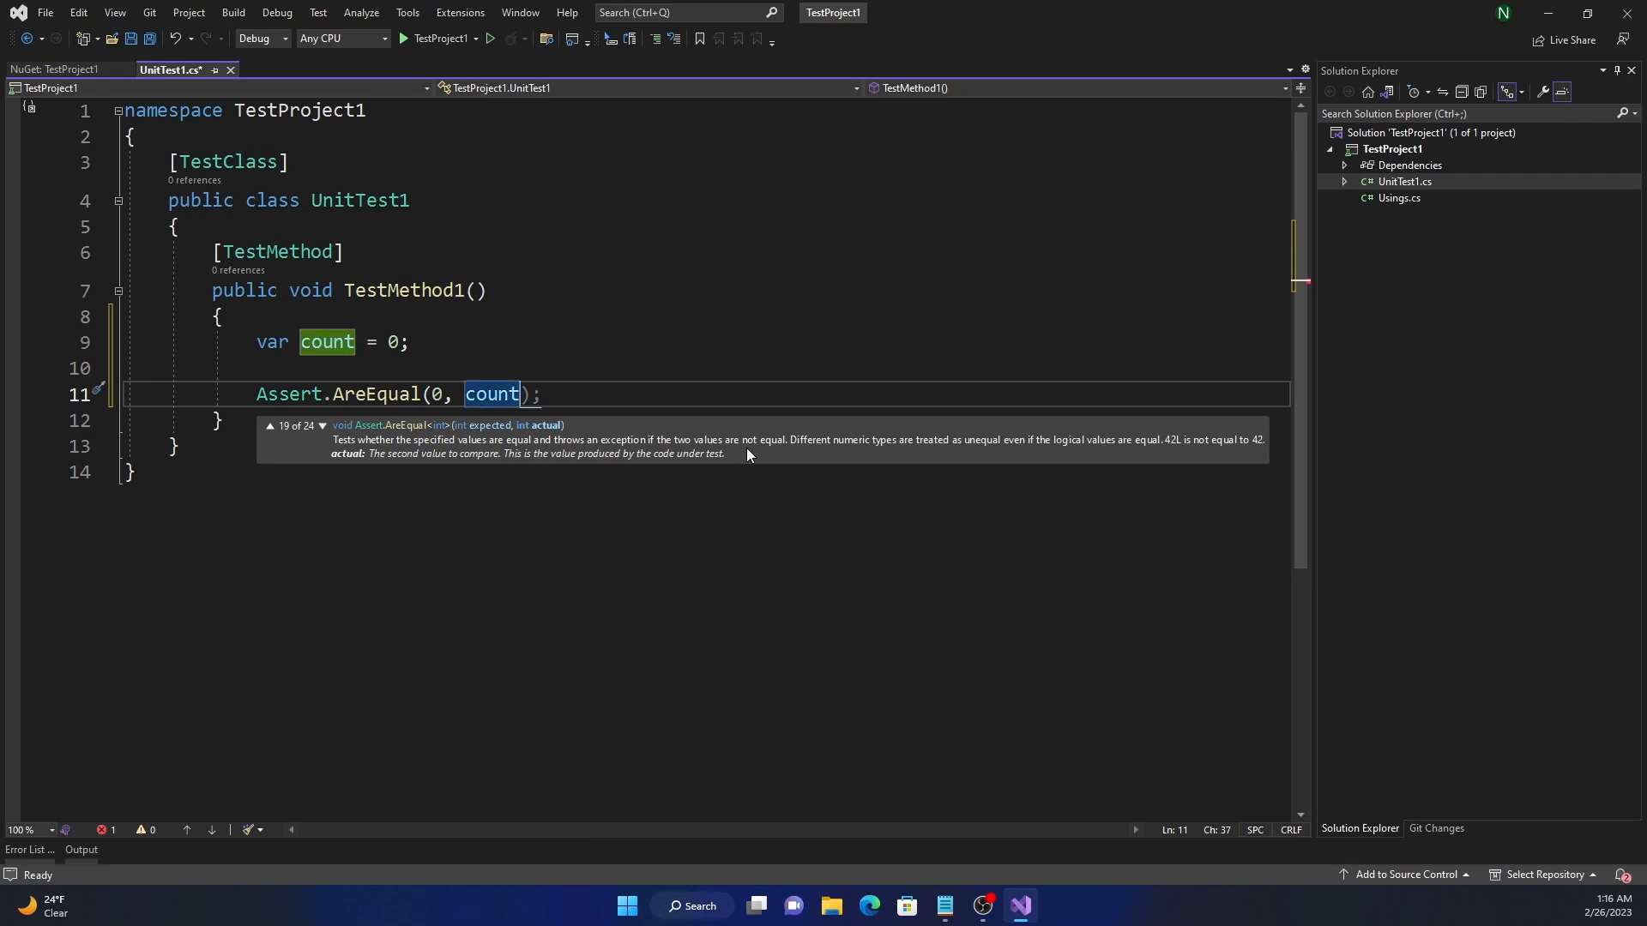
pyautogui.write(',')
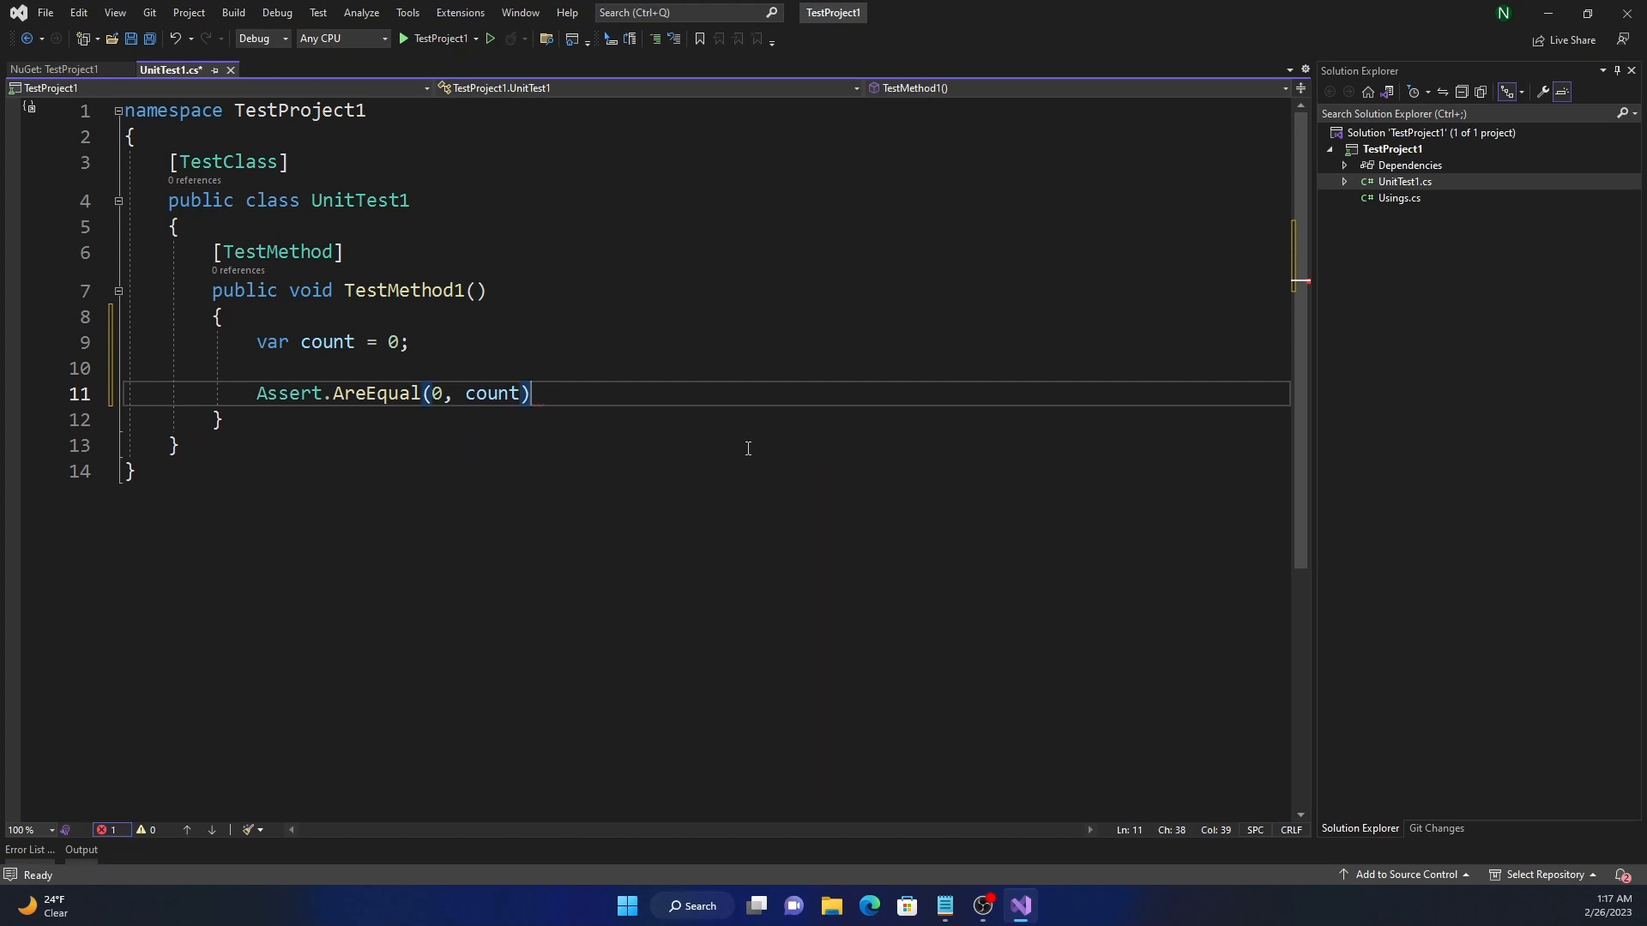
pyautogui.write(';')
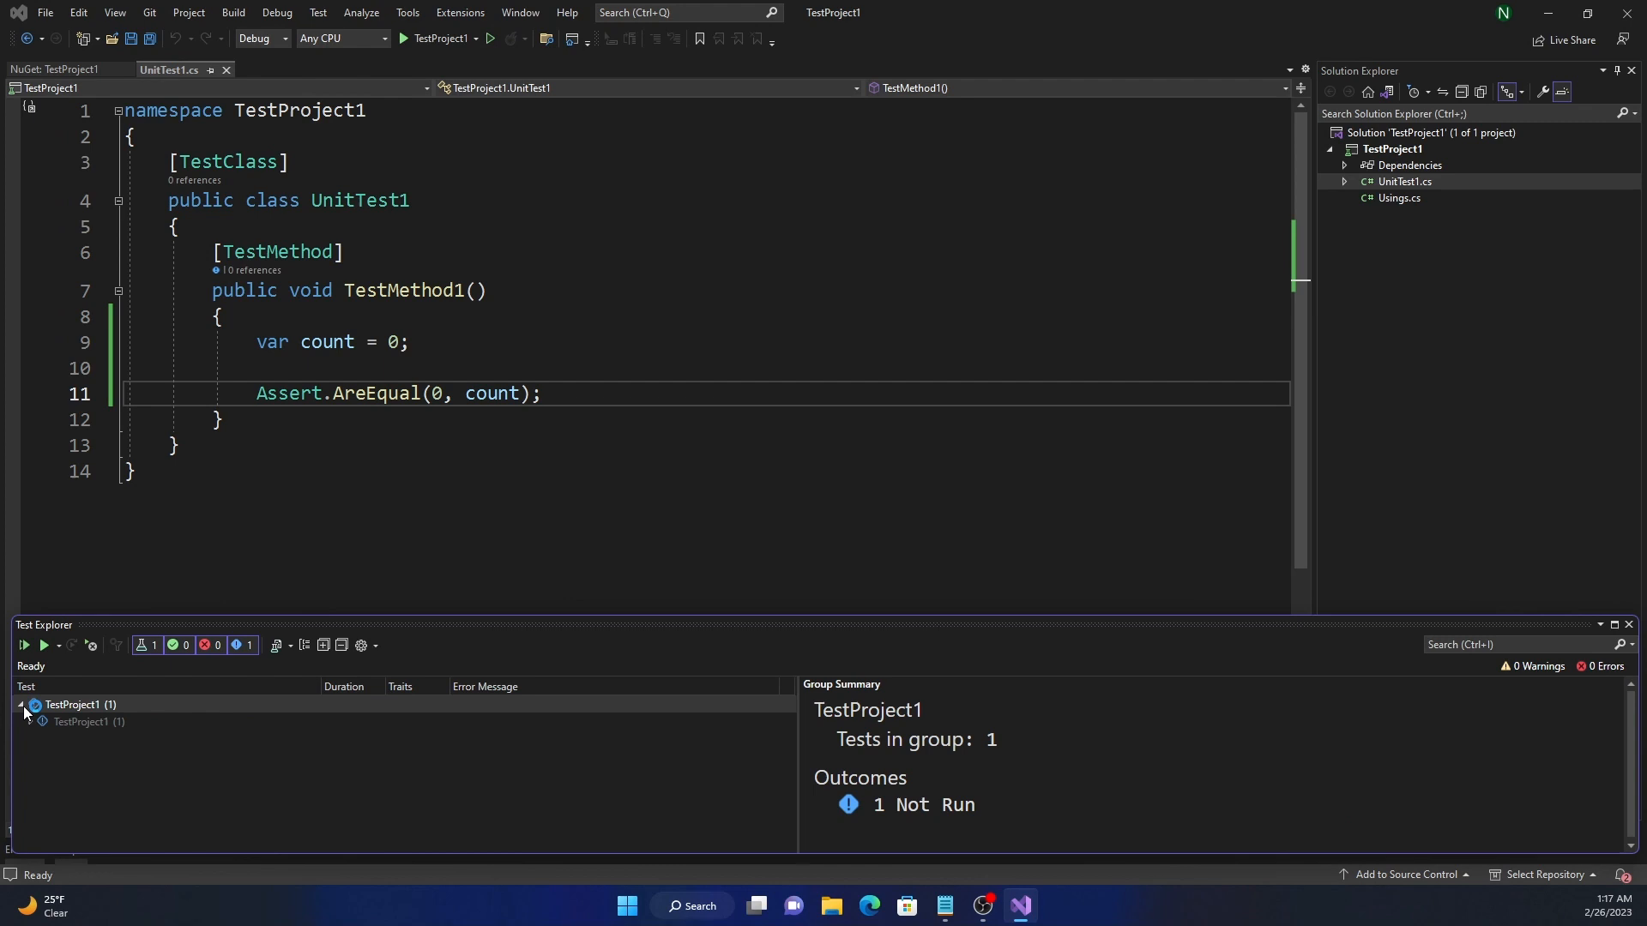
# Run TestMethod1 from Test Explorer, then change count to 1.
pyautogui.click(29, 722)
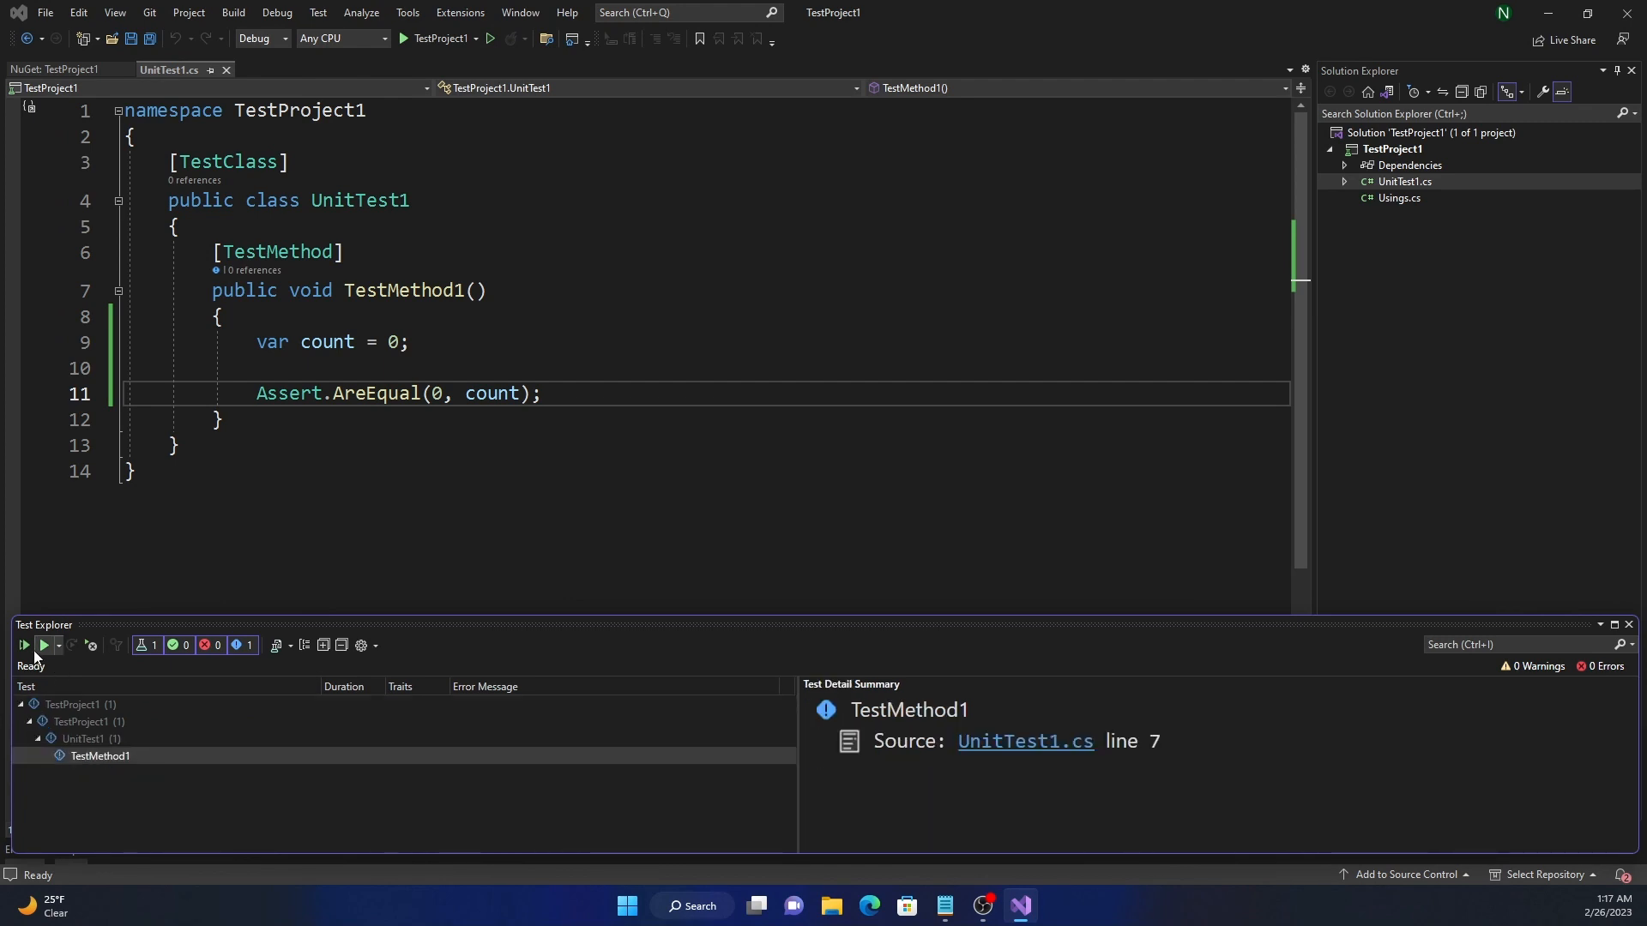
pyautogui.click(24, 645)
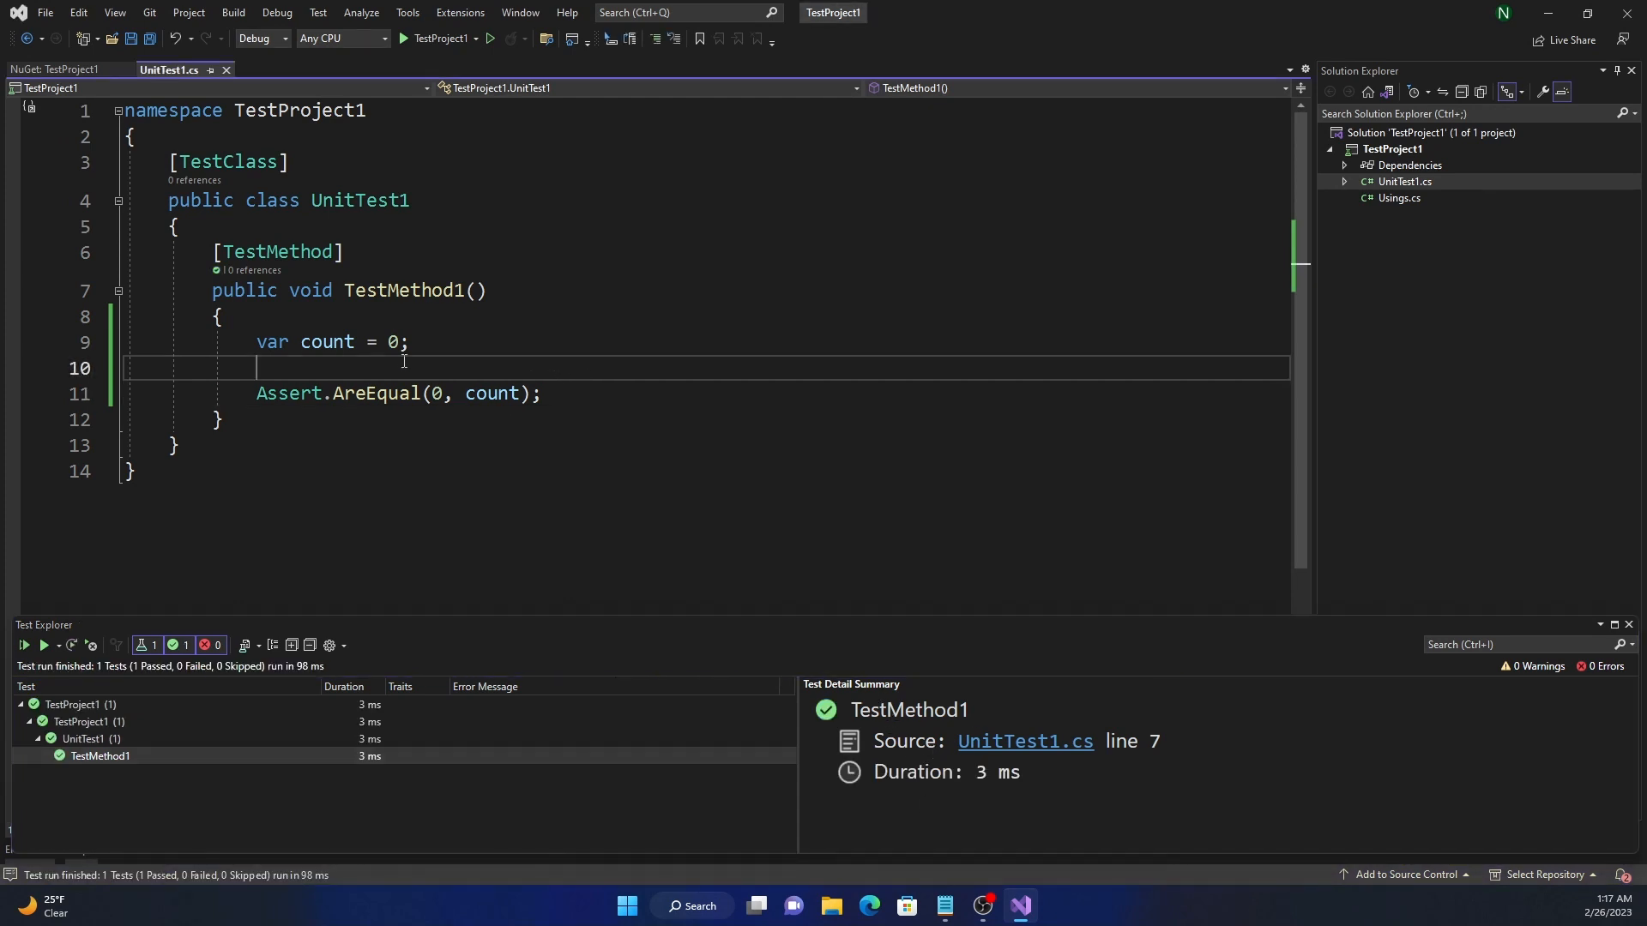
pyautogui.write('1')
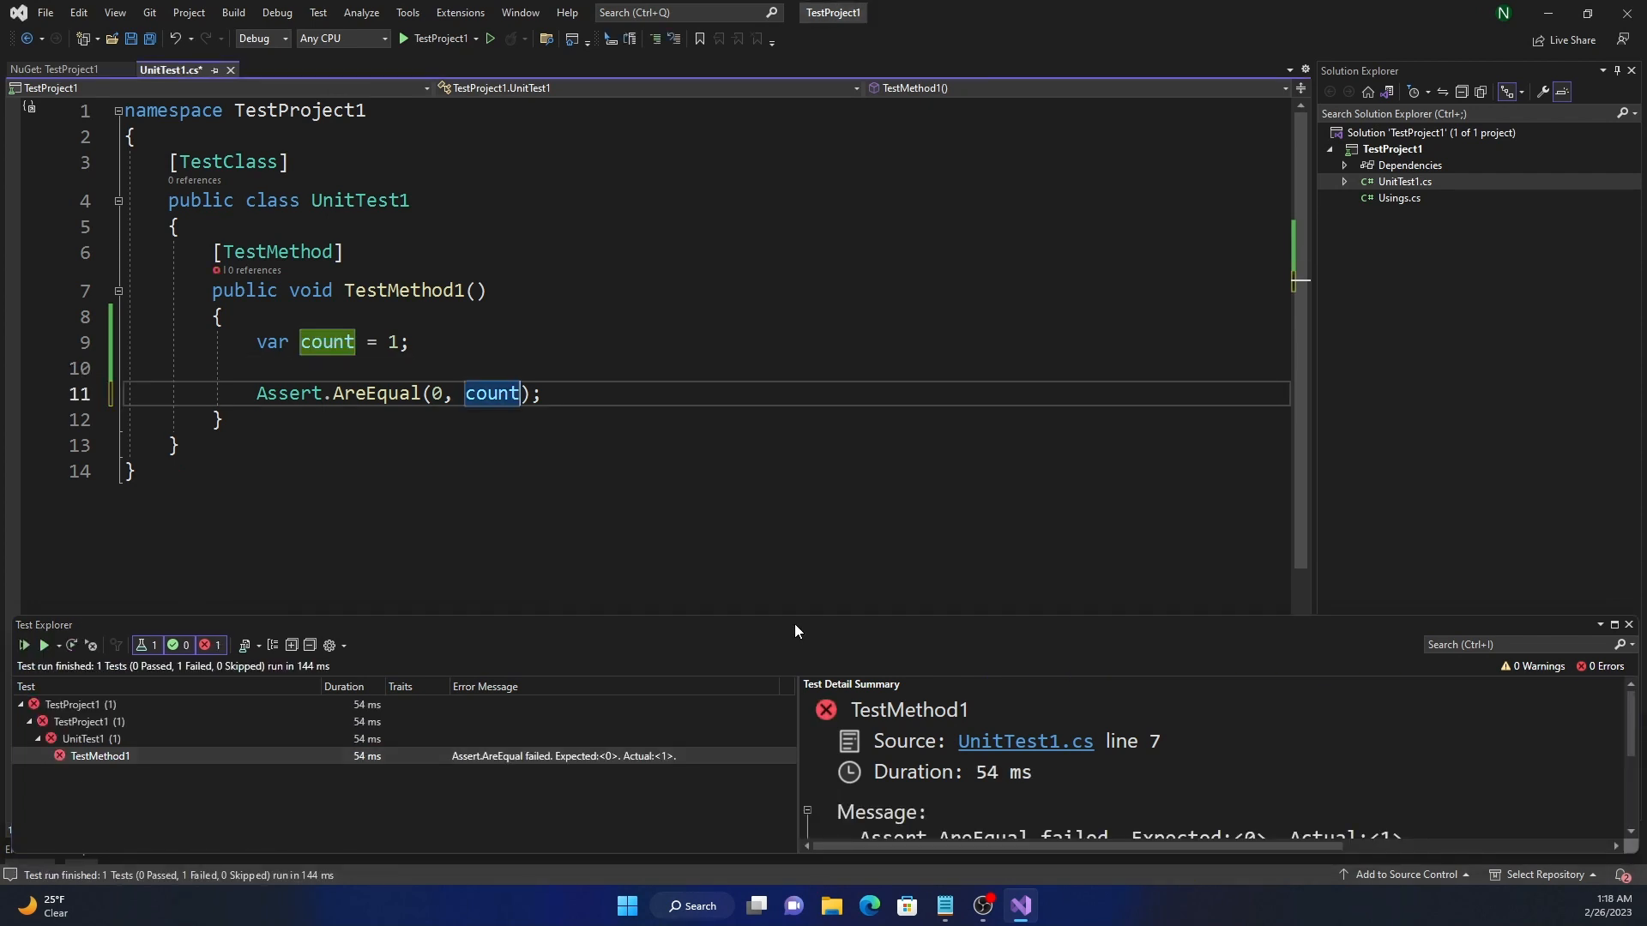
# Add a delta of 1 to AreEqual, rerun, then change the expected value to 3.
pyautogui.write(', 1')
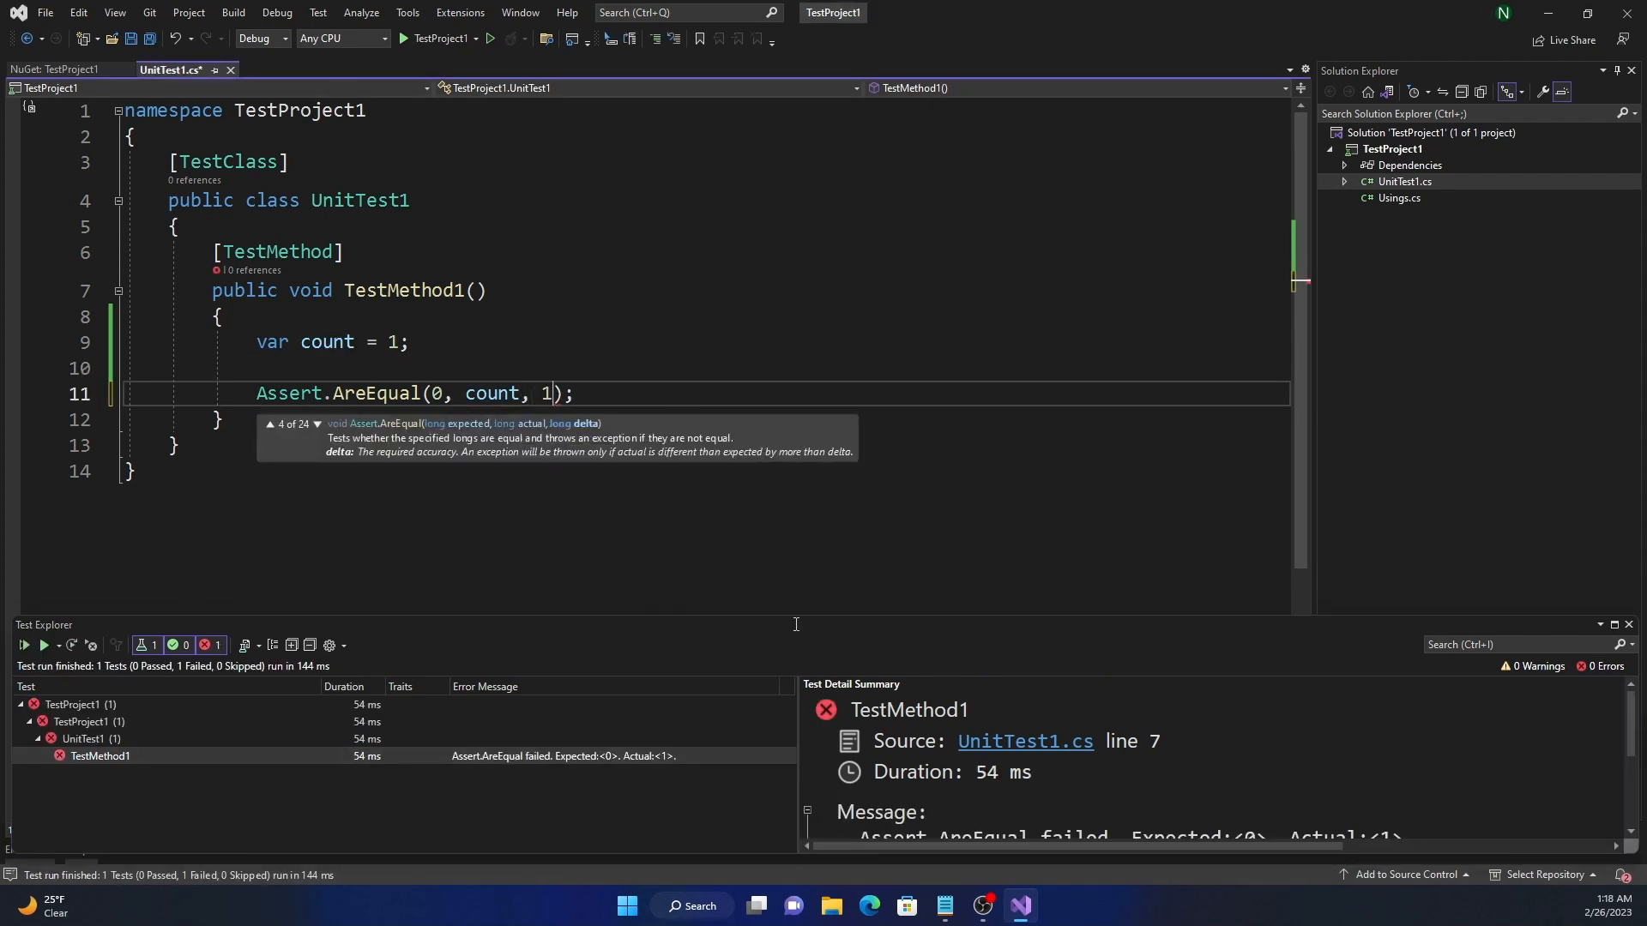
pyautogui.click(22, 645)
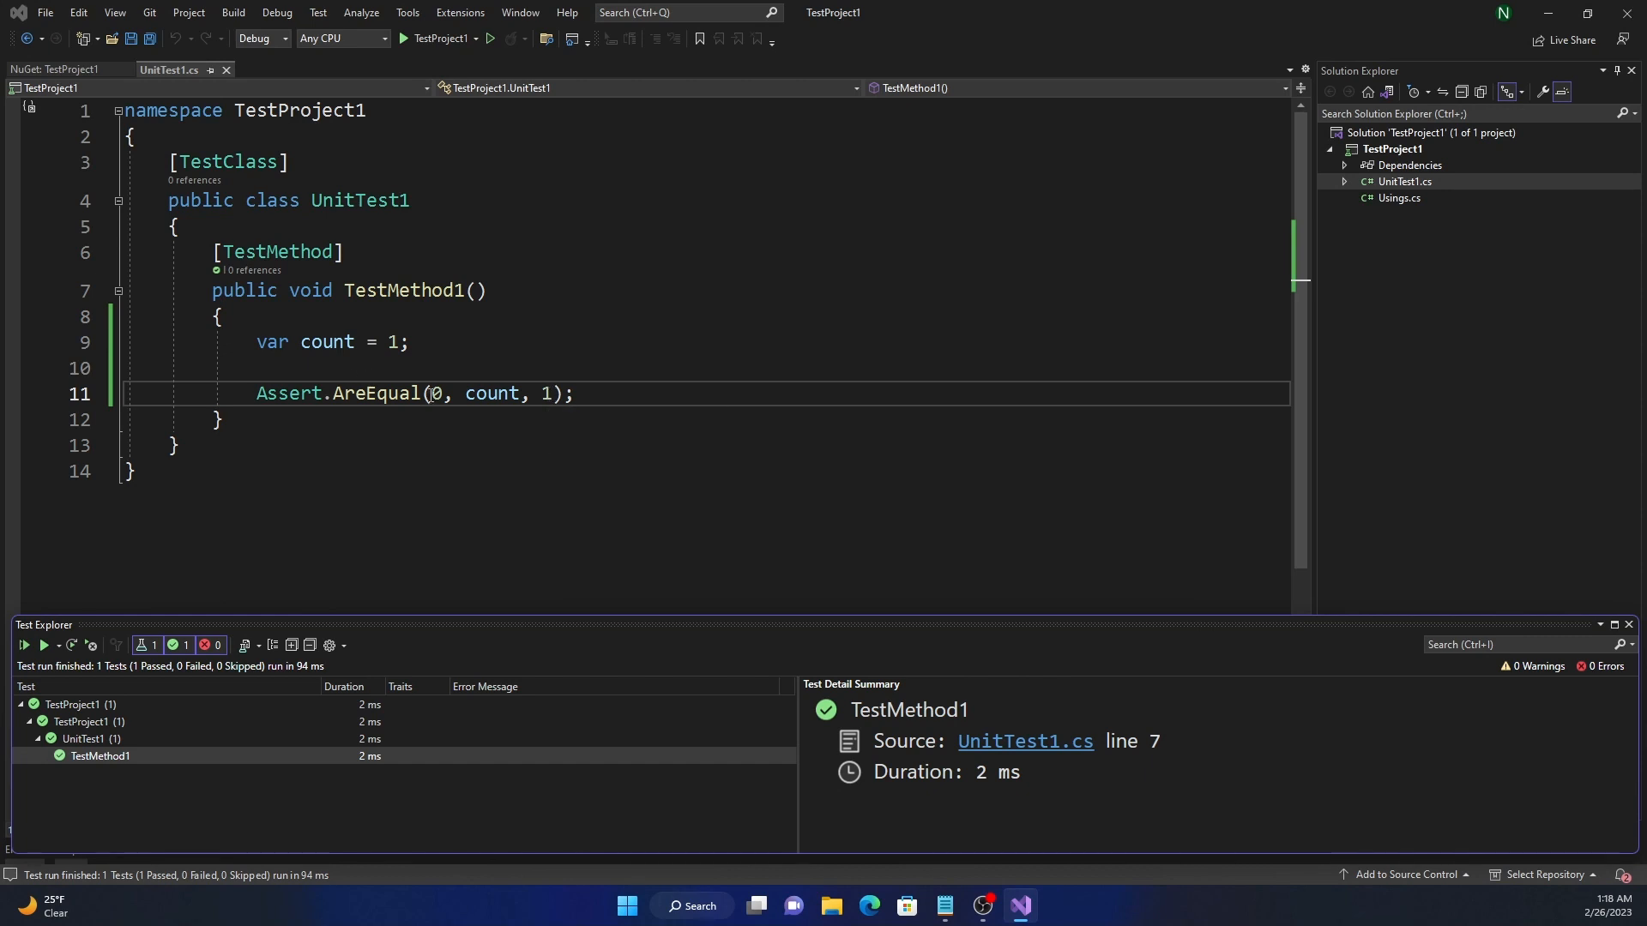
pyautogui.write('3')
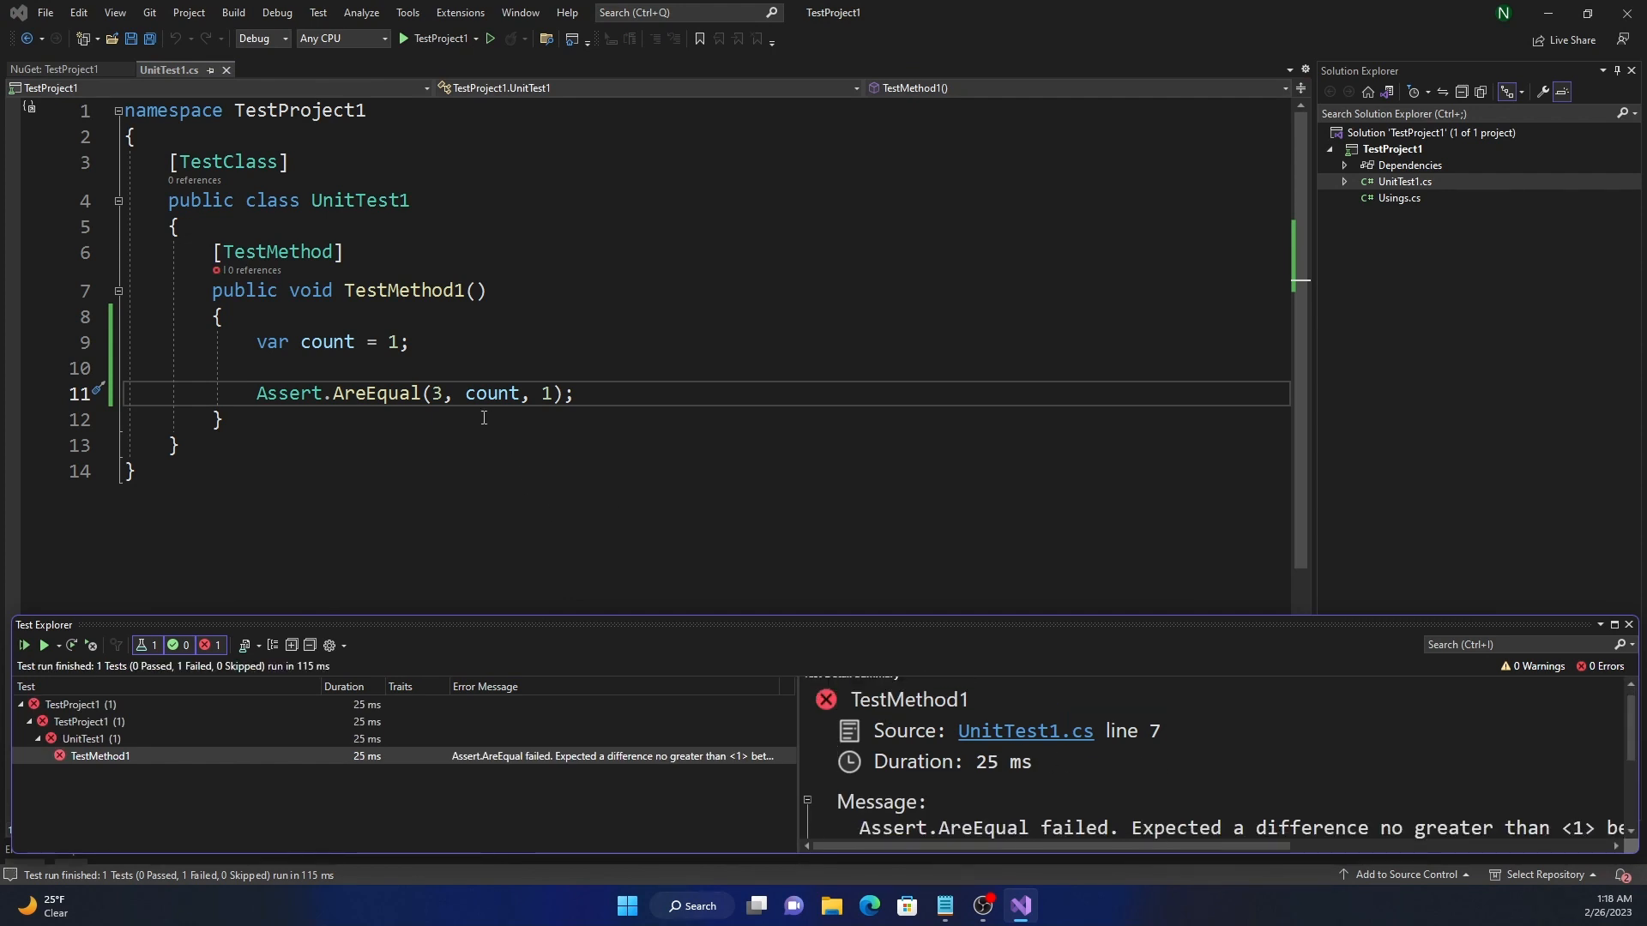
pyautogui.moveTo(336, 334)
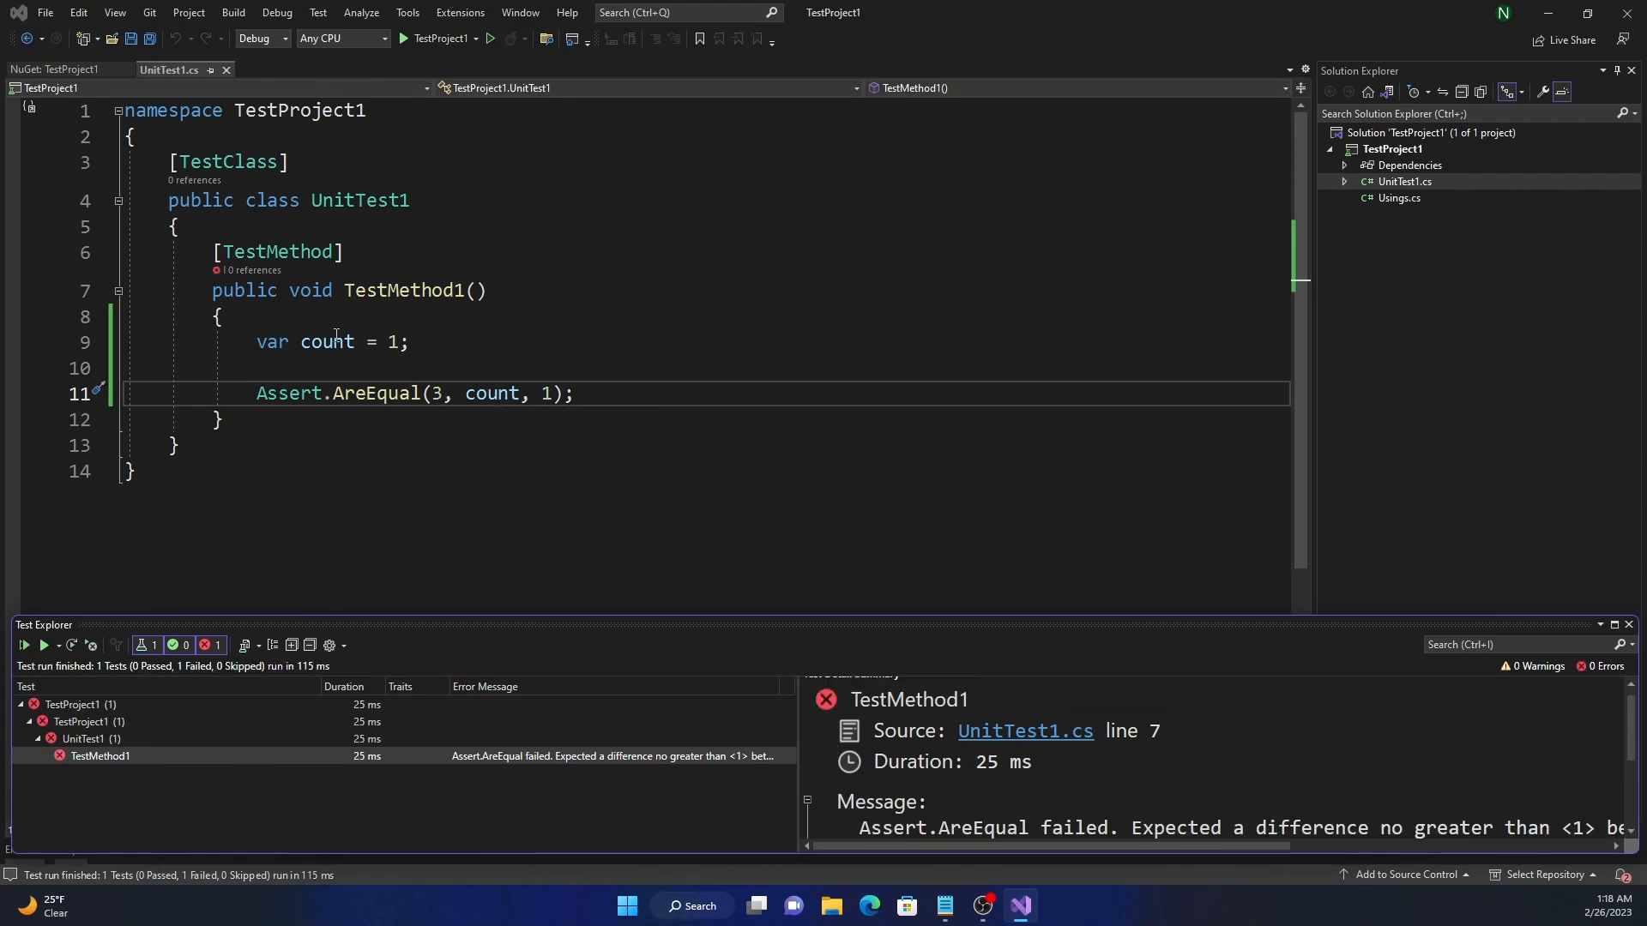
pyautogui.moveTo(544, 393)
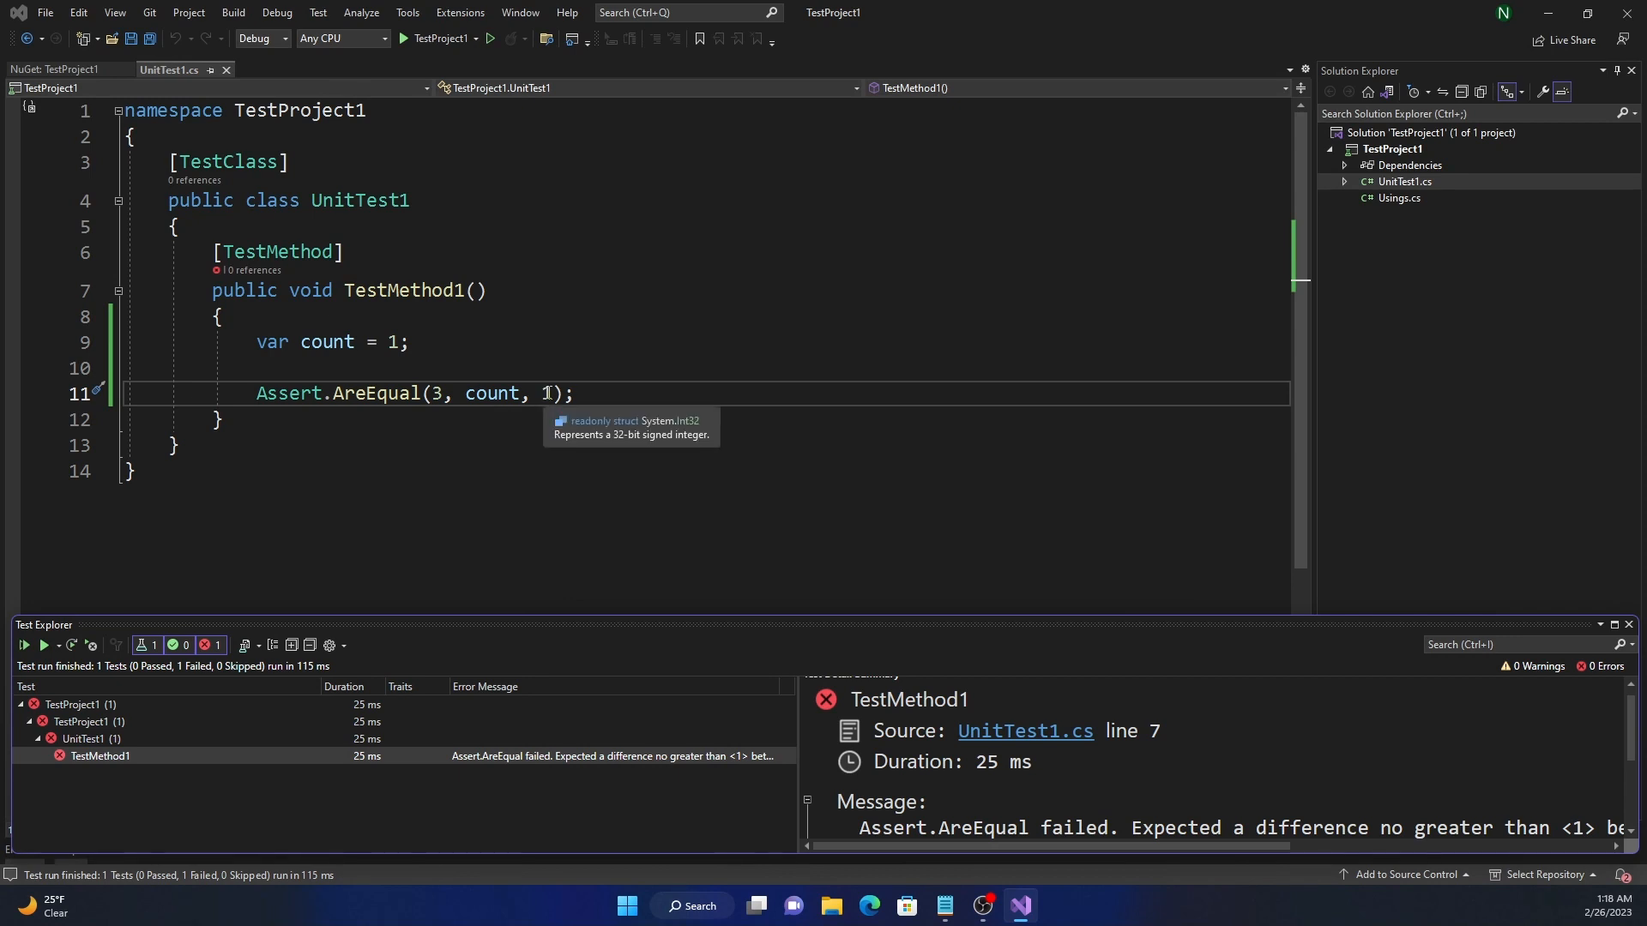
pyautogui.moveTo(357, 410)
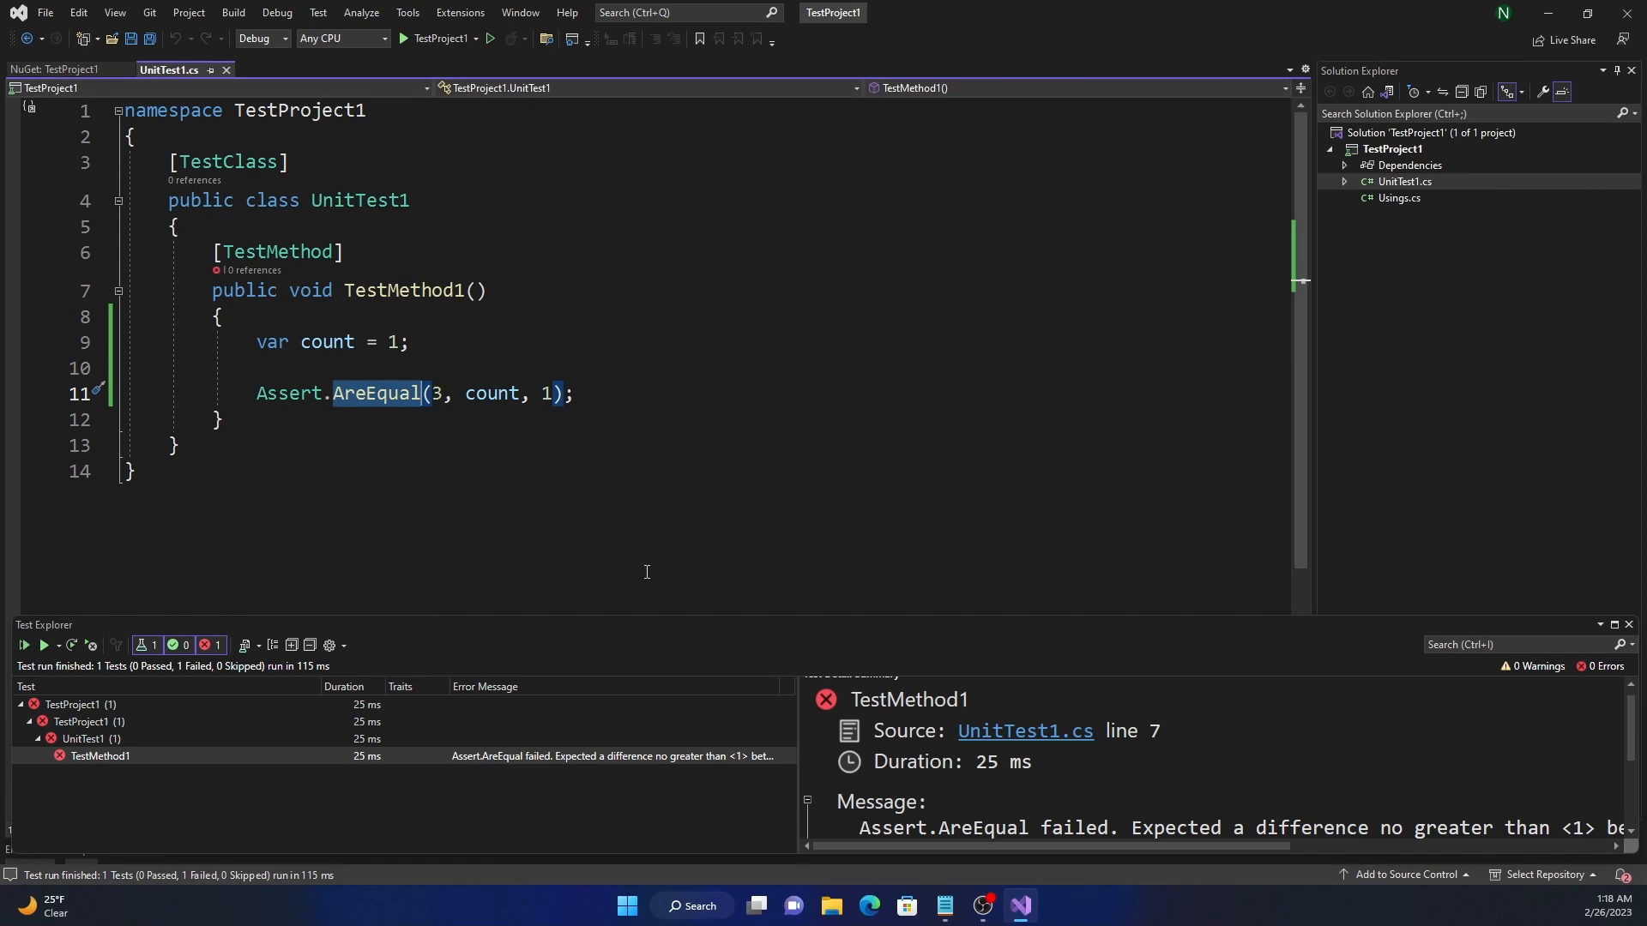
# Switch the assertion to AreNotEqual and run it with expected value 2.
pyautogui.write('e')
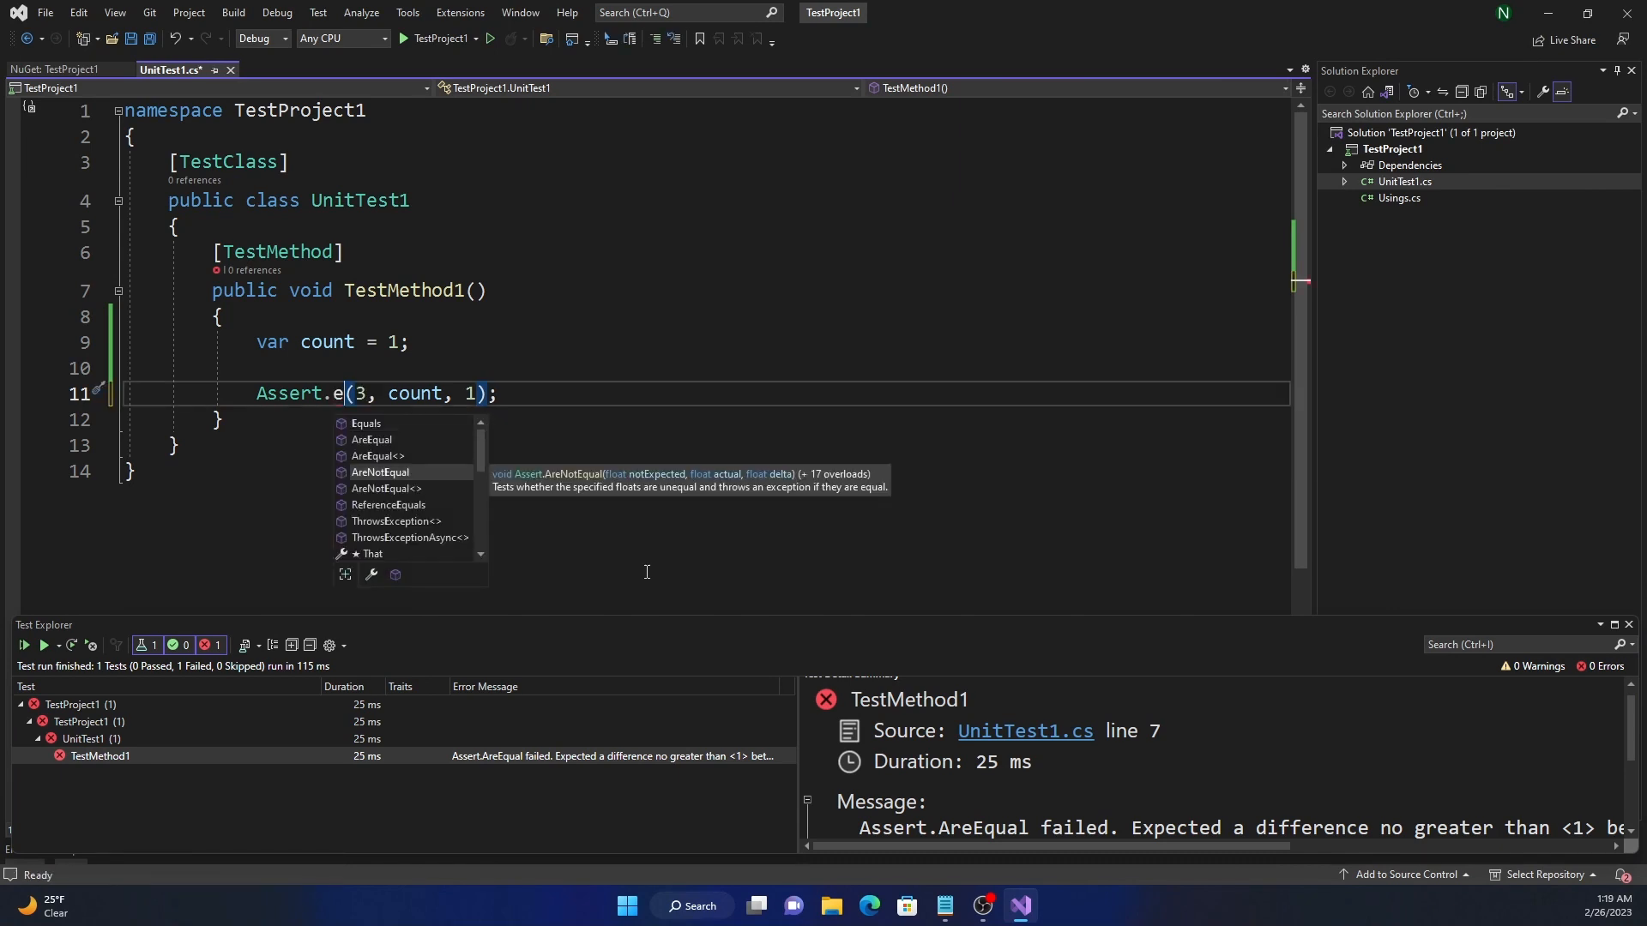
pyautogui.click(379, 471)
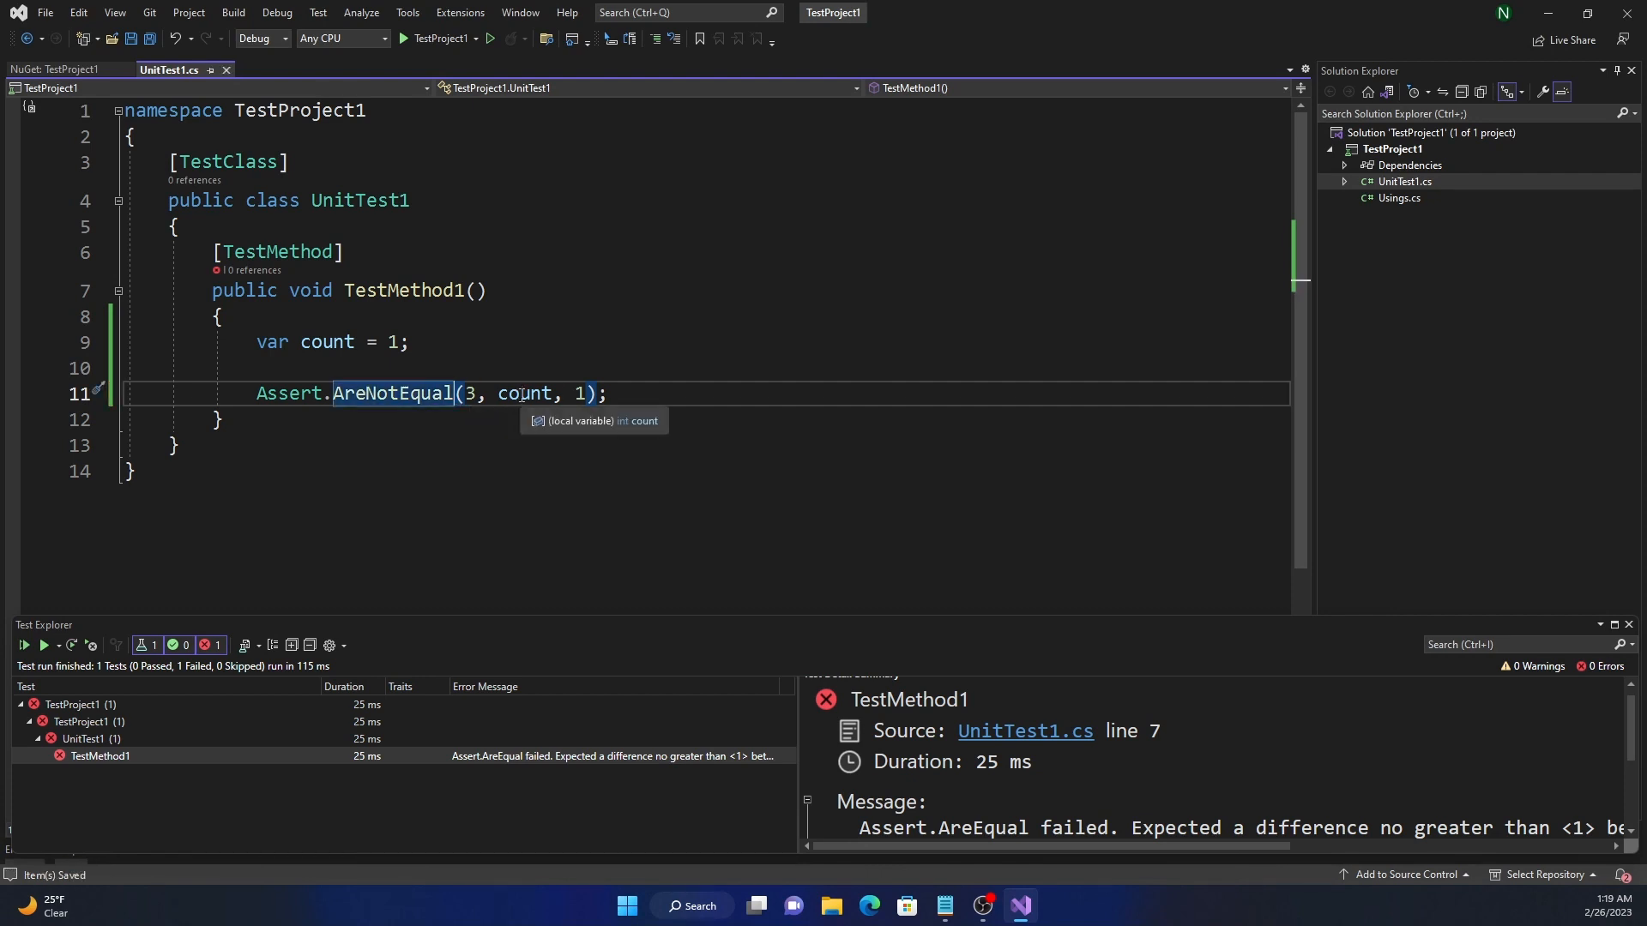
pyautogui.moveTo(583, 427)
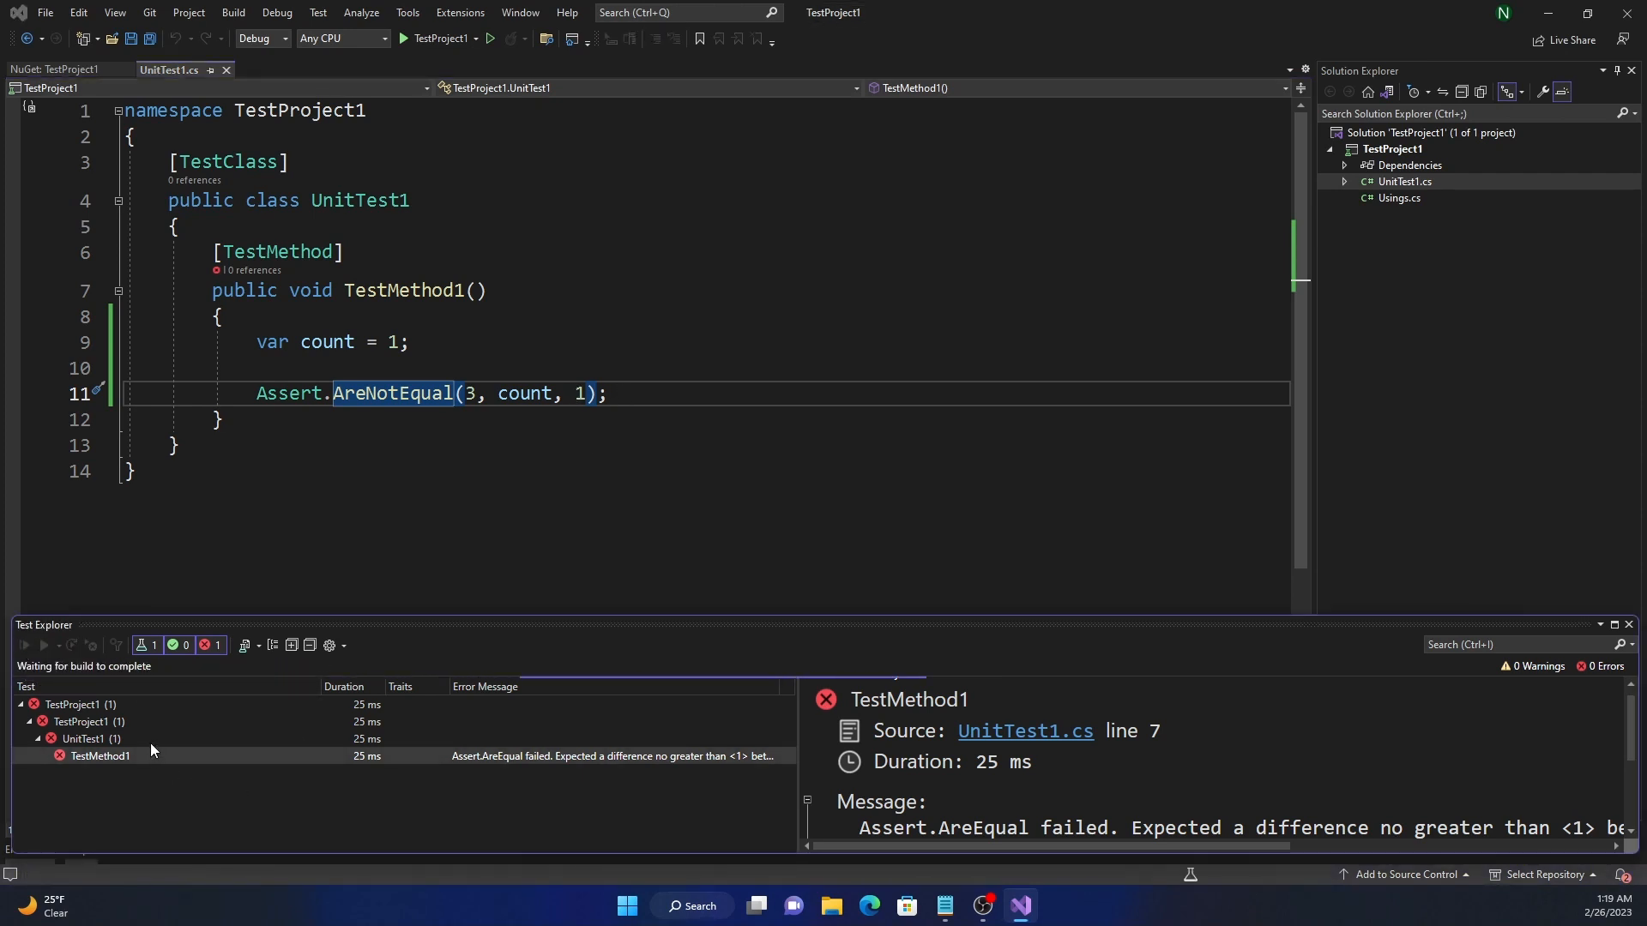
pyautogui.click(24, 645)
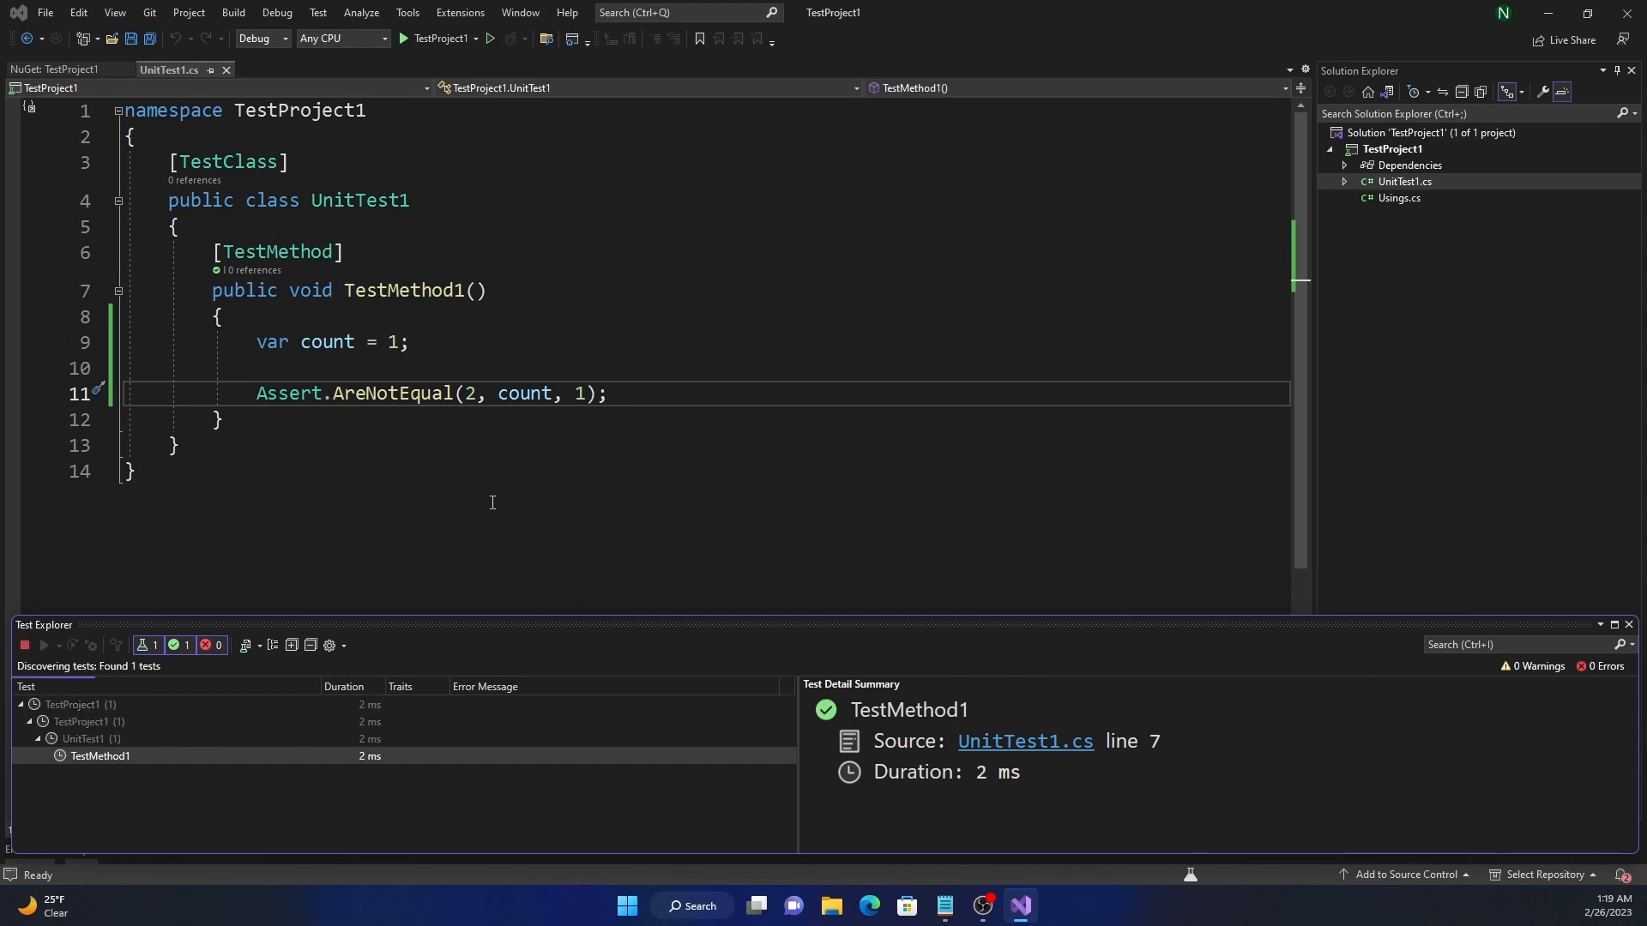
pyautogui.click(44, 645)
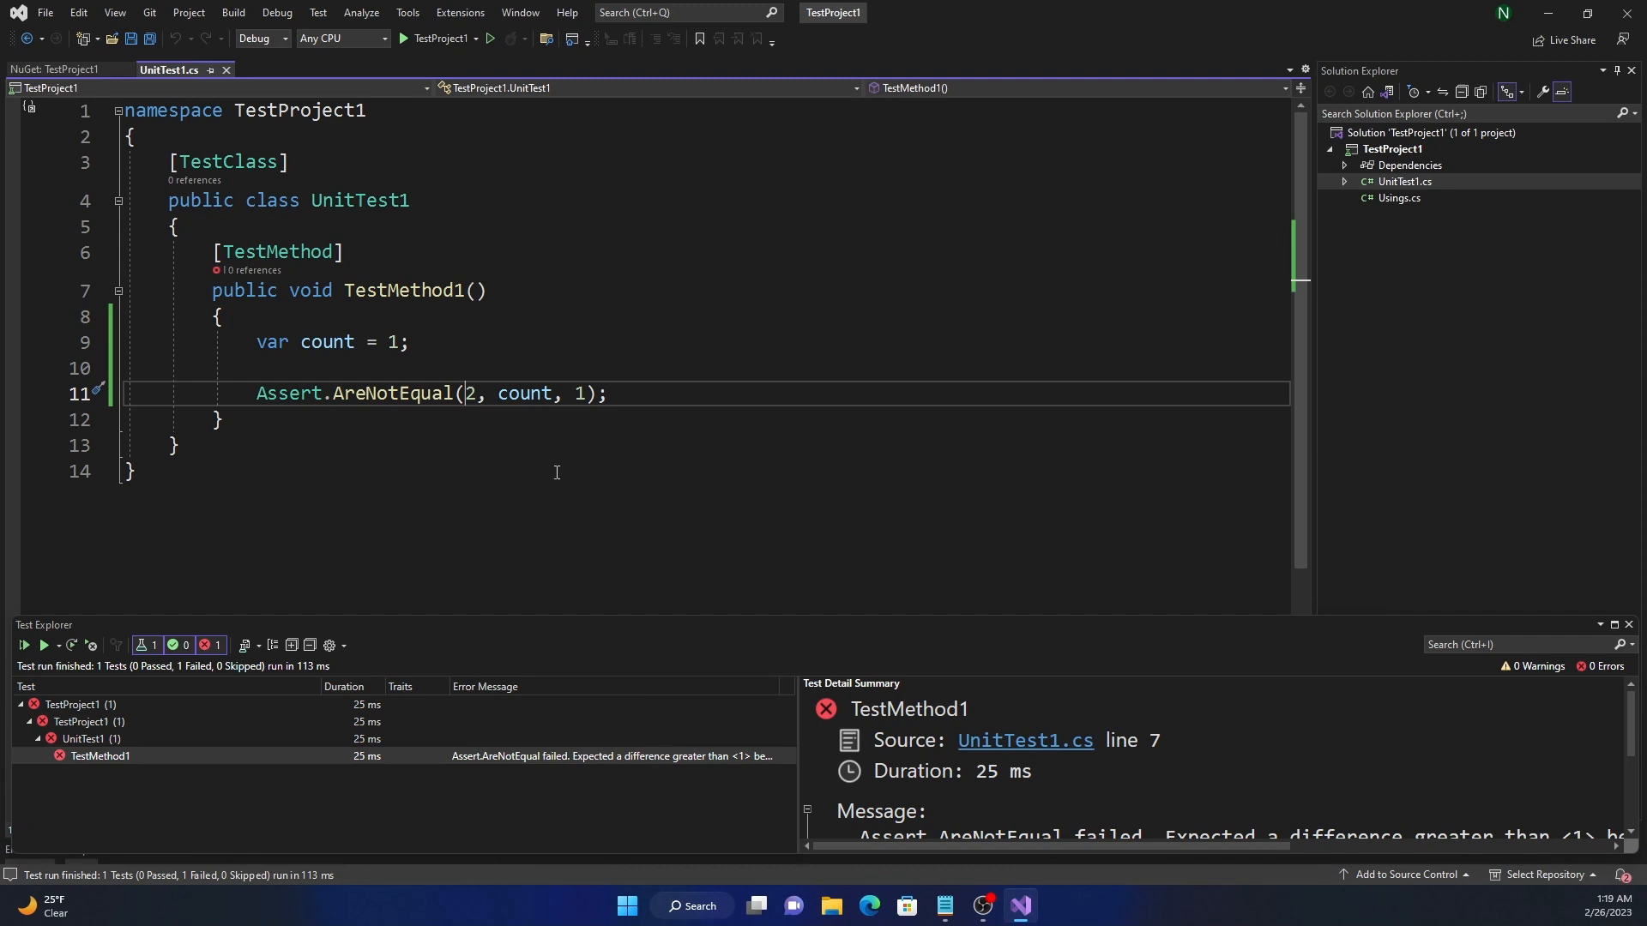
# Change the expected value to 1 and then 4.
pyautogui.write('1')
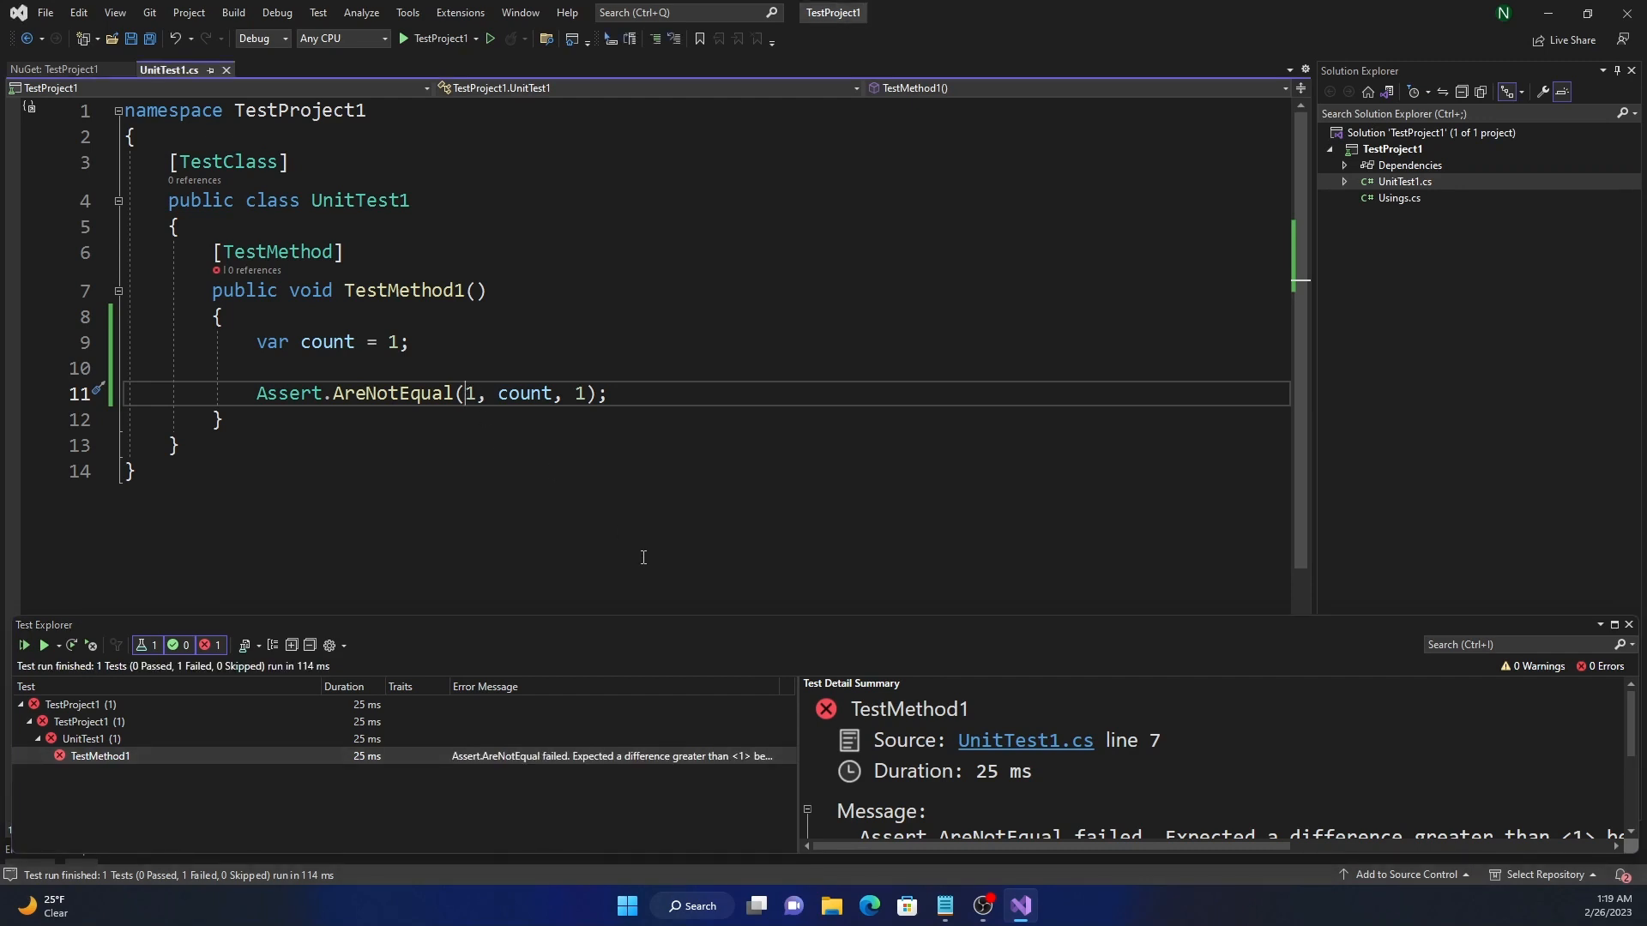
pyautogui.write('4')
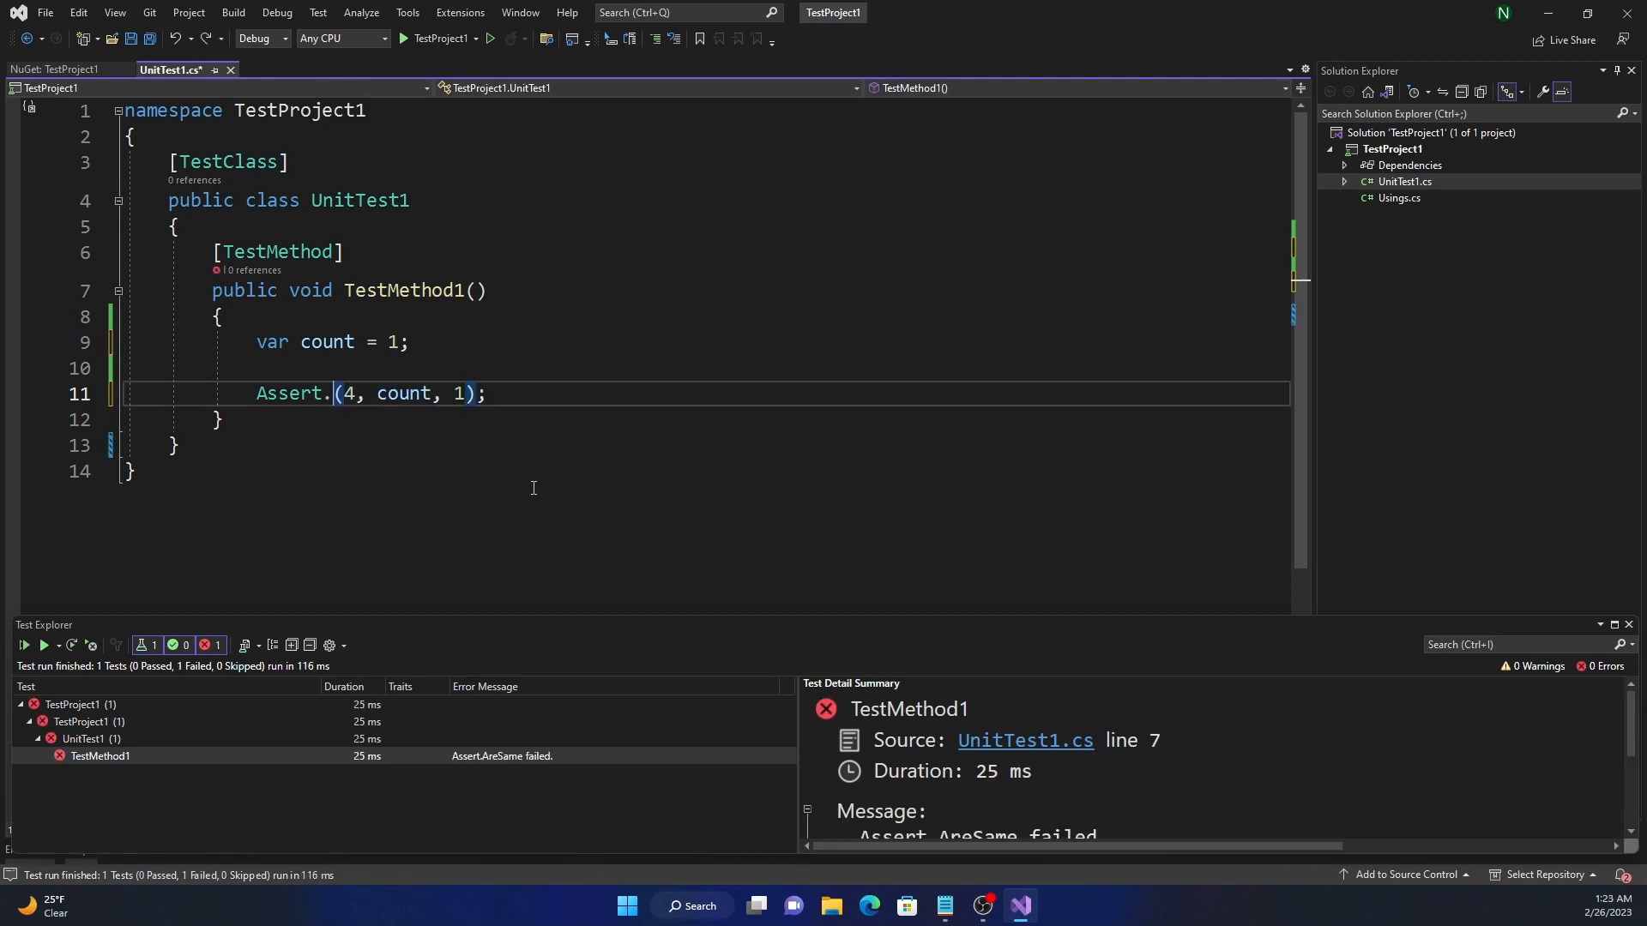
# Add an empty public User class and set the variable to new User().
pyautogui.write('AreSame')
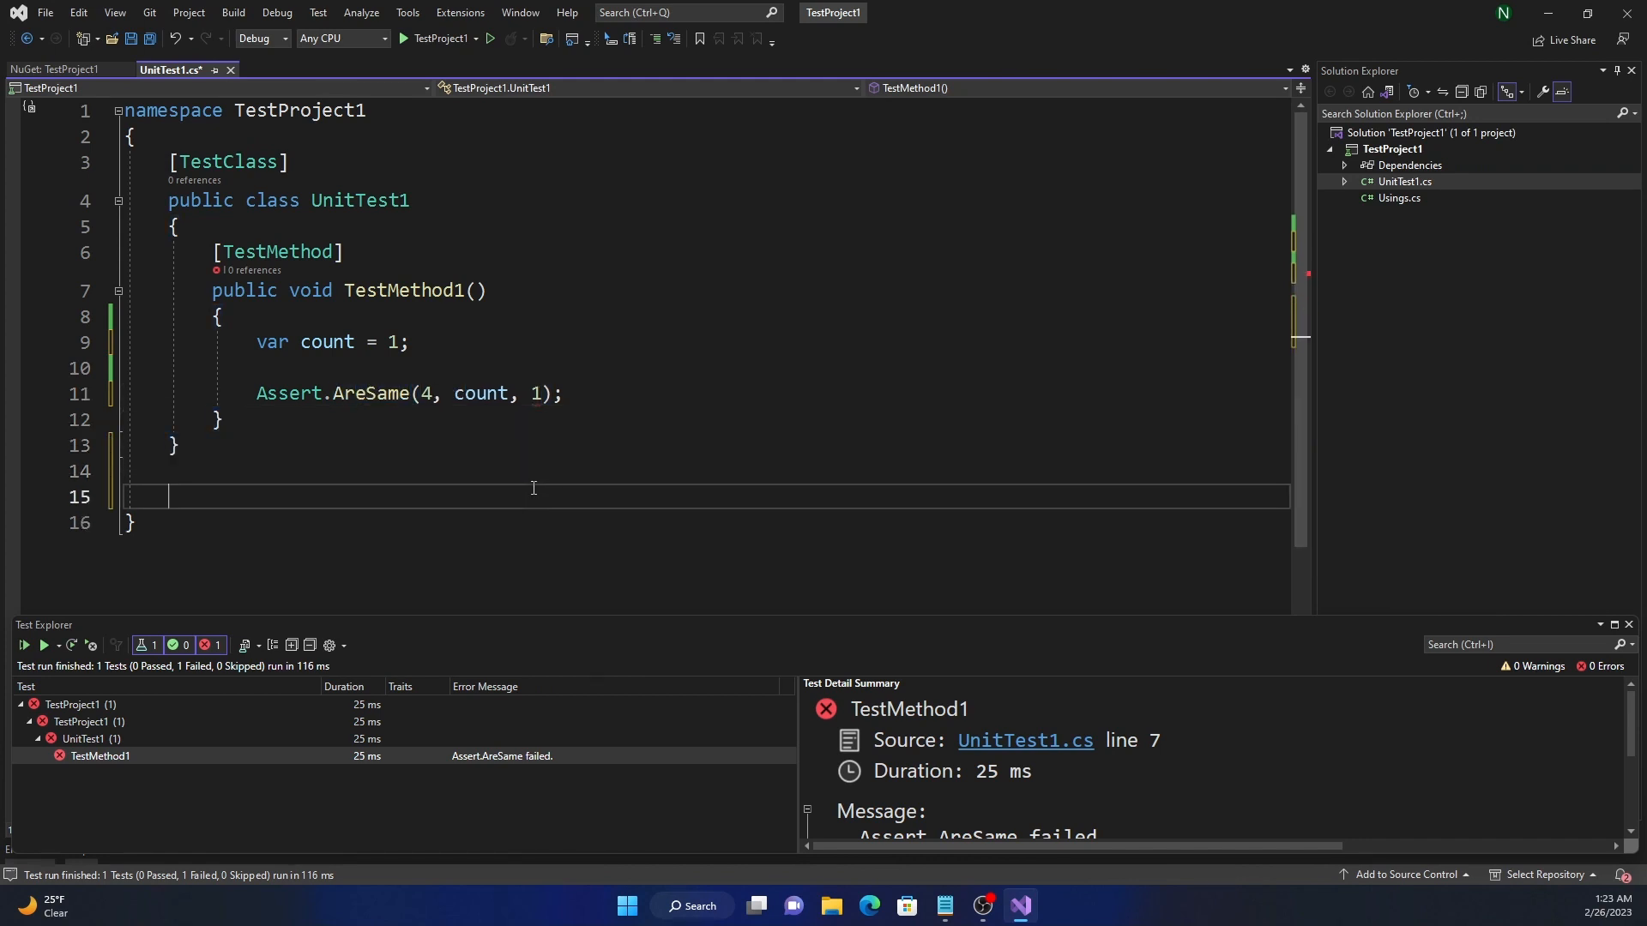
pyautogui.write('public class User {')
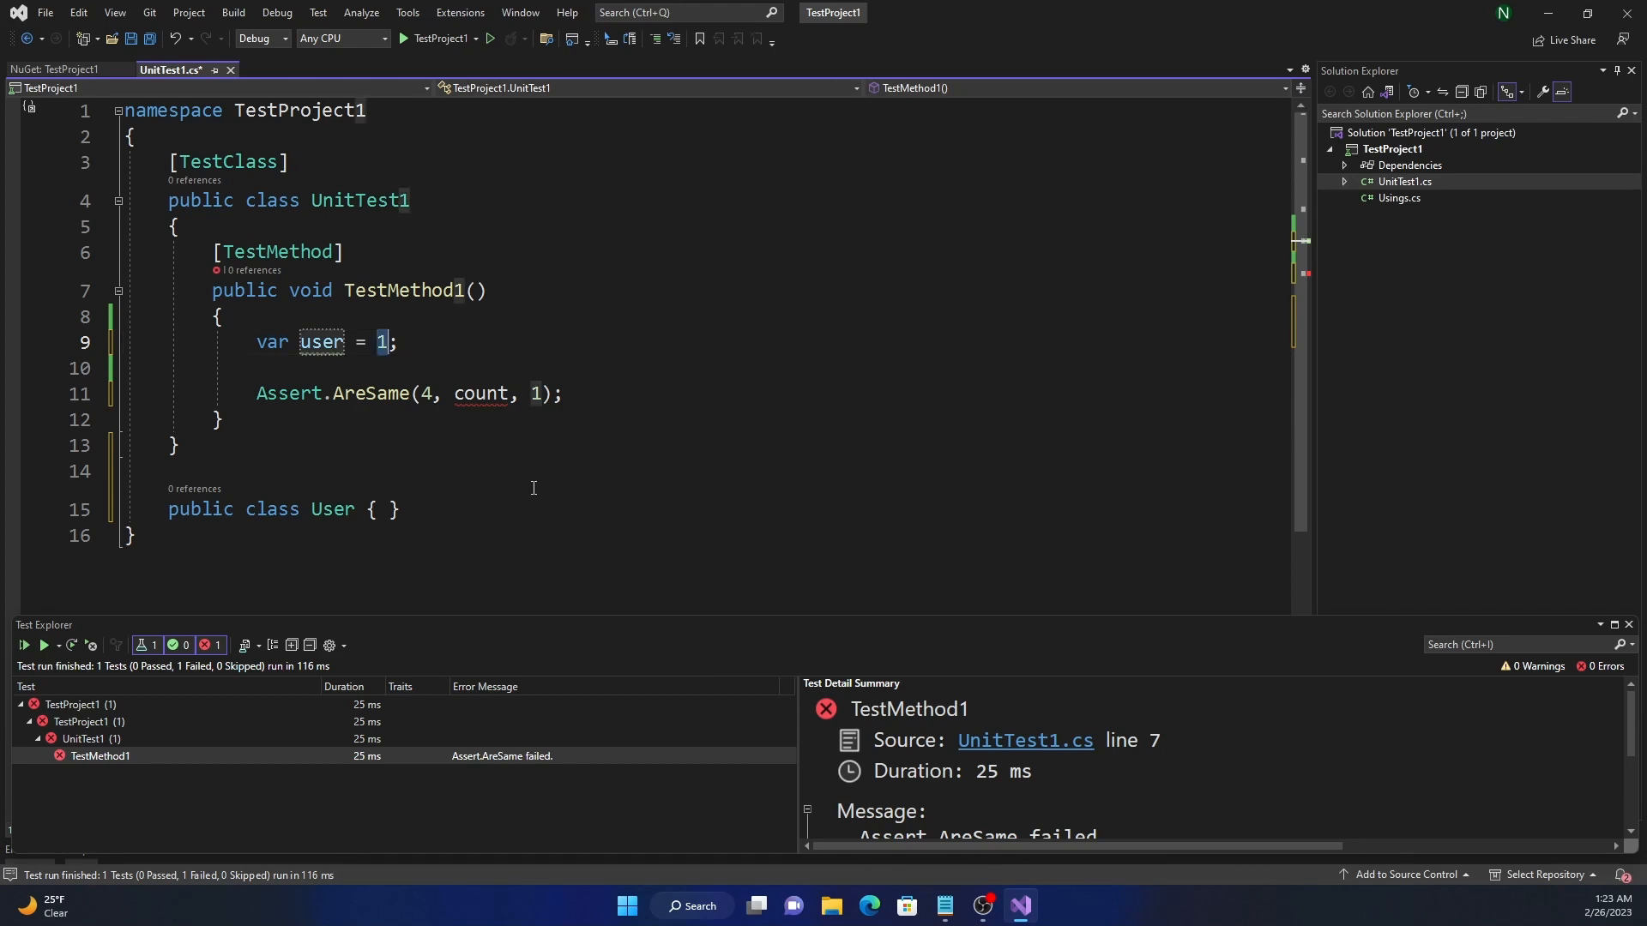
pyautogui.write('new User')
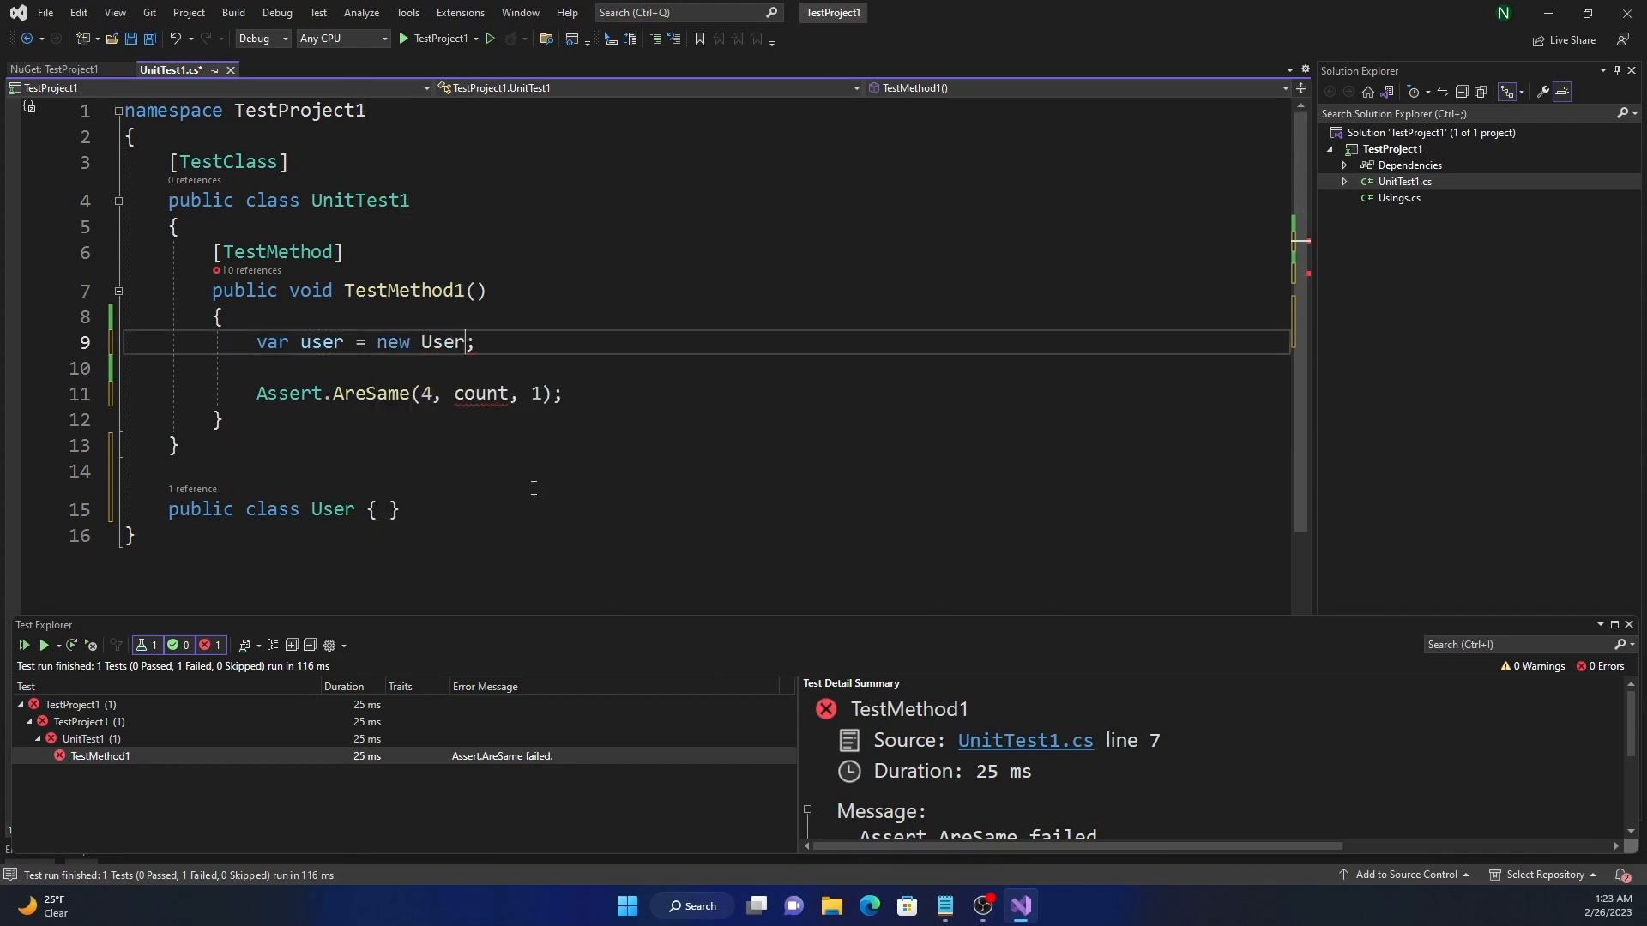
pyautogui.write('()')
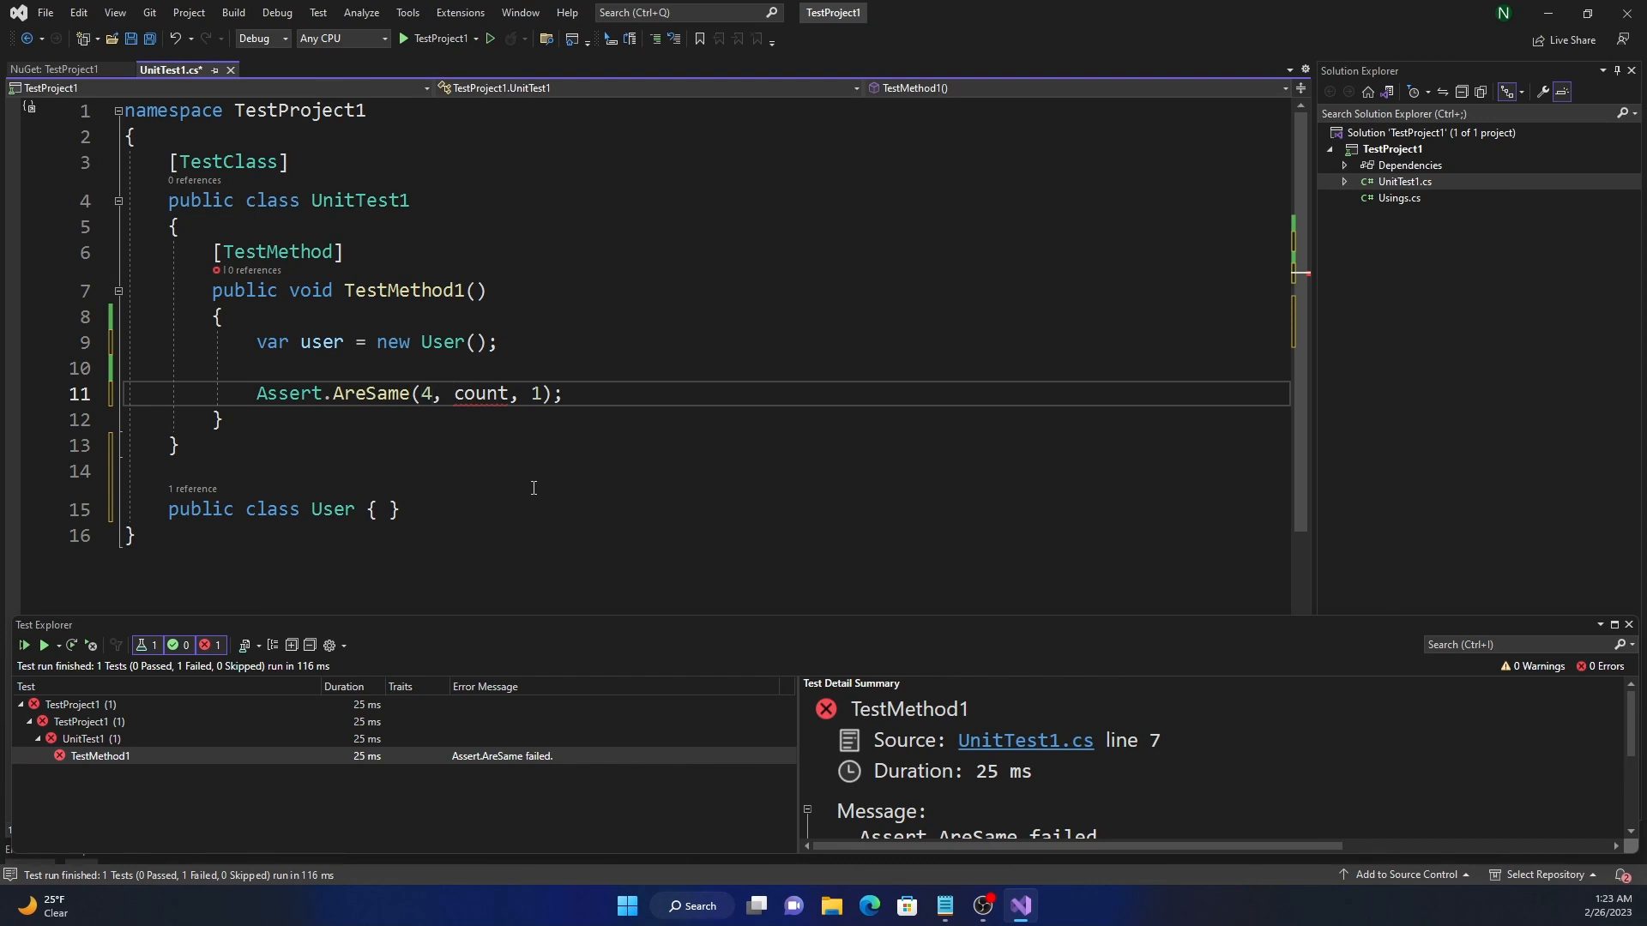
# Write Assert.AreSame(new User(), user), then save and run the test.
pyautogui.doubleClick(424, 393)
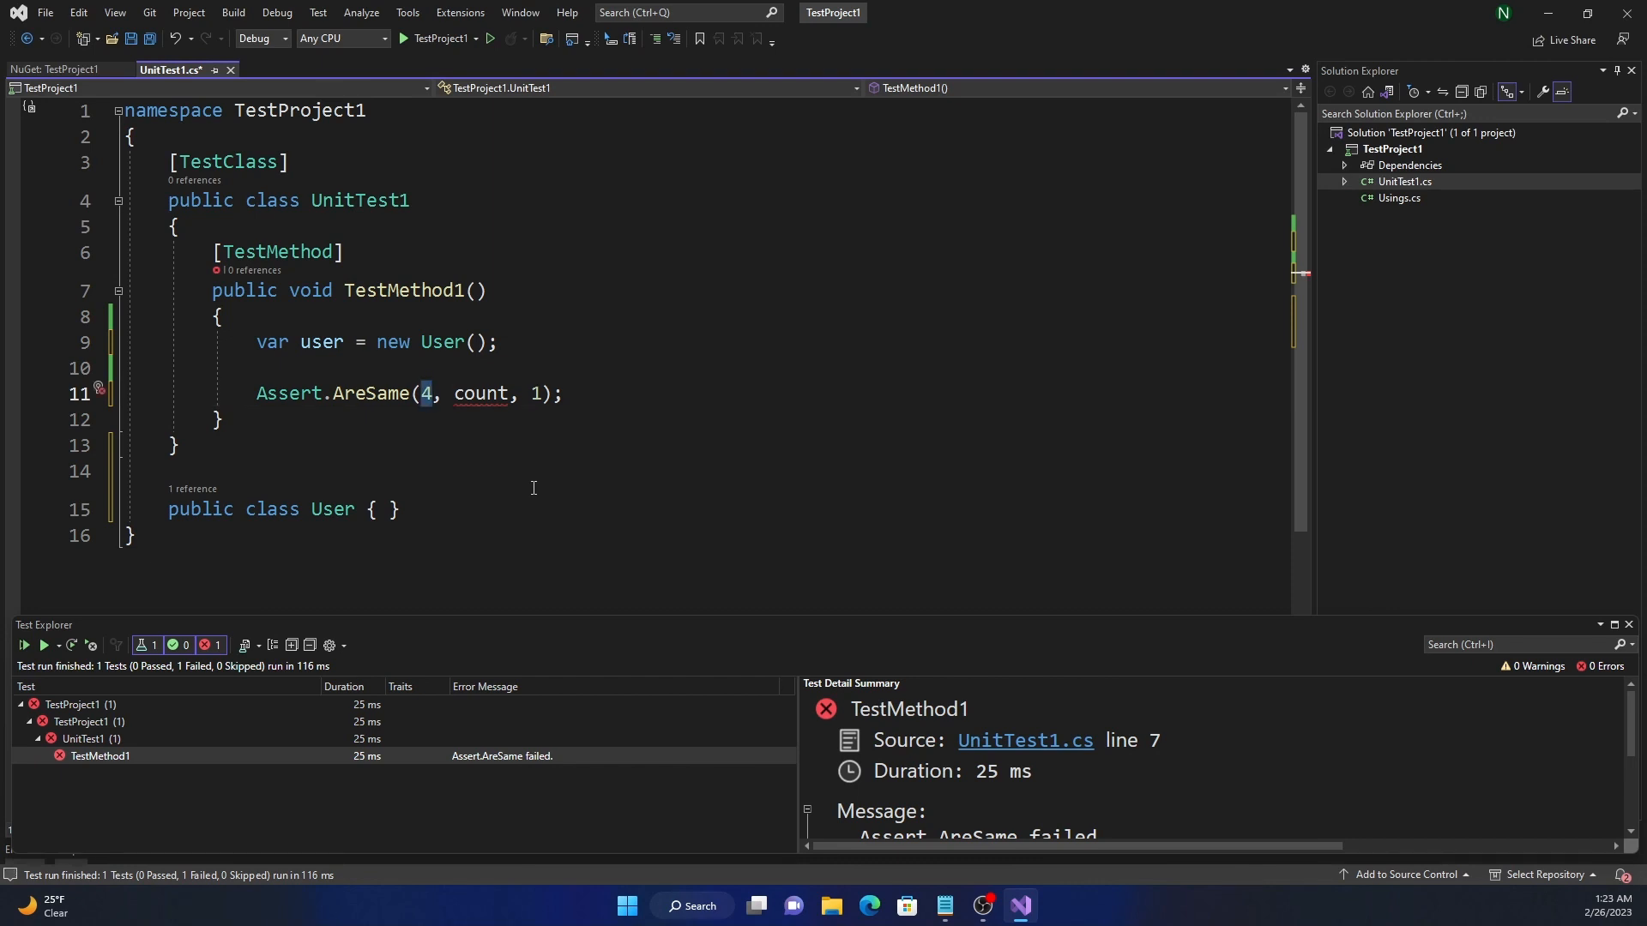
pyautogui.write('new User(')
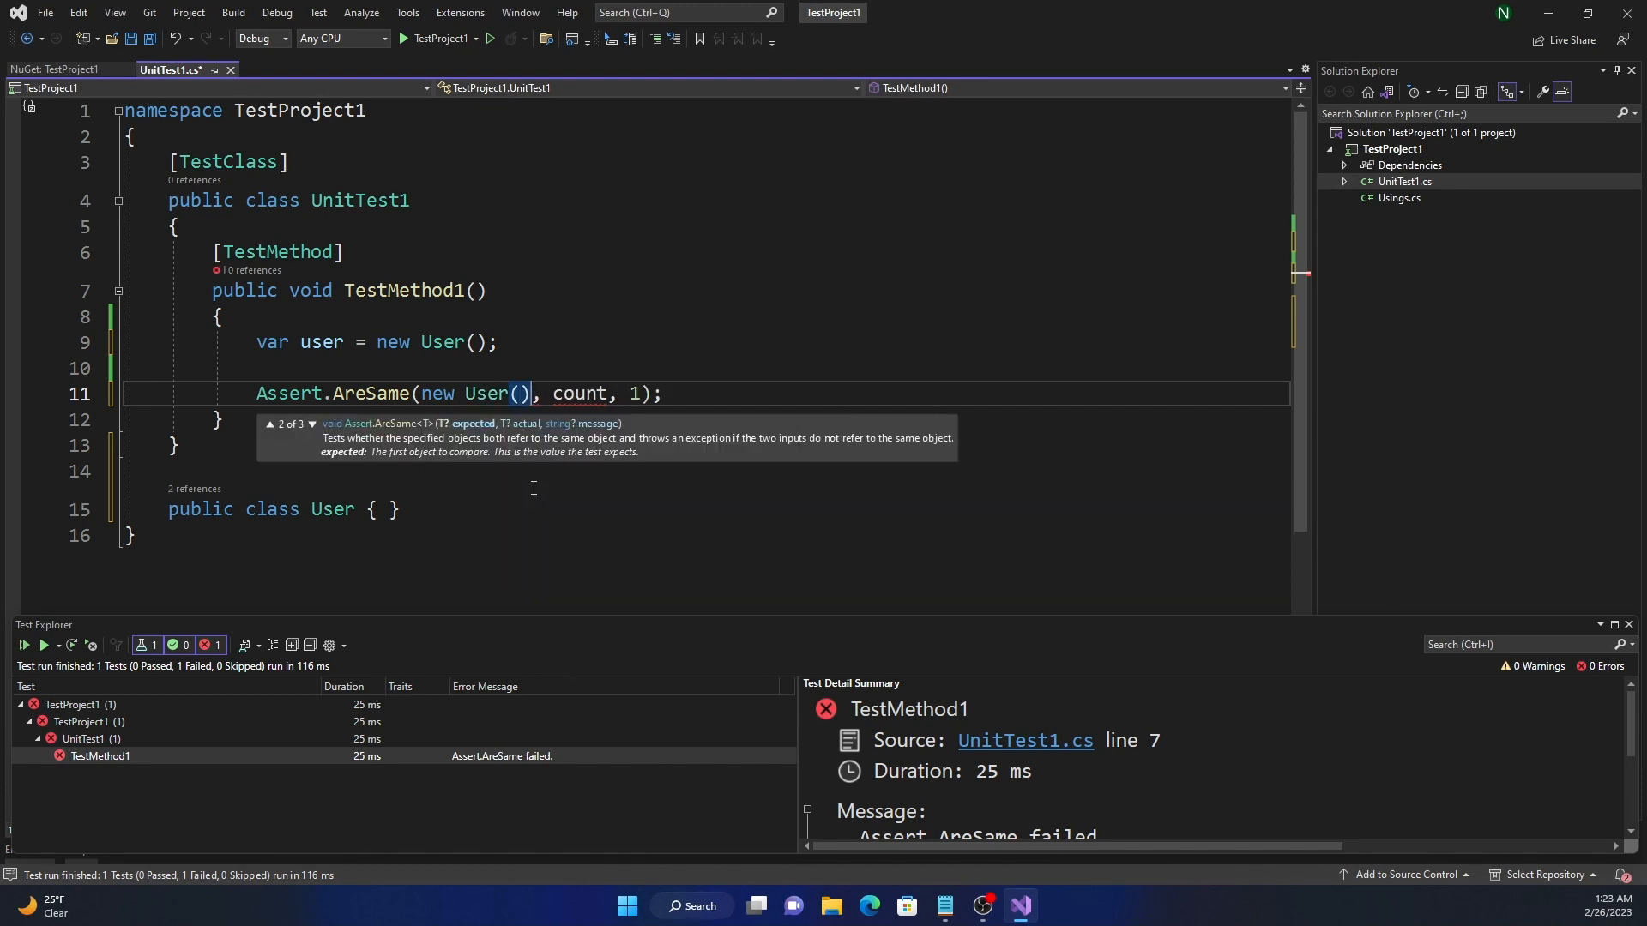
pyautogui.write('Us')
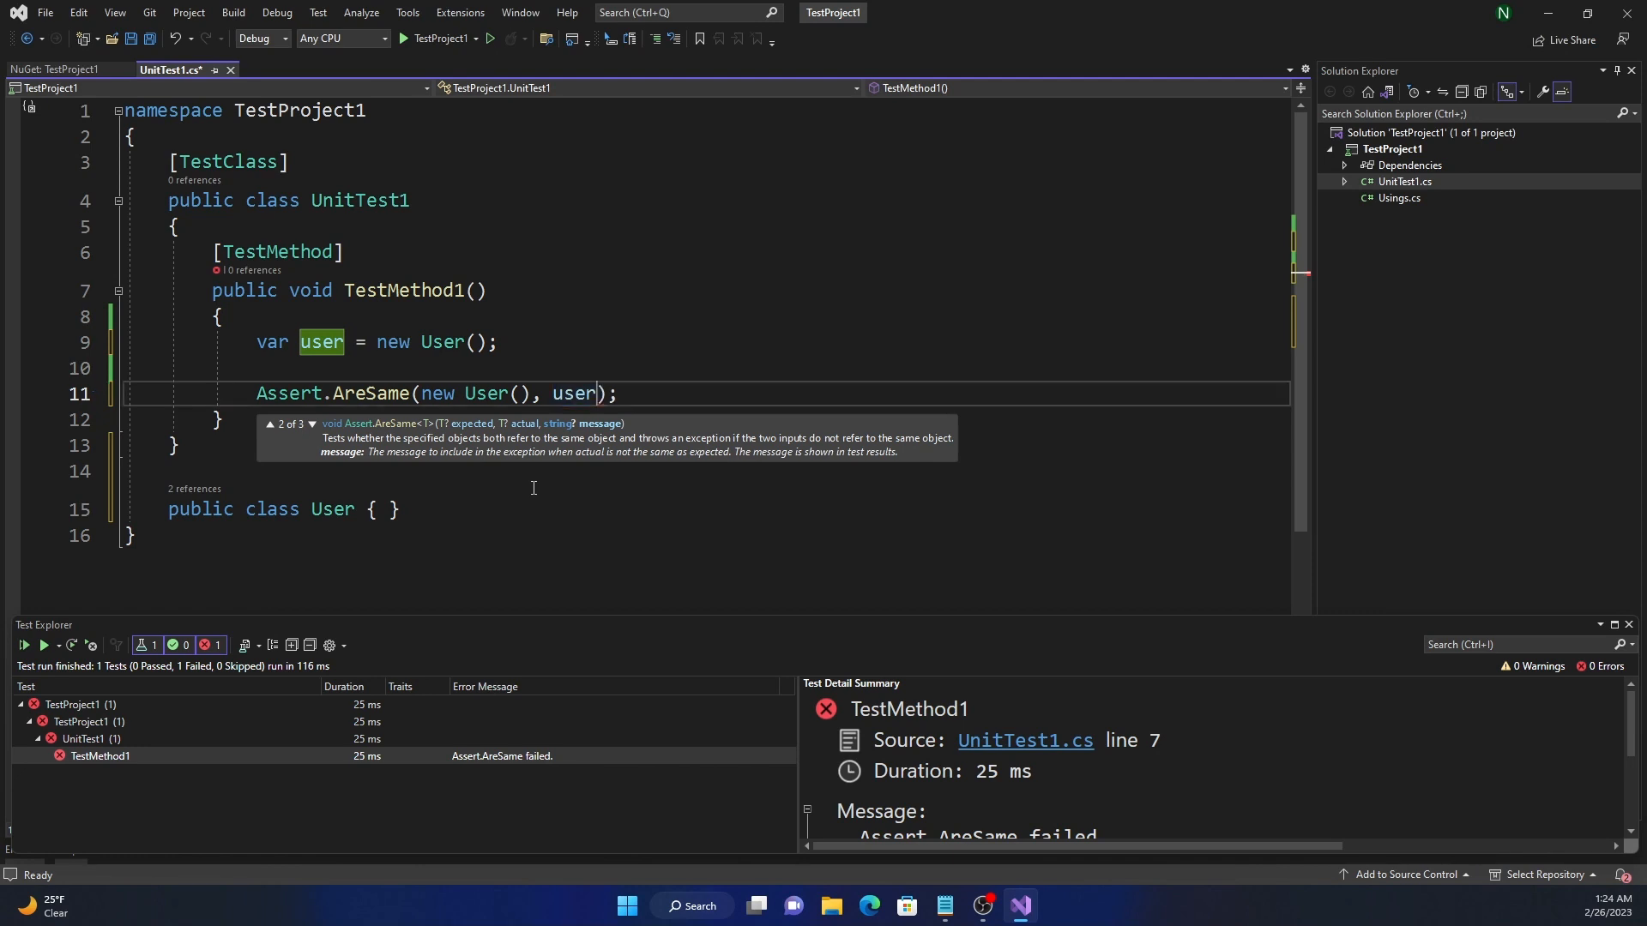
pyautogui.press('ctrl+s')
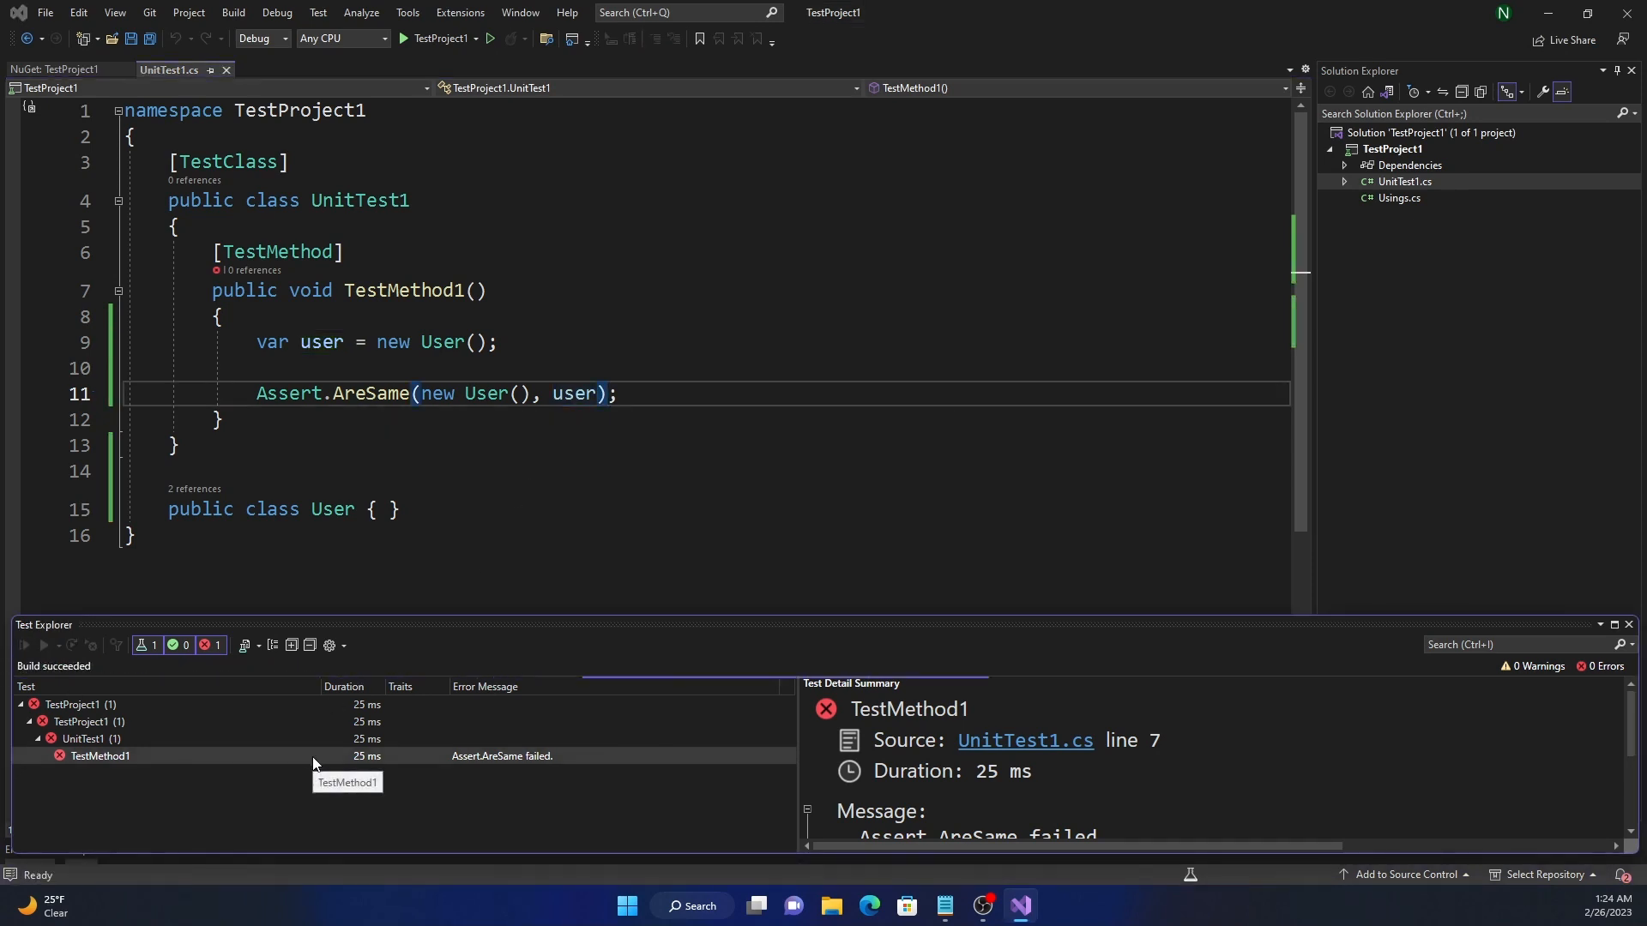
# Read the 'Assert.AreSame failed.' message in the Test Detail Summary.
pyautogui.click(24, 645)
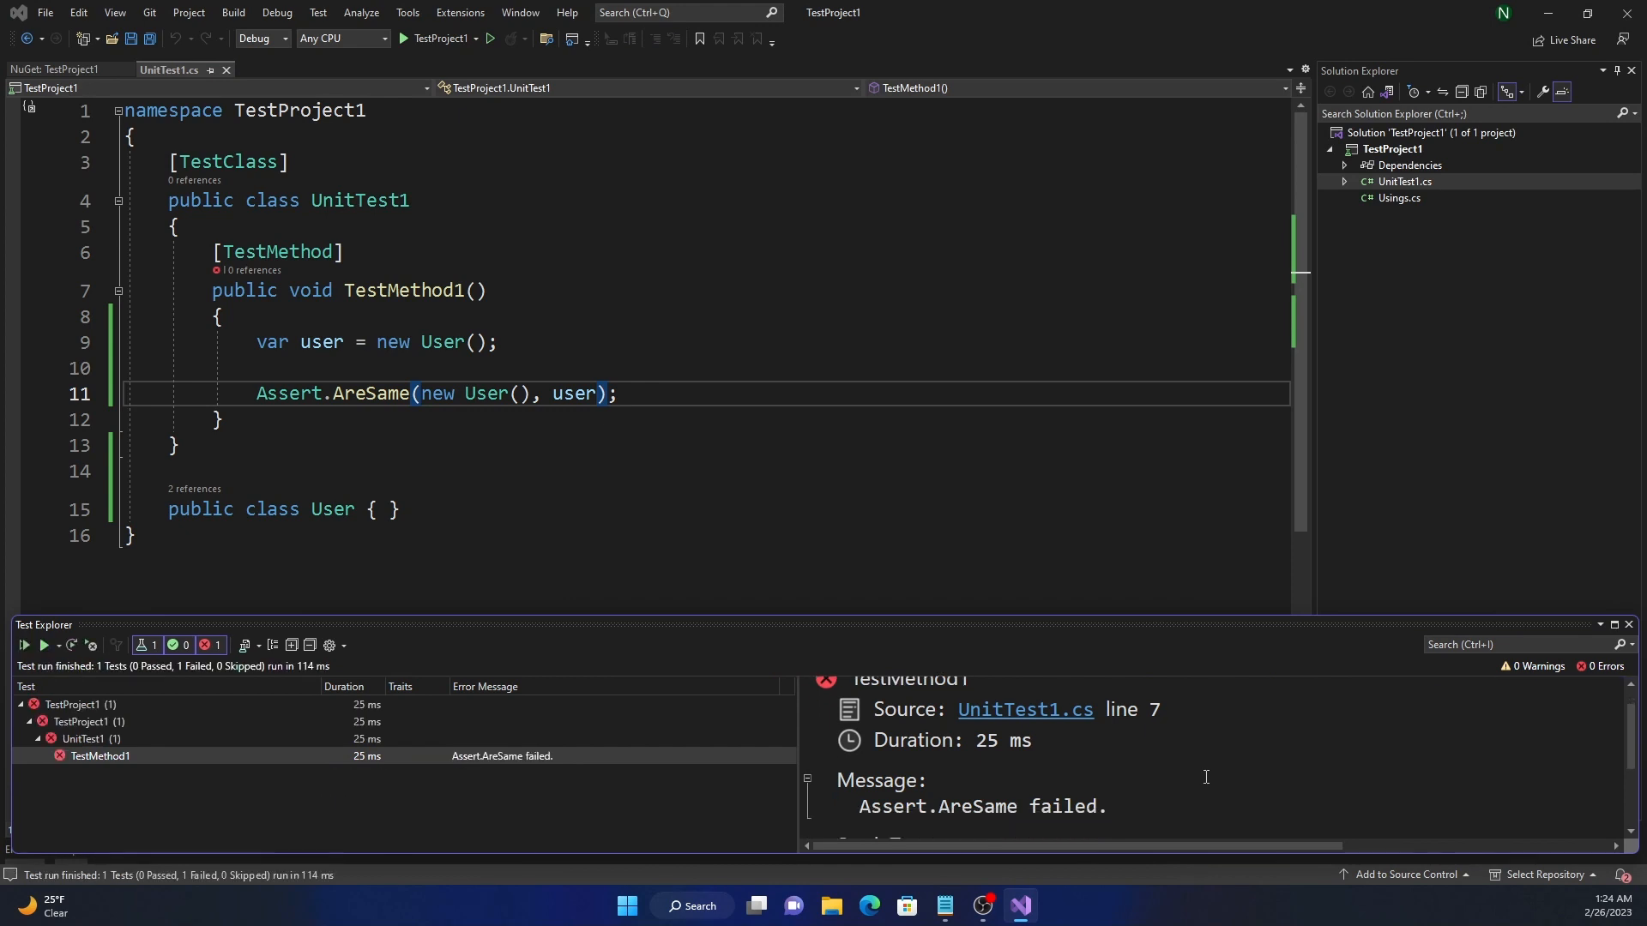
pyautogui.scroll(-3)
pyautogui.write('Assert.Fail(')
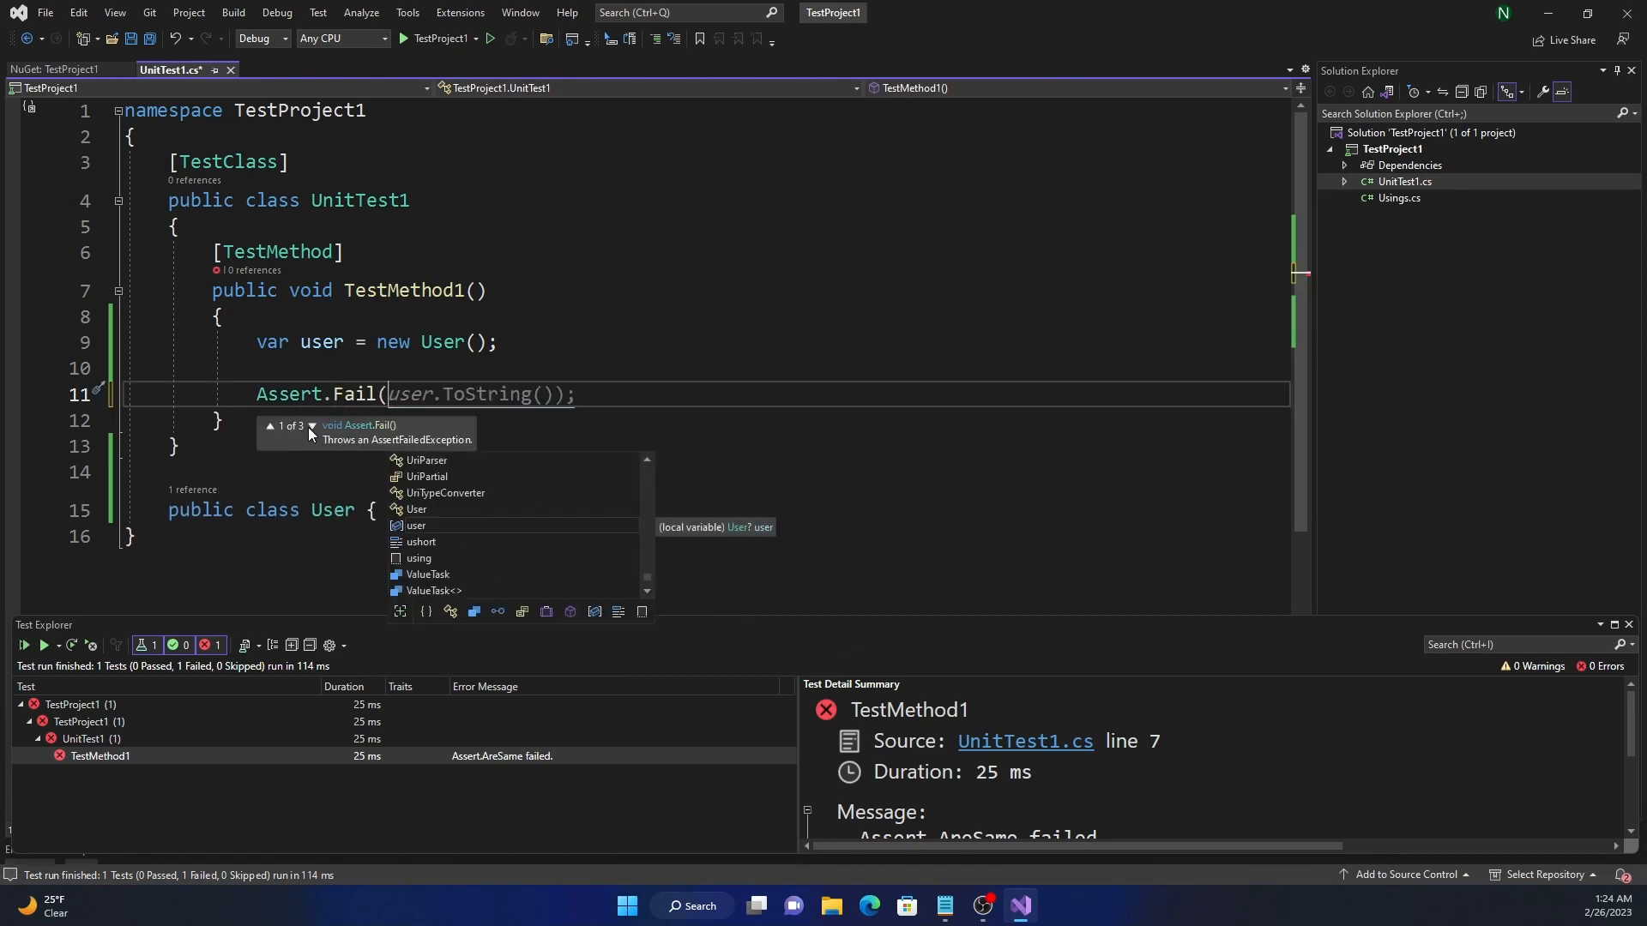
# Start rewriting the assertion as Assert.IsInstanceOfType(user, typeof(User)).
pyautogui.click(313, 432)
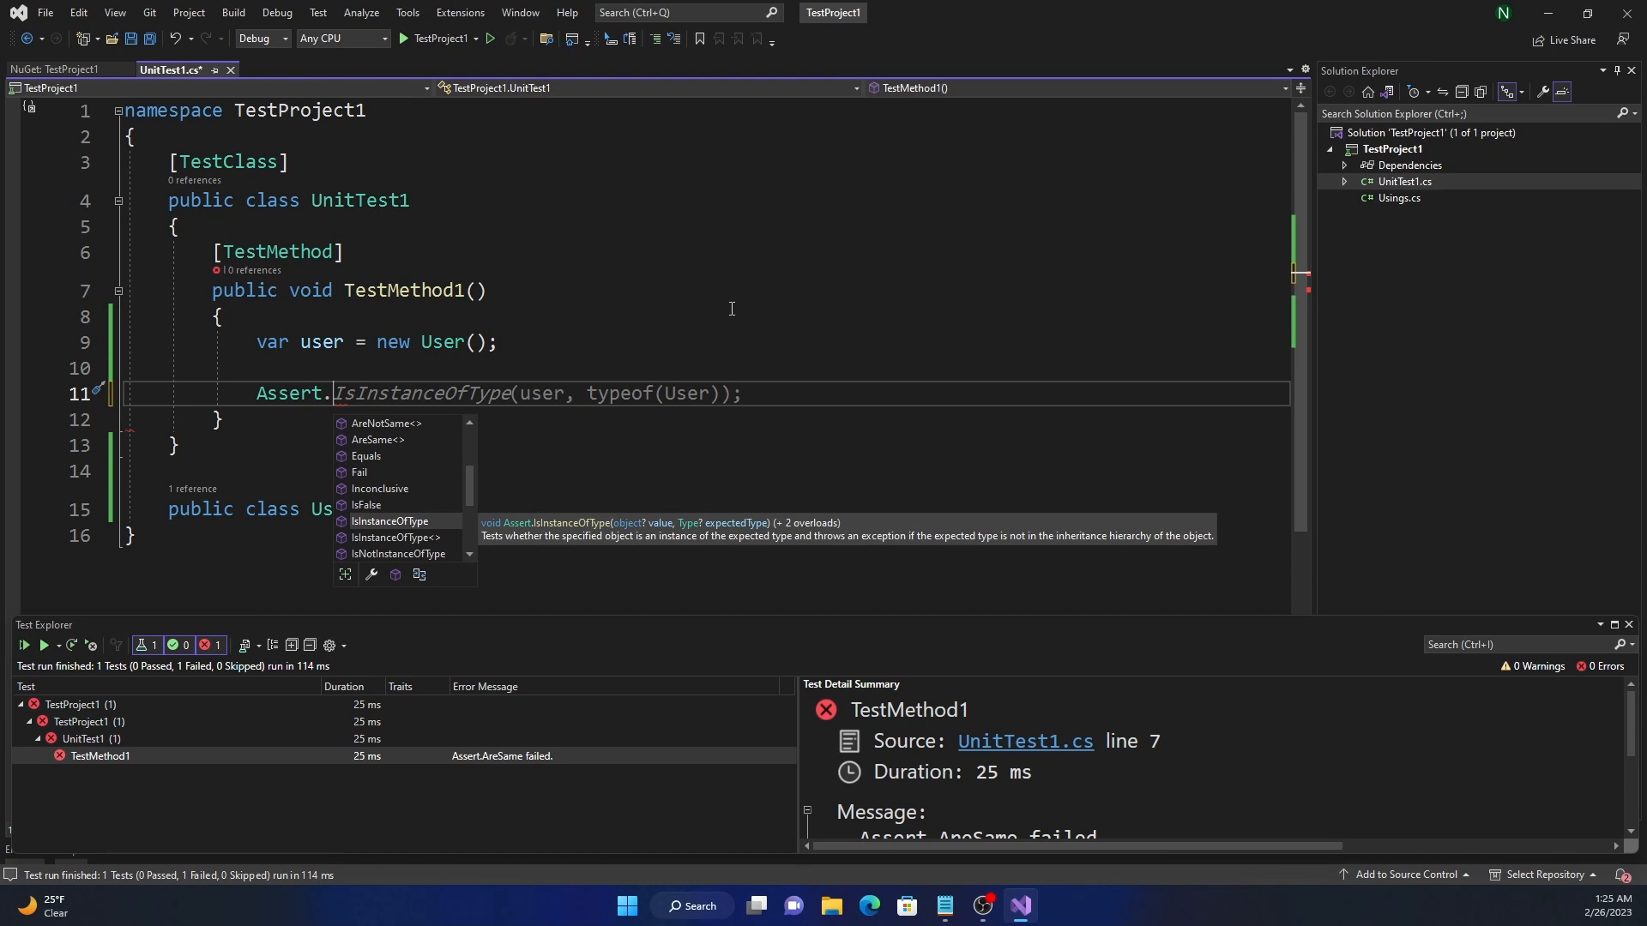
# Run IsInstanceOfType(user, typeof(User)), then rerun it against typeof(String).
pyautogui.press('Tab')
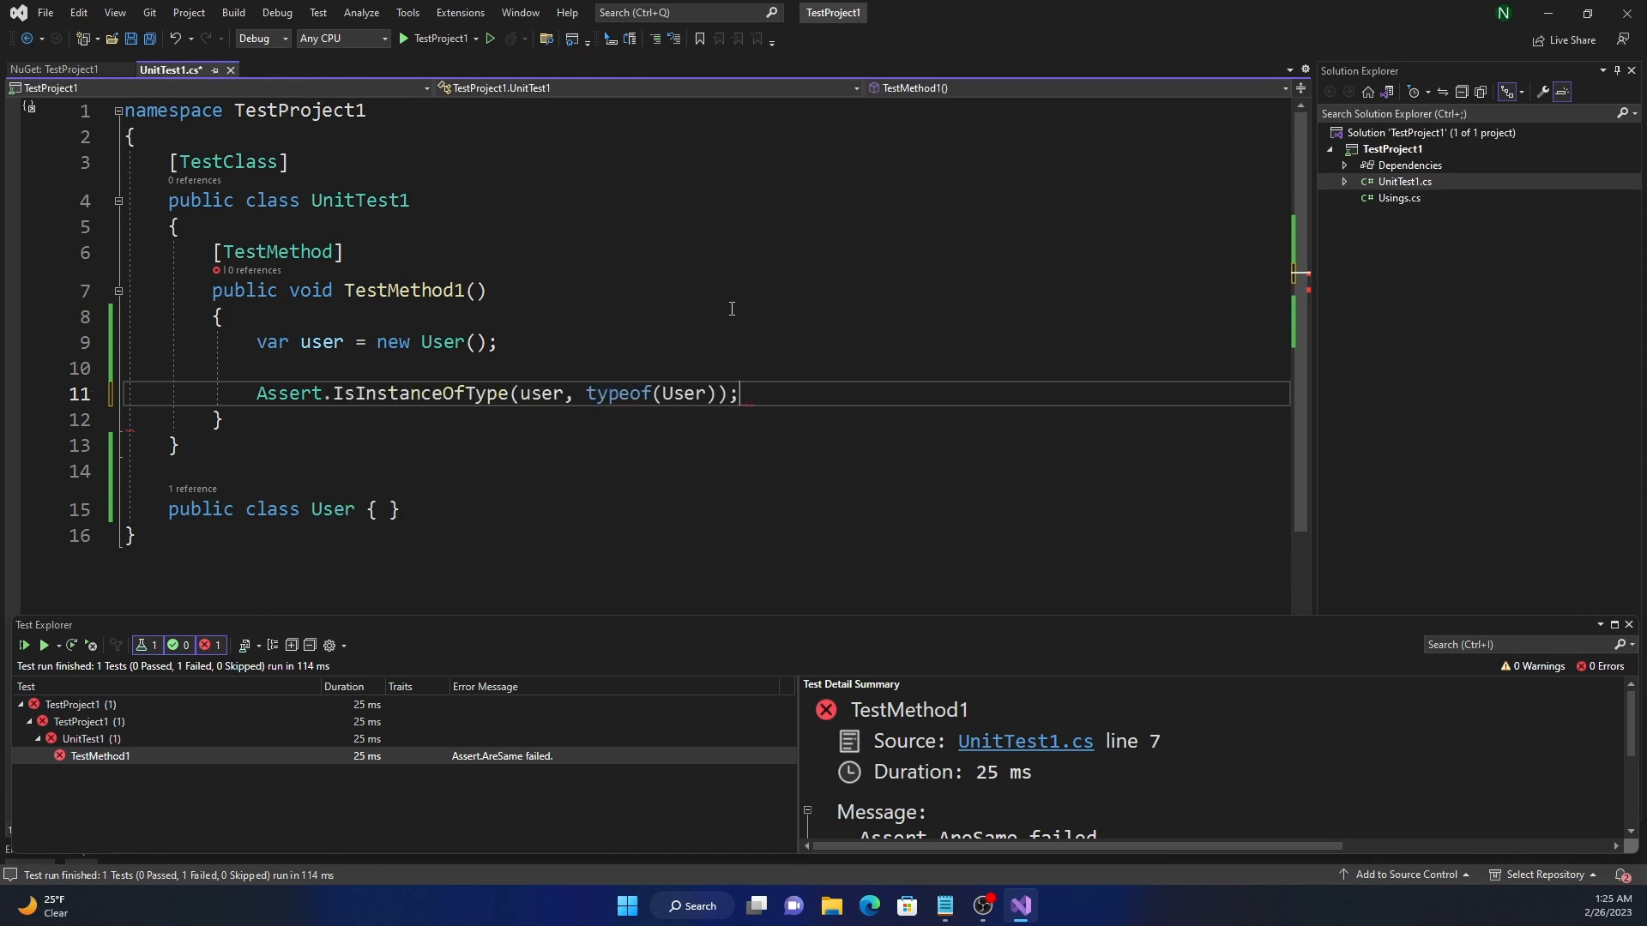
pyautogui.press('ctrl+s')
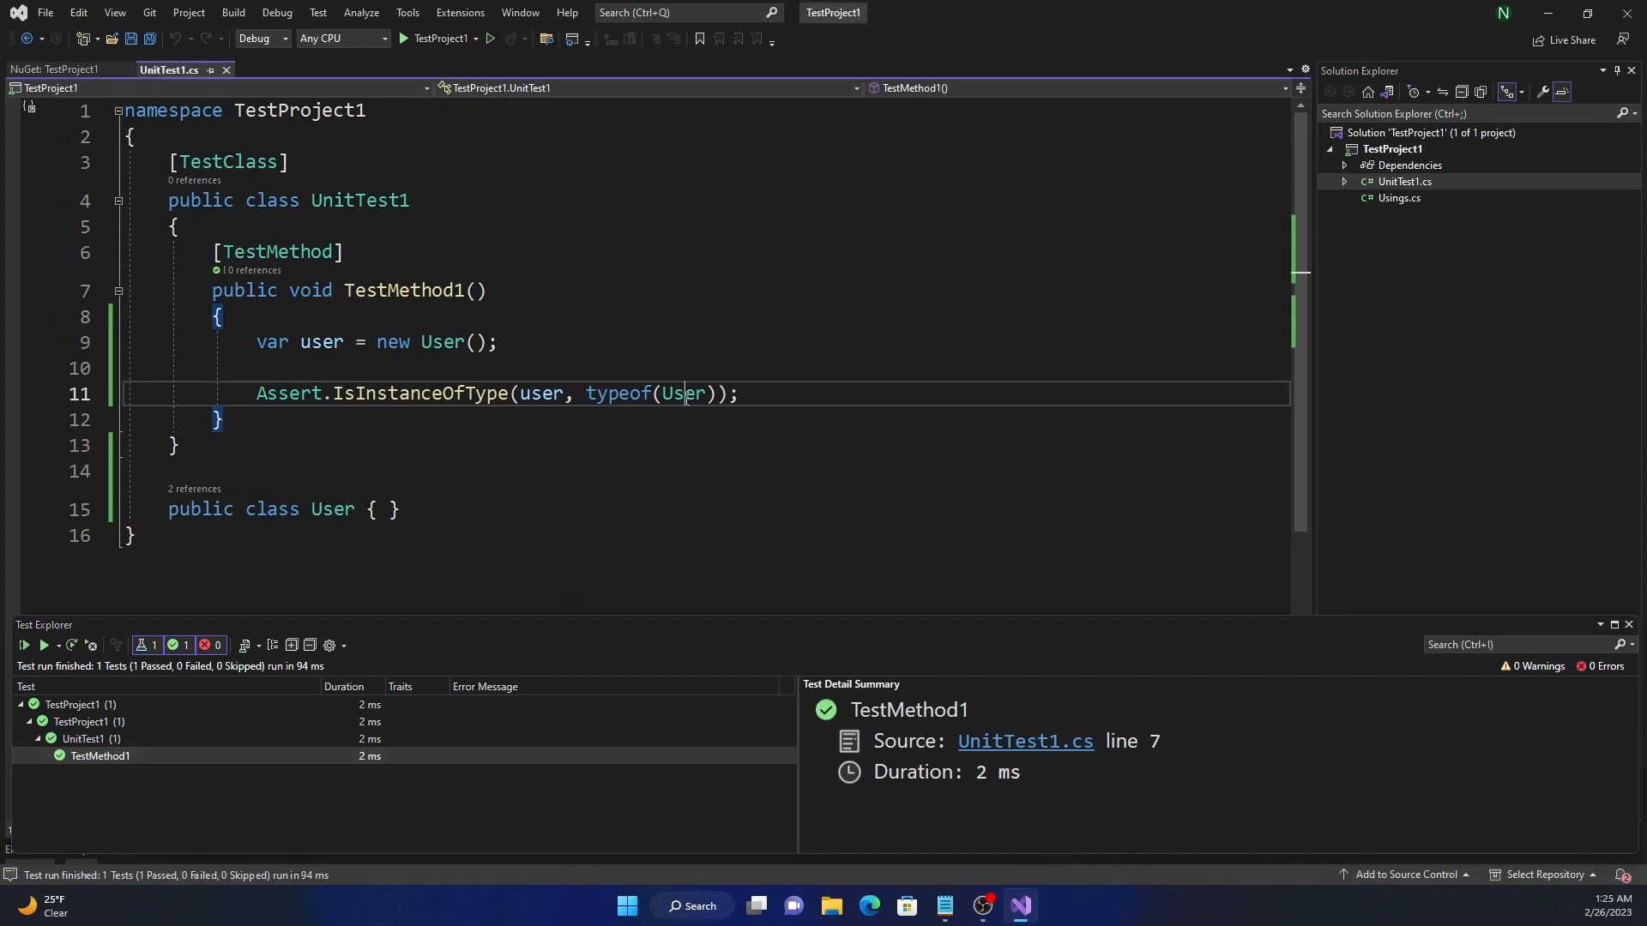
pyautogui.write('String')
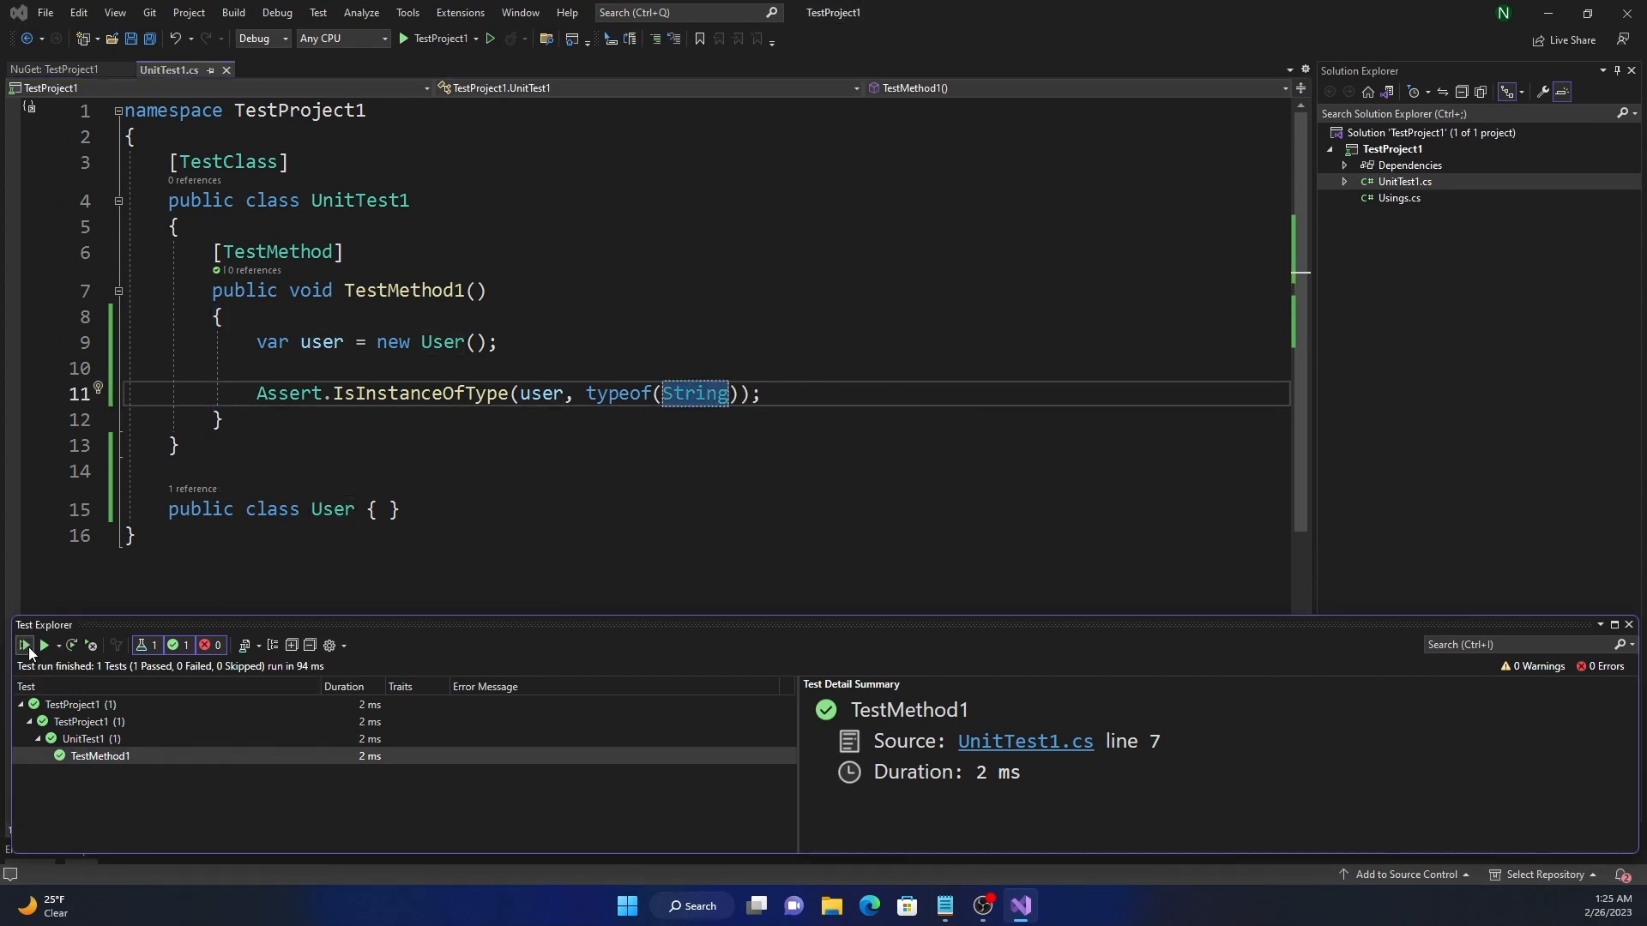
pyautogui.click(23, 644)
pyautogui.write('Not')
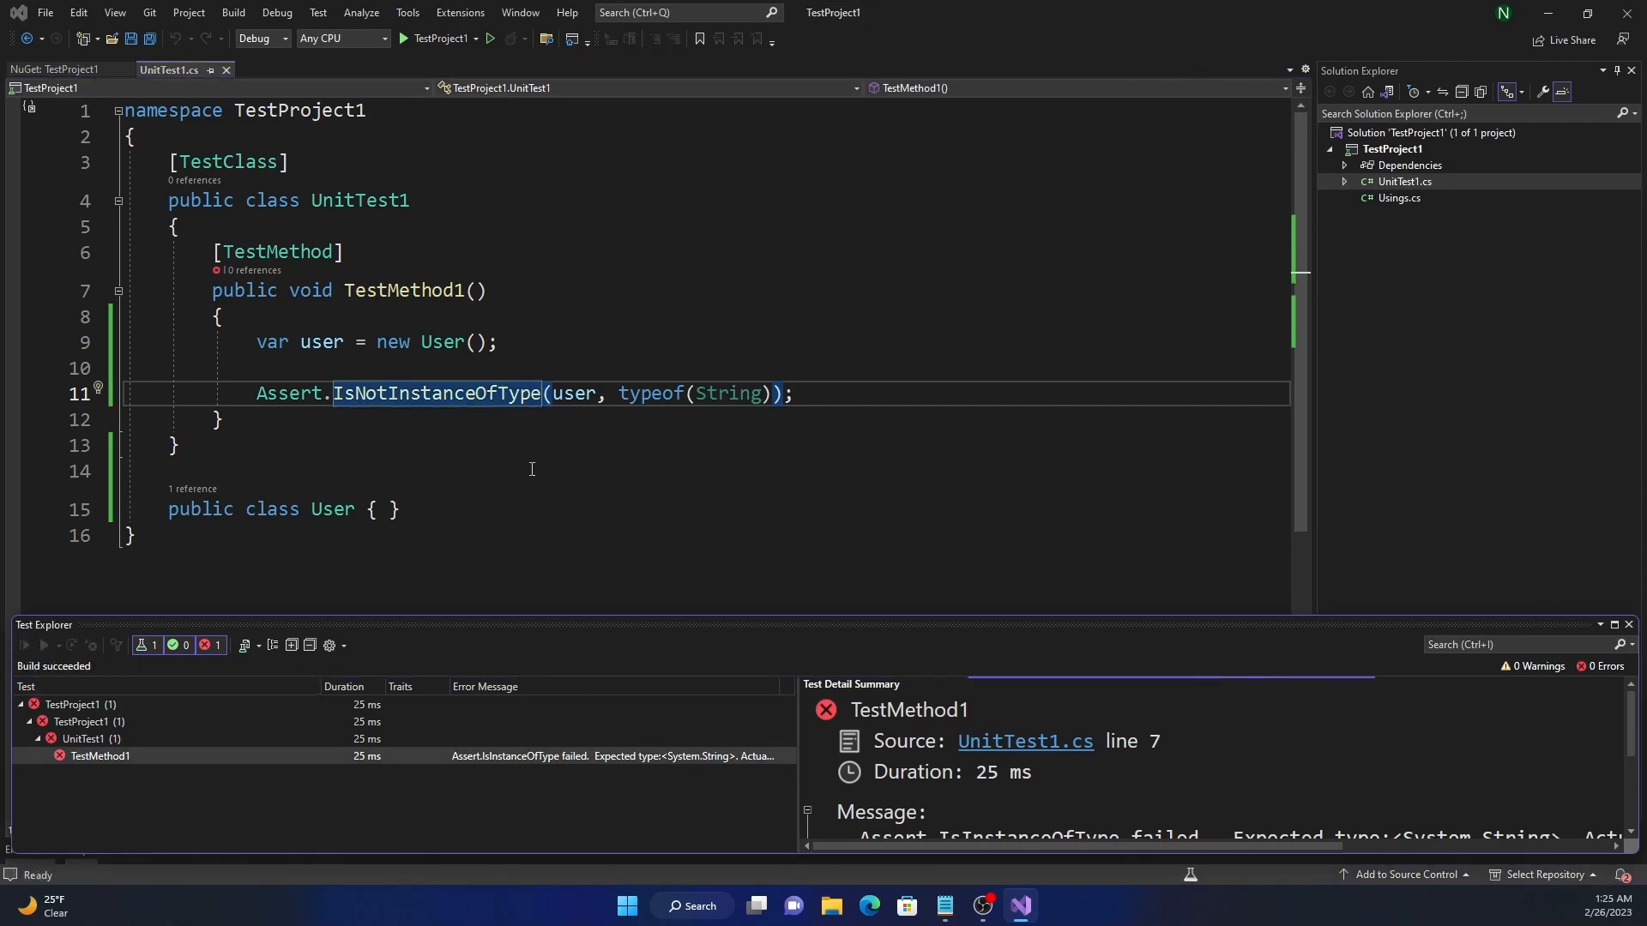
# Rerun with IsNotInstanceOfType(user, typeof(String)) and begin clearing the assertion.
pyautogui.click(45, 645)
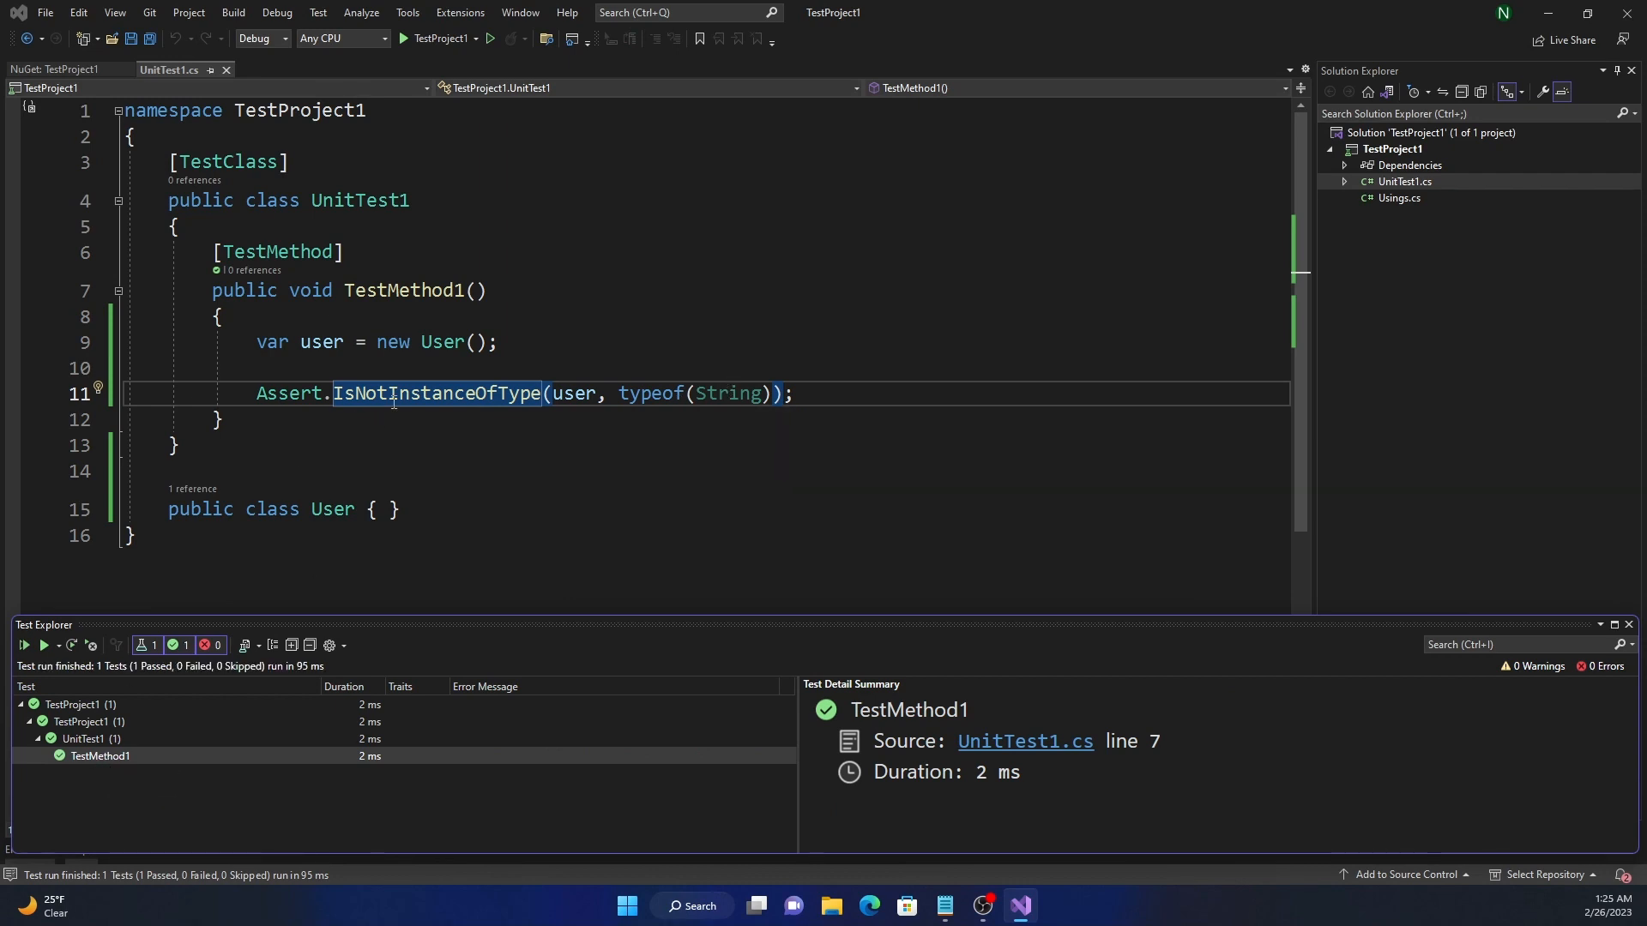
pyautogui.press('Delete')
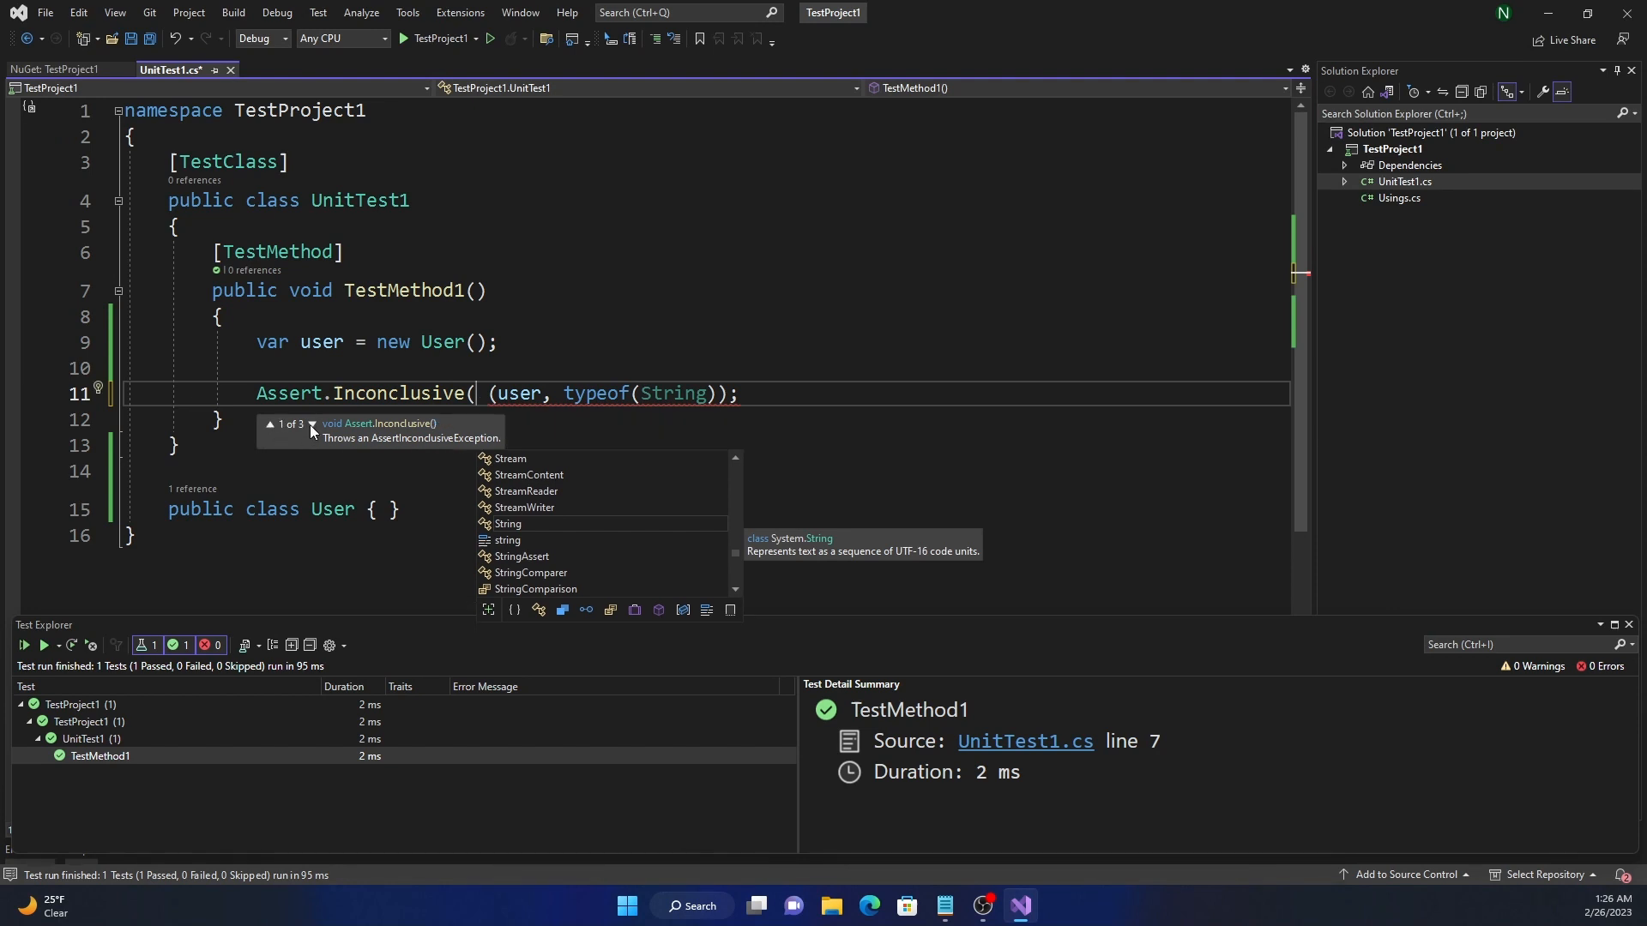
# Cycle the parameter tooltip through Assert.Inconclusive's remaining overloads.
pyautogui.click(311, 430)
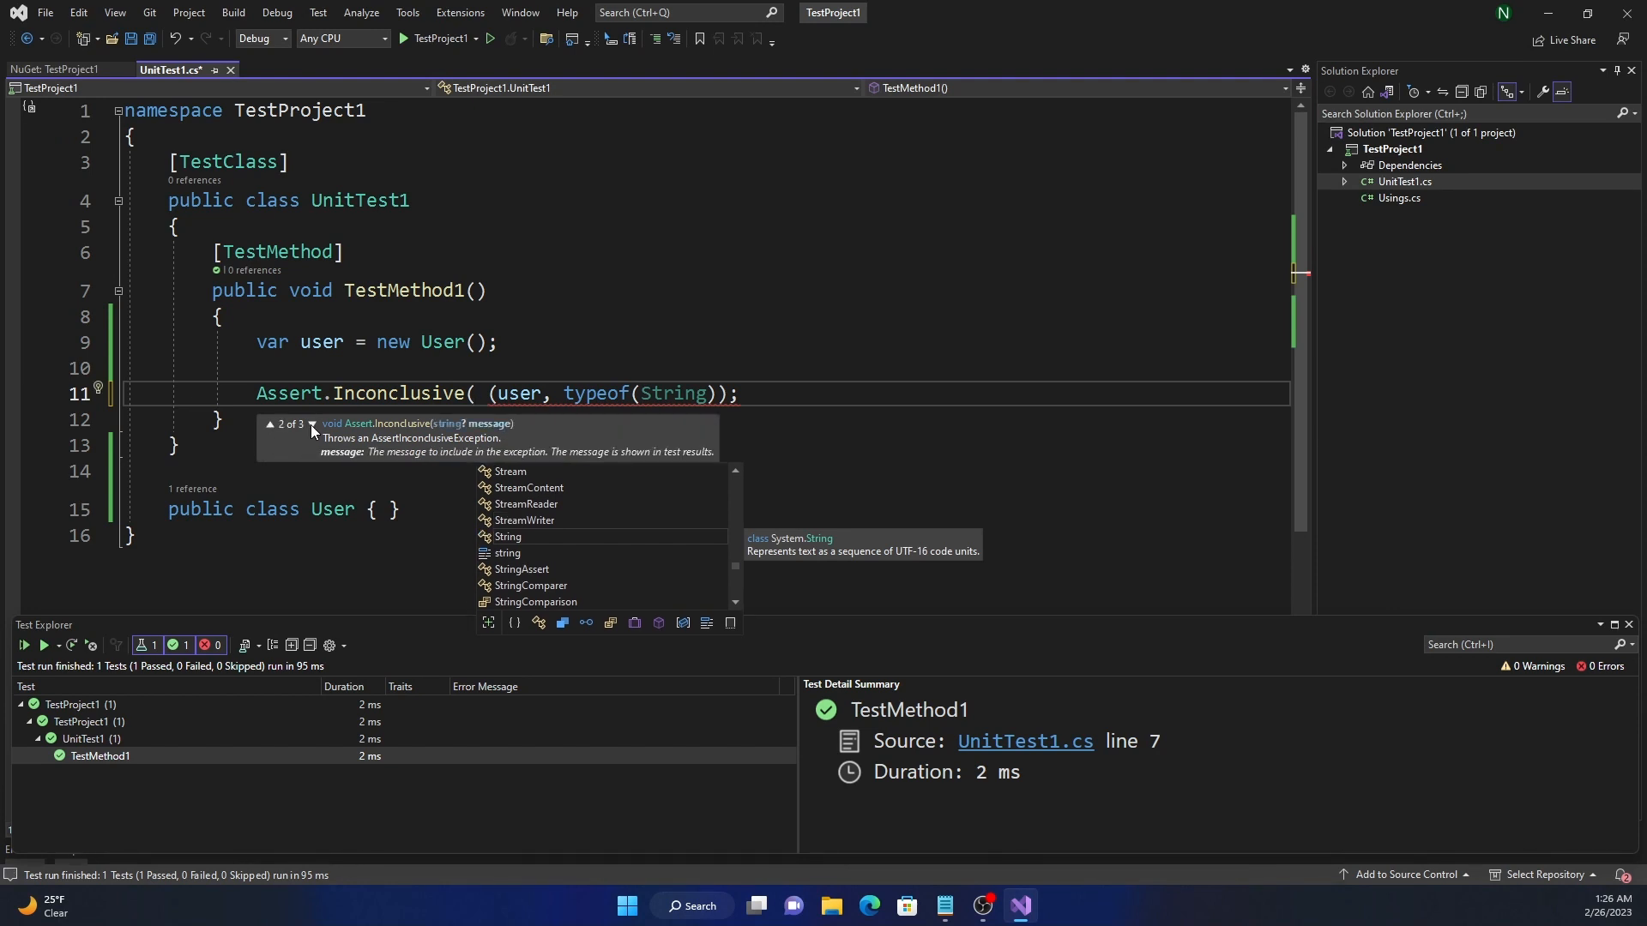
pyautogui.click(312, 430)
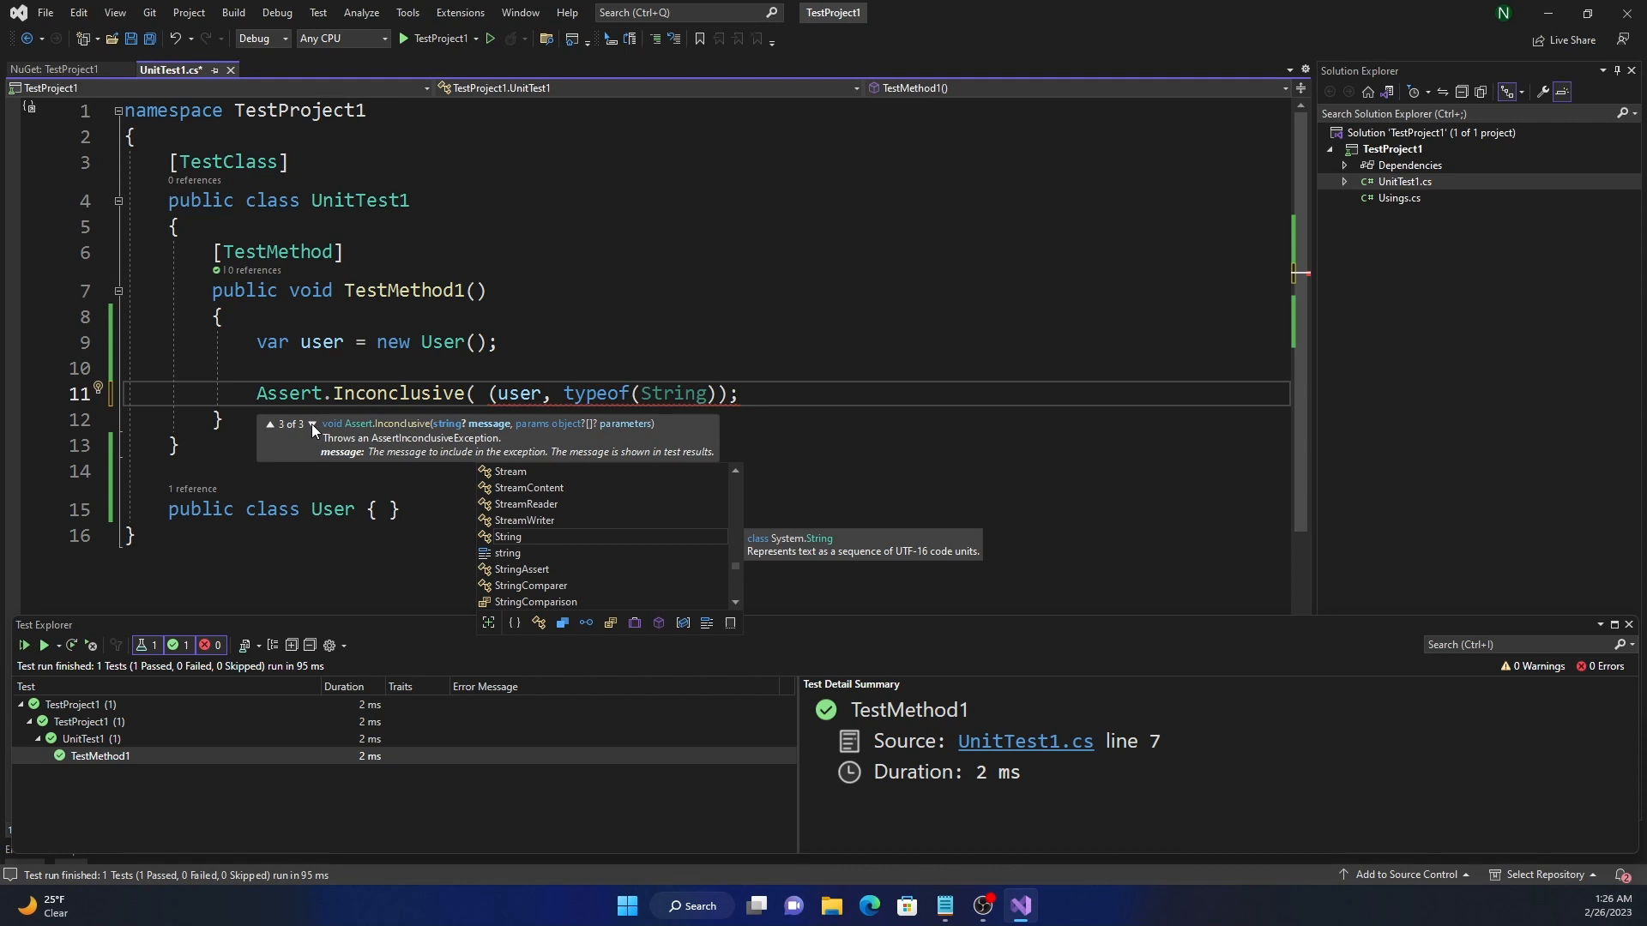
pyautogui.moveTo(484, 386)
pyautogui.write('Assert.IsNotNull(user')
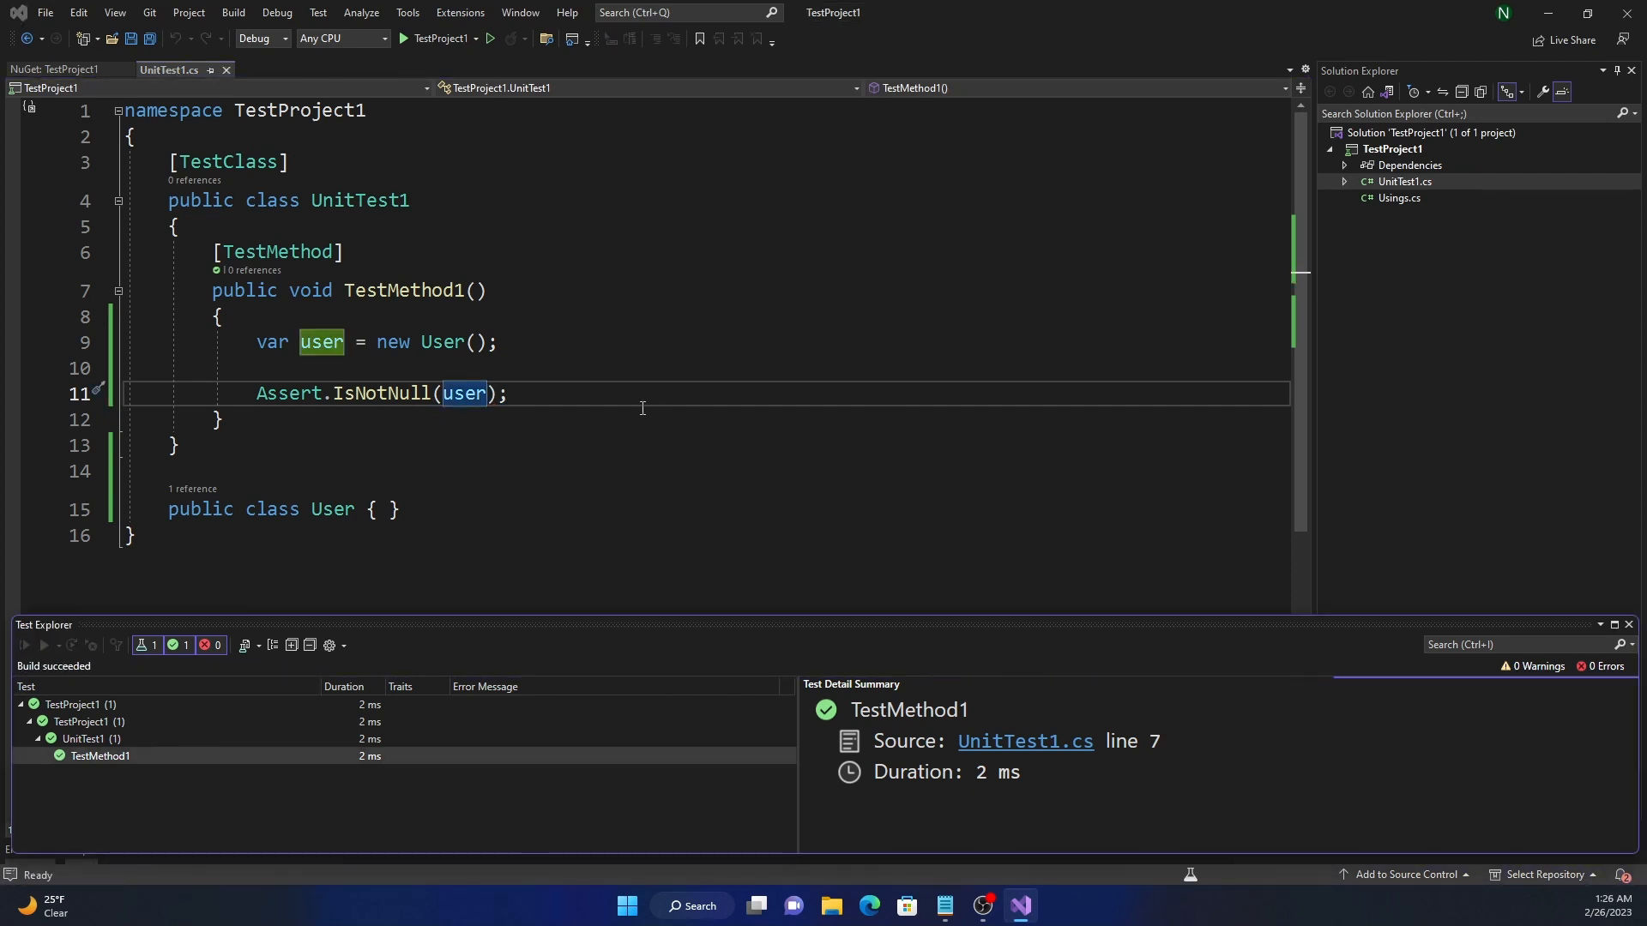
pyautogui.moveTo(367, 393)
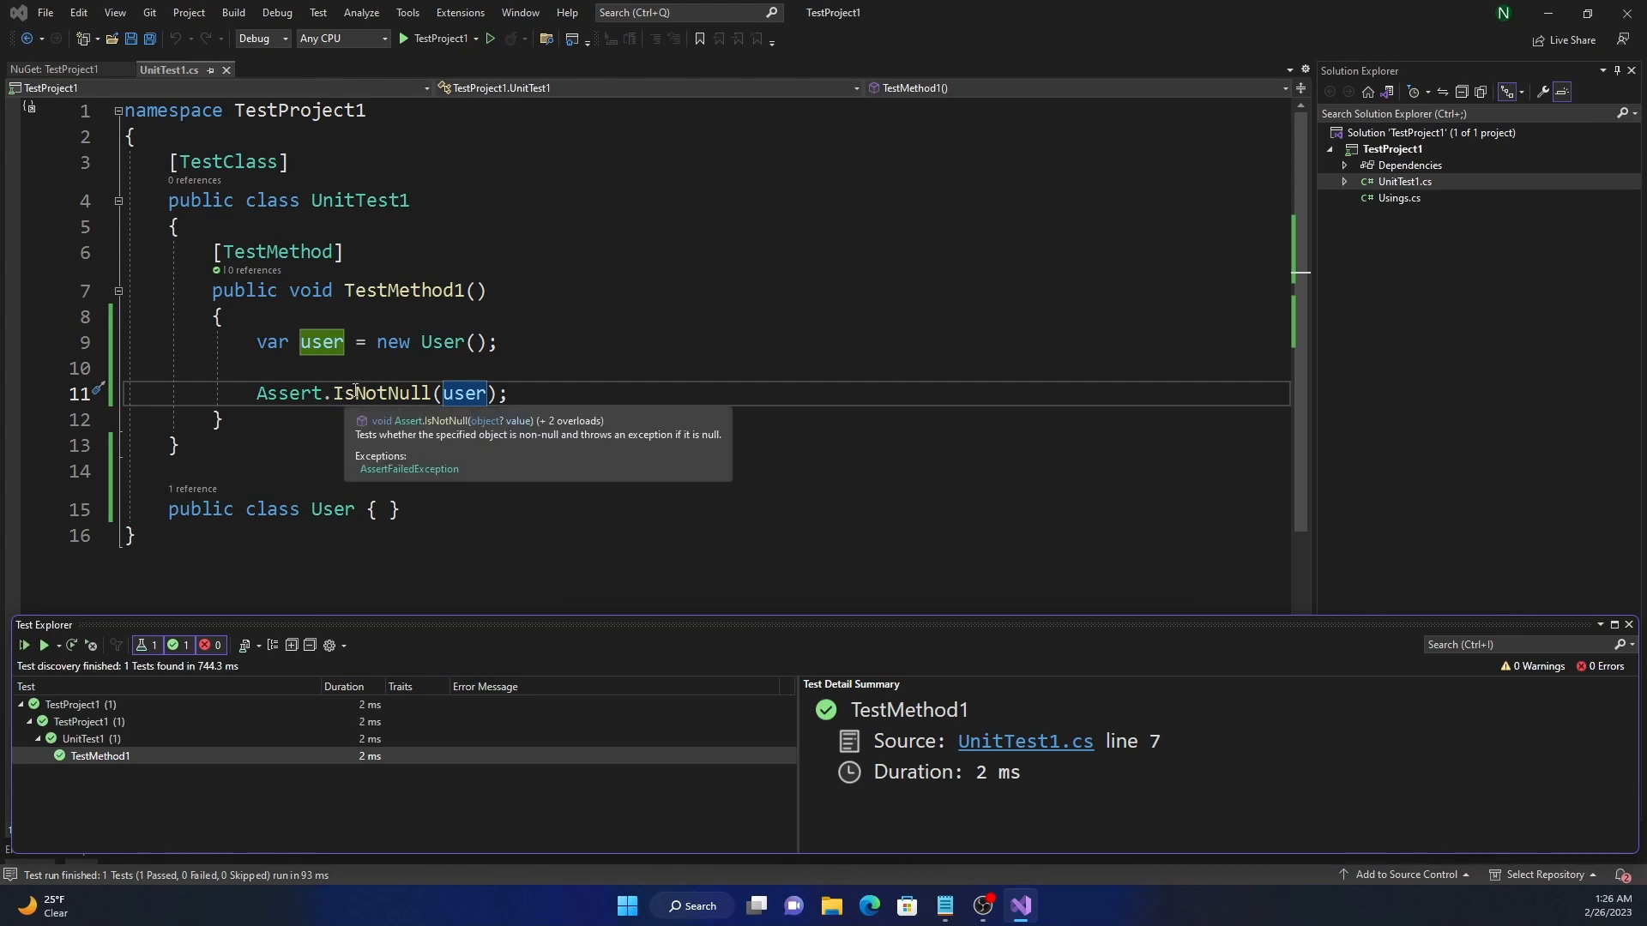
# Rename the assertion to Assert.IsNull(user) so the test fails.
pyautogui.write('IsNull')
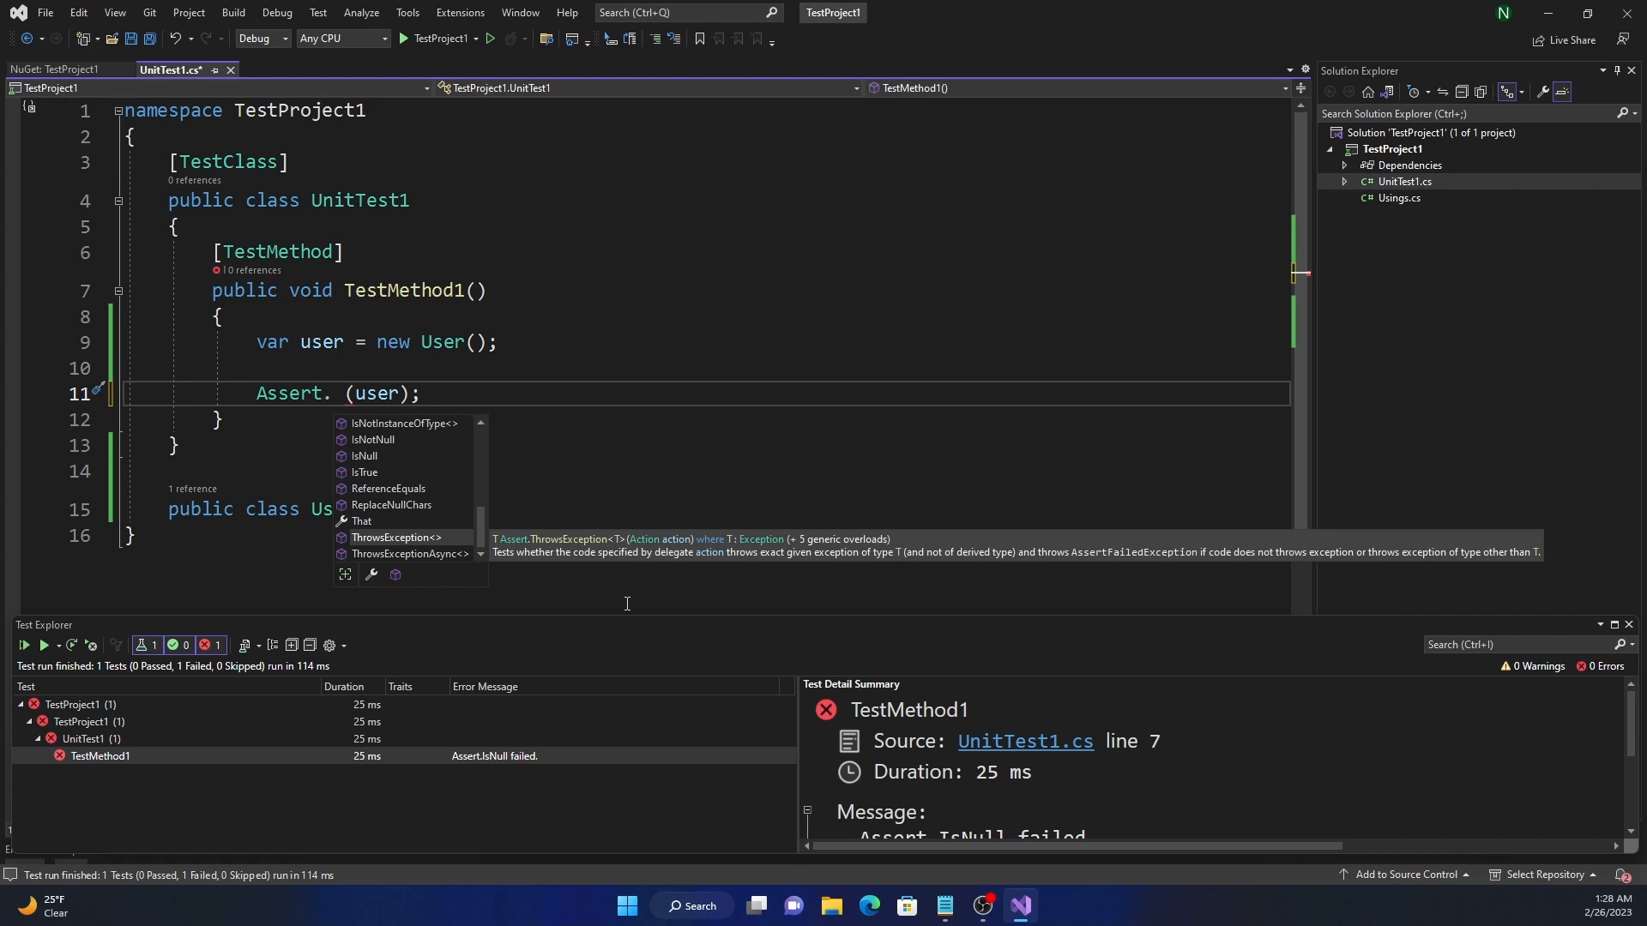
# Insert Assert.ThrowsException<ArgumentException>( from IntelliSense.
pyautogui.press('Down')
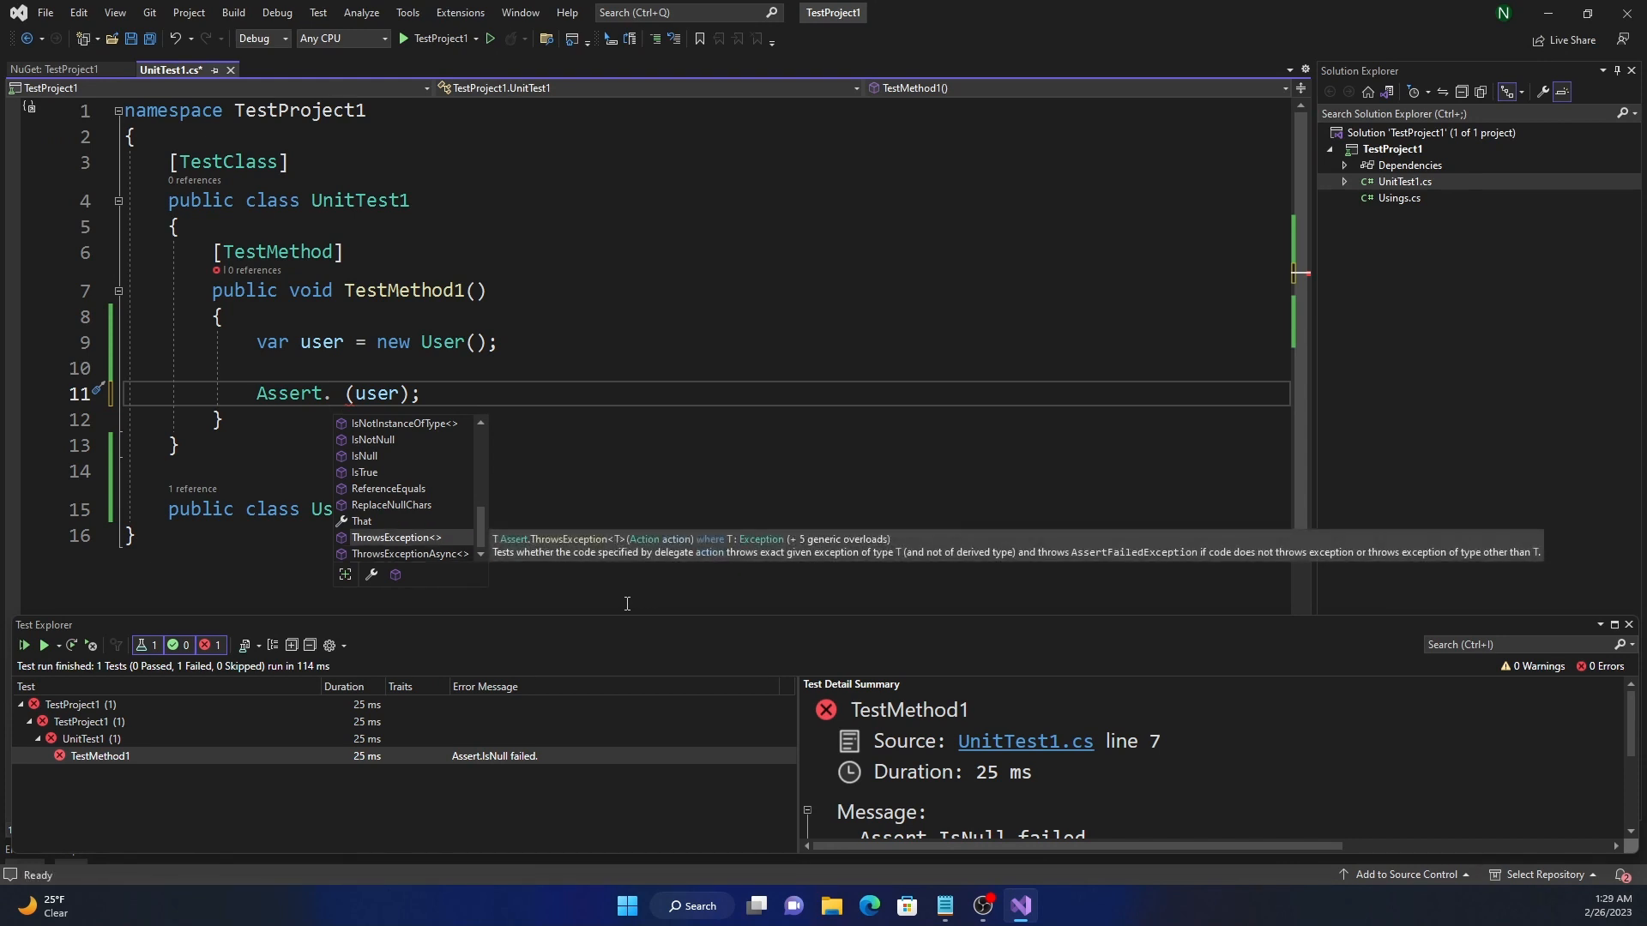
pyautogui.doubleClick(394, 537)
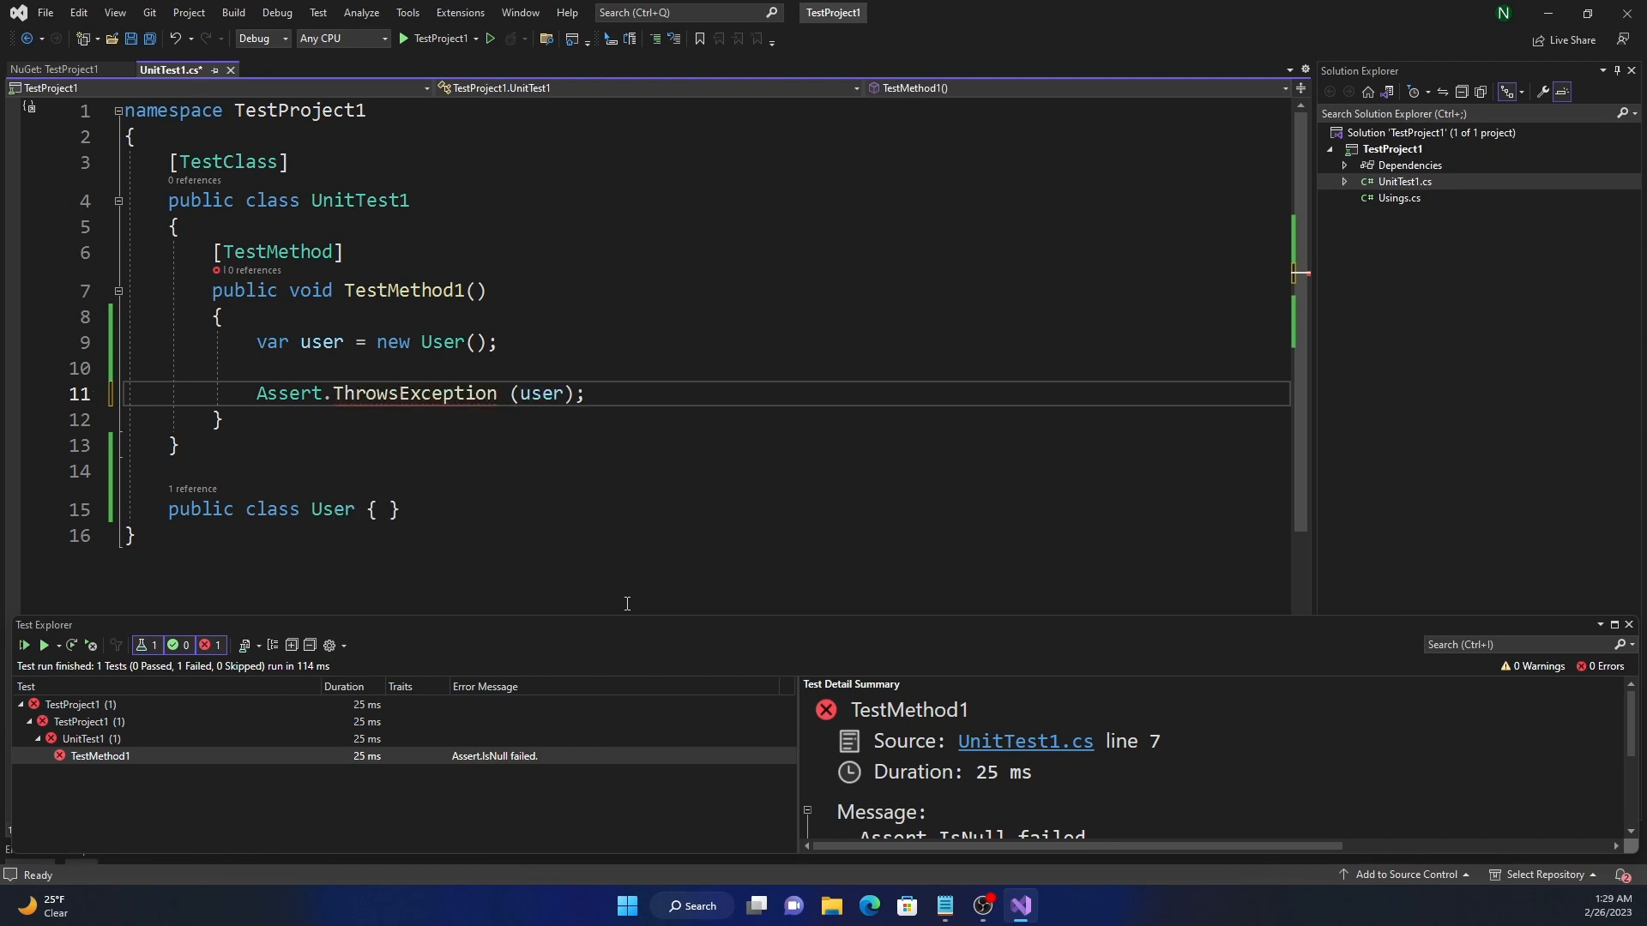
pyautogui.write('<A>')
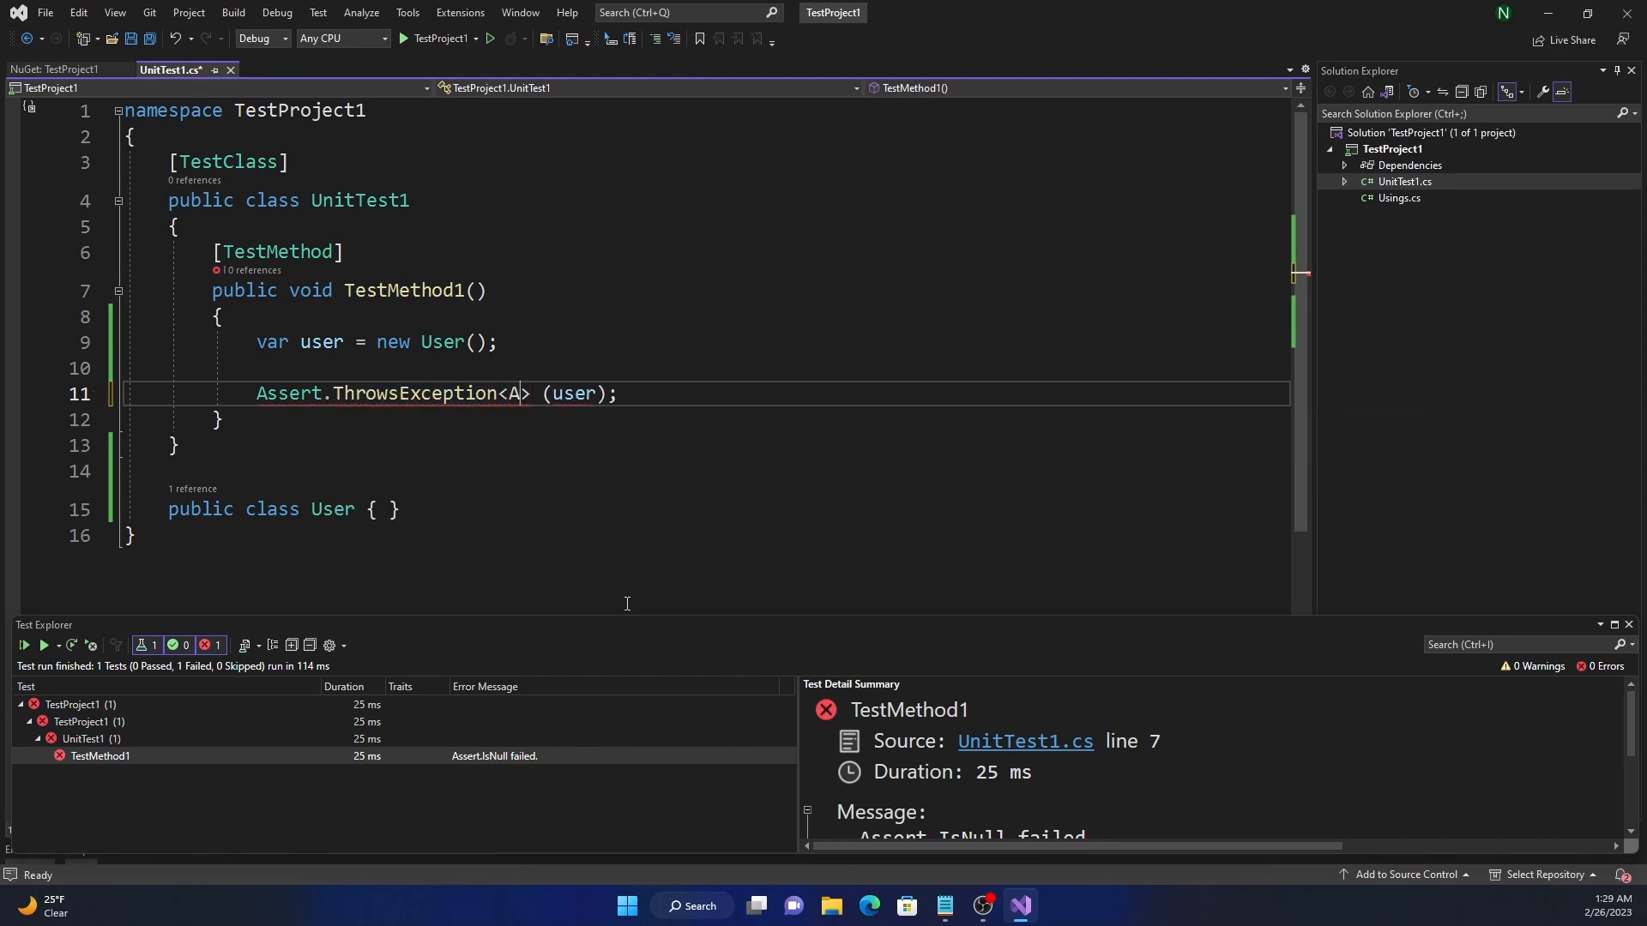
pyautogui.write('rgumentException')
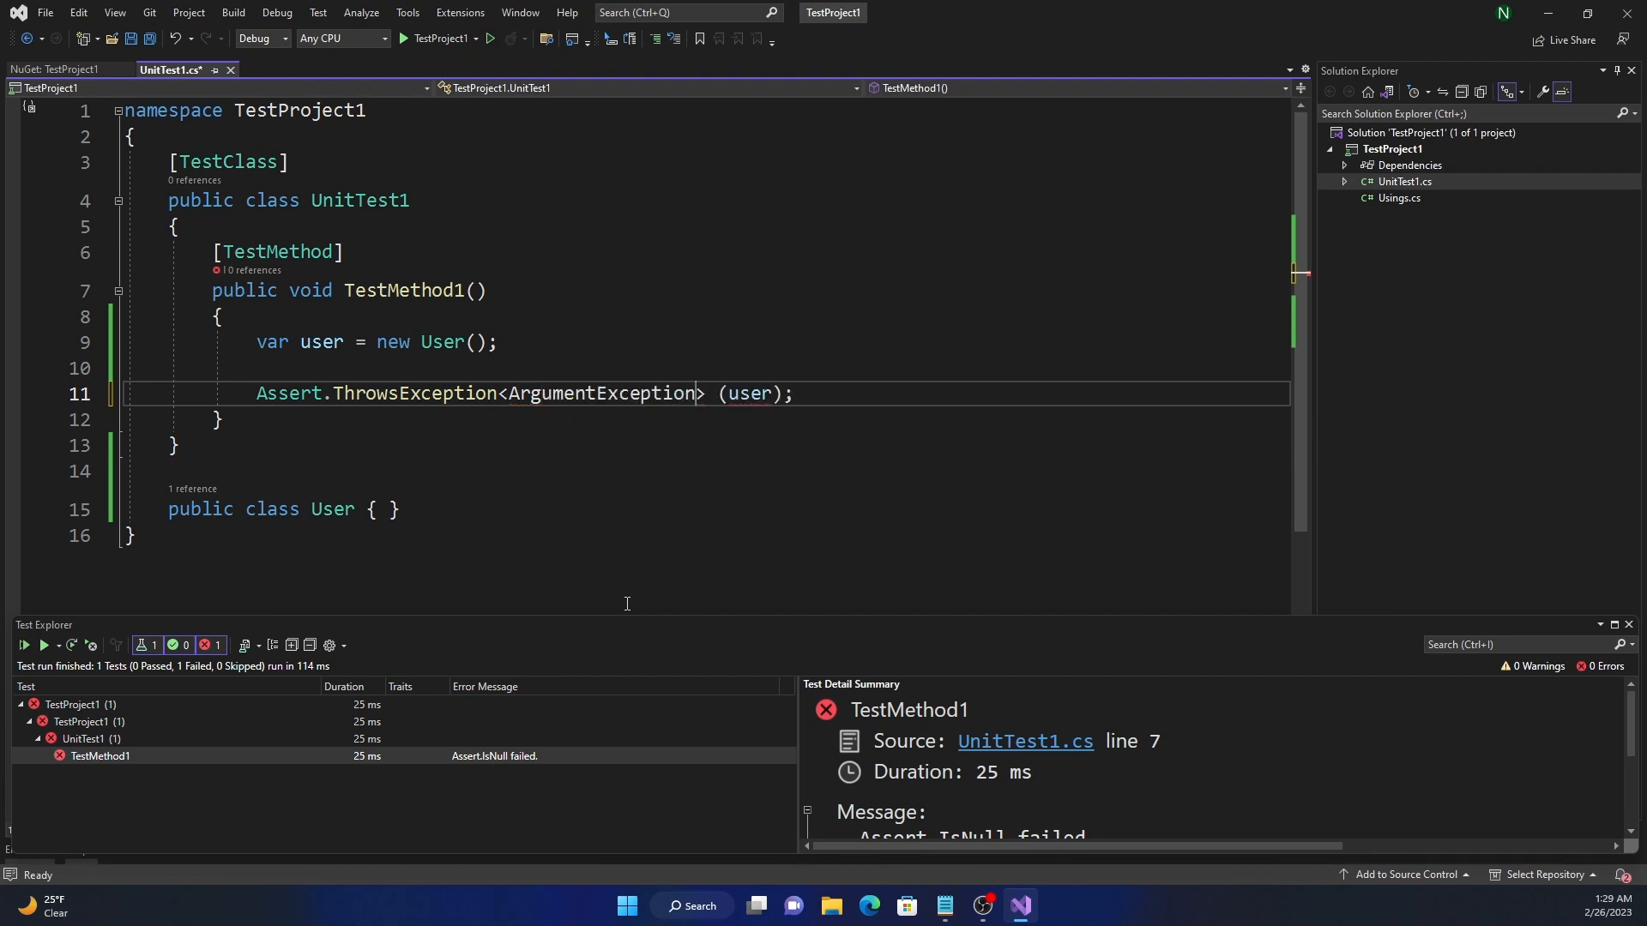
pyautogui.write('(')
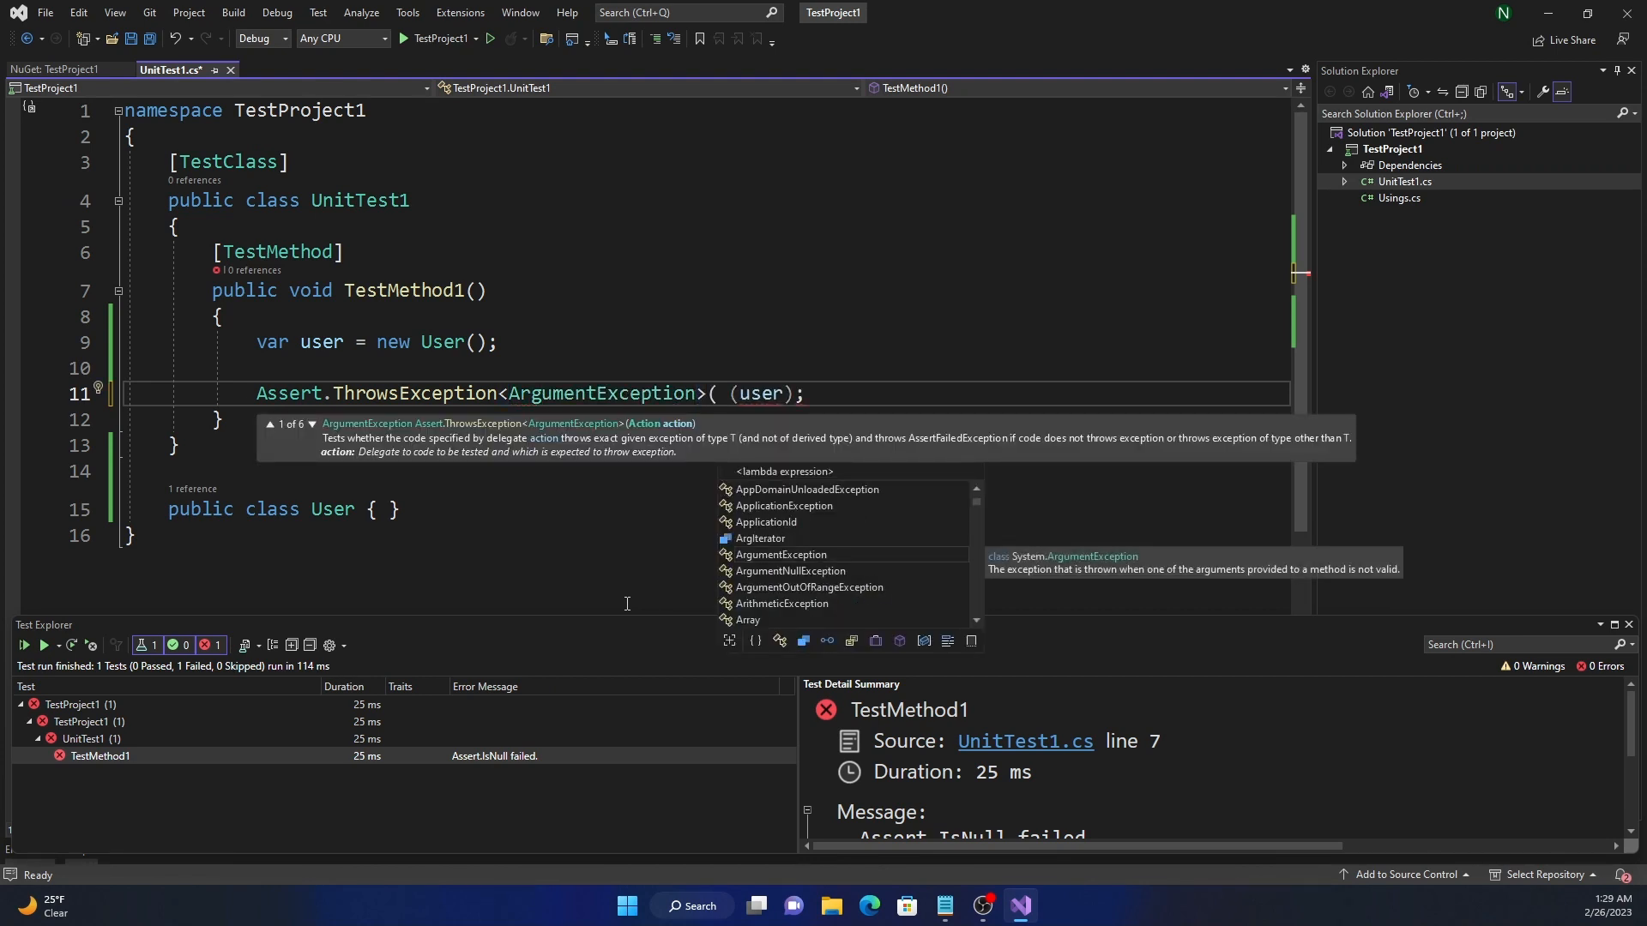
# Browse the ThrowsException overloads and start the lambda () => around user.
pyautogui.click(310, 431)
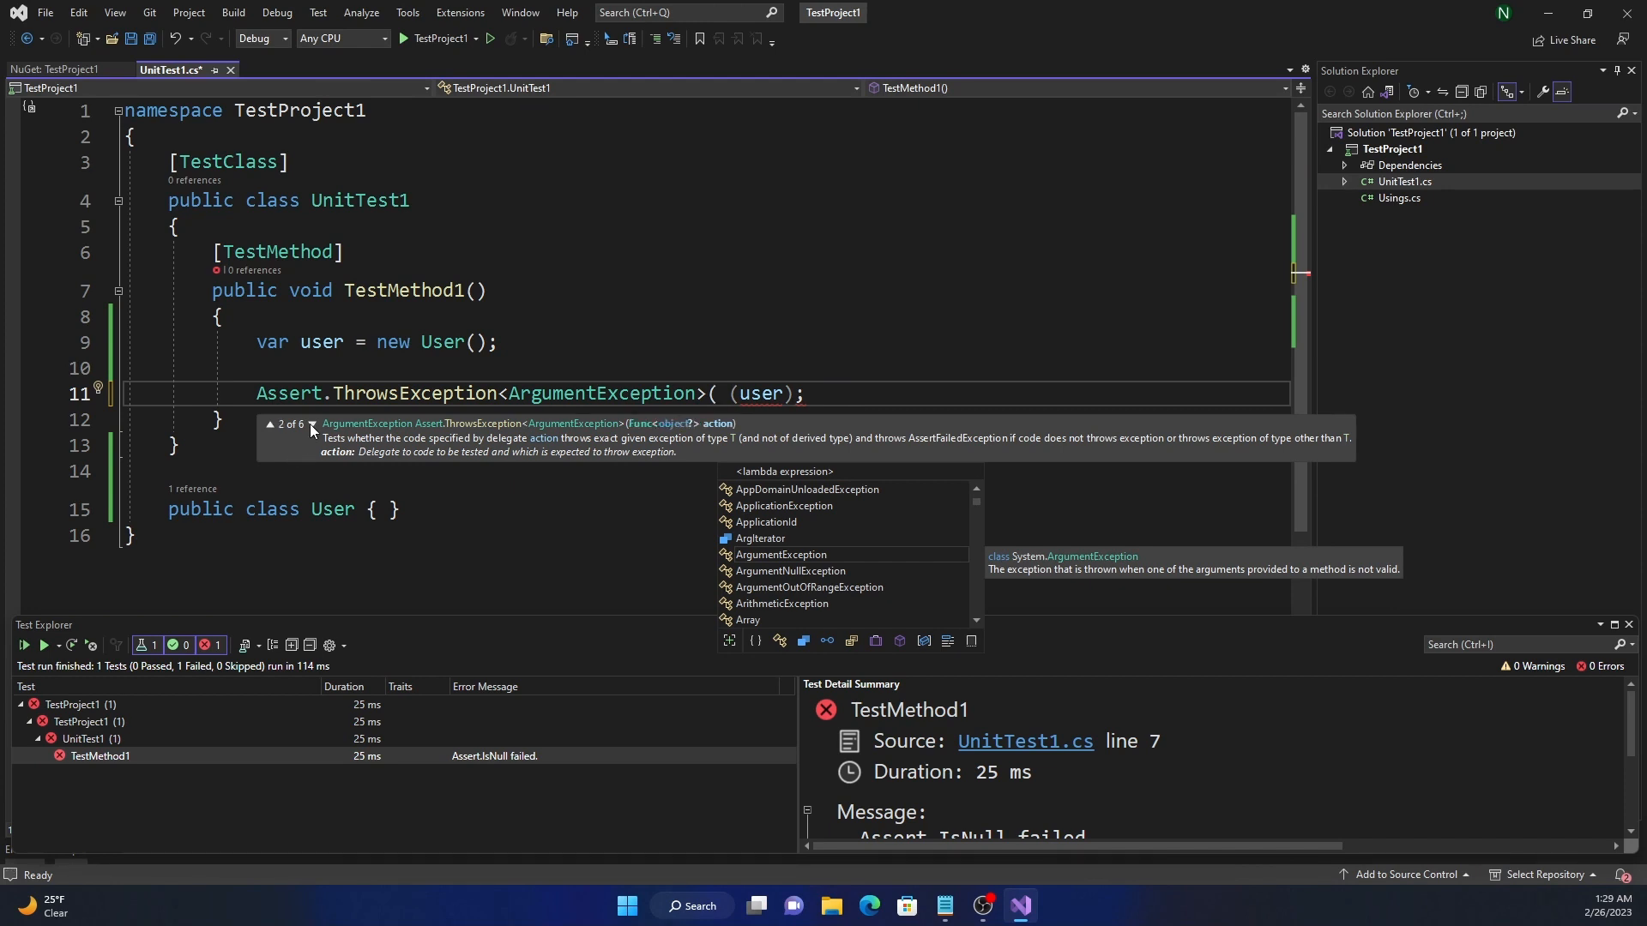
pyautogui.click(311, 428)
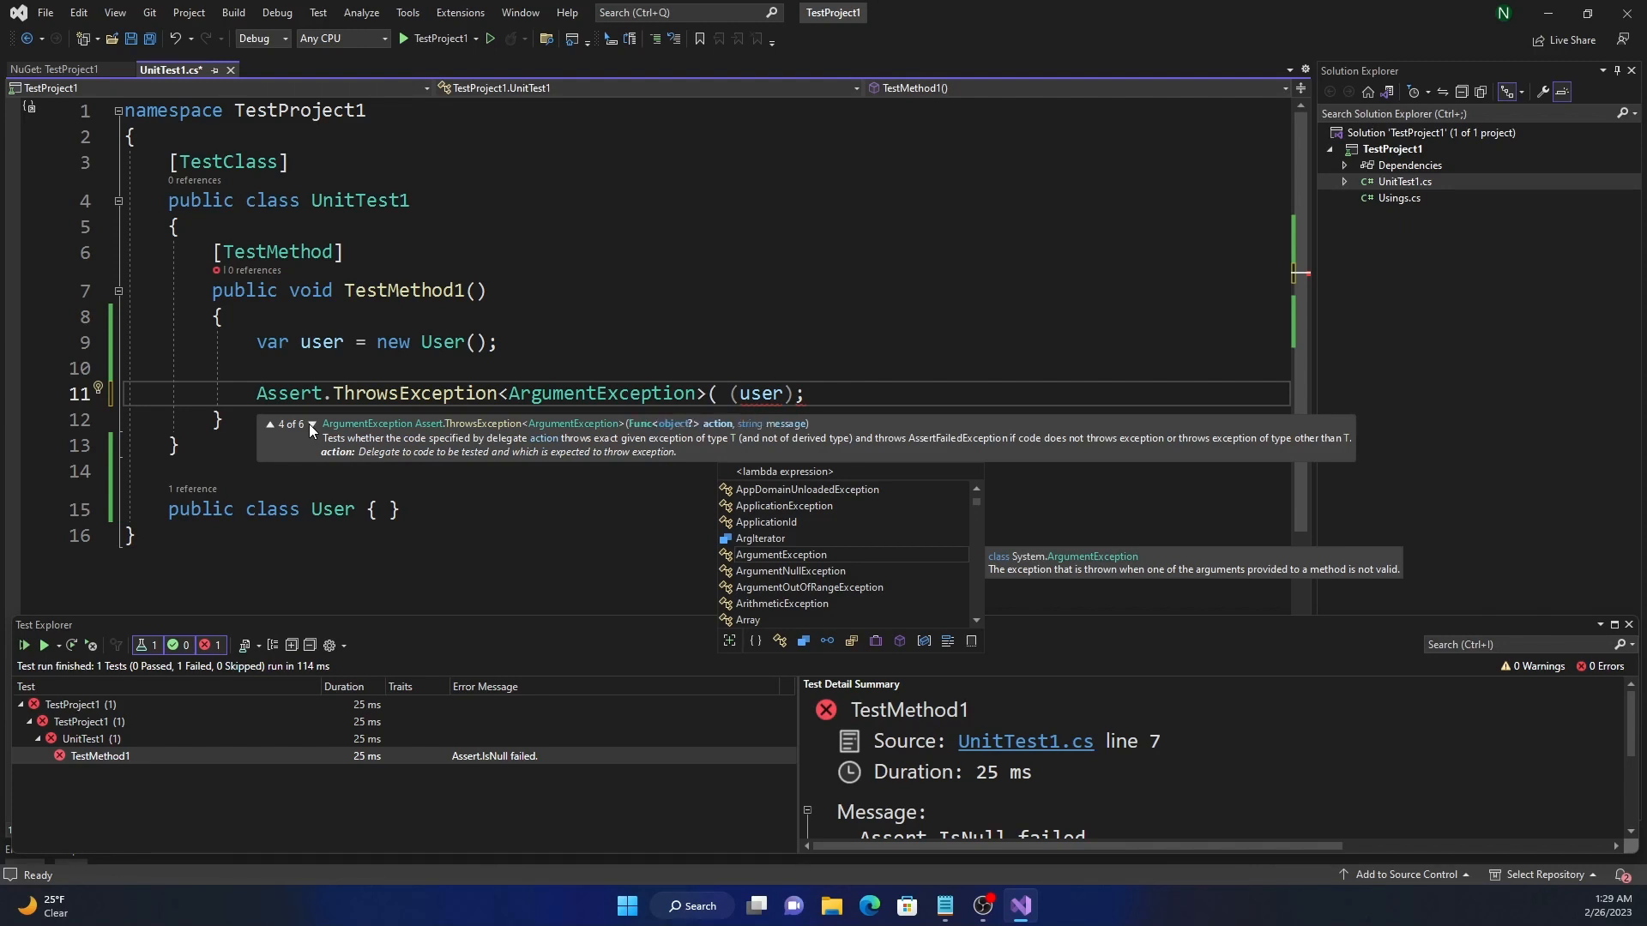
pyautogui.click(311, 431)
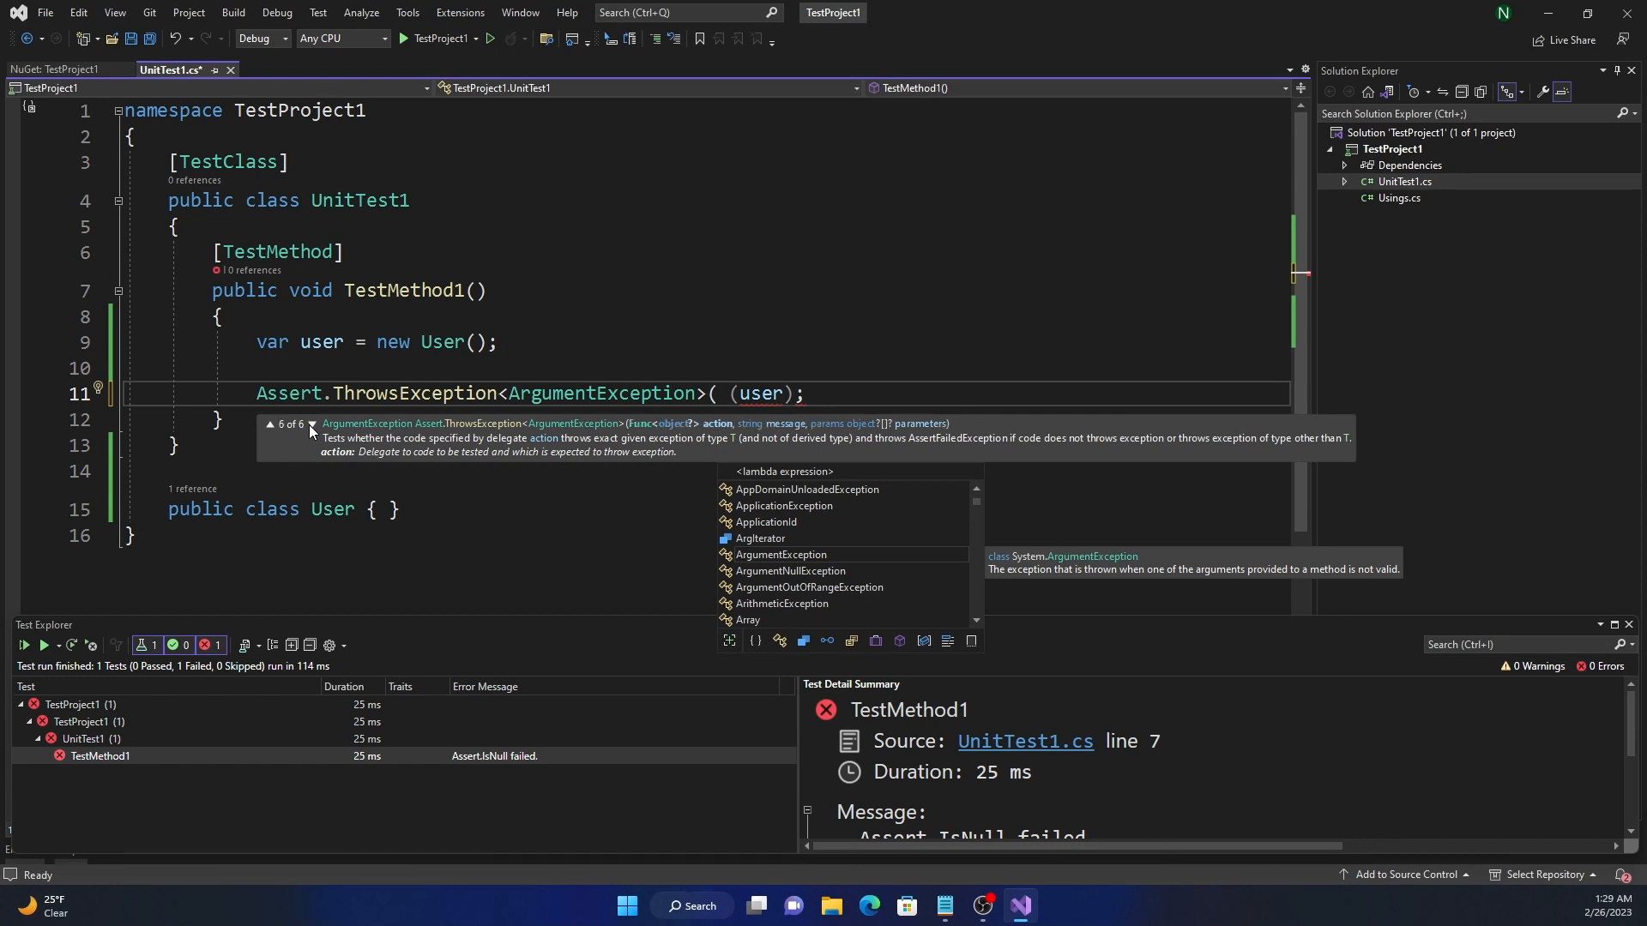
pyautogui.write('()')
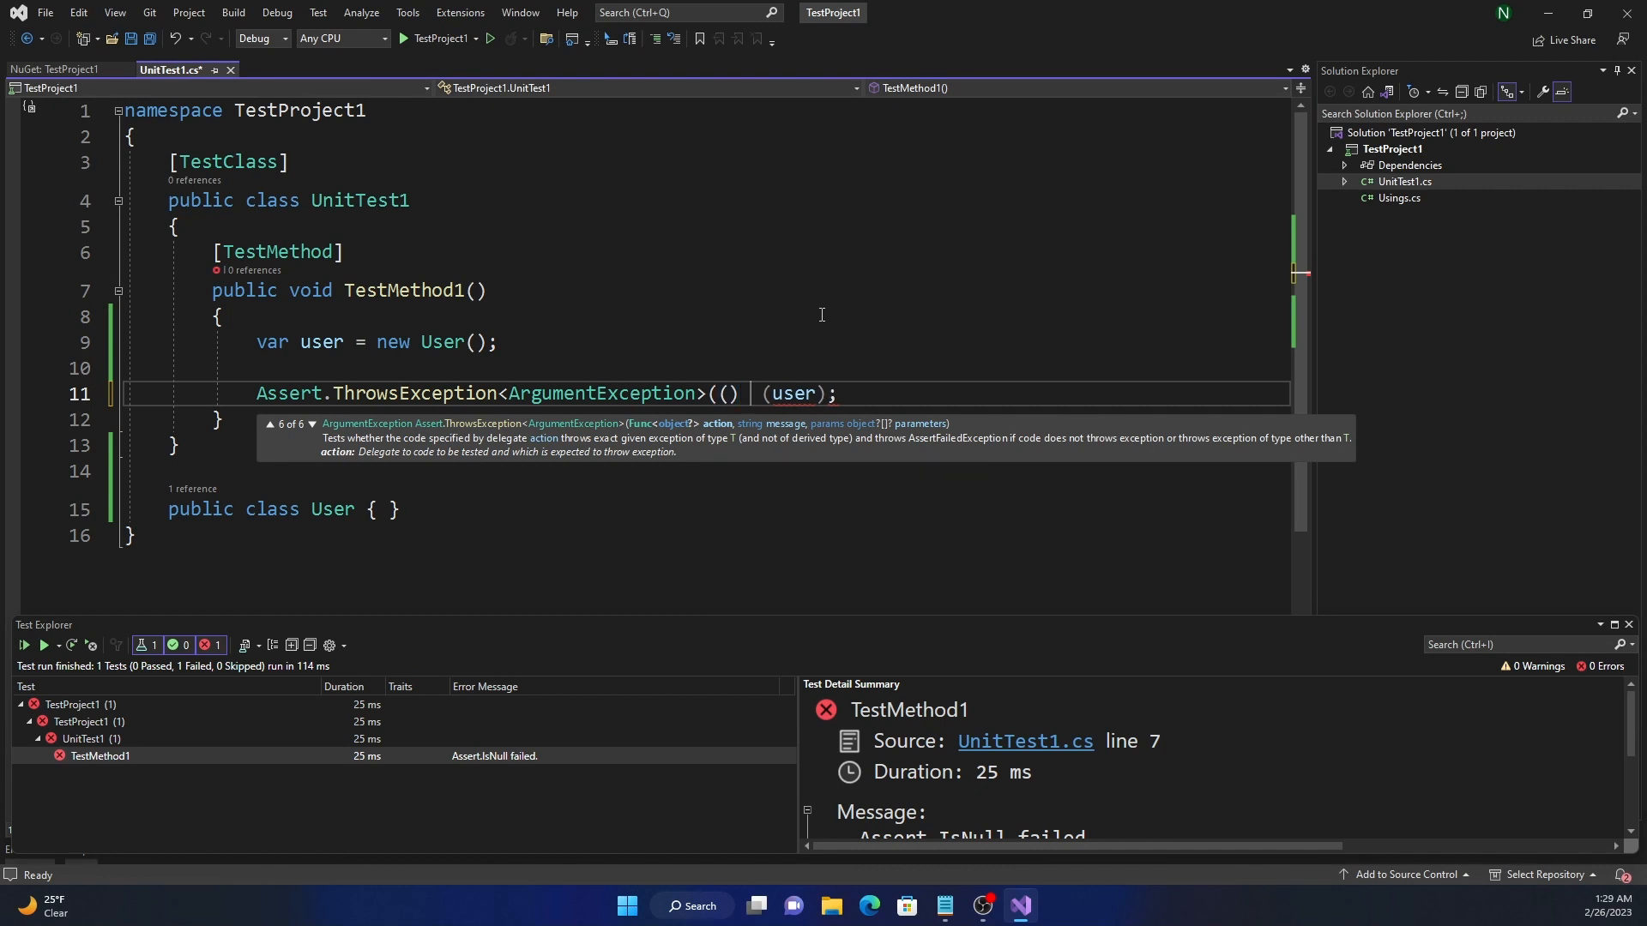
pyautogui.write('=>')
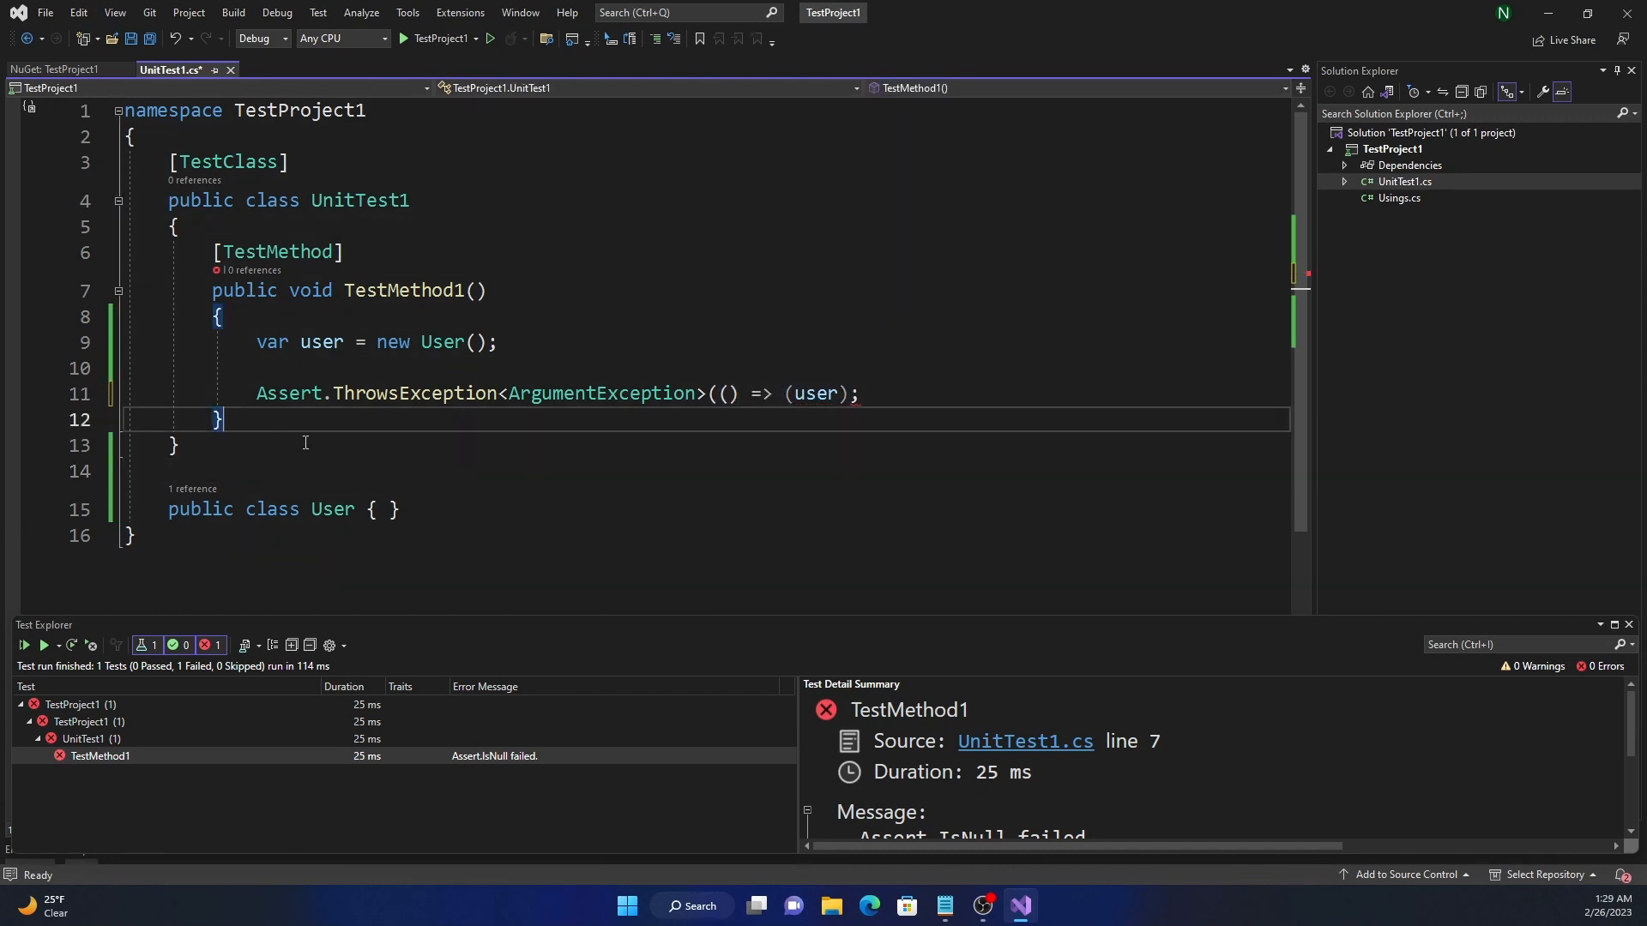
# Add private void Throw() => throw new ArgumentException(); as a helper.
pyautogui.write('[TestMethod]')
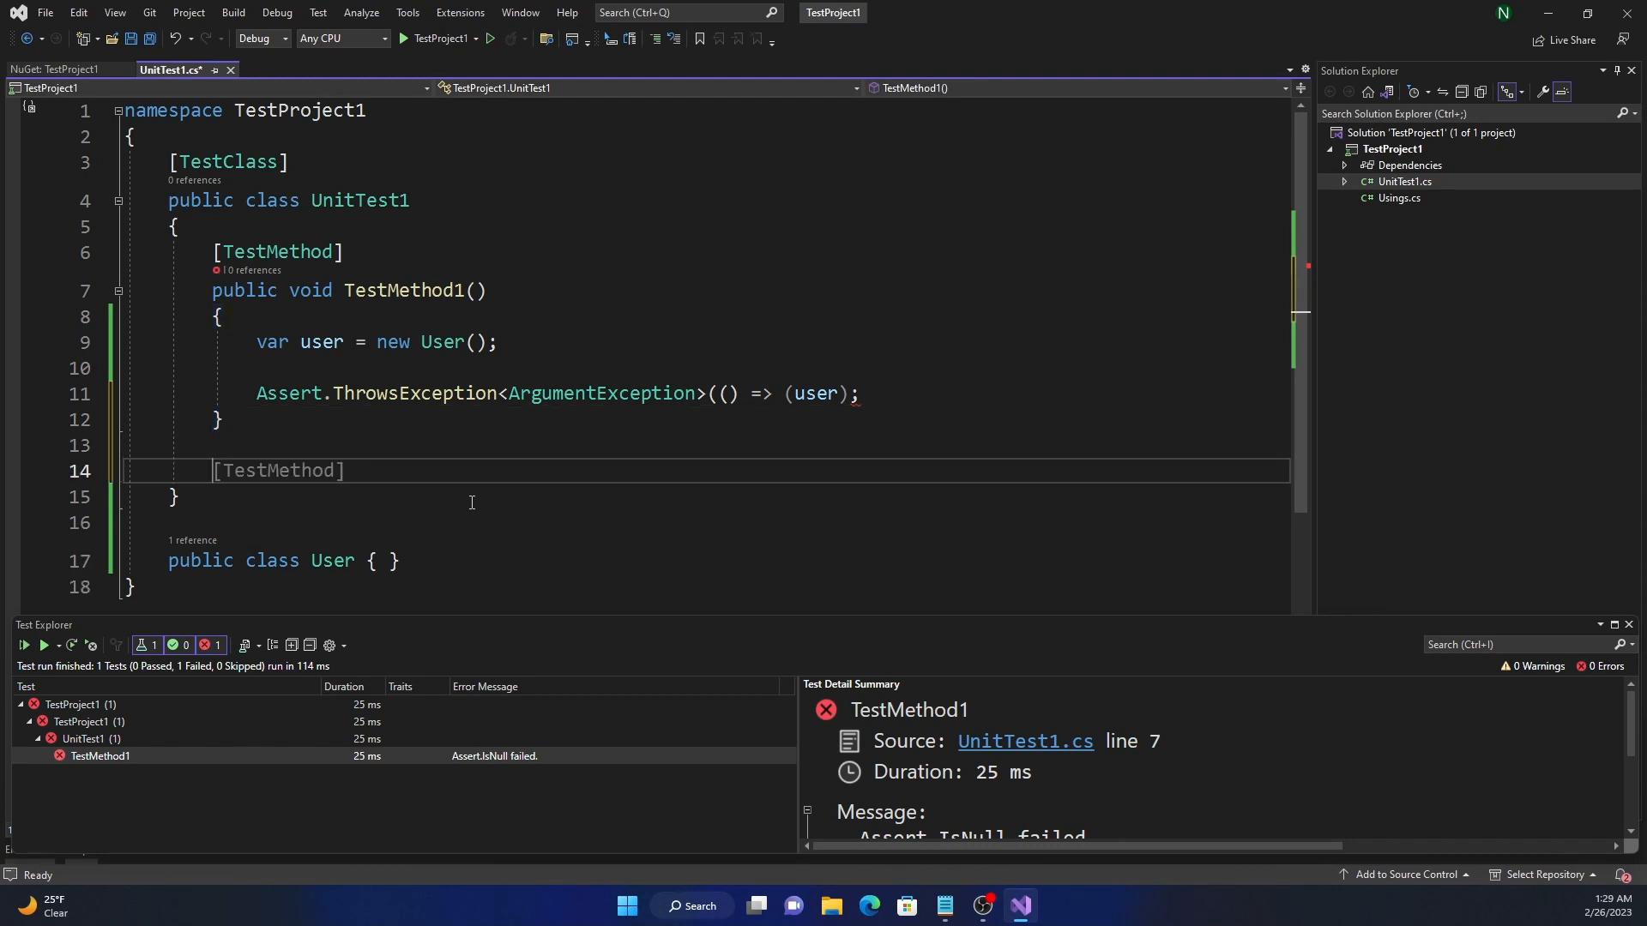
pyautogui.write('private v')
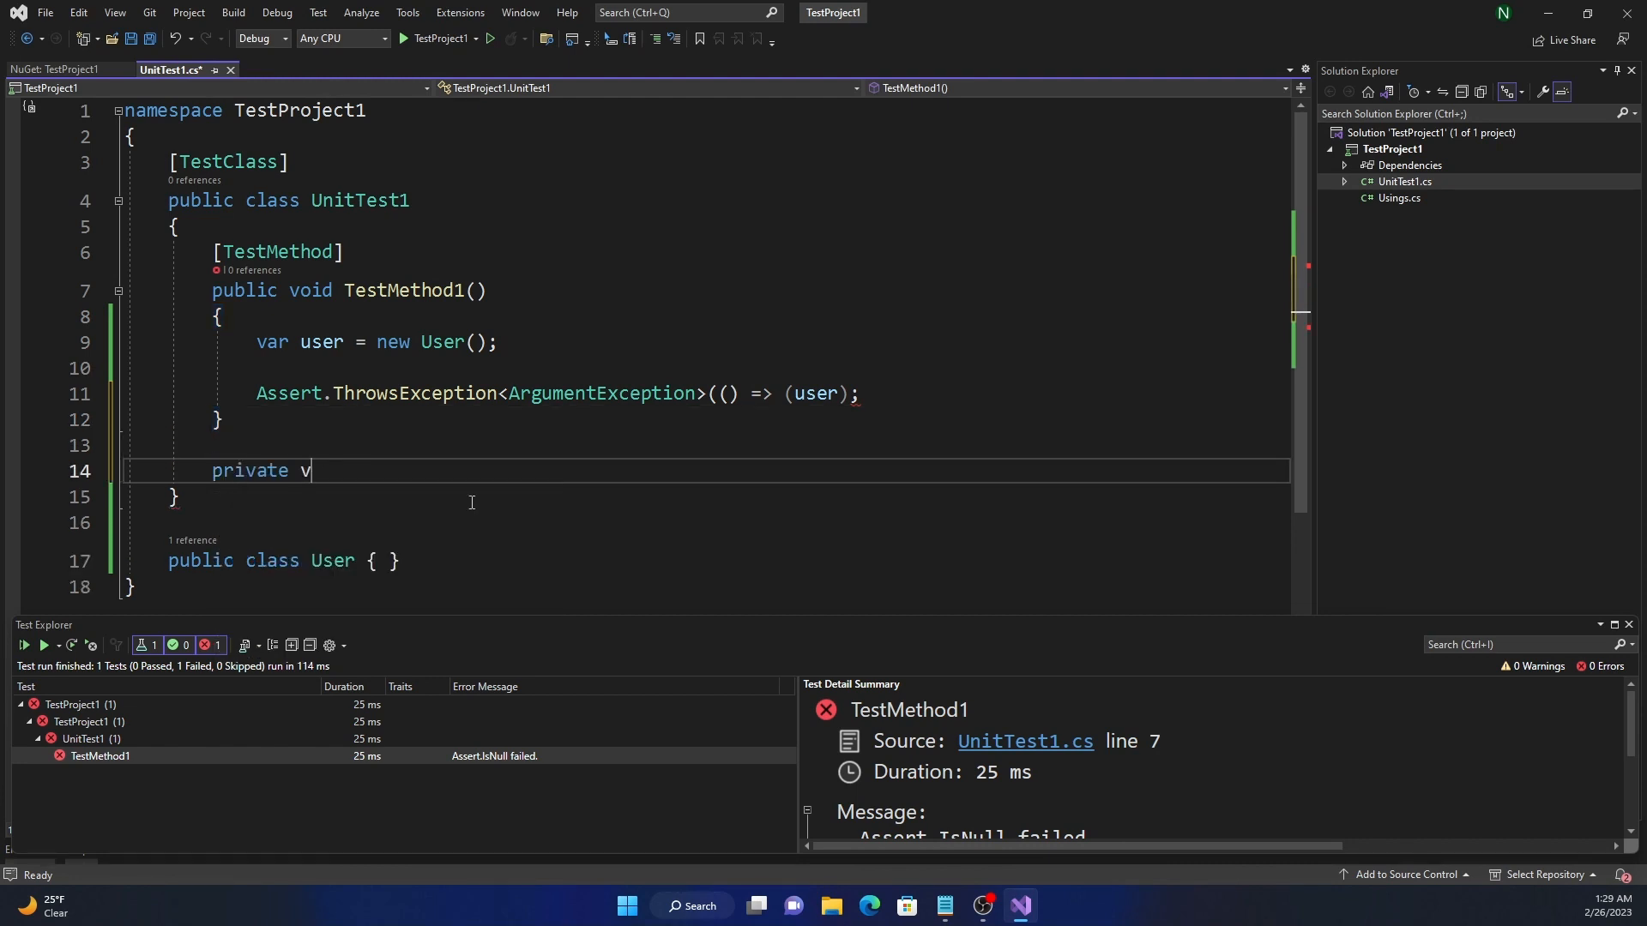
pyautogui.write('oid')
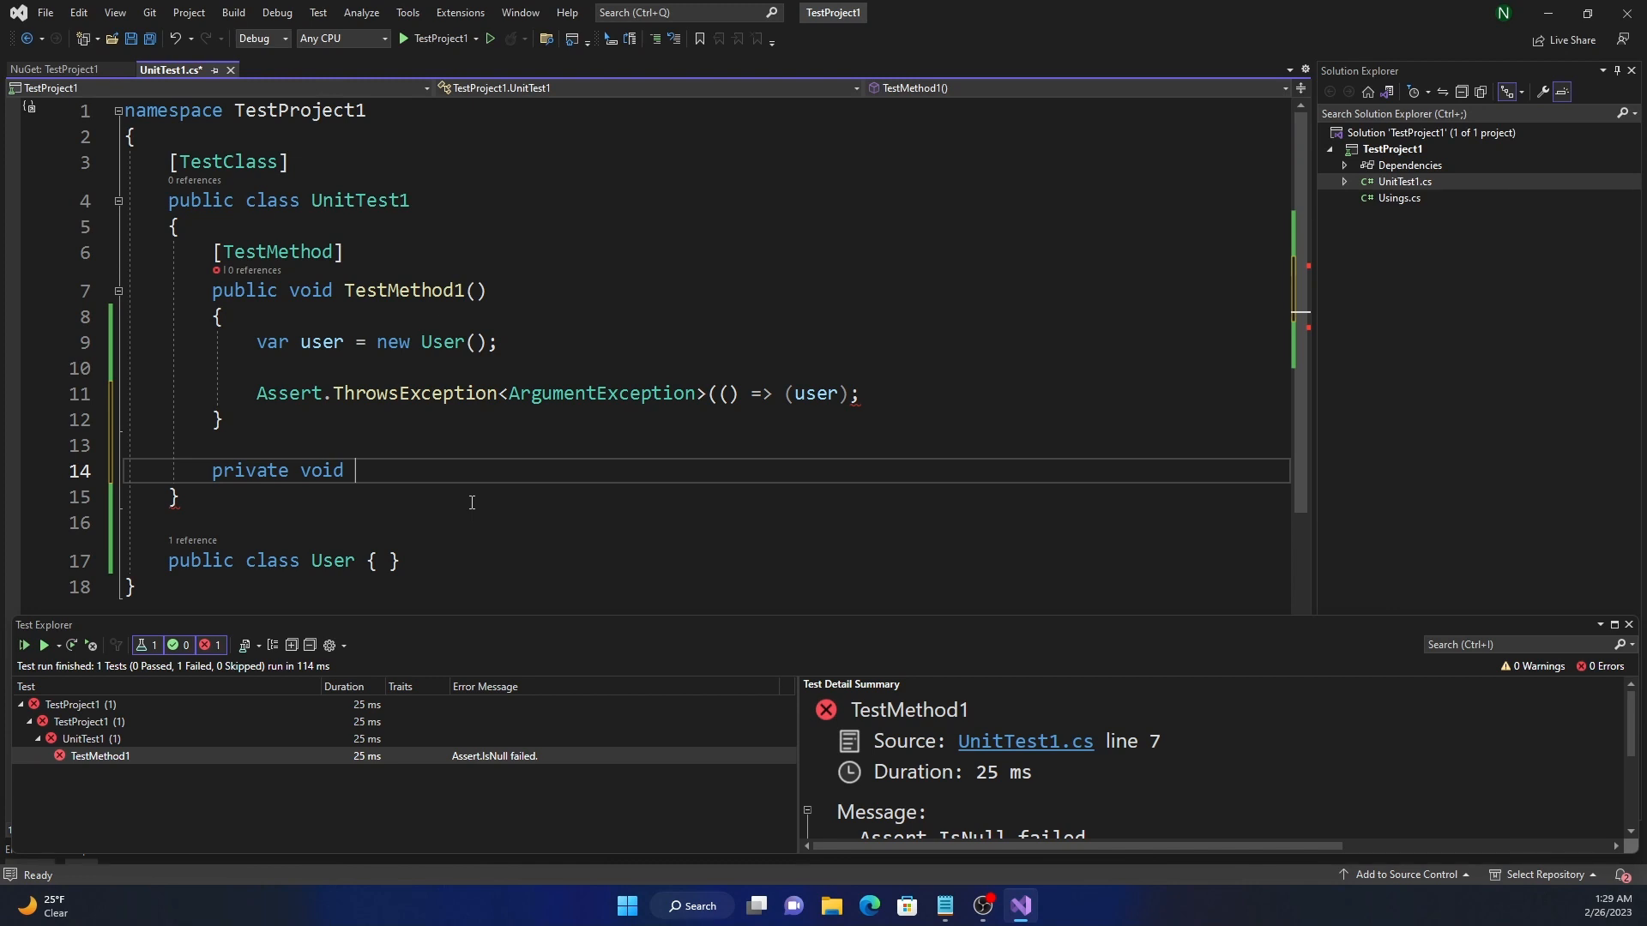
pyautogui.write('Throw')
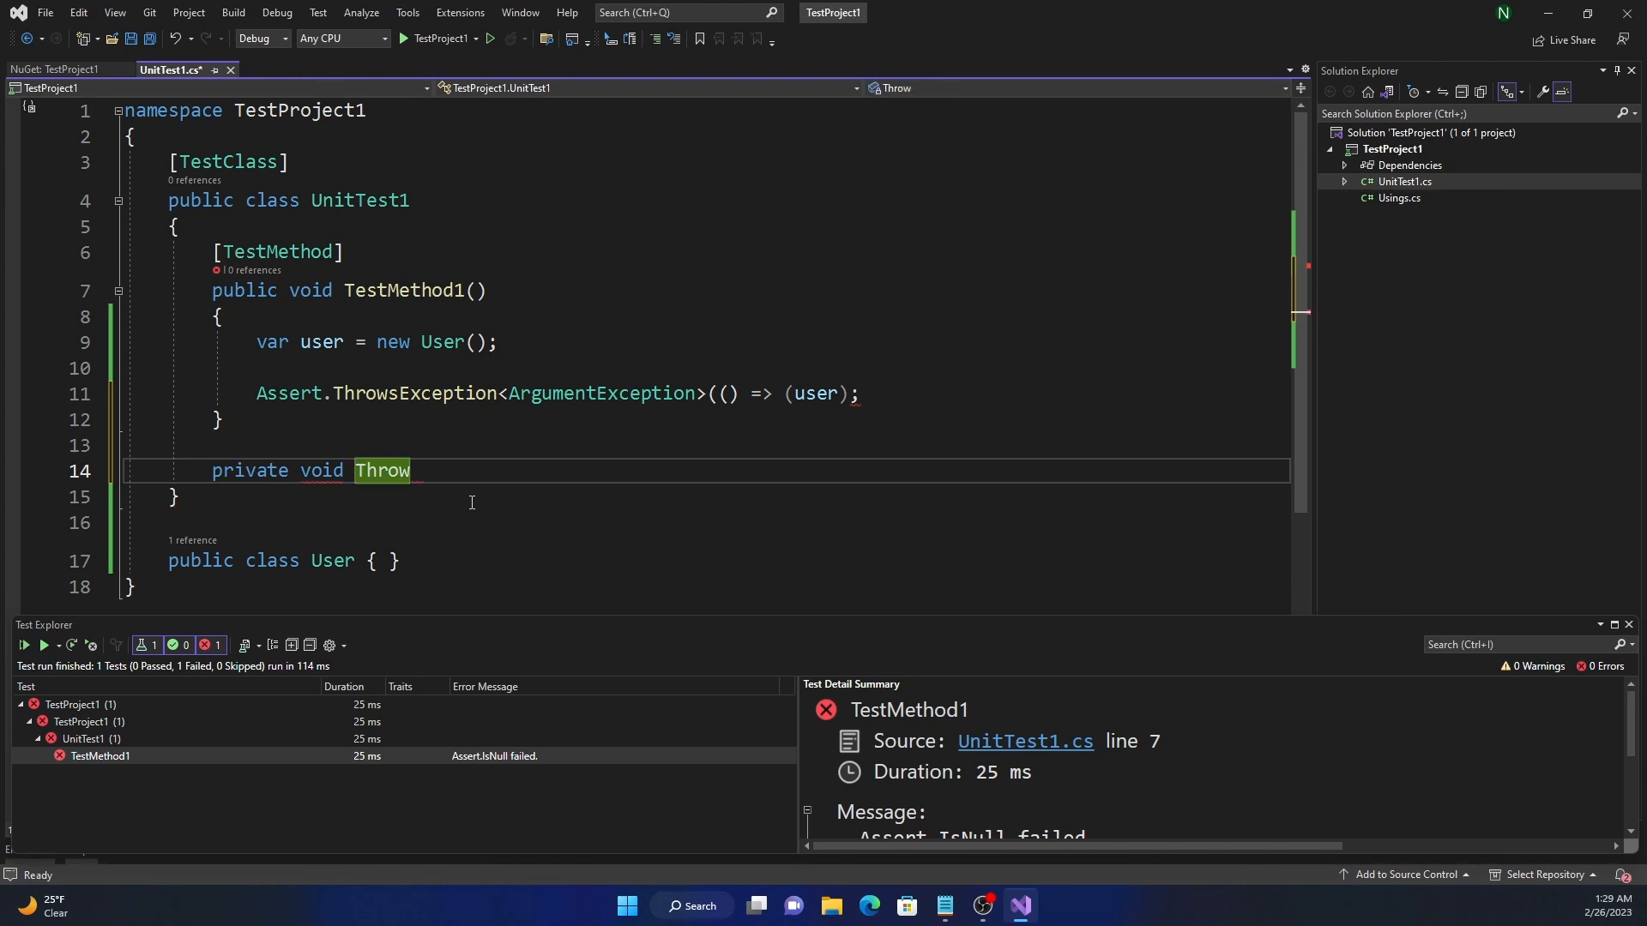
pyautogui.write('() => throw new ArgumentException();')
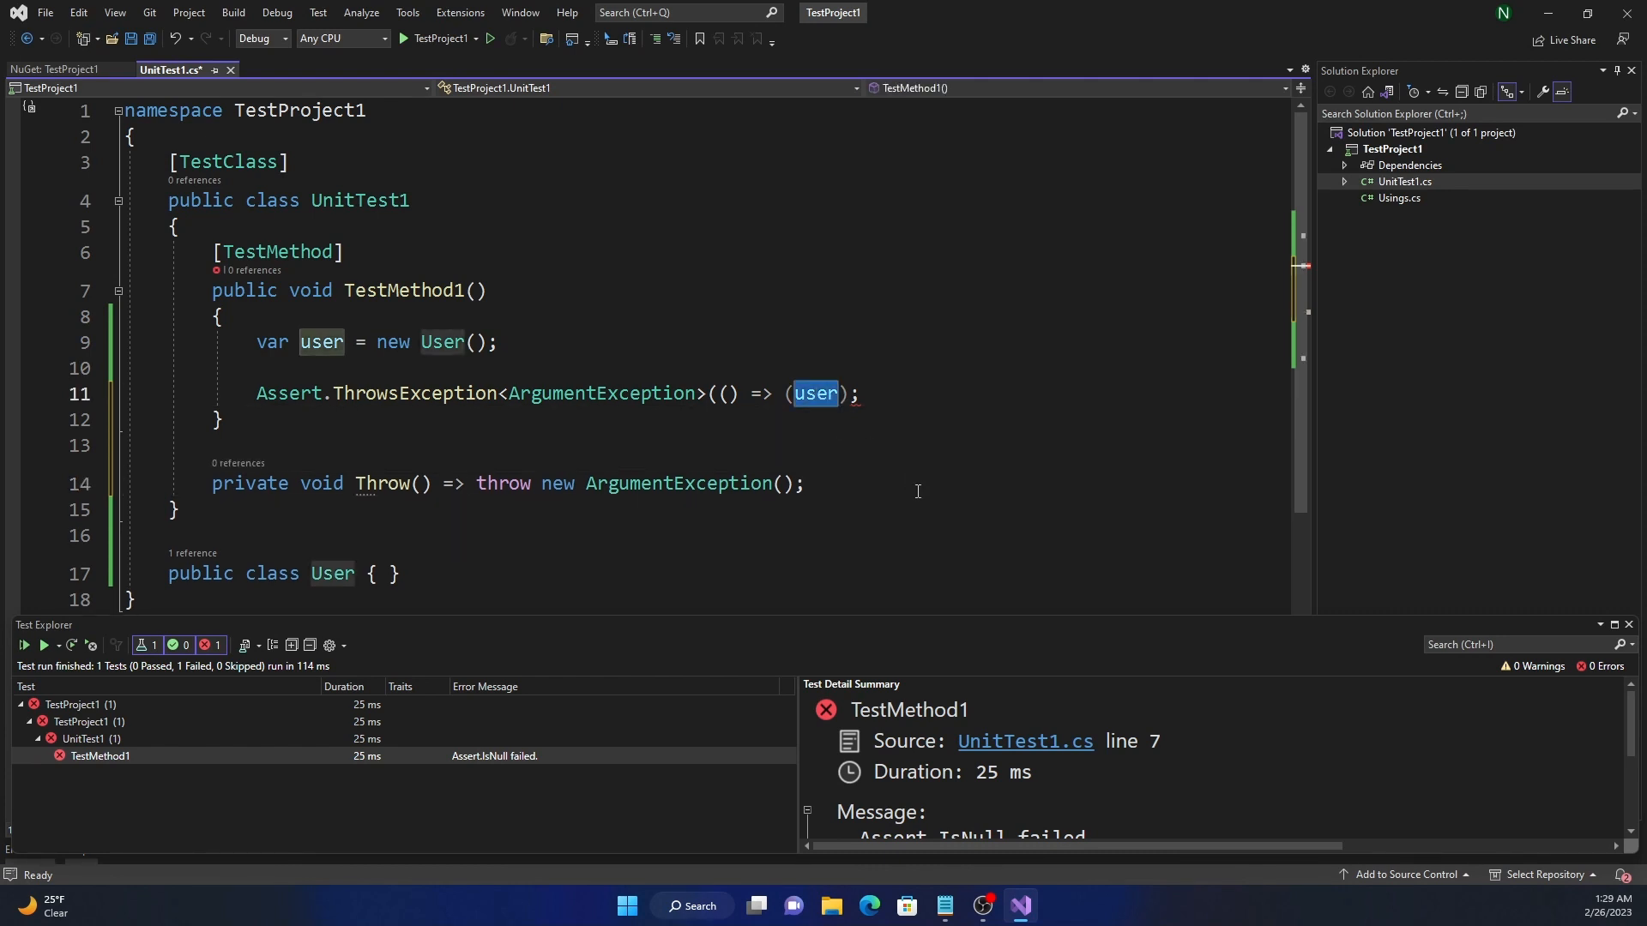
# Call Throw() from the lambda and run all tests so TestMethod1 passes.
pyautogui.write('Throw')
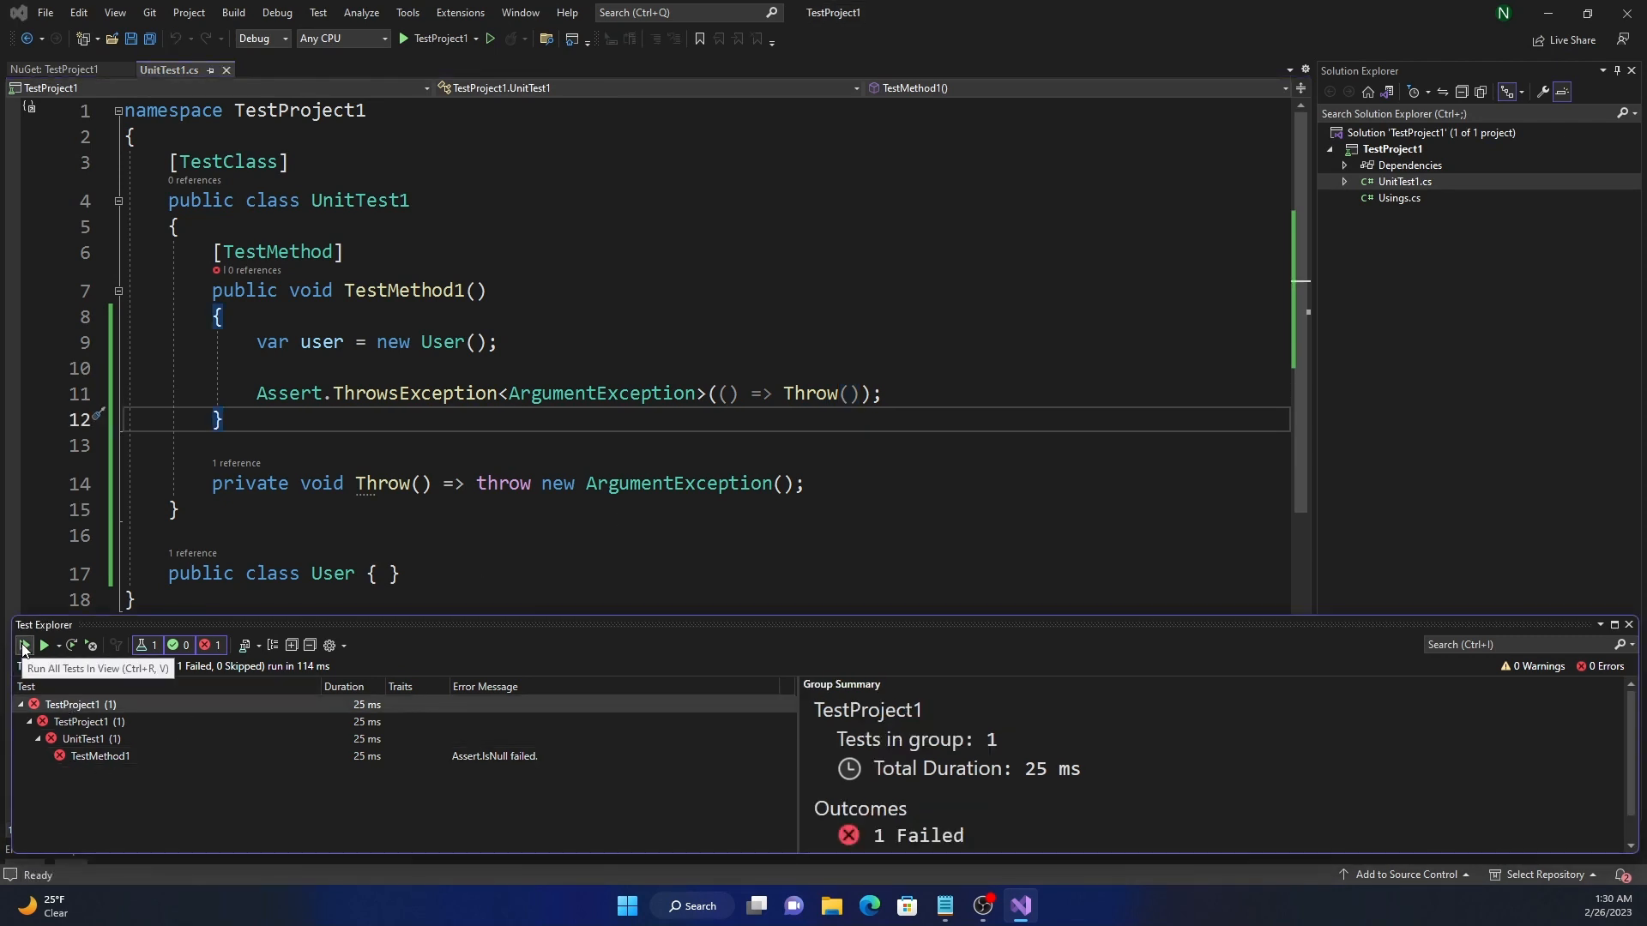
pyautogui.click(22, 645)
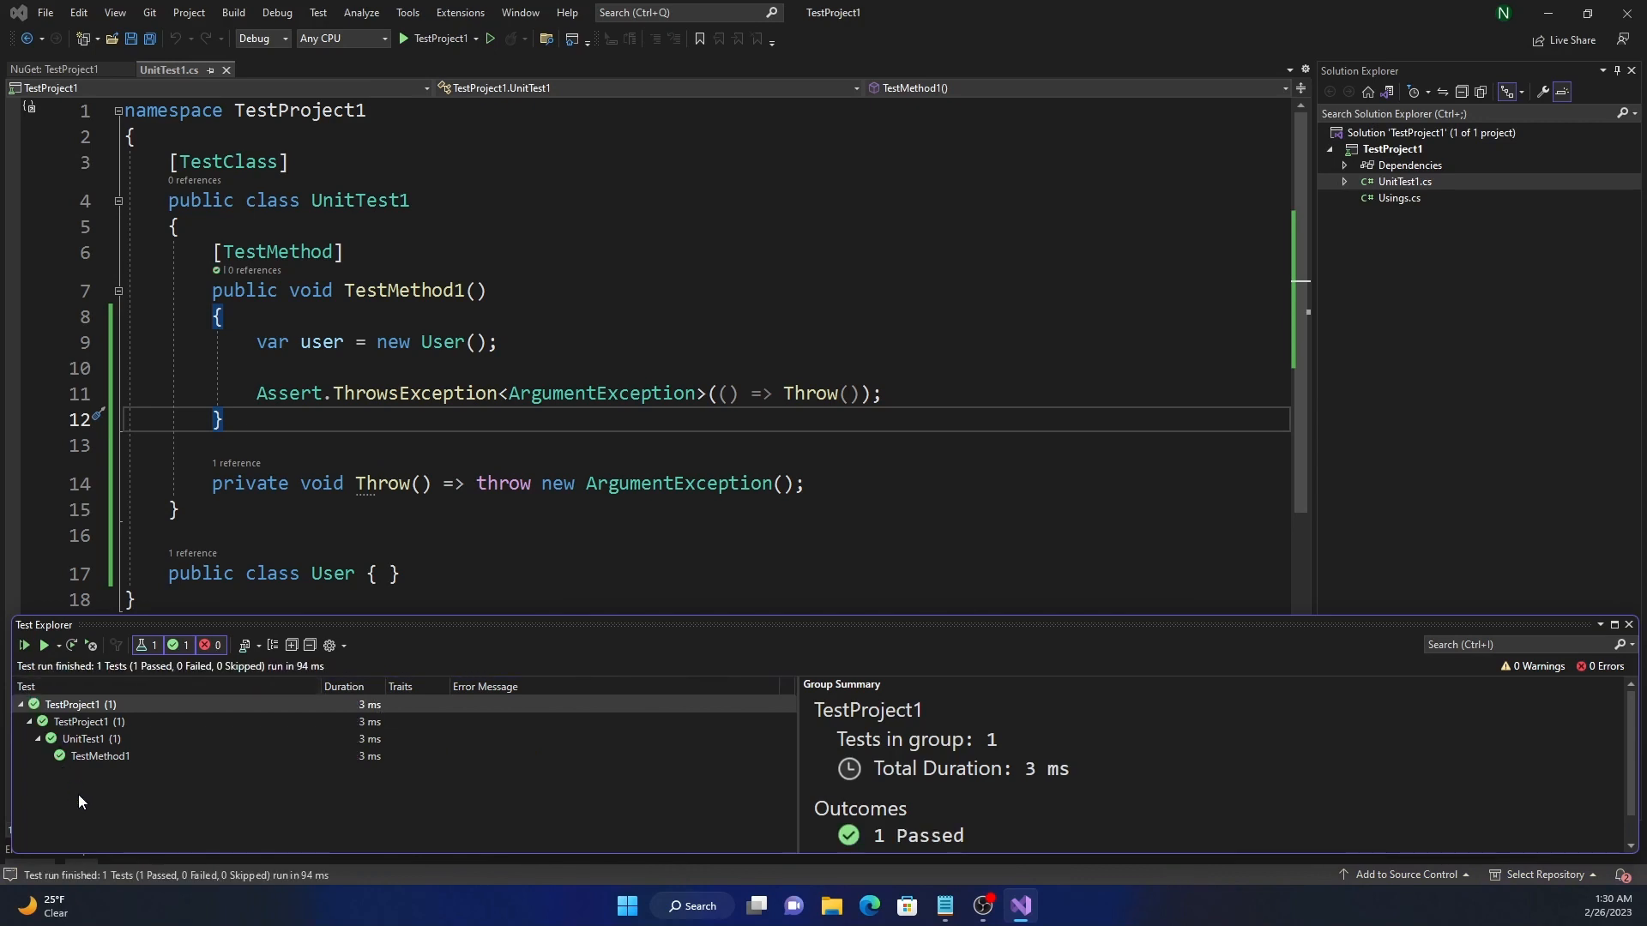
pyautogui.moveTo(504, 416)
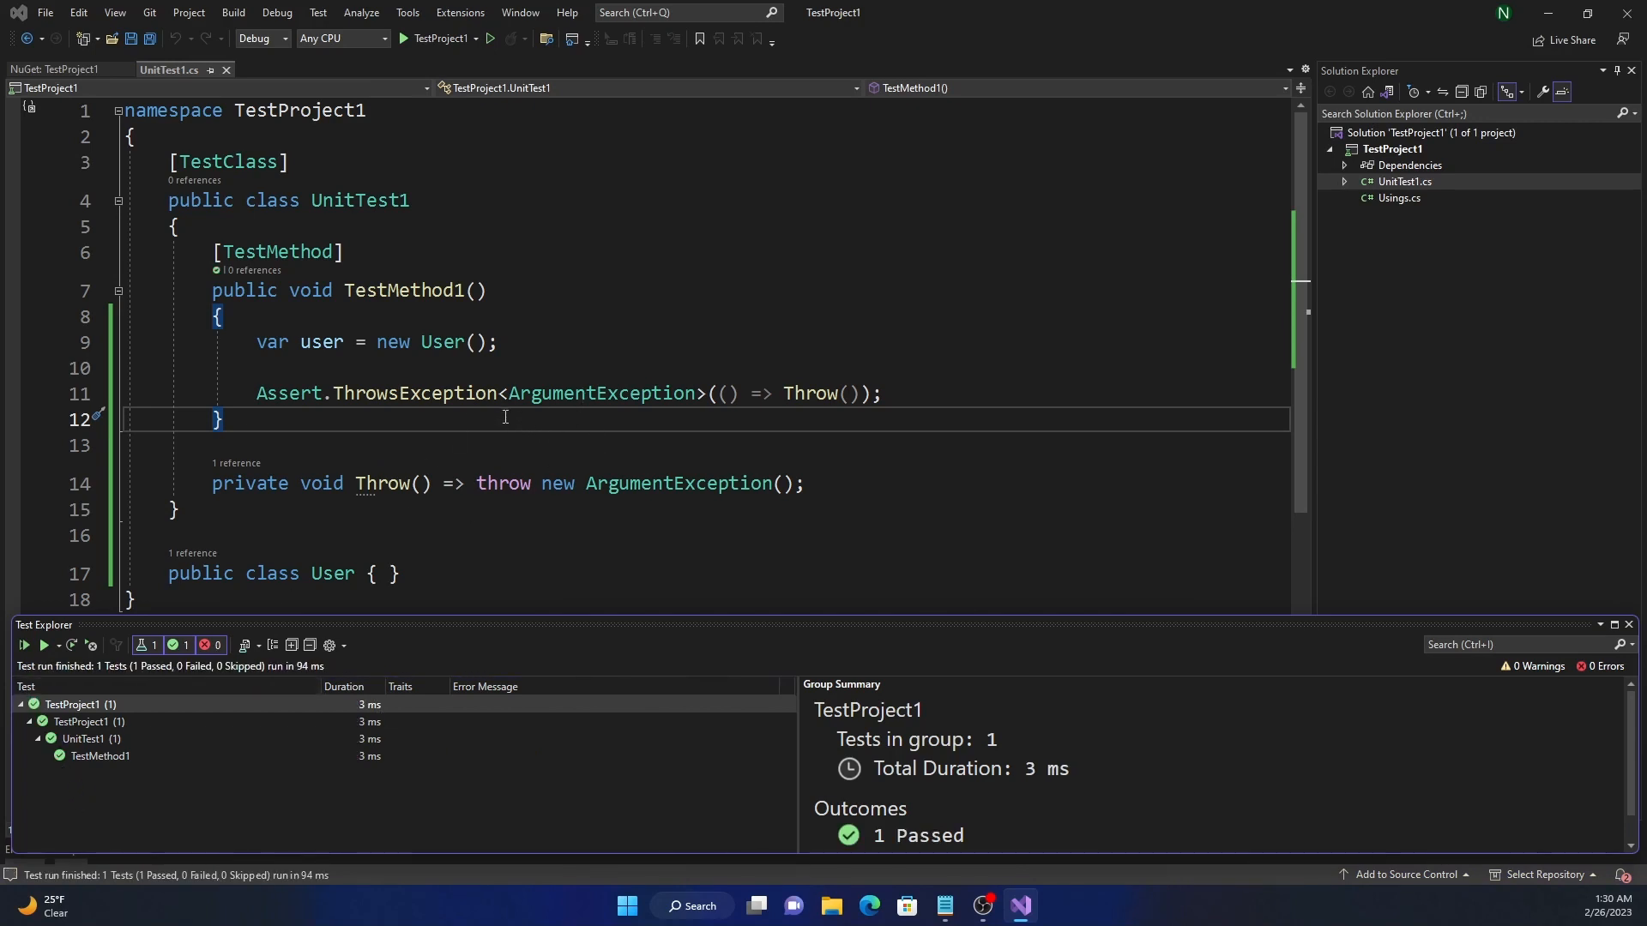
# Switch to Assert.ThrowsExceptionAsync and make Throw return Task.
pyautogui.doubleClick(415, 393)
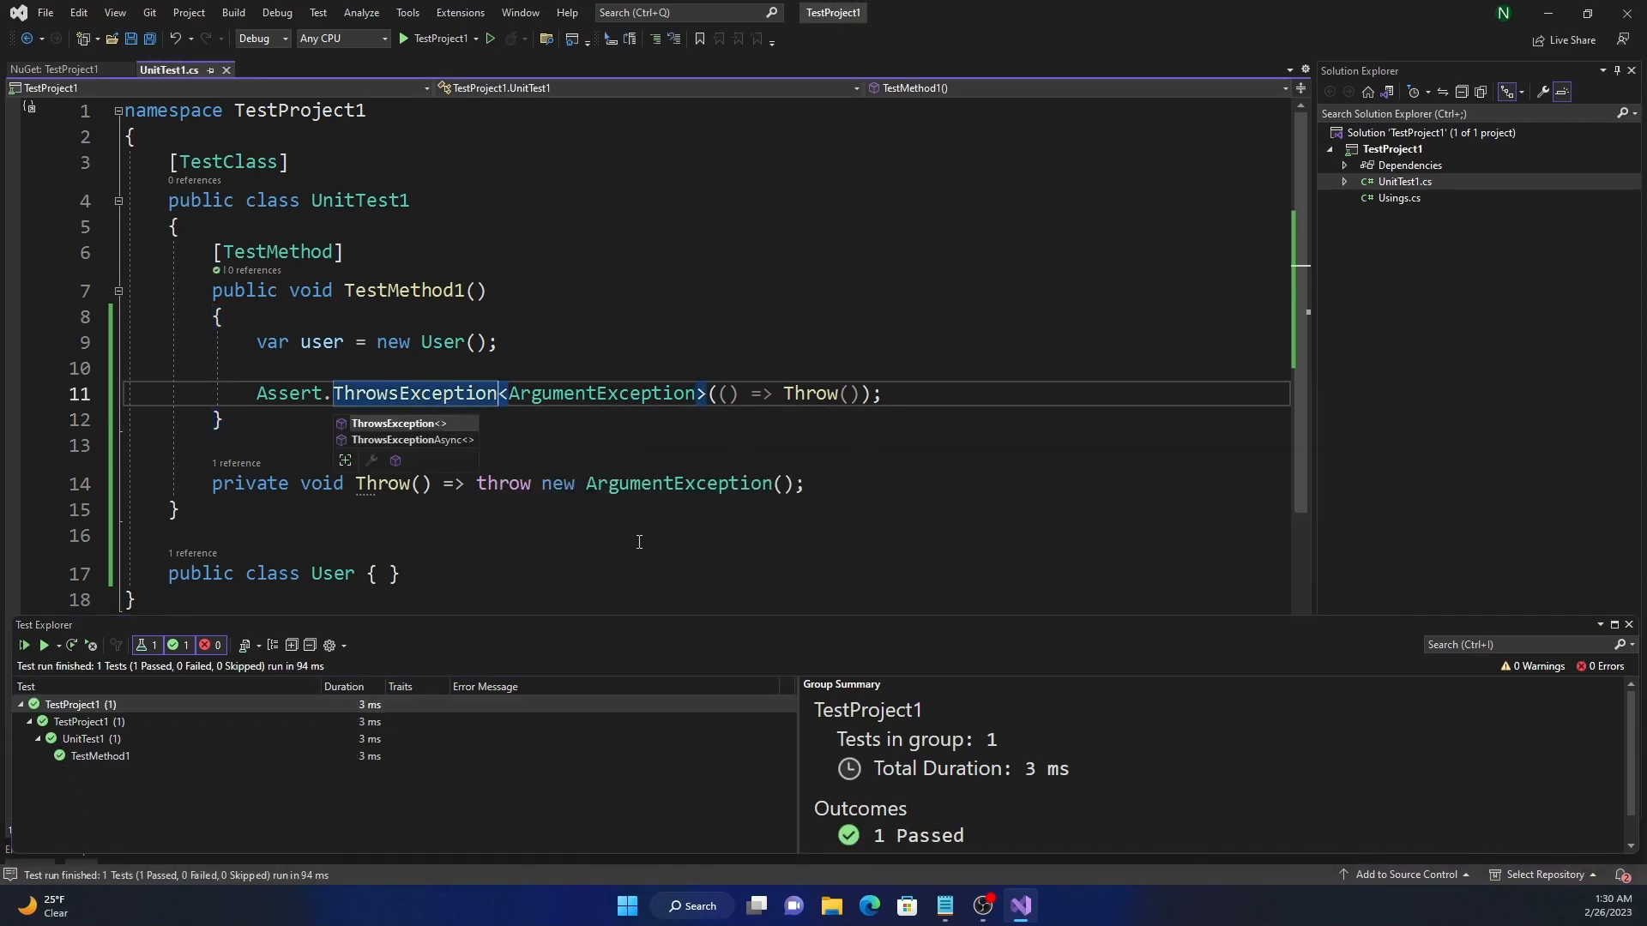
pyautogui.click(414, 437)
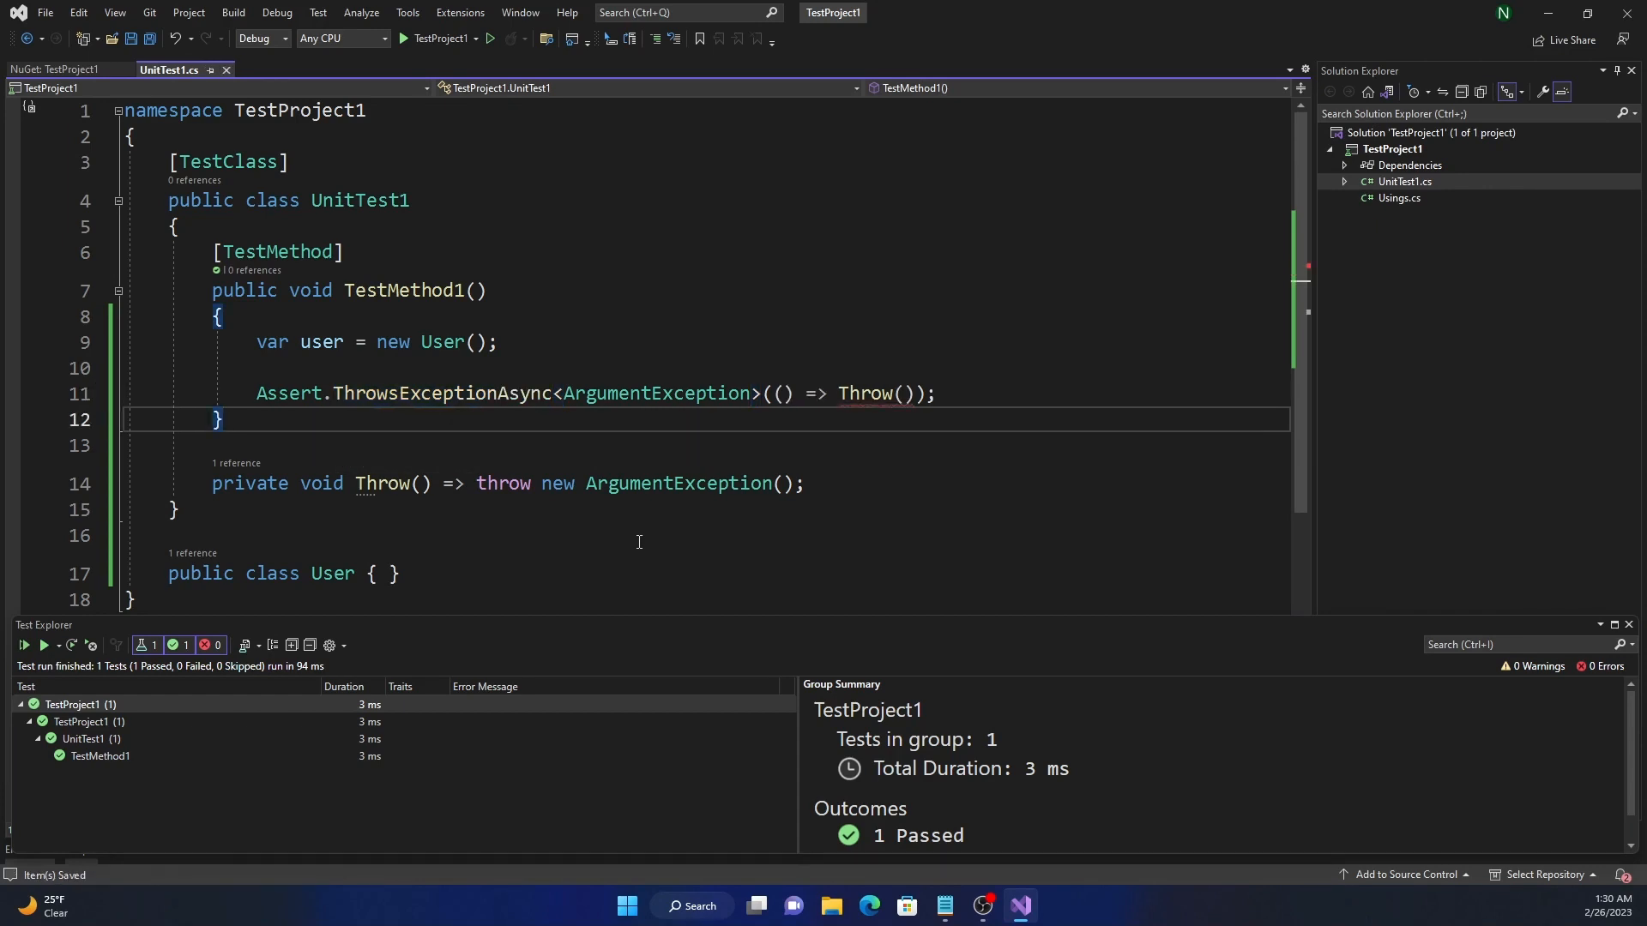
pyautogui.moveTo(866, 393)
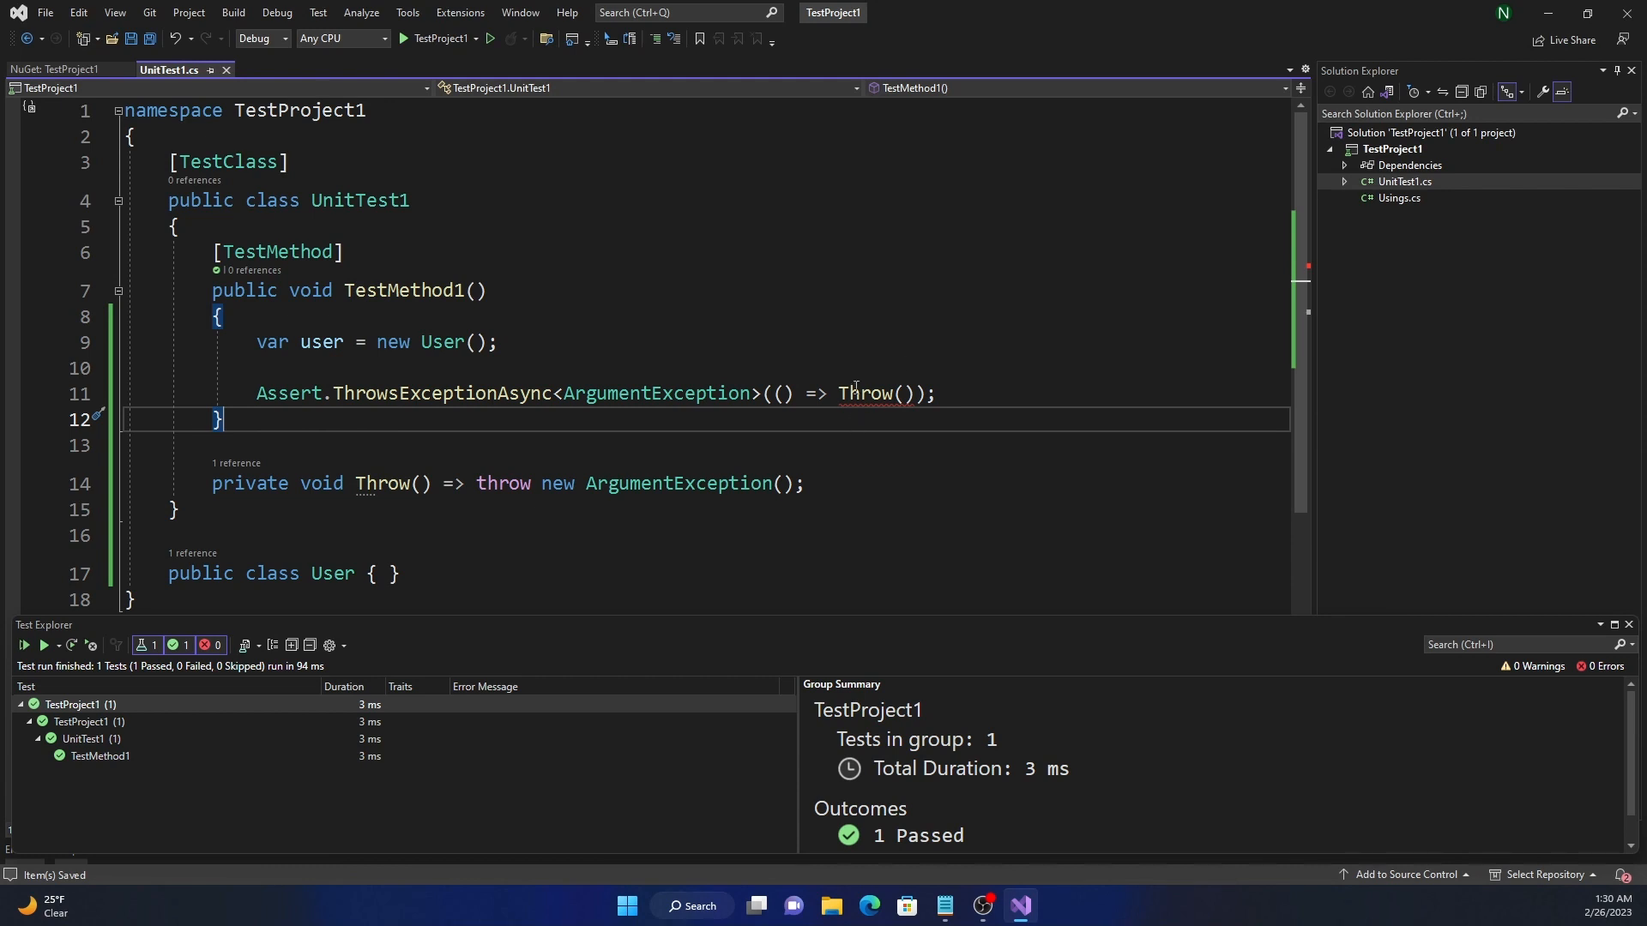
pyautogui.doubleClick(321, 484)
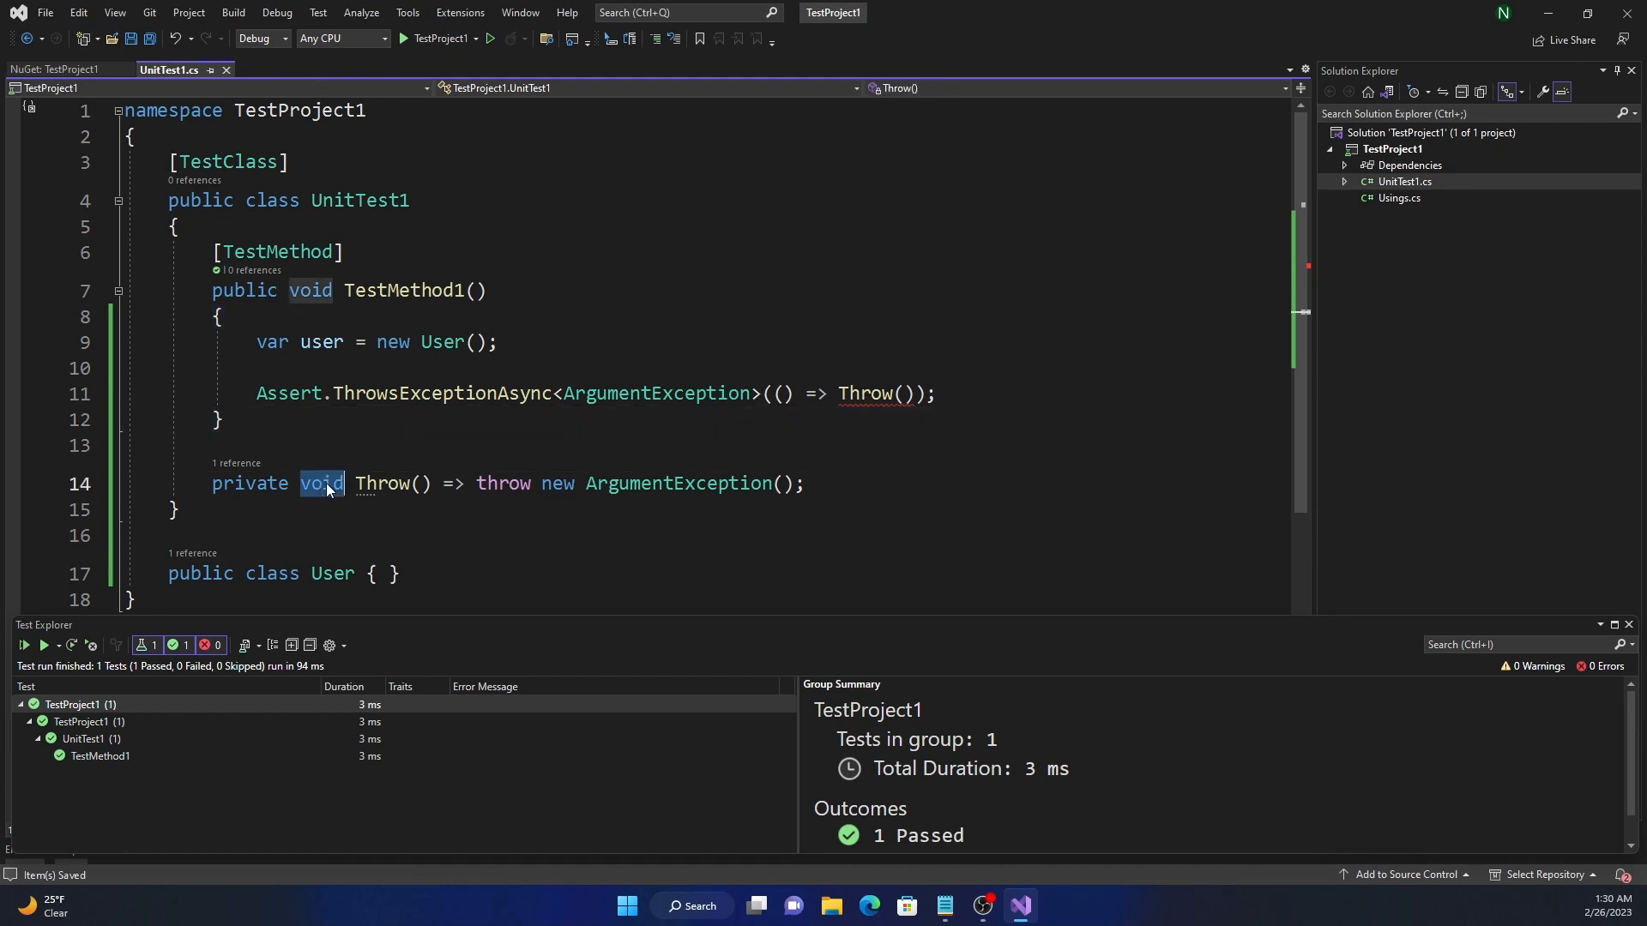
pyautogui.write('Task')
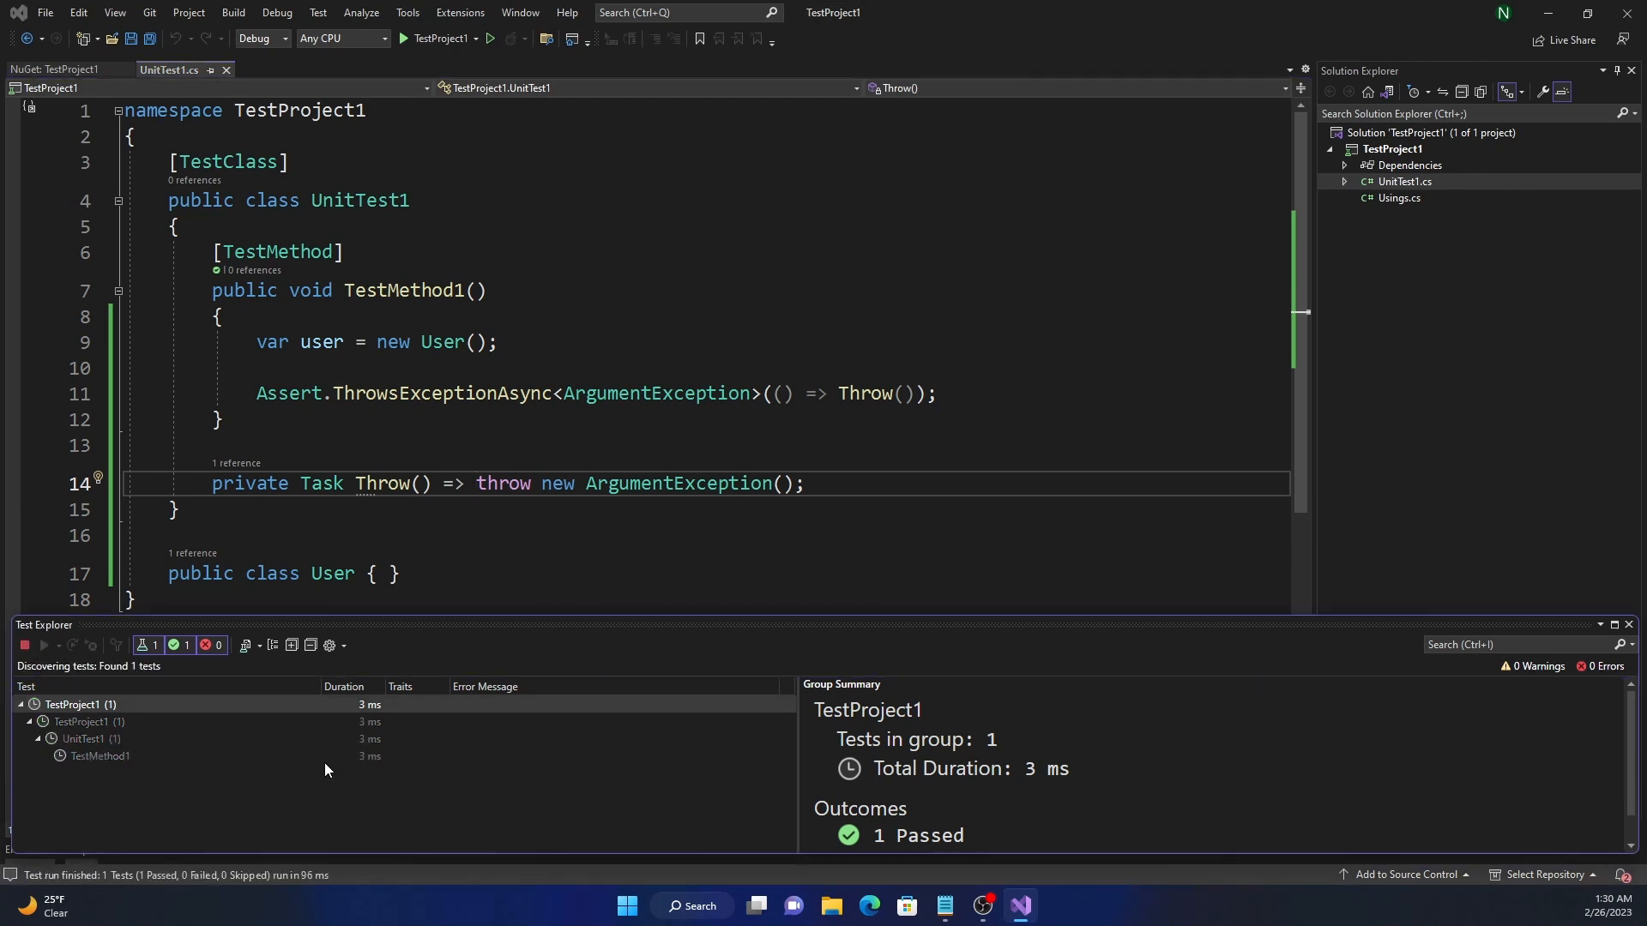
# Run all tests in Test Explorer so TestMethod1 passes with the async assertion.
pyautogui.click(44, 645)
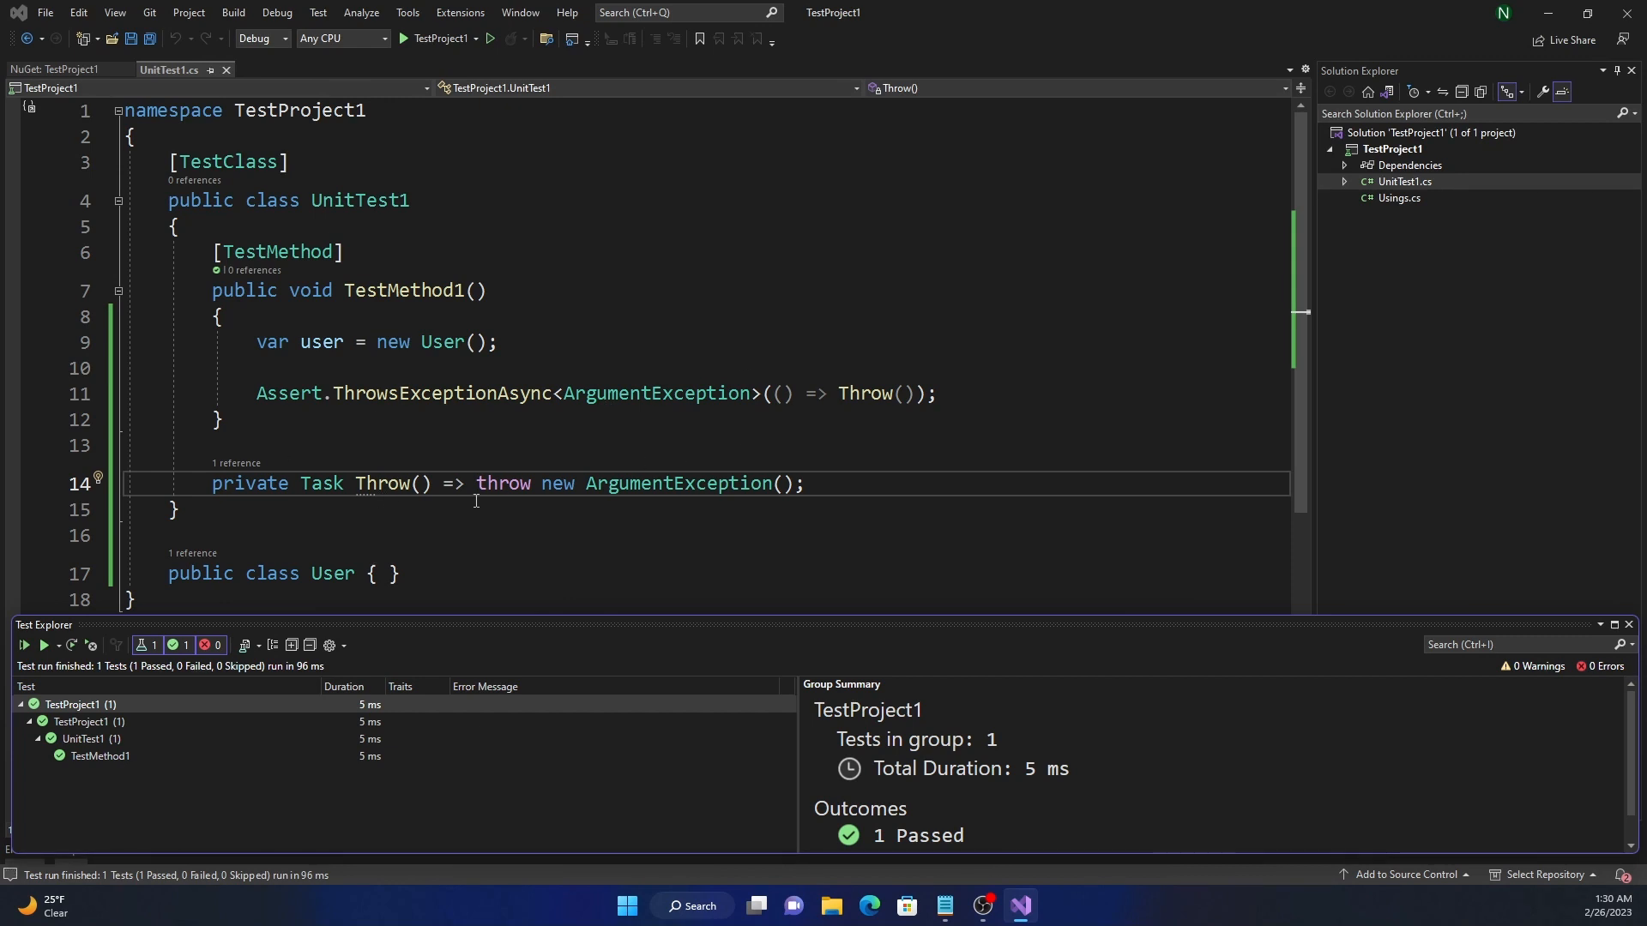
pyautogui.moveTo(427, 460)
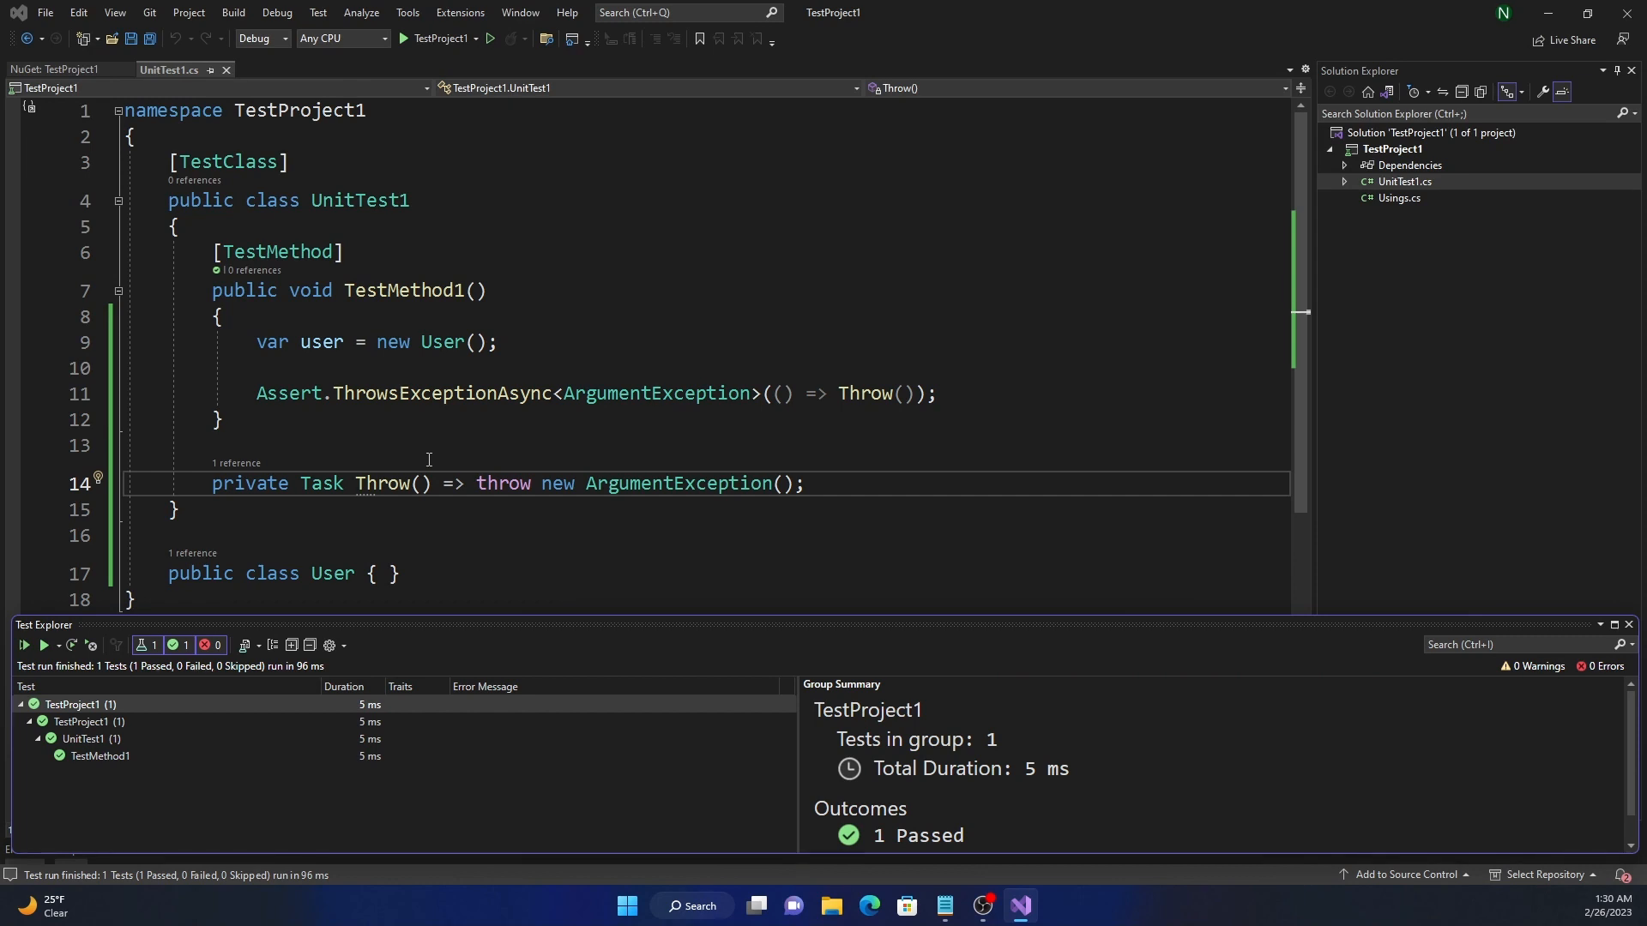